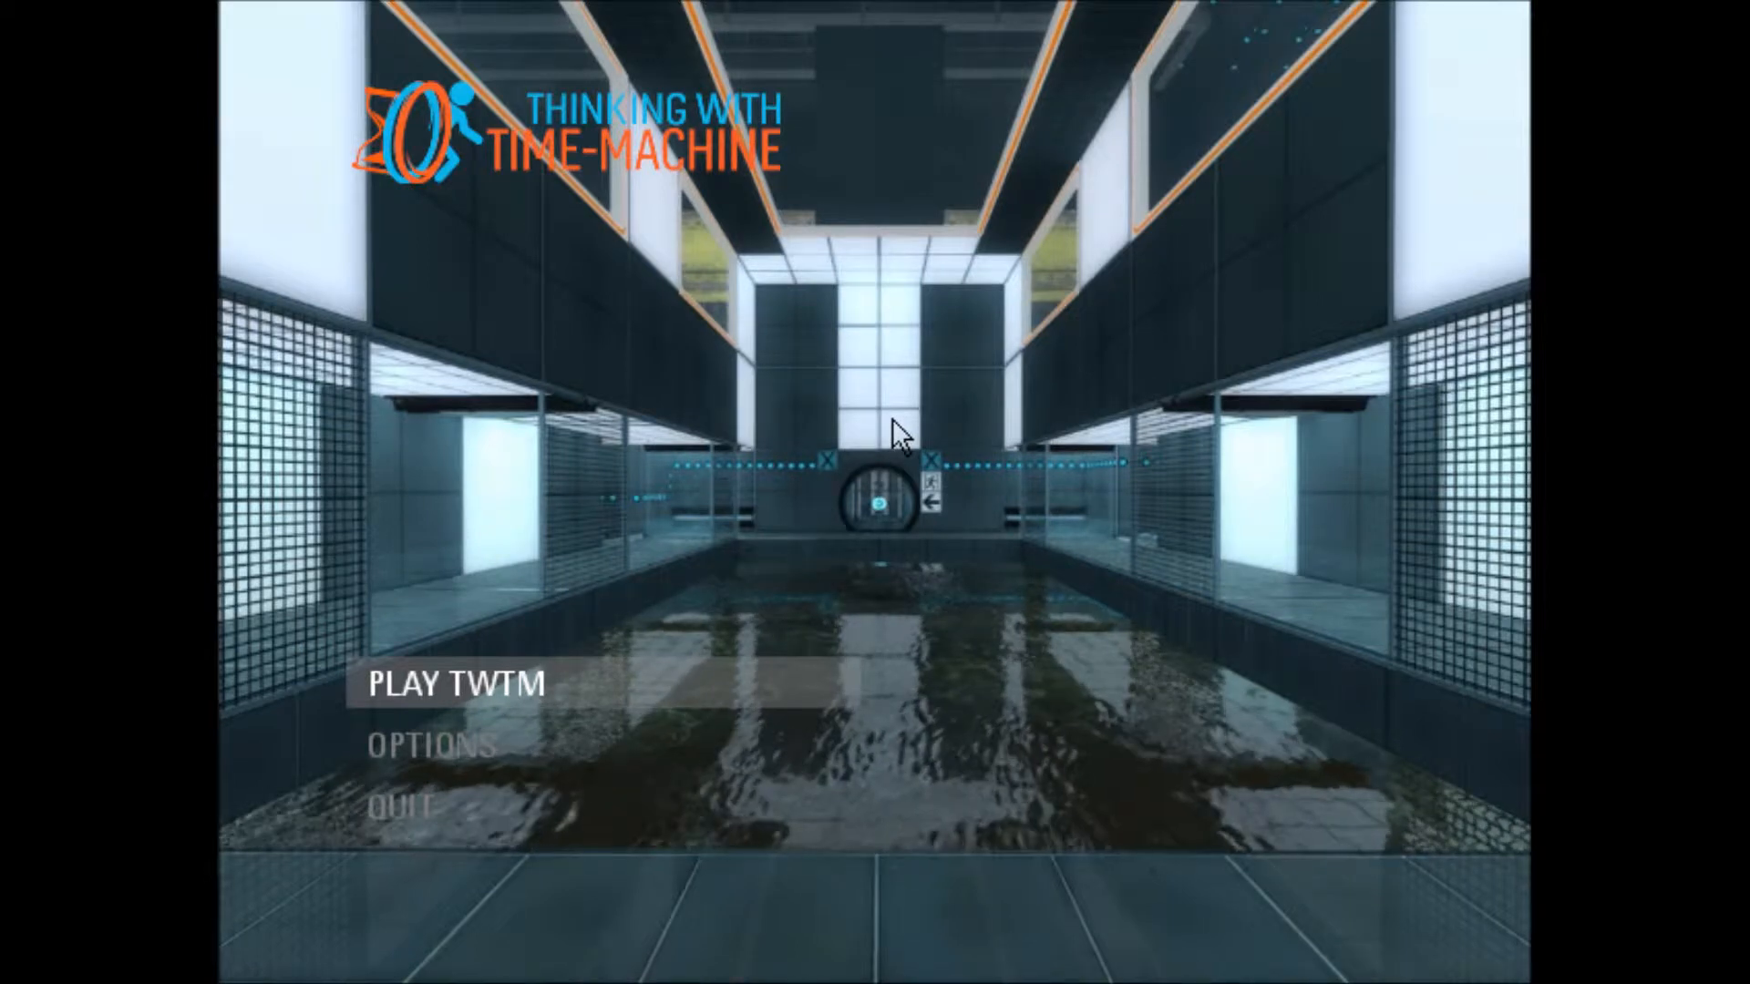
Launch the game from the main menu via PLAY TWTM.
left_click(454, 682)
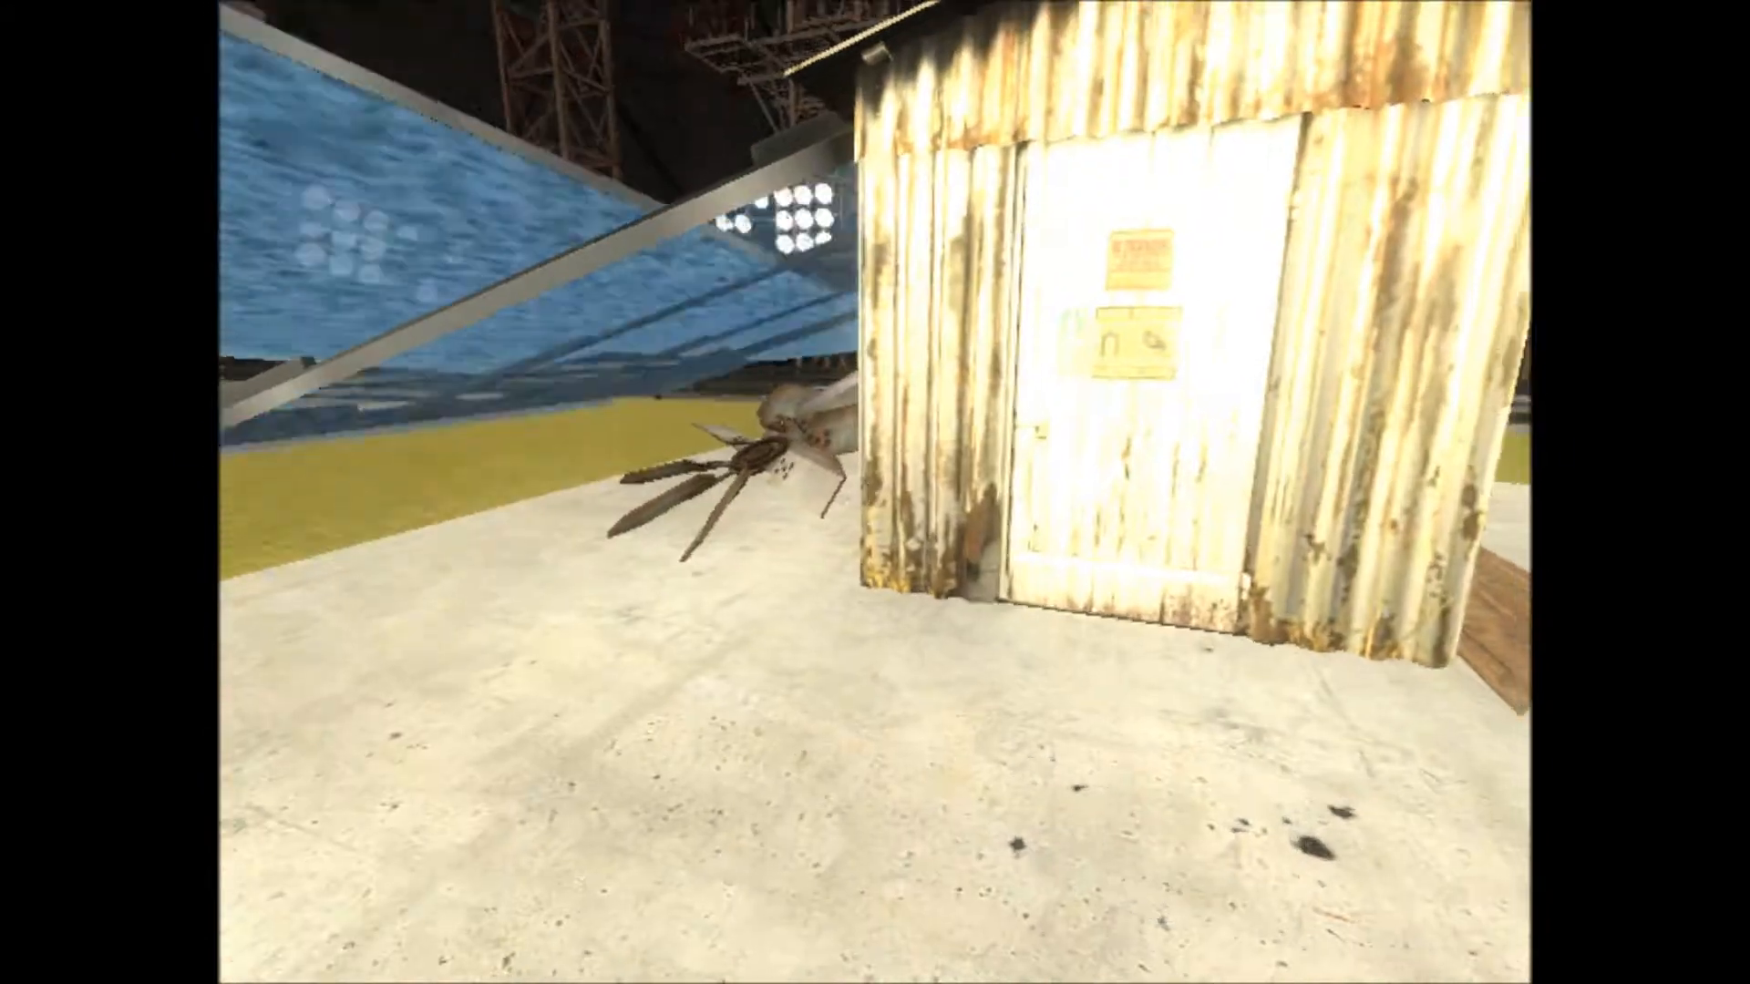
mouse_move(875, 492)
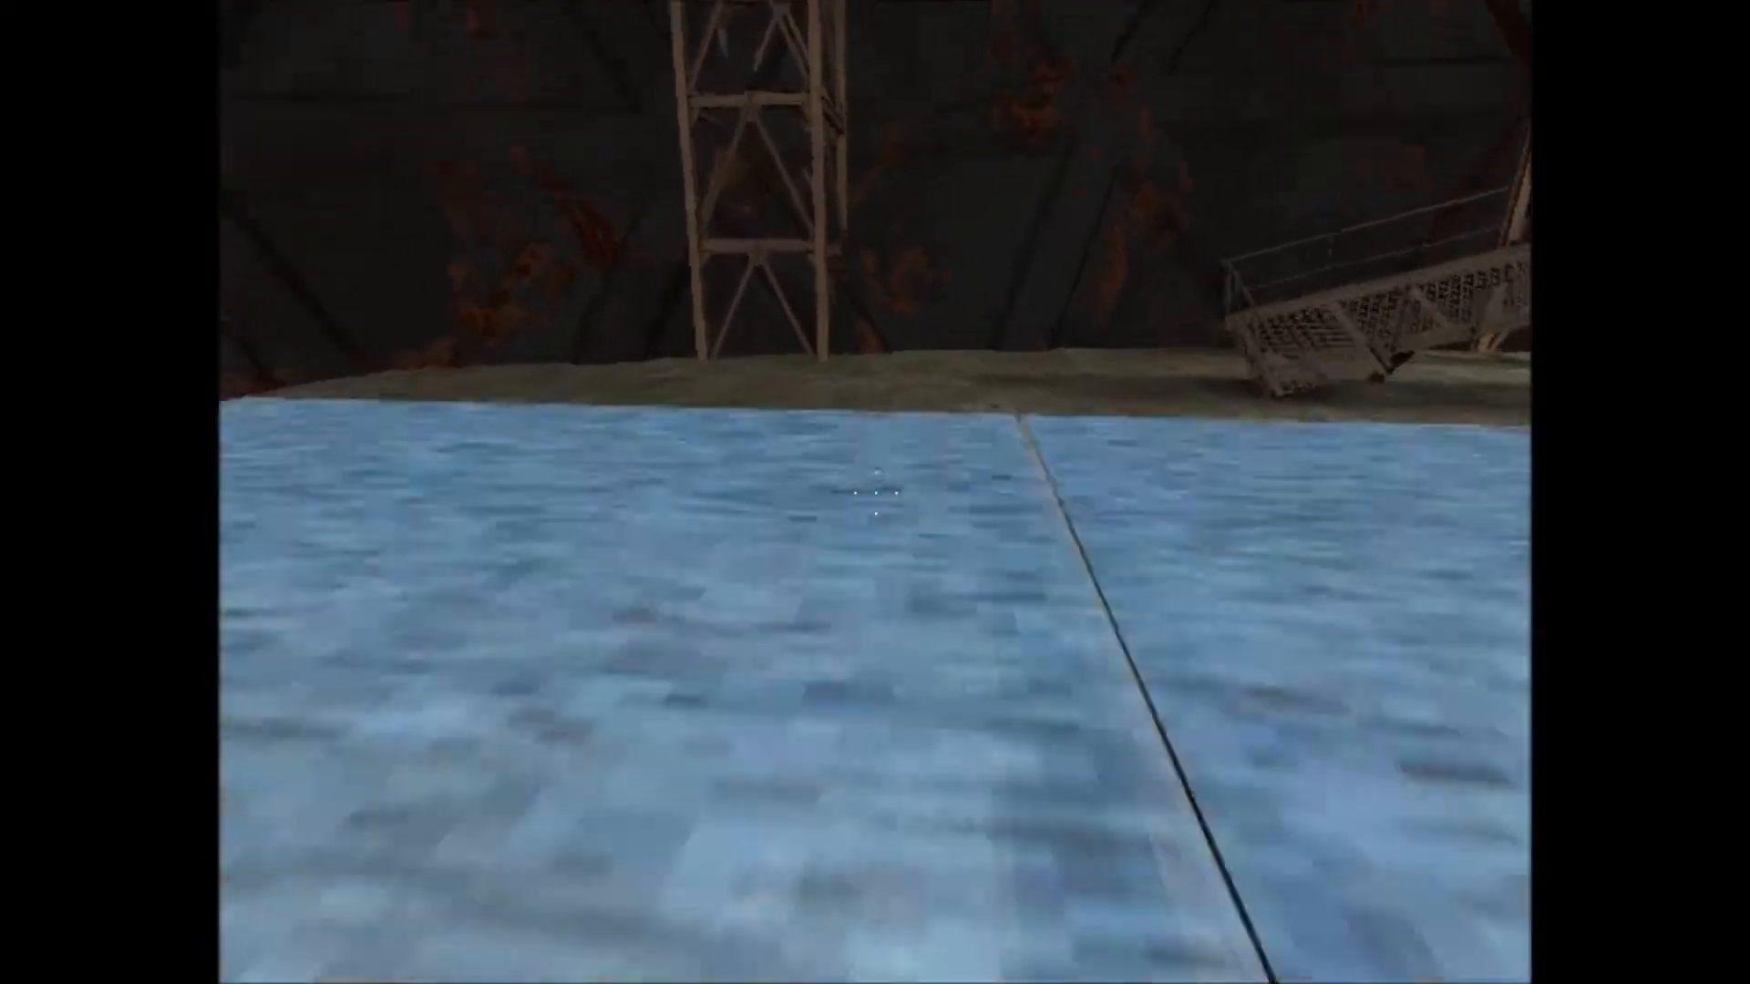
mouse_move(875, 492)
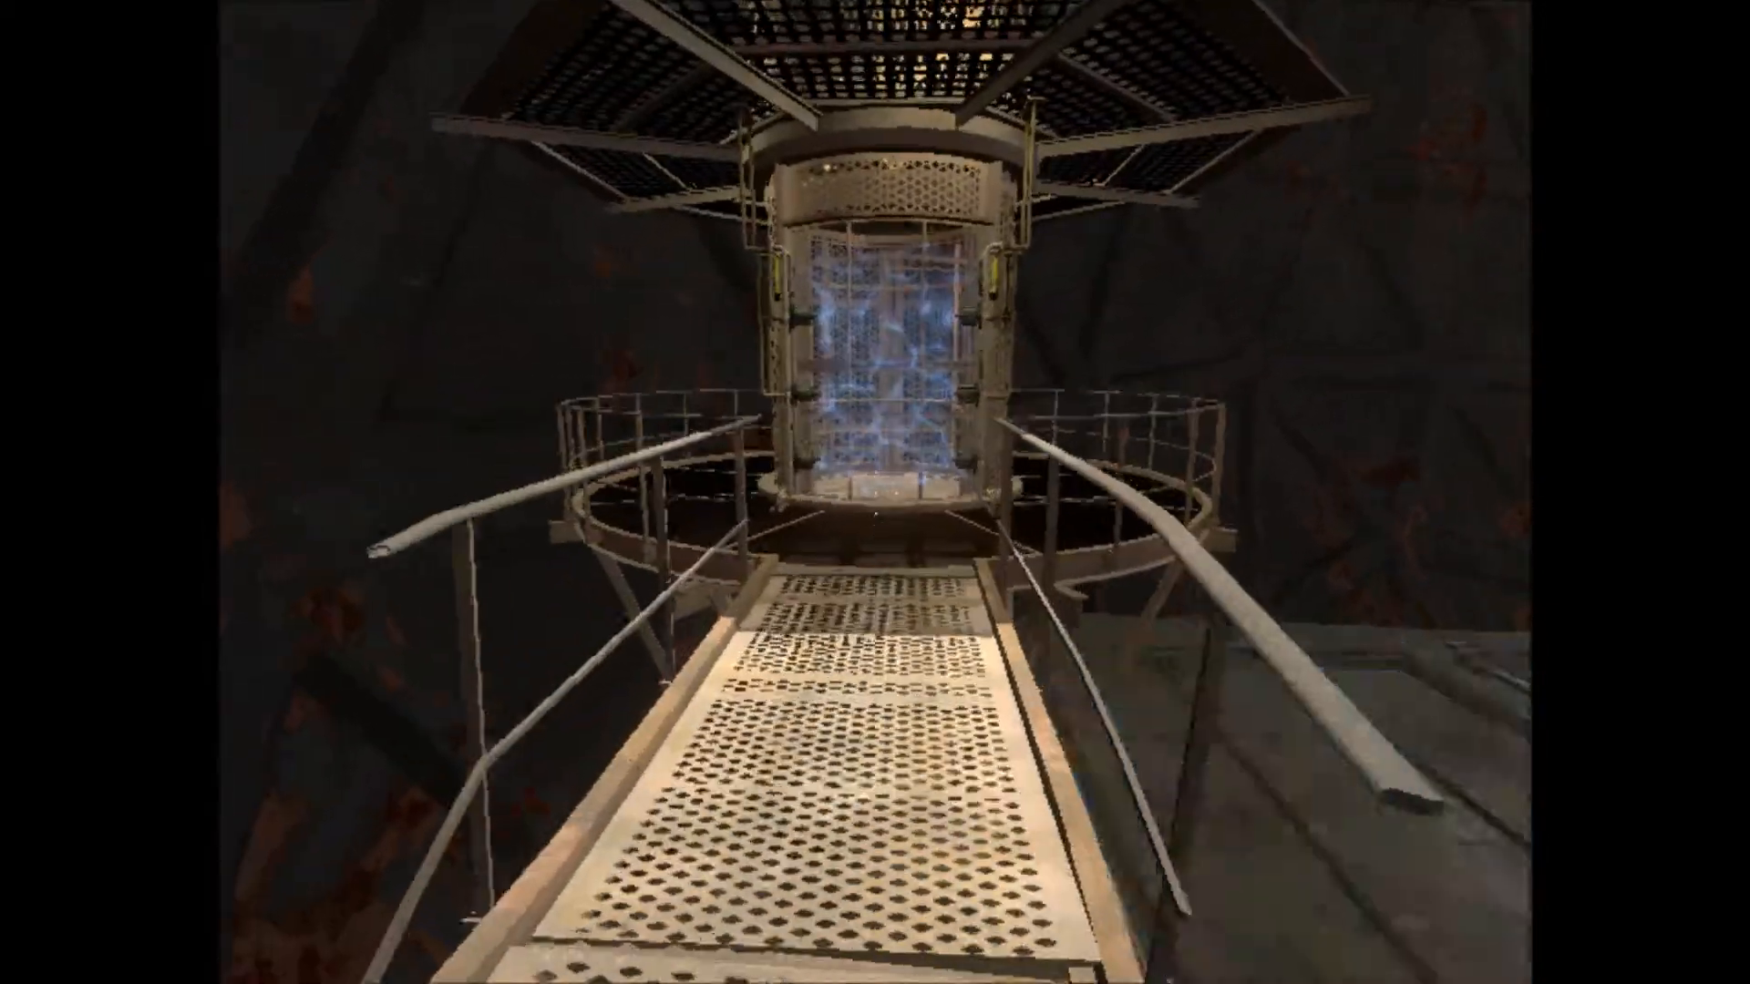
mouse_move(874, 492)
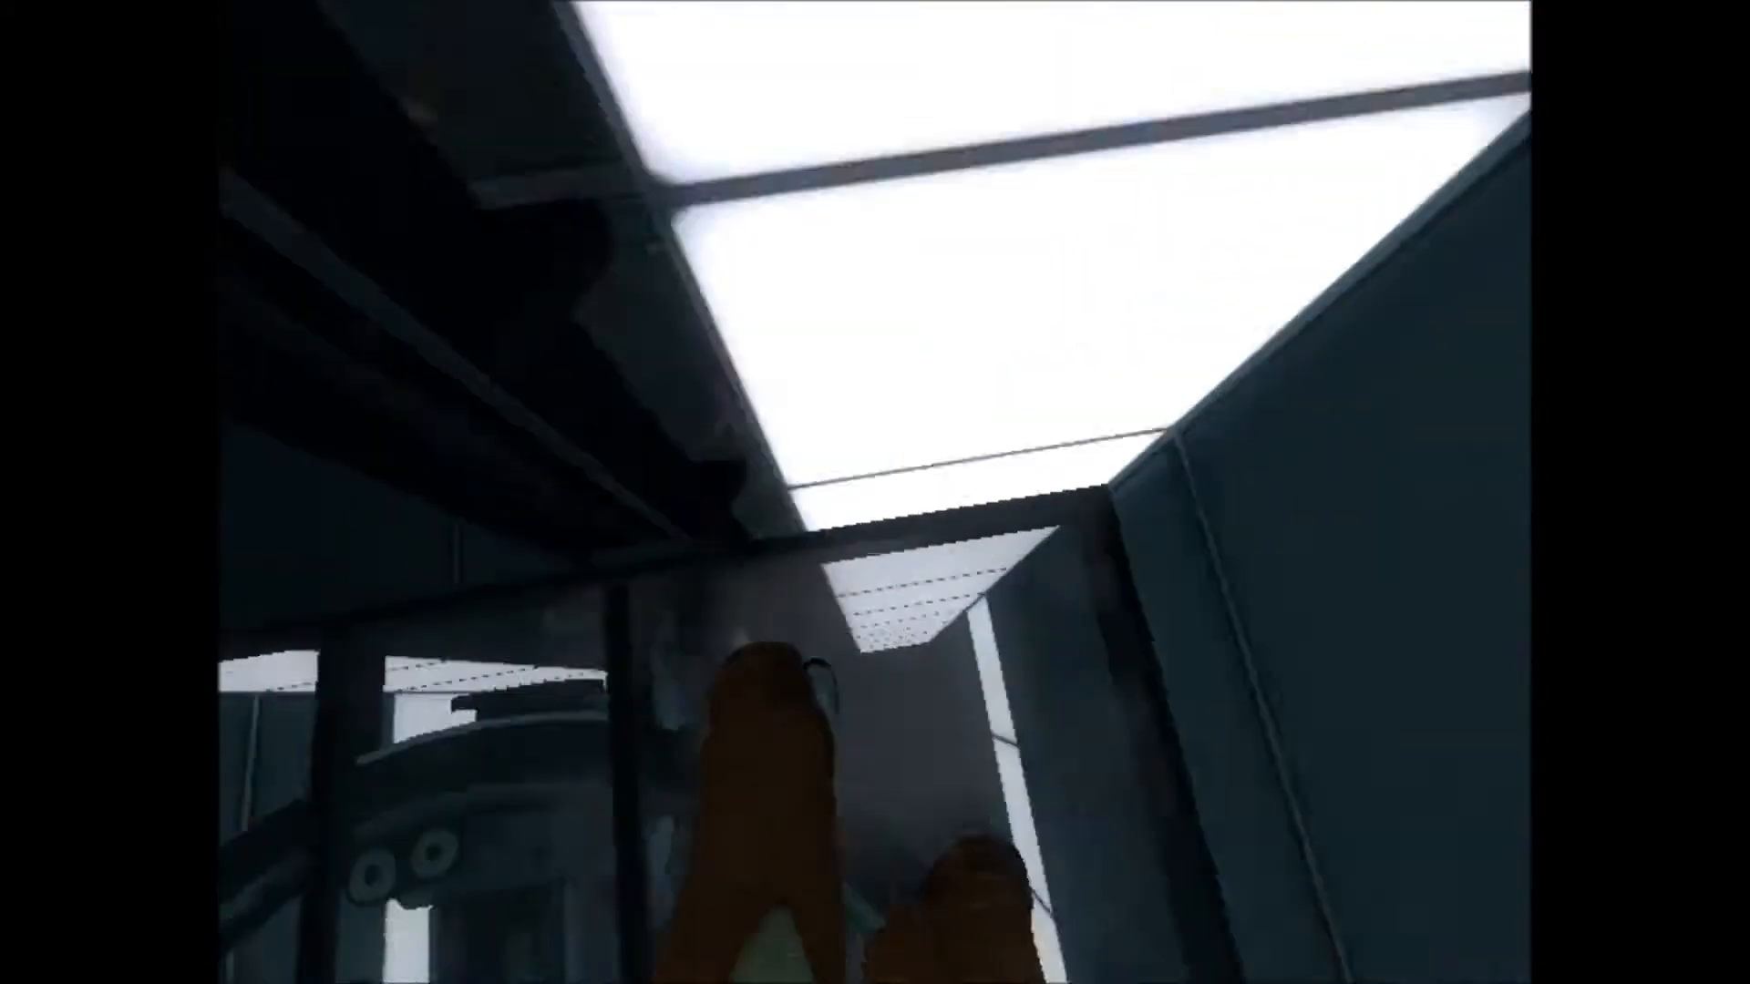
mouse_move(875, 492)
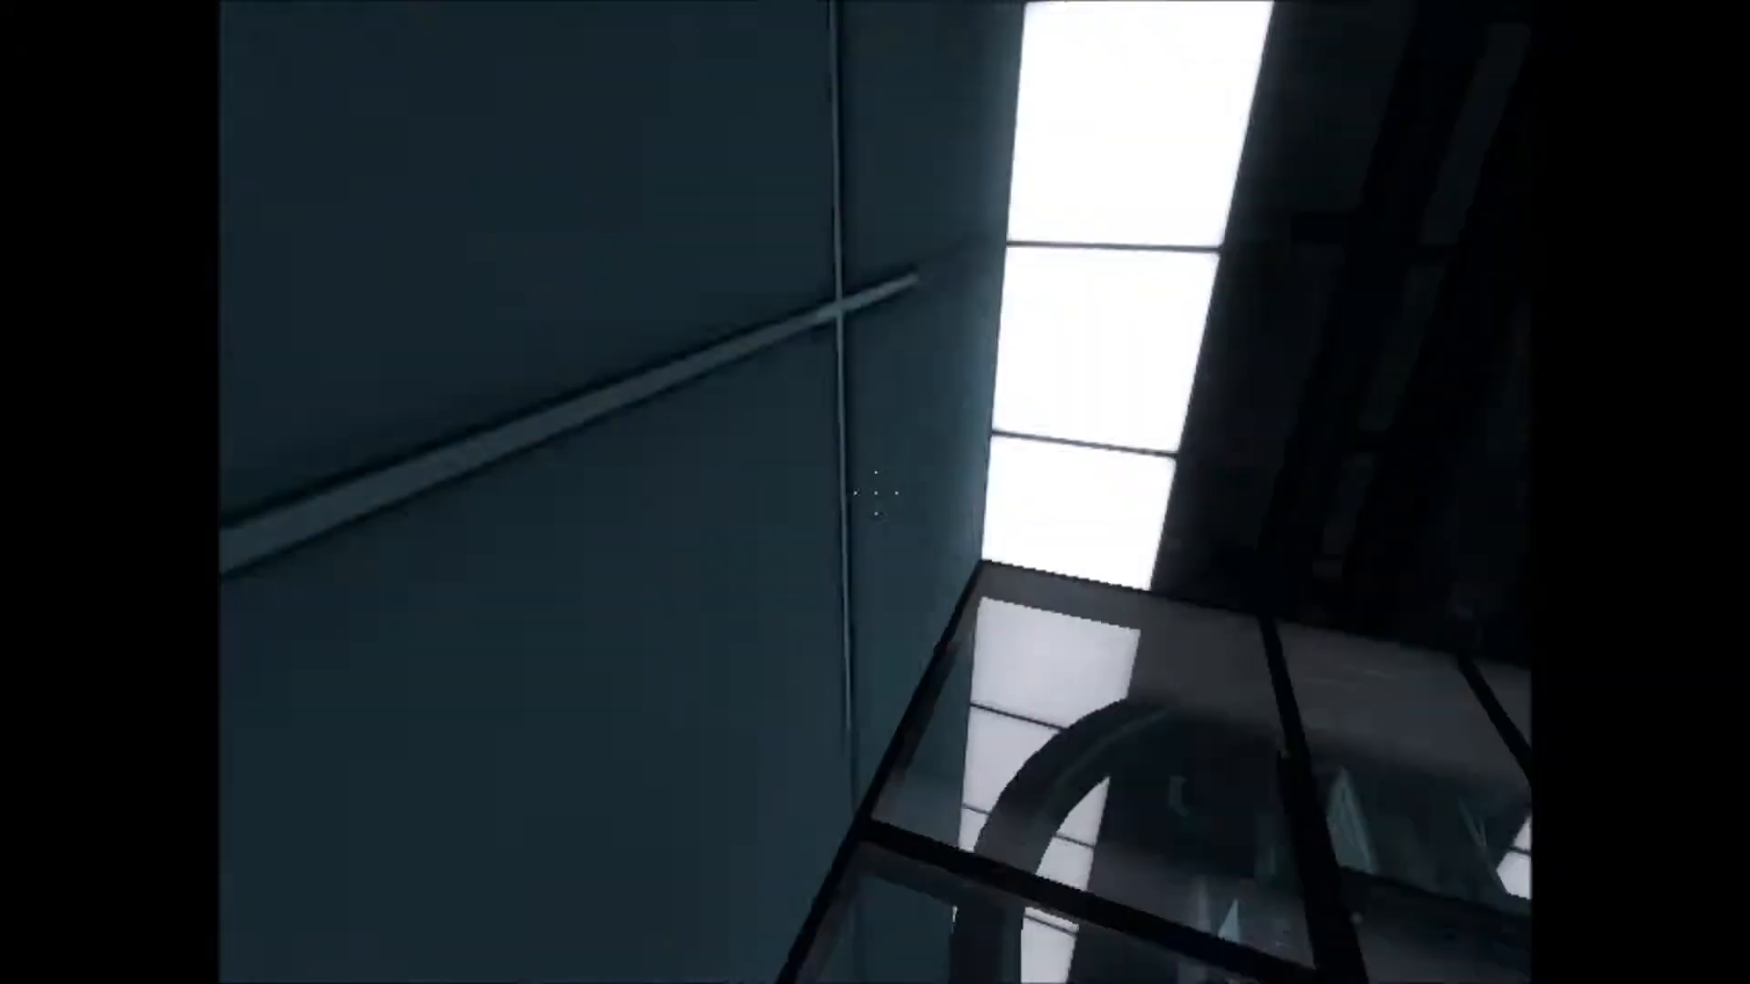
mouse_move(875, 492)
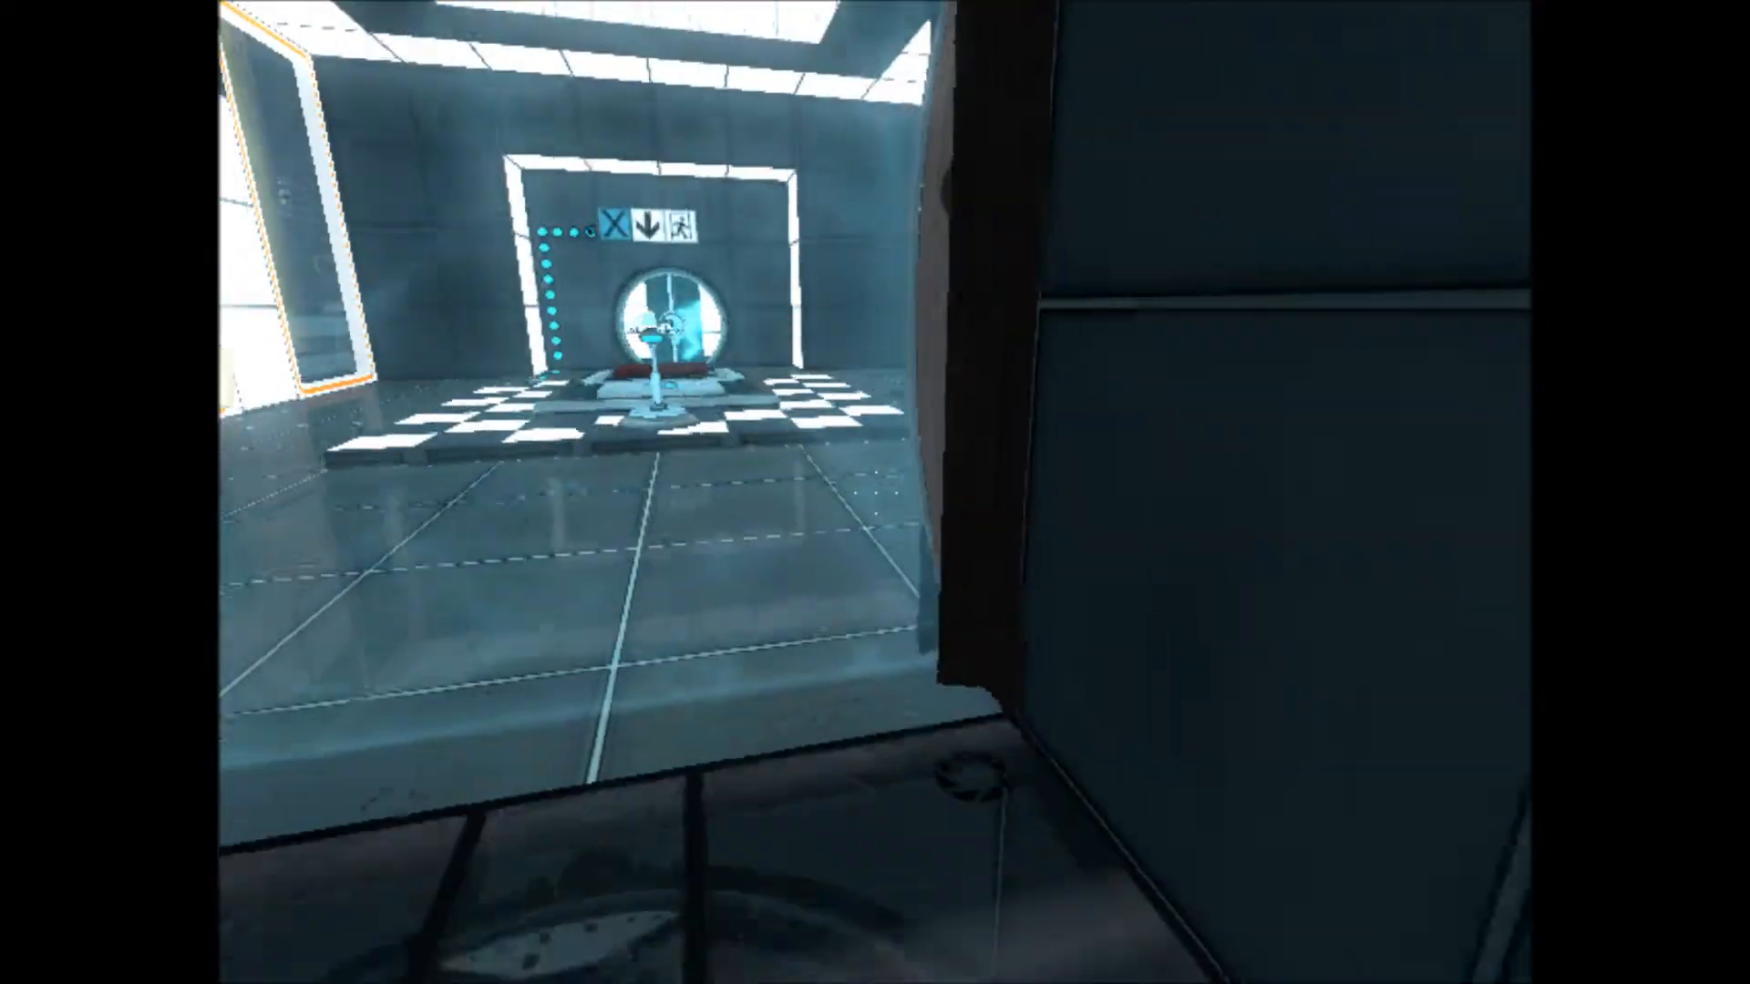
mouse_move(875, 492)
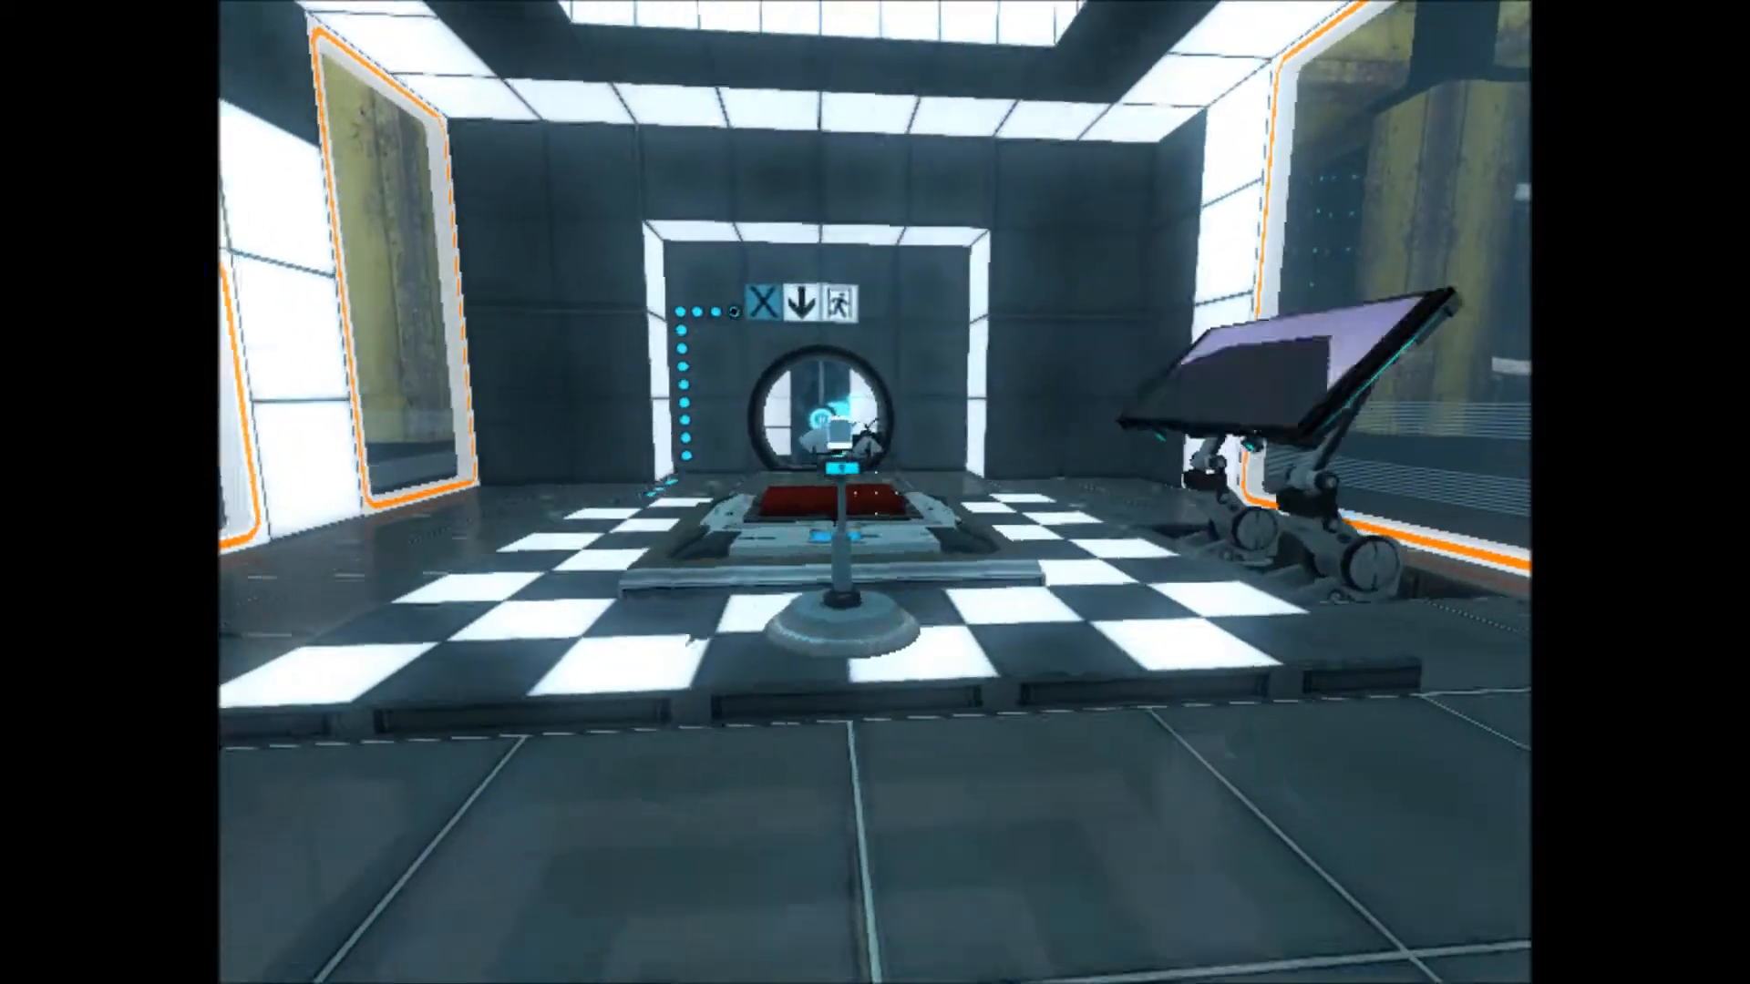
mouse_move(875, 492)
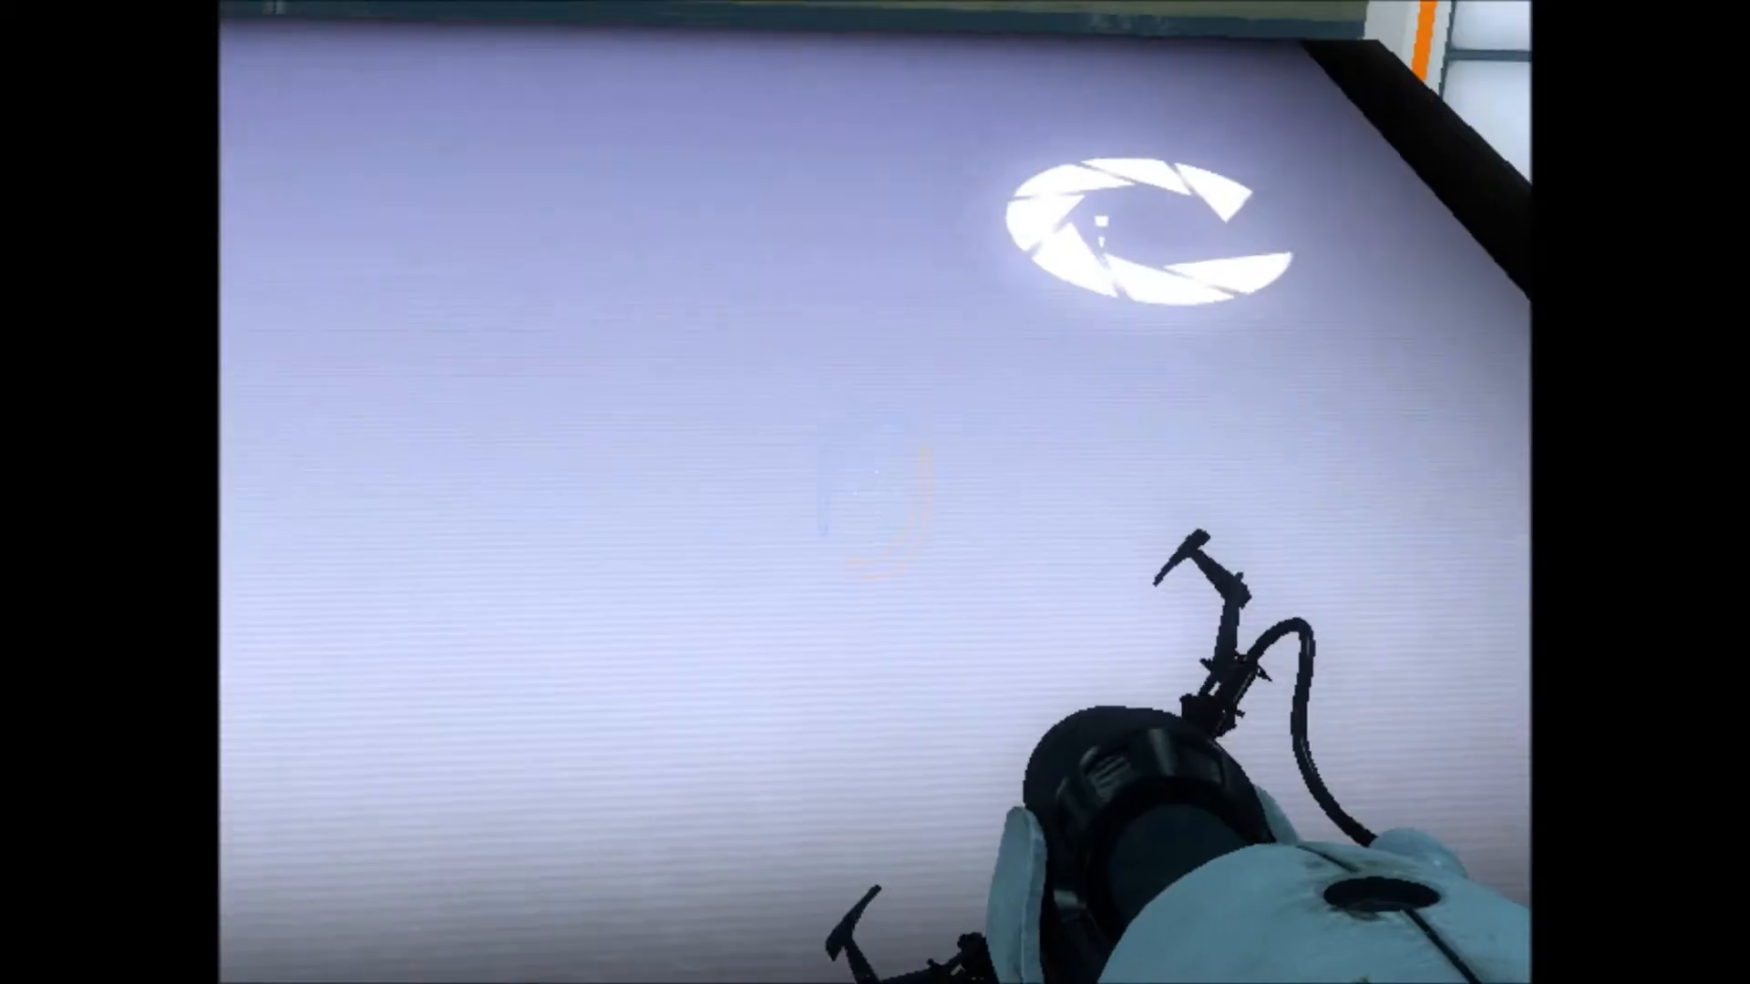
mouse_move(875, 492)
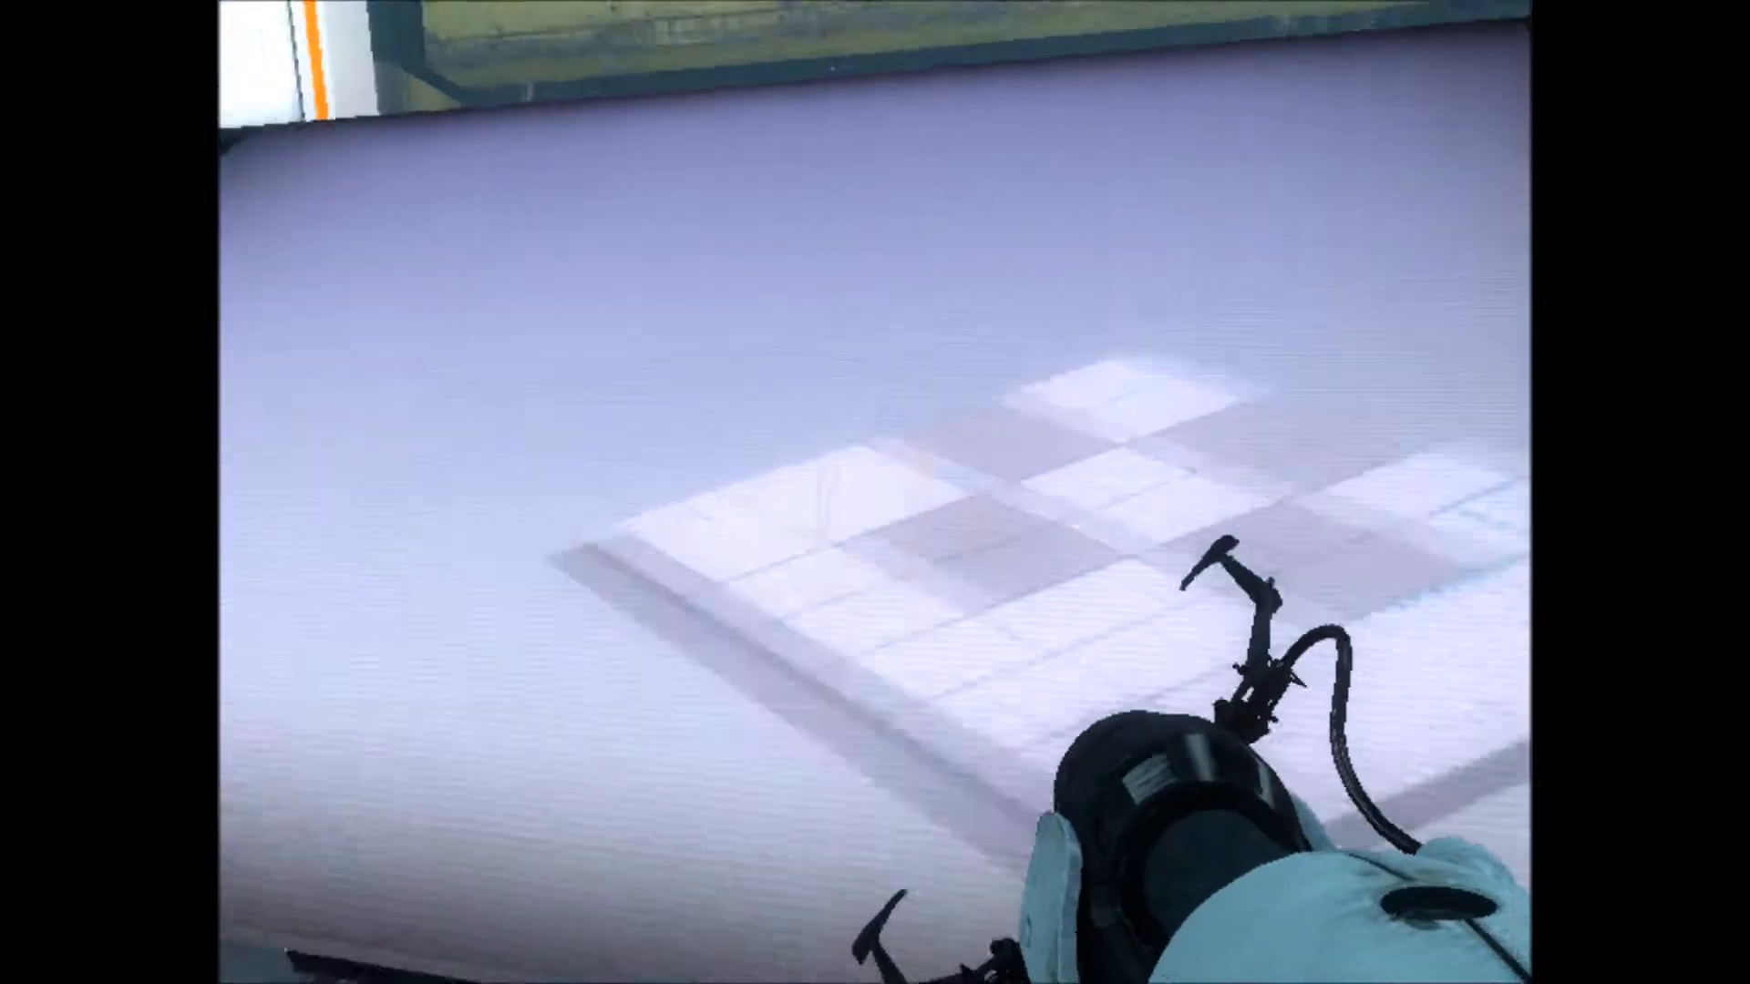
mouse_move(874, 492)
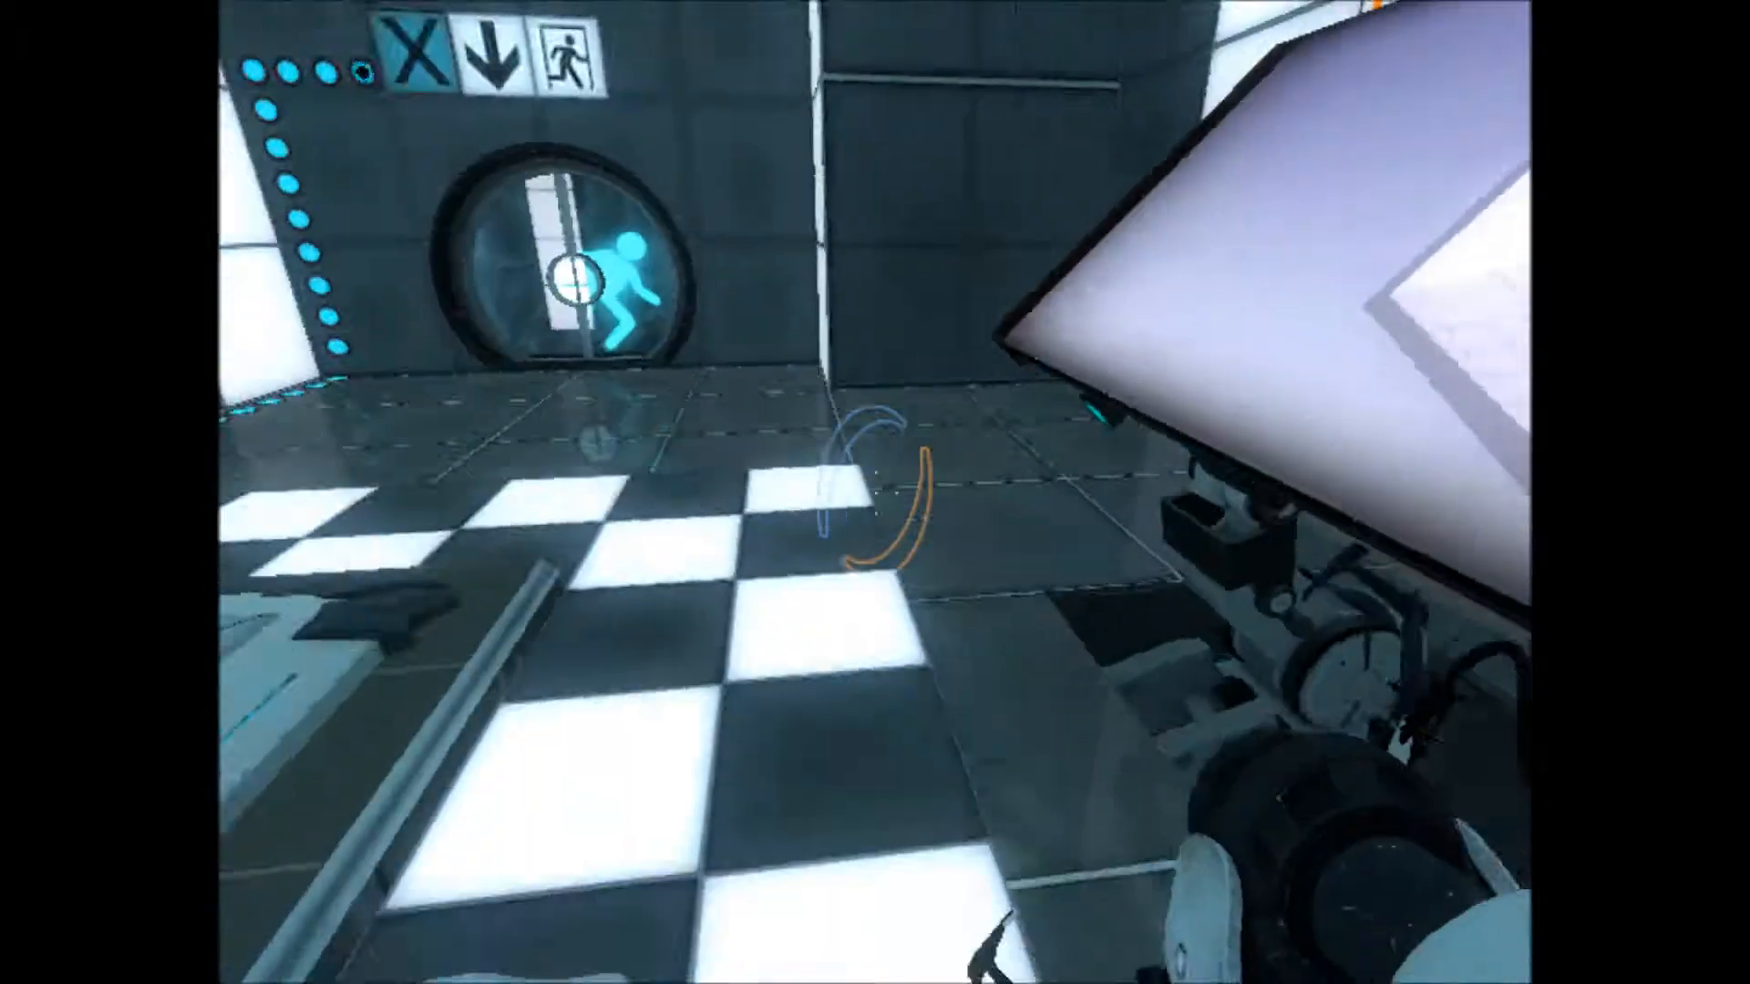
mouse_move(875, 492)
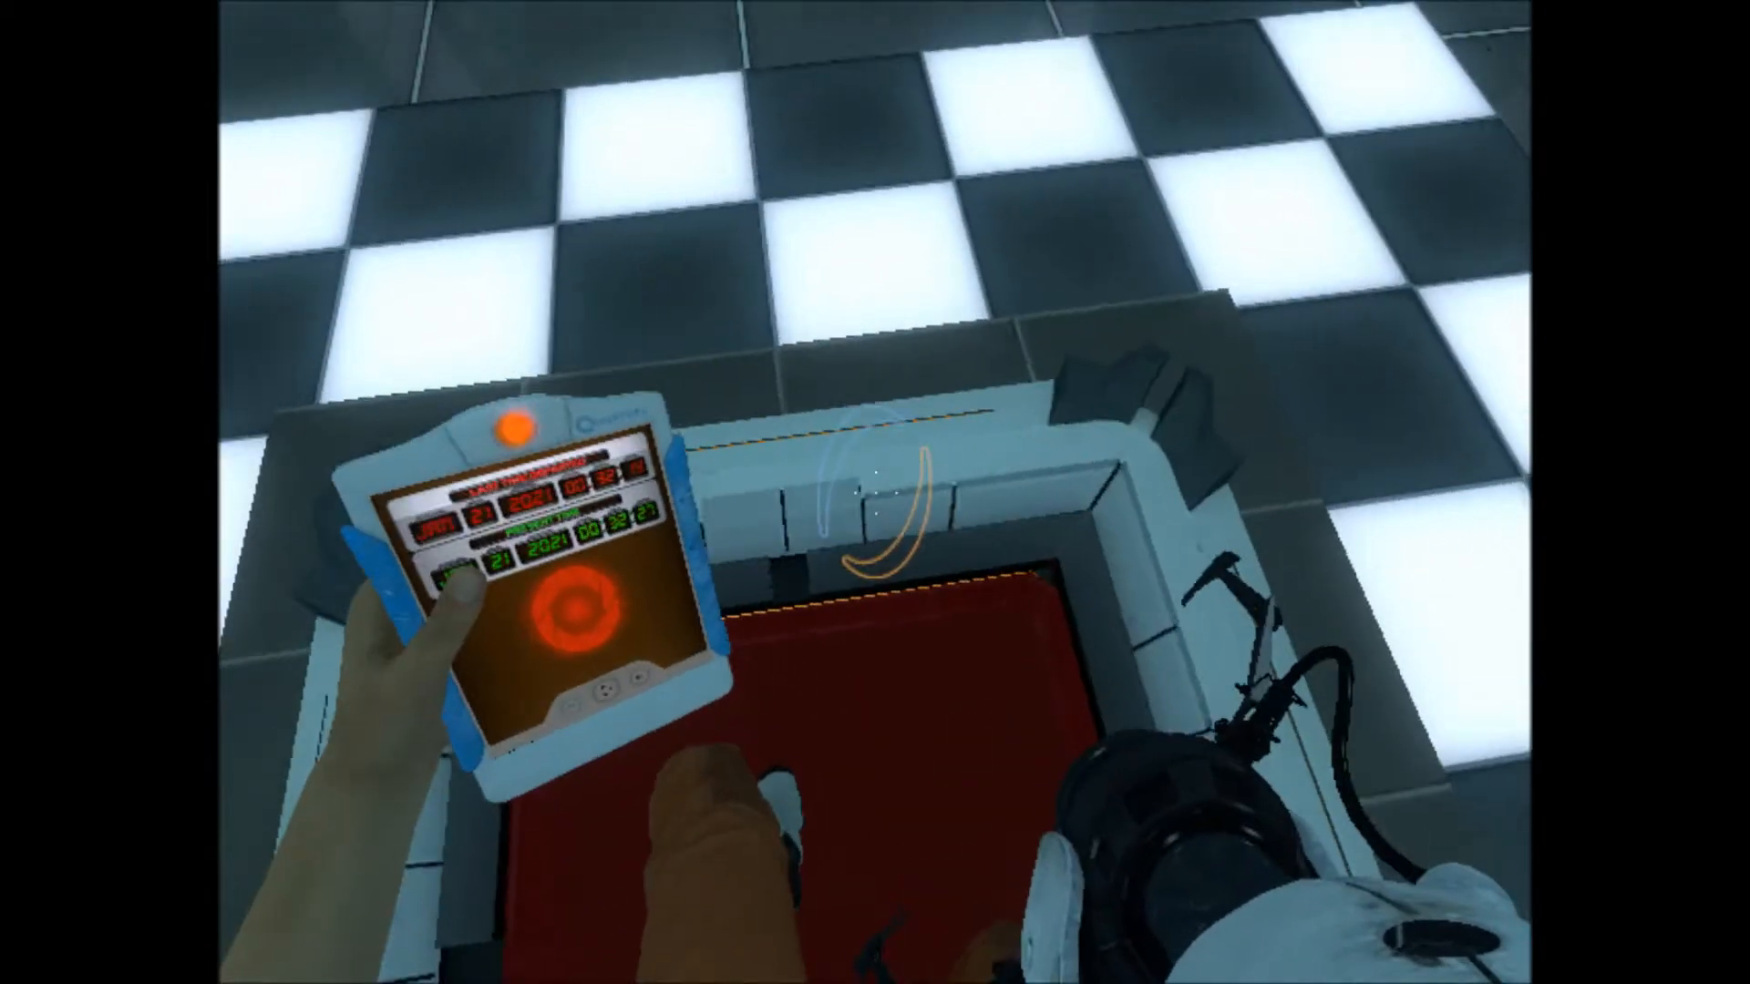
mouse_move(875, 492)
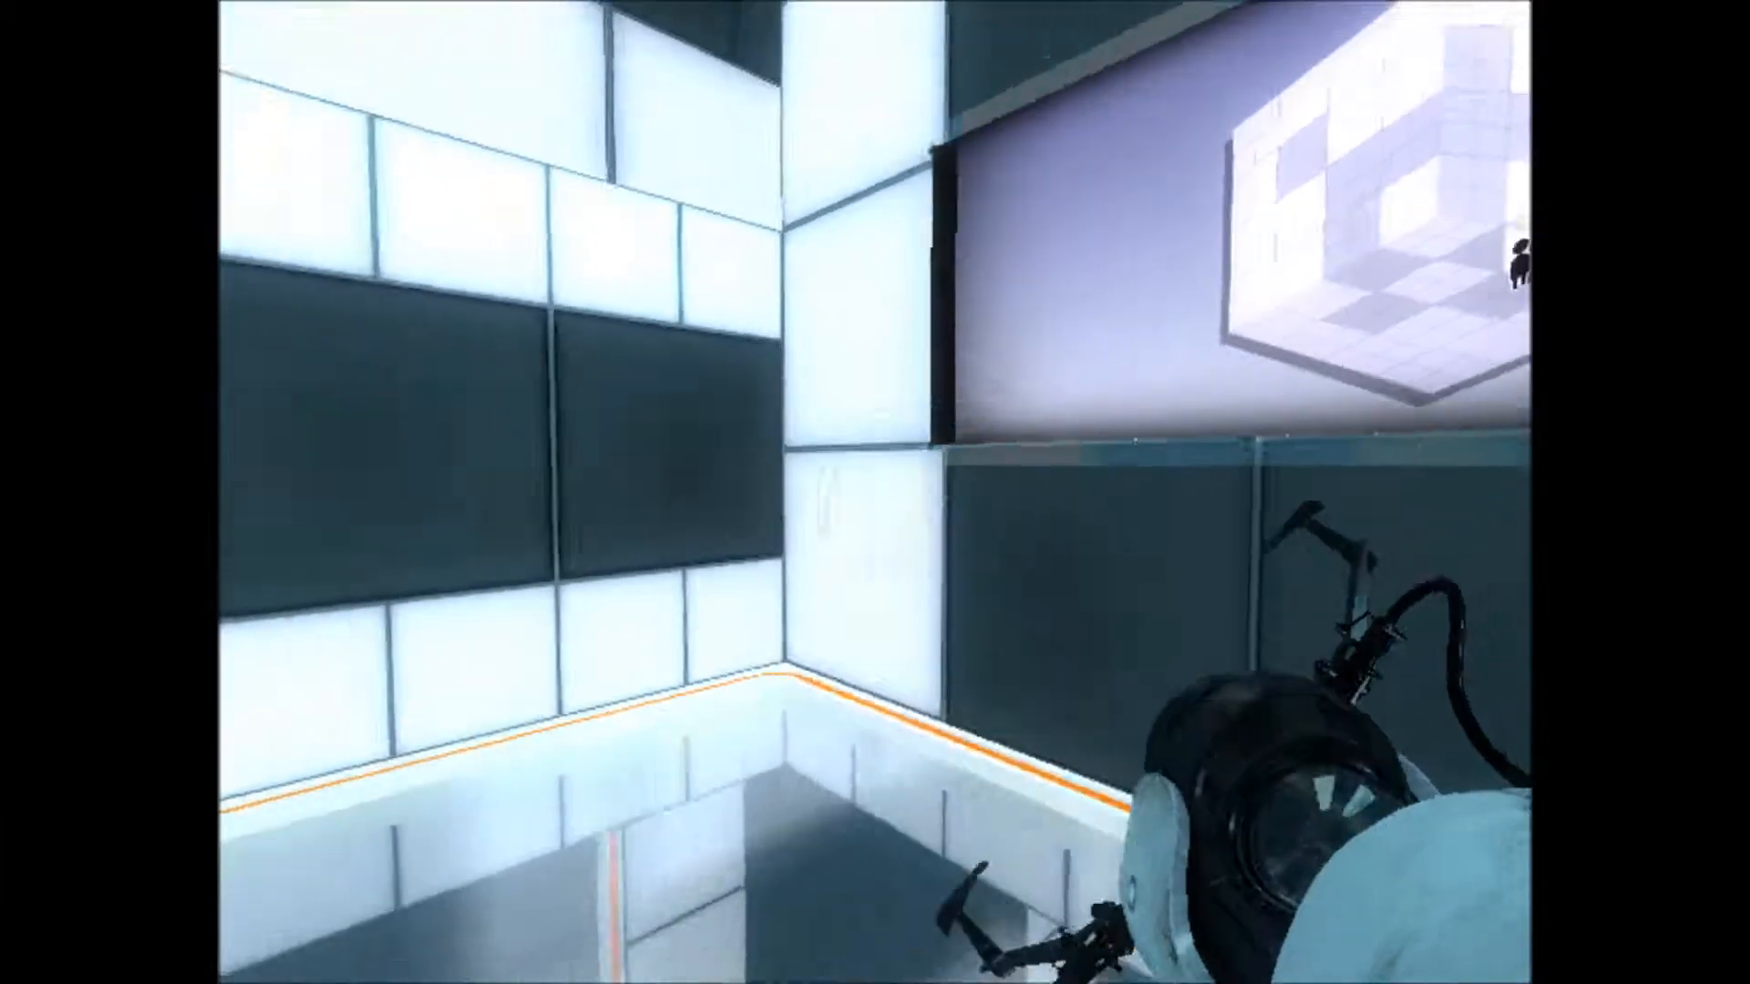
mouse_move(875, 492)
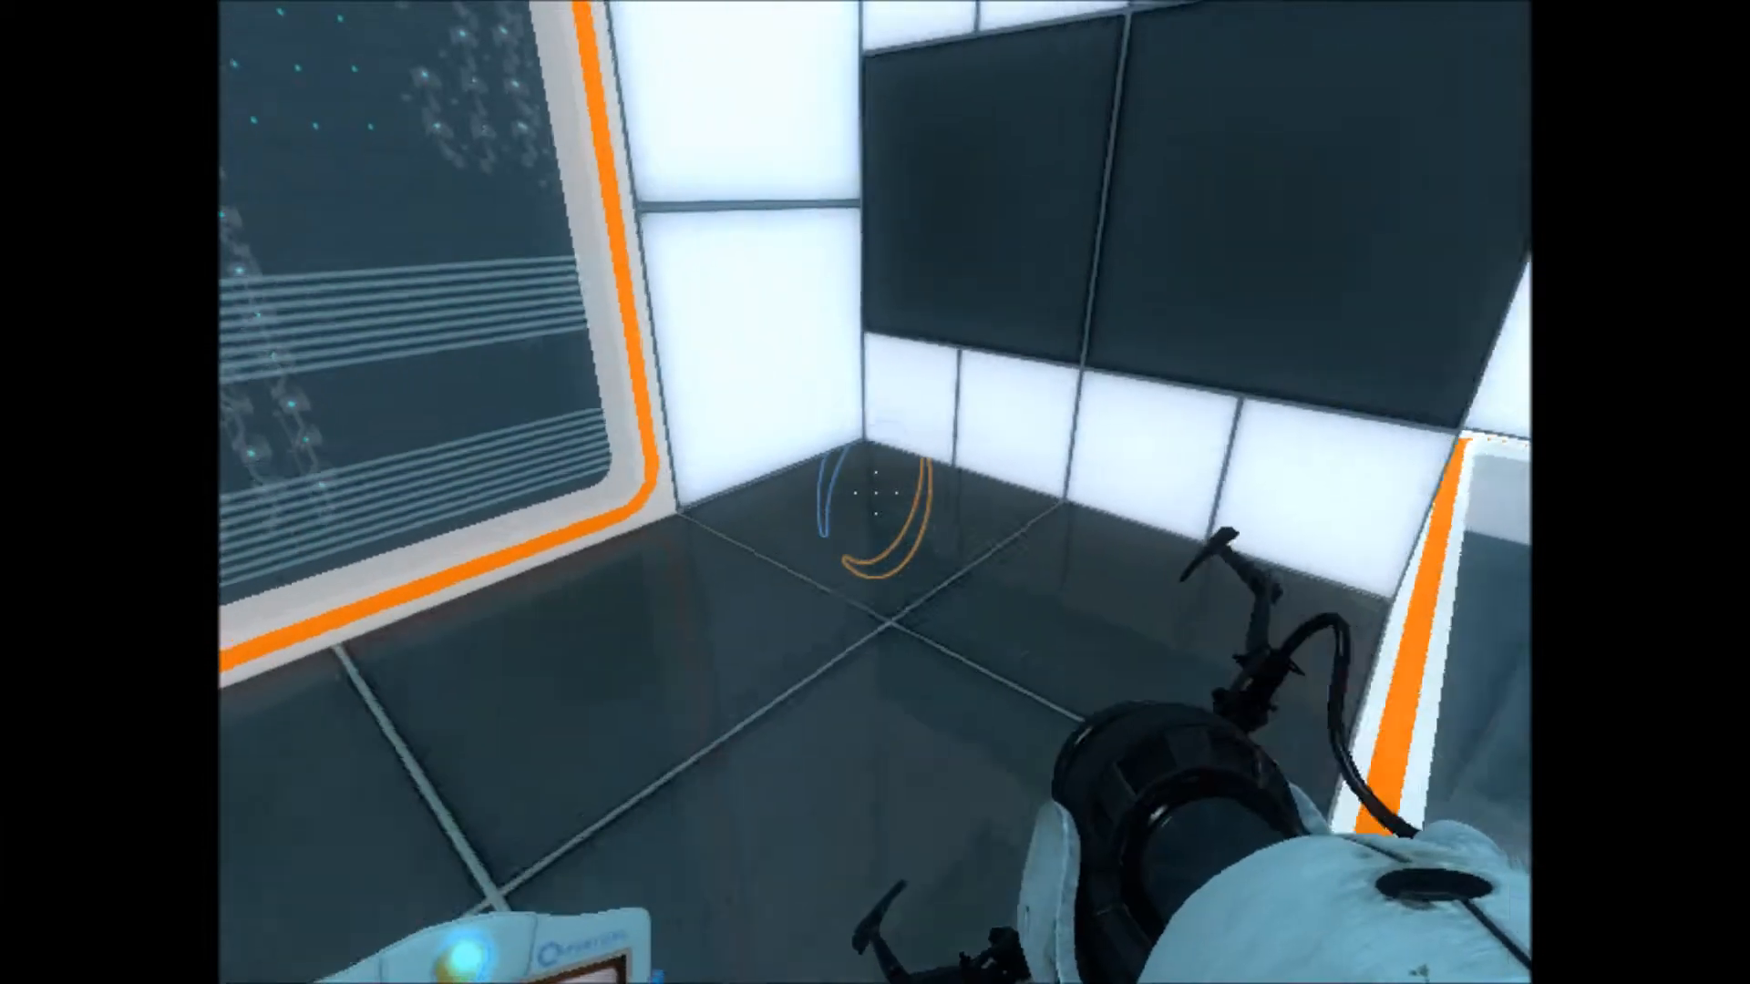
mouse_move(875, 492)
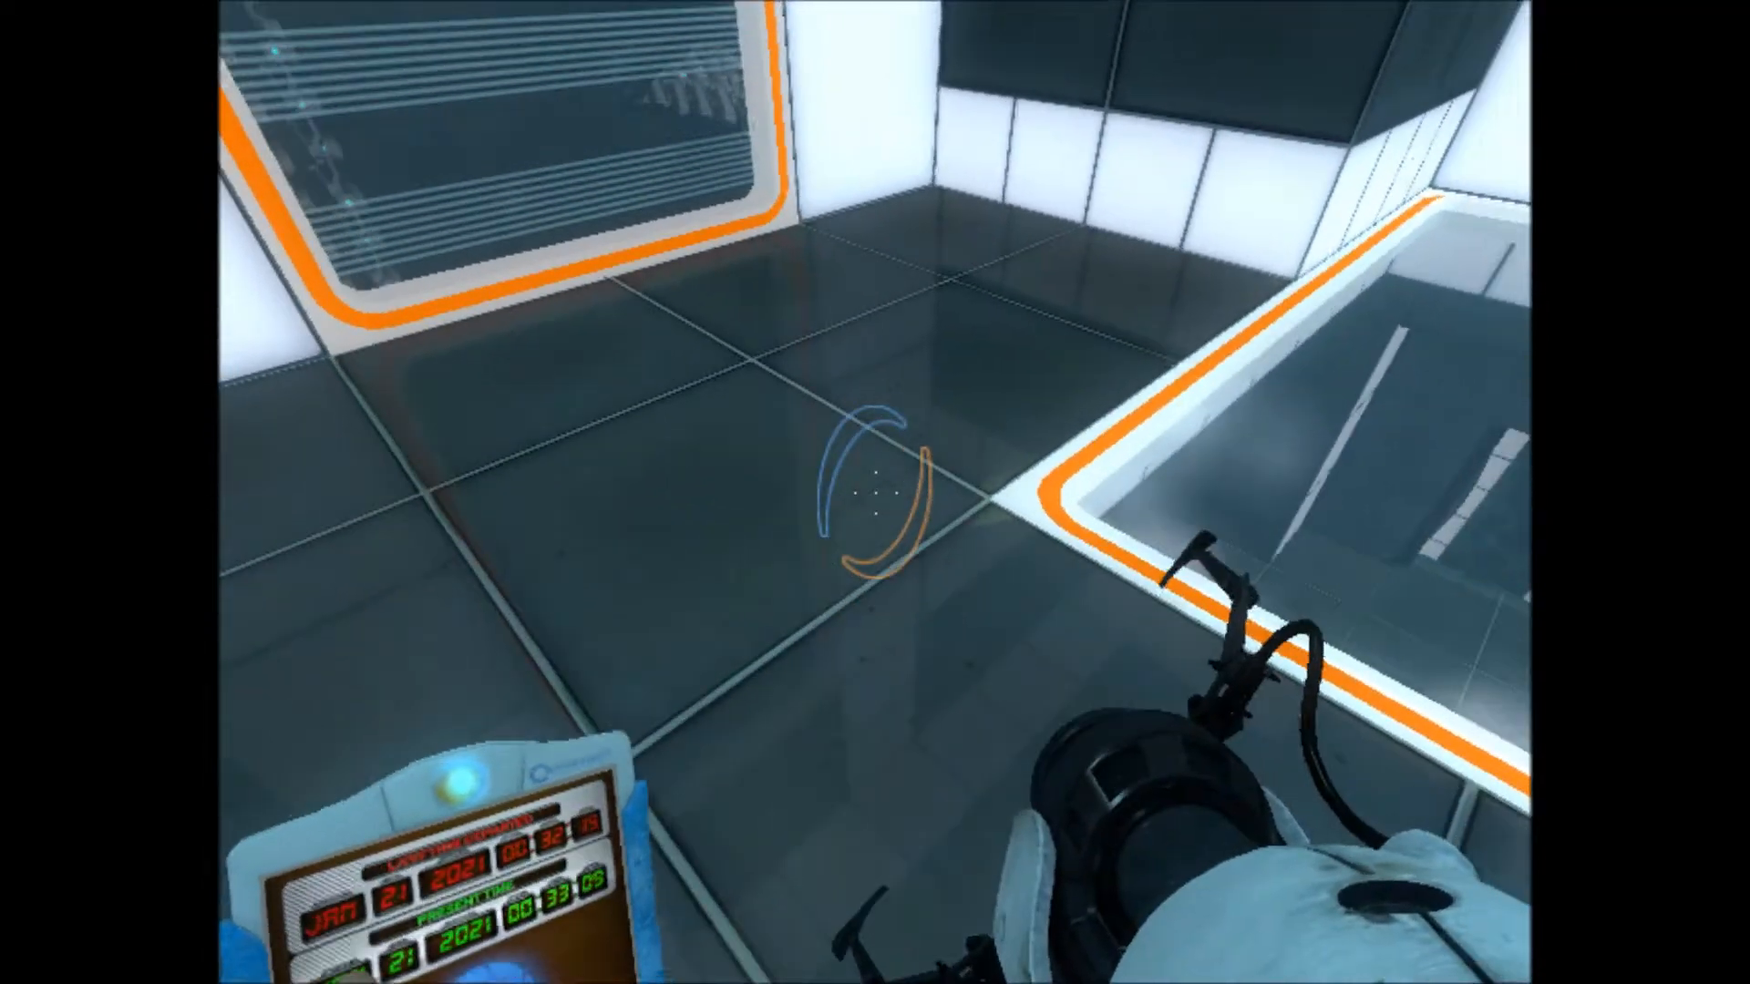
mouse_move(875, 492)
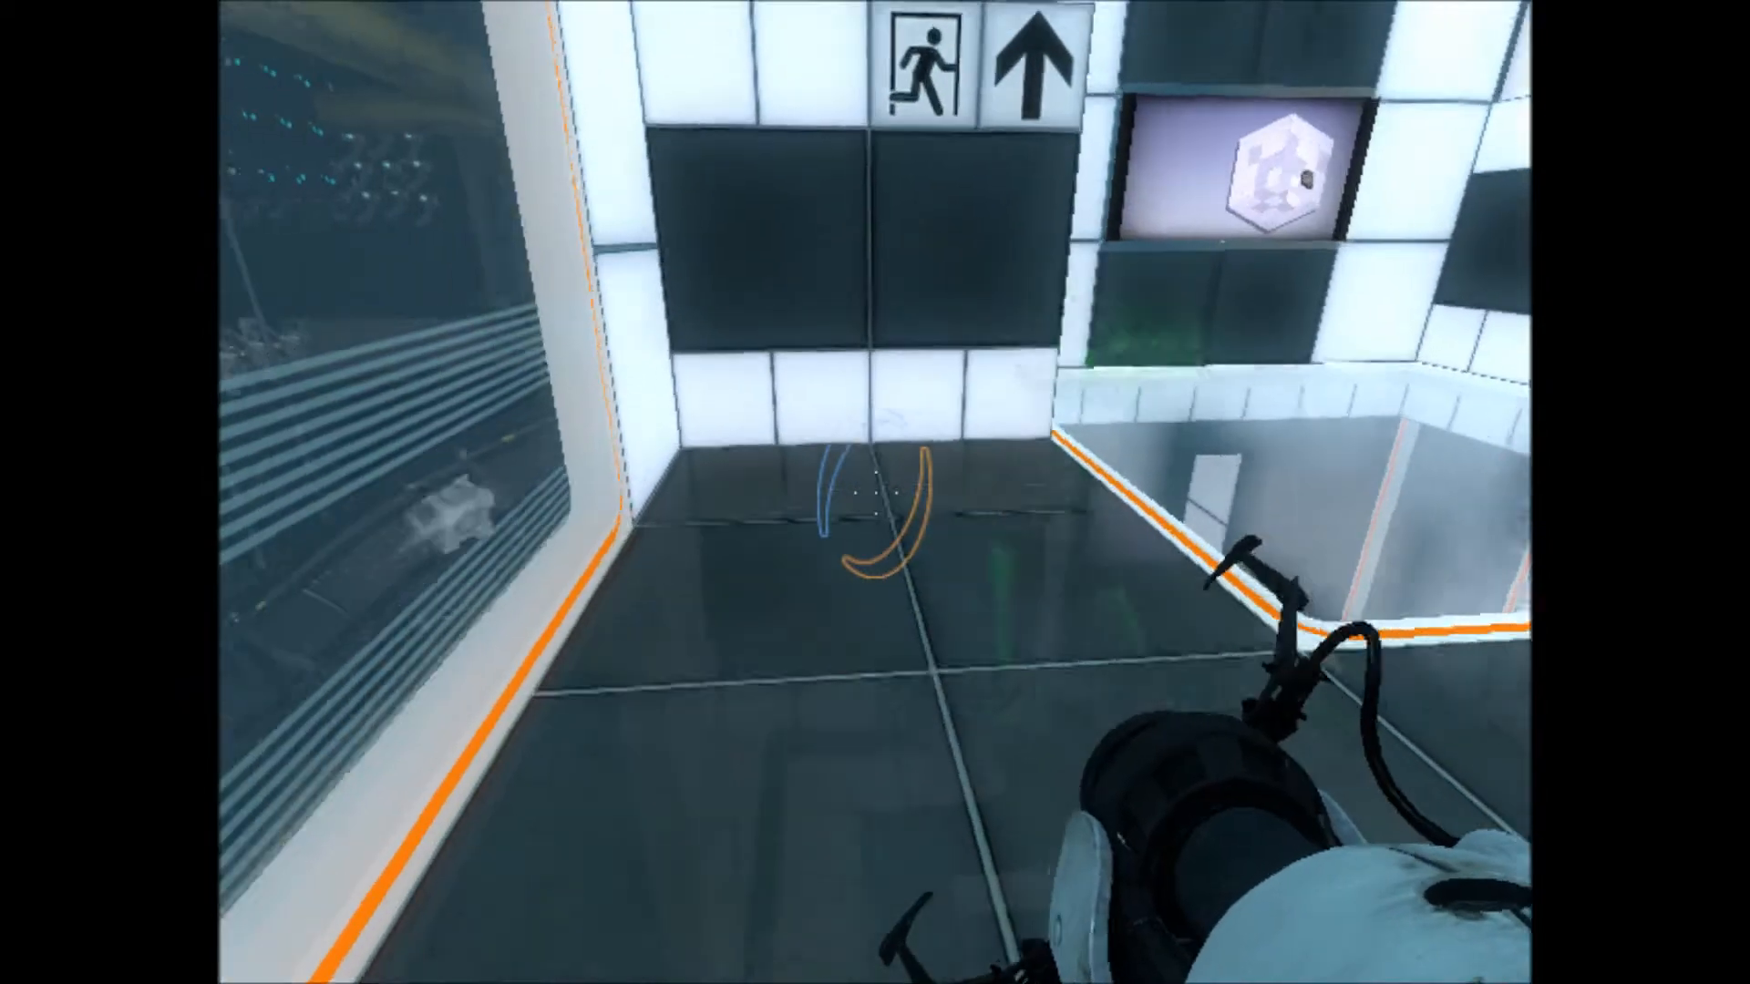
mouse_move(874, 492)
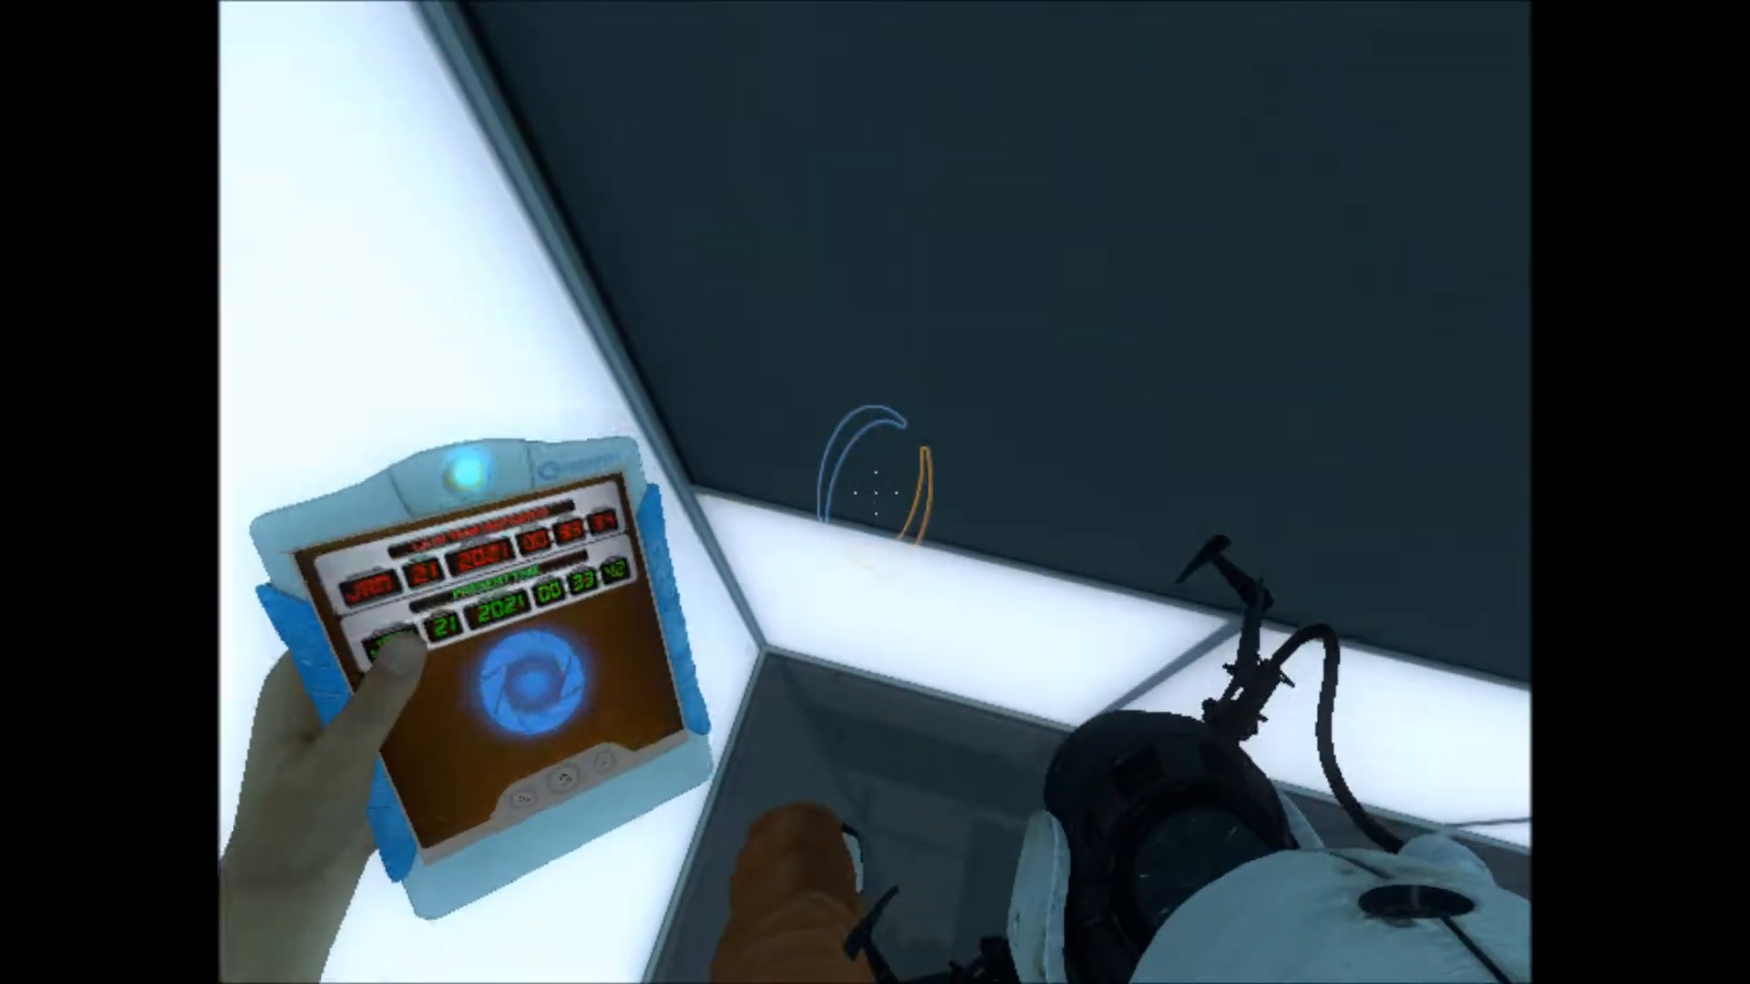
mouse_move(875, 492)
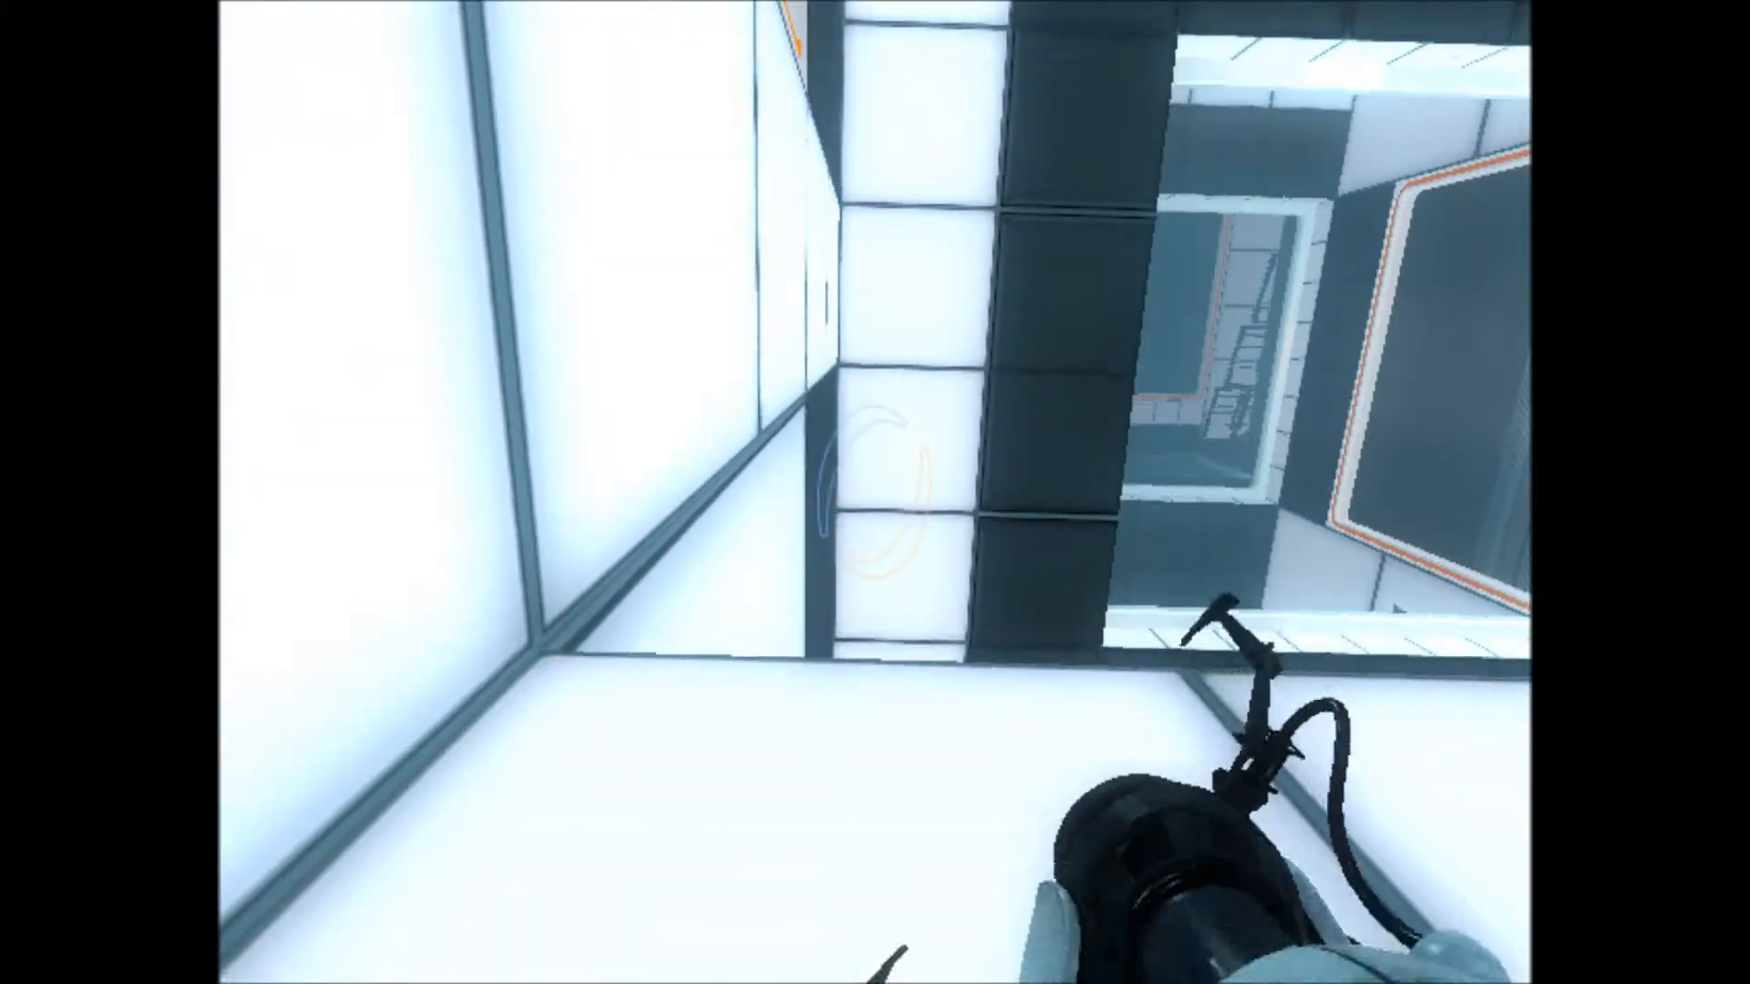
mouse_move(875, 492)
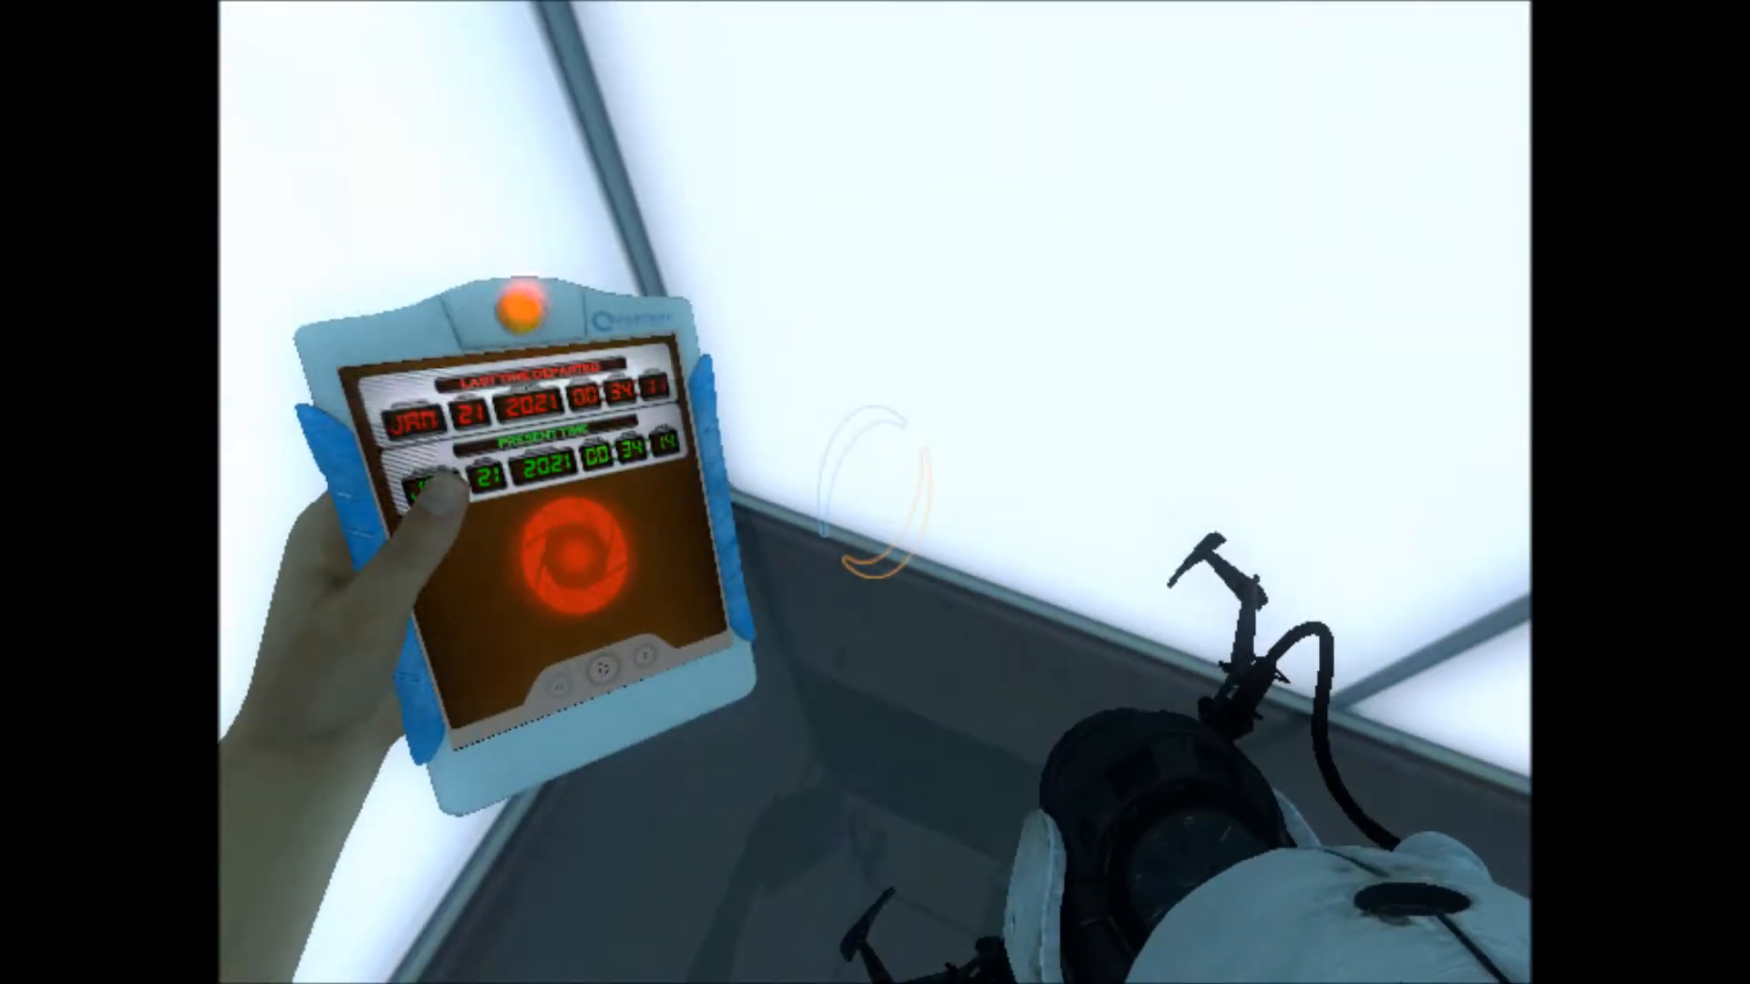
mouse_move(875, 492)
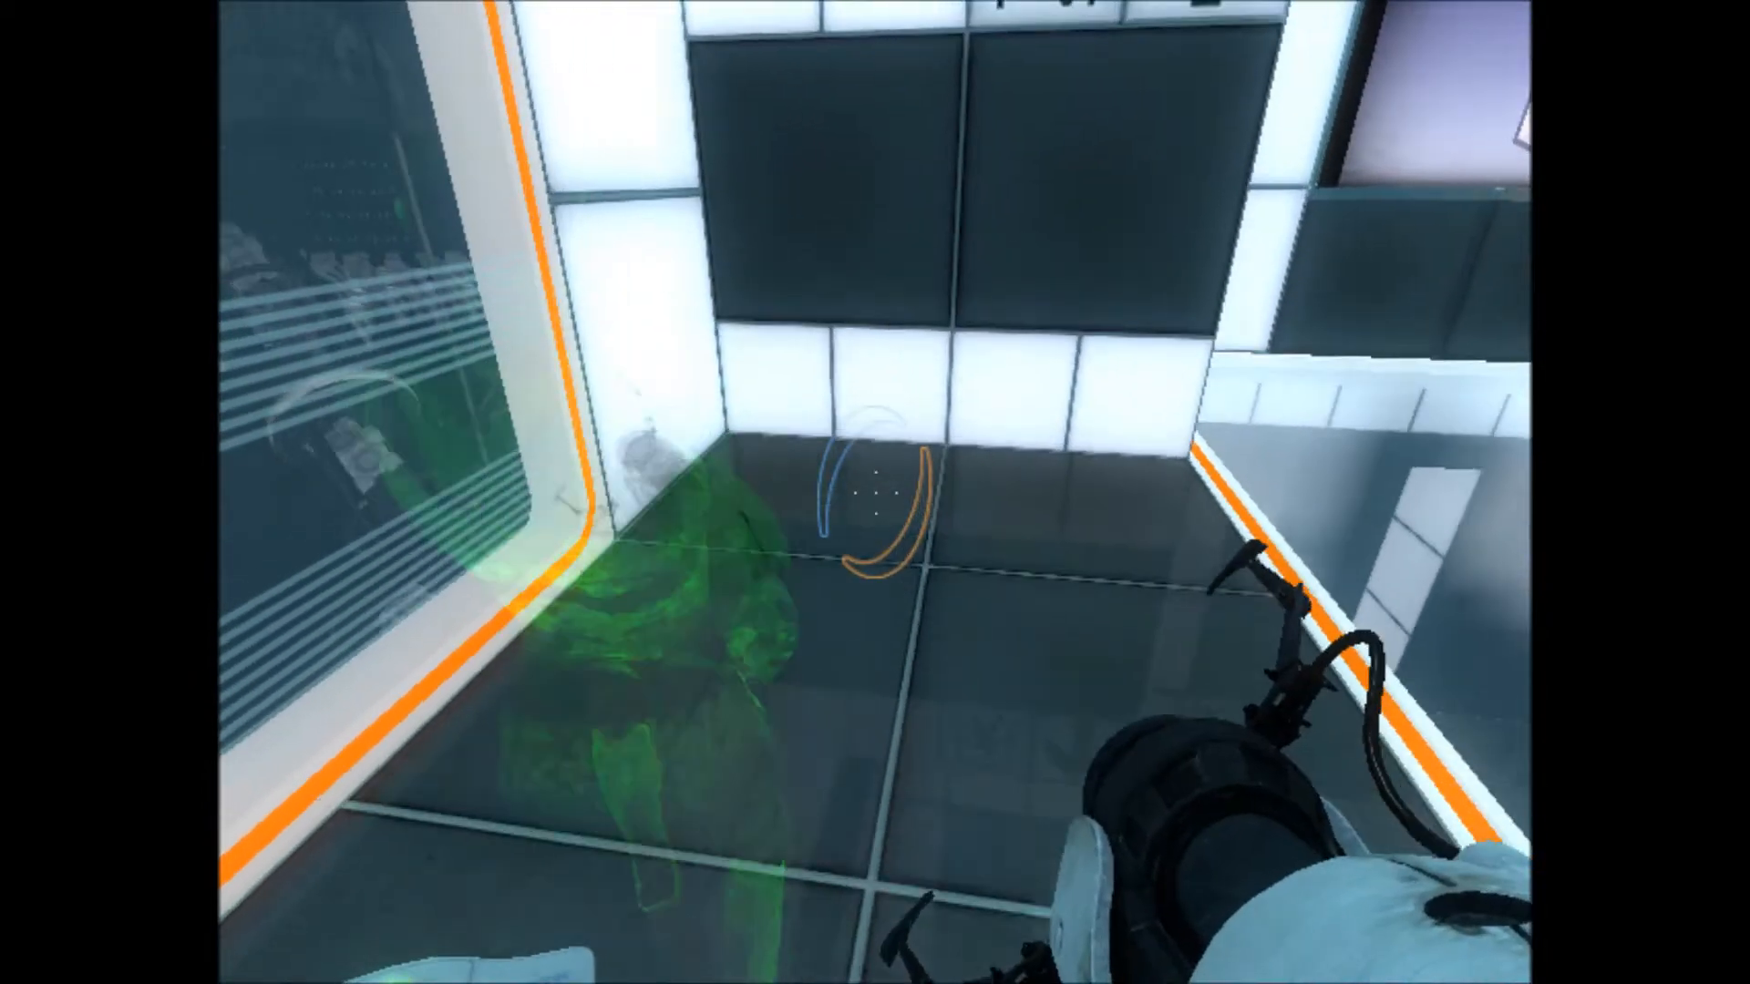
mouse_move(874, 492)
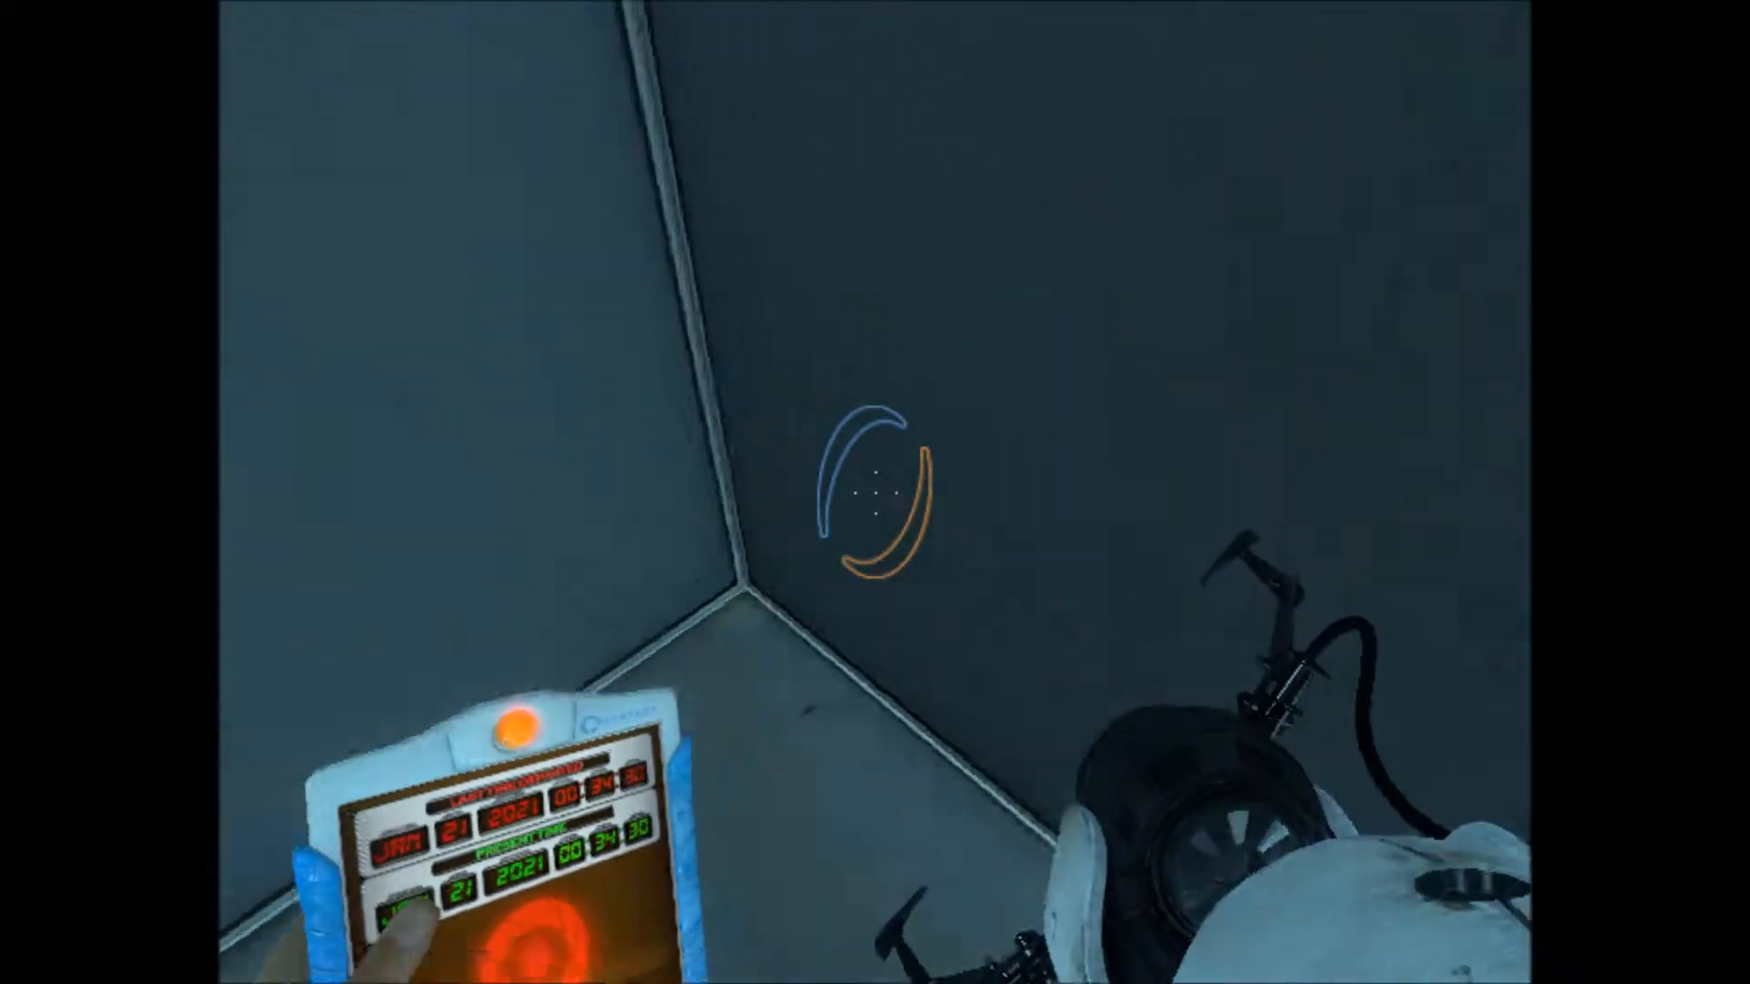
mouse_move(875, 492)
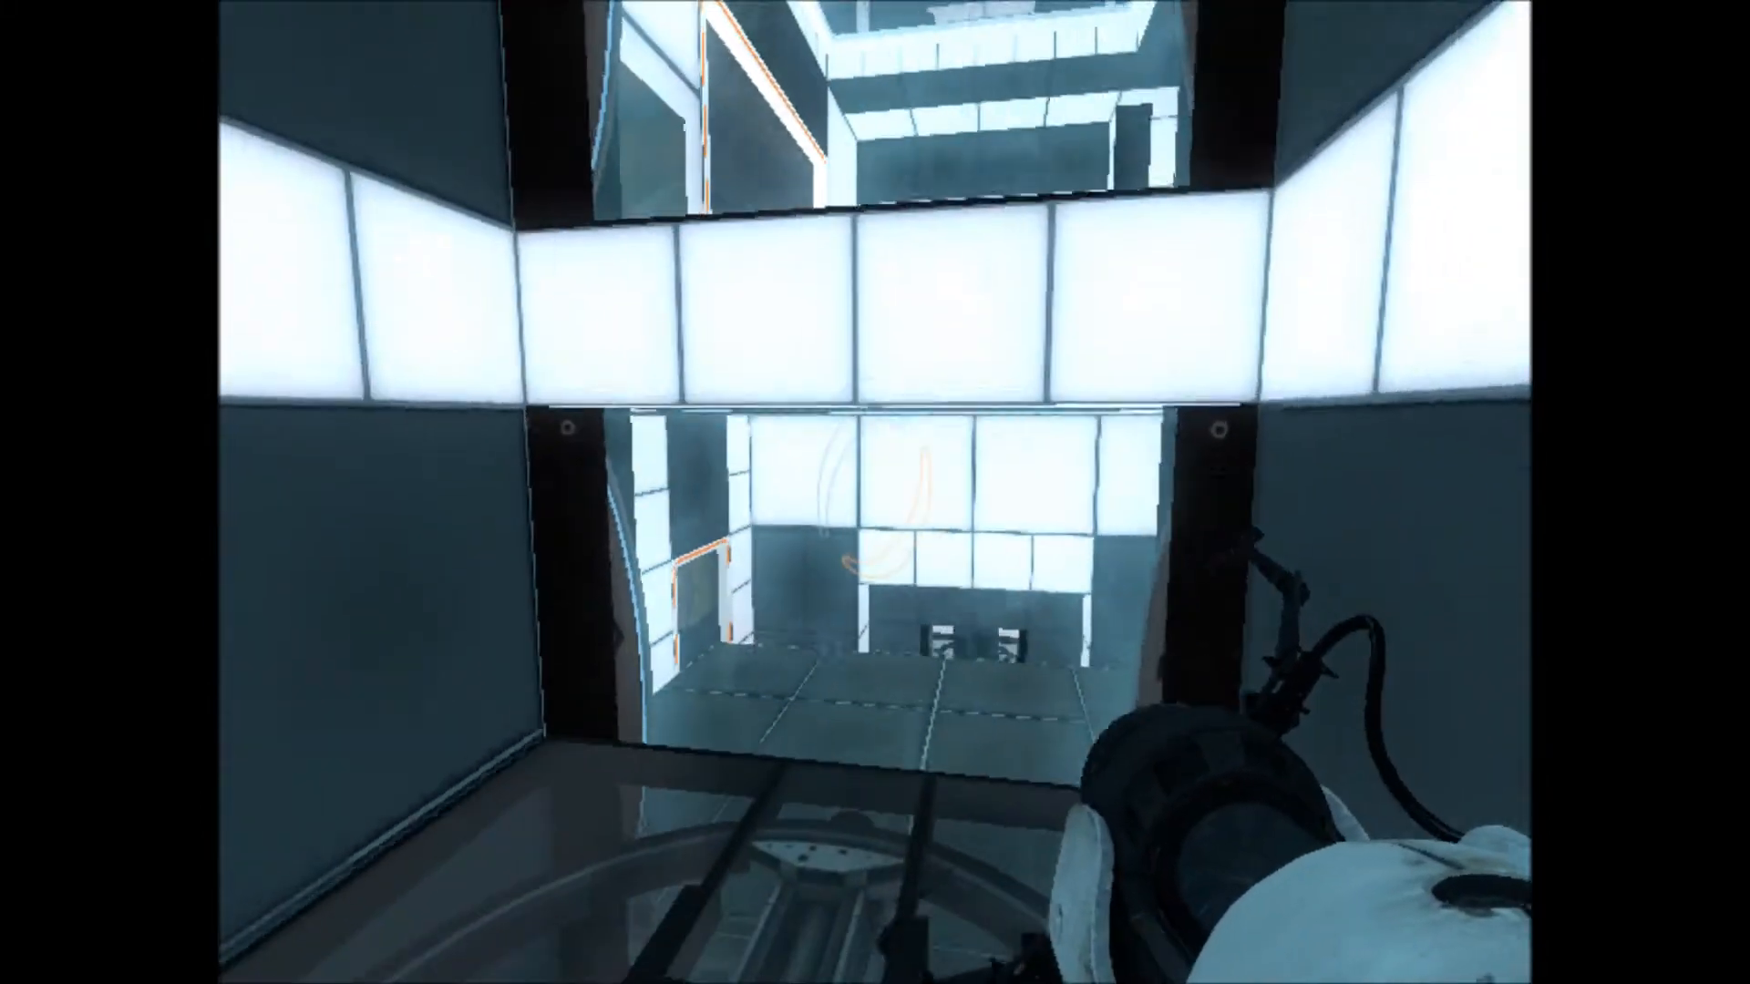
mouse_move(874, 493)
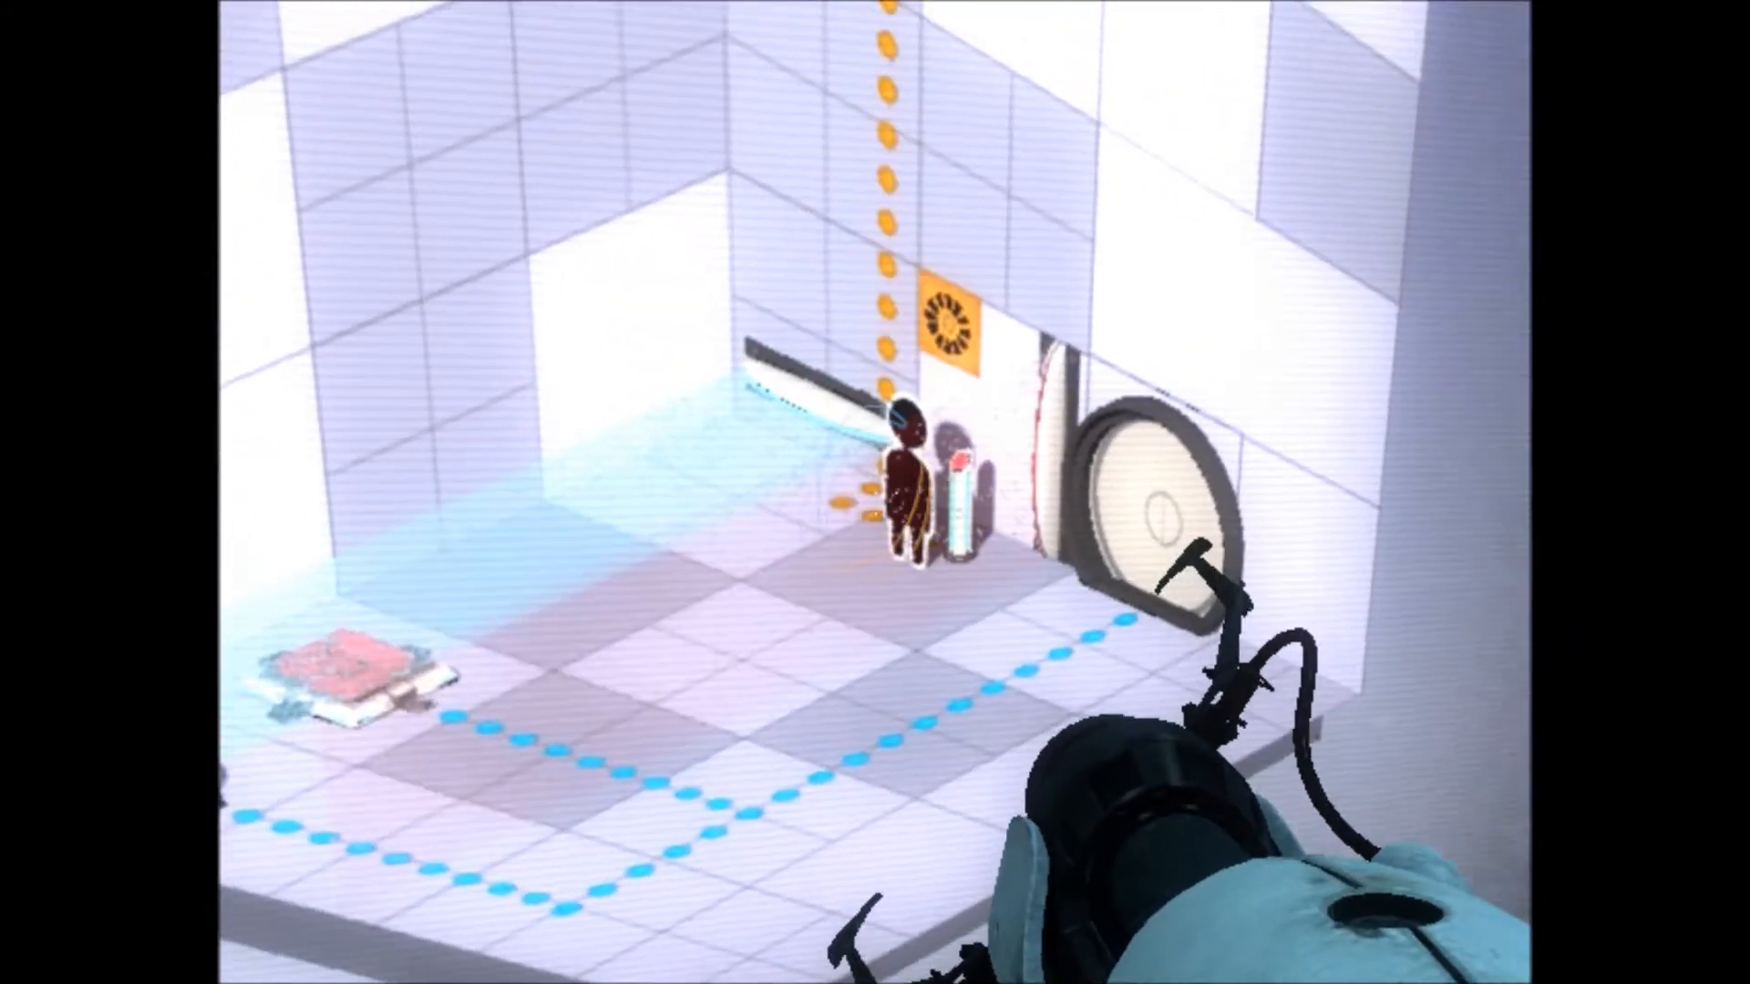
mouse_move(875, 492)
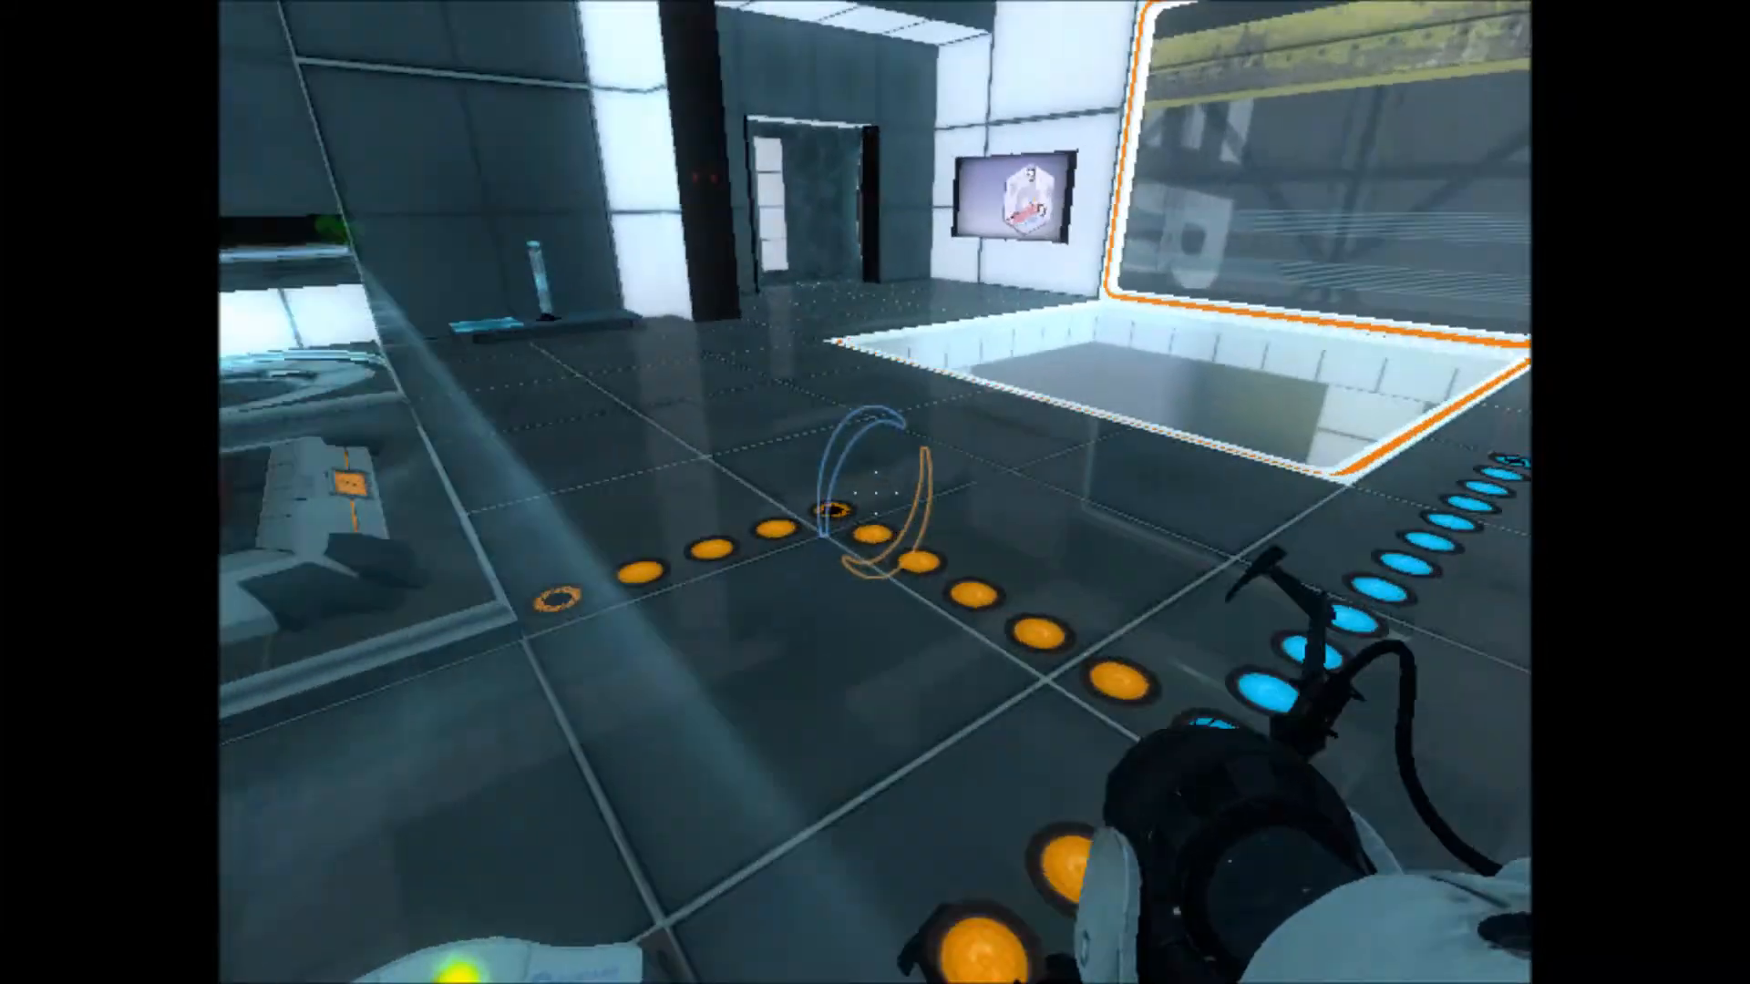
mouse_move(875, 492)
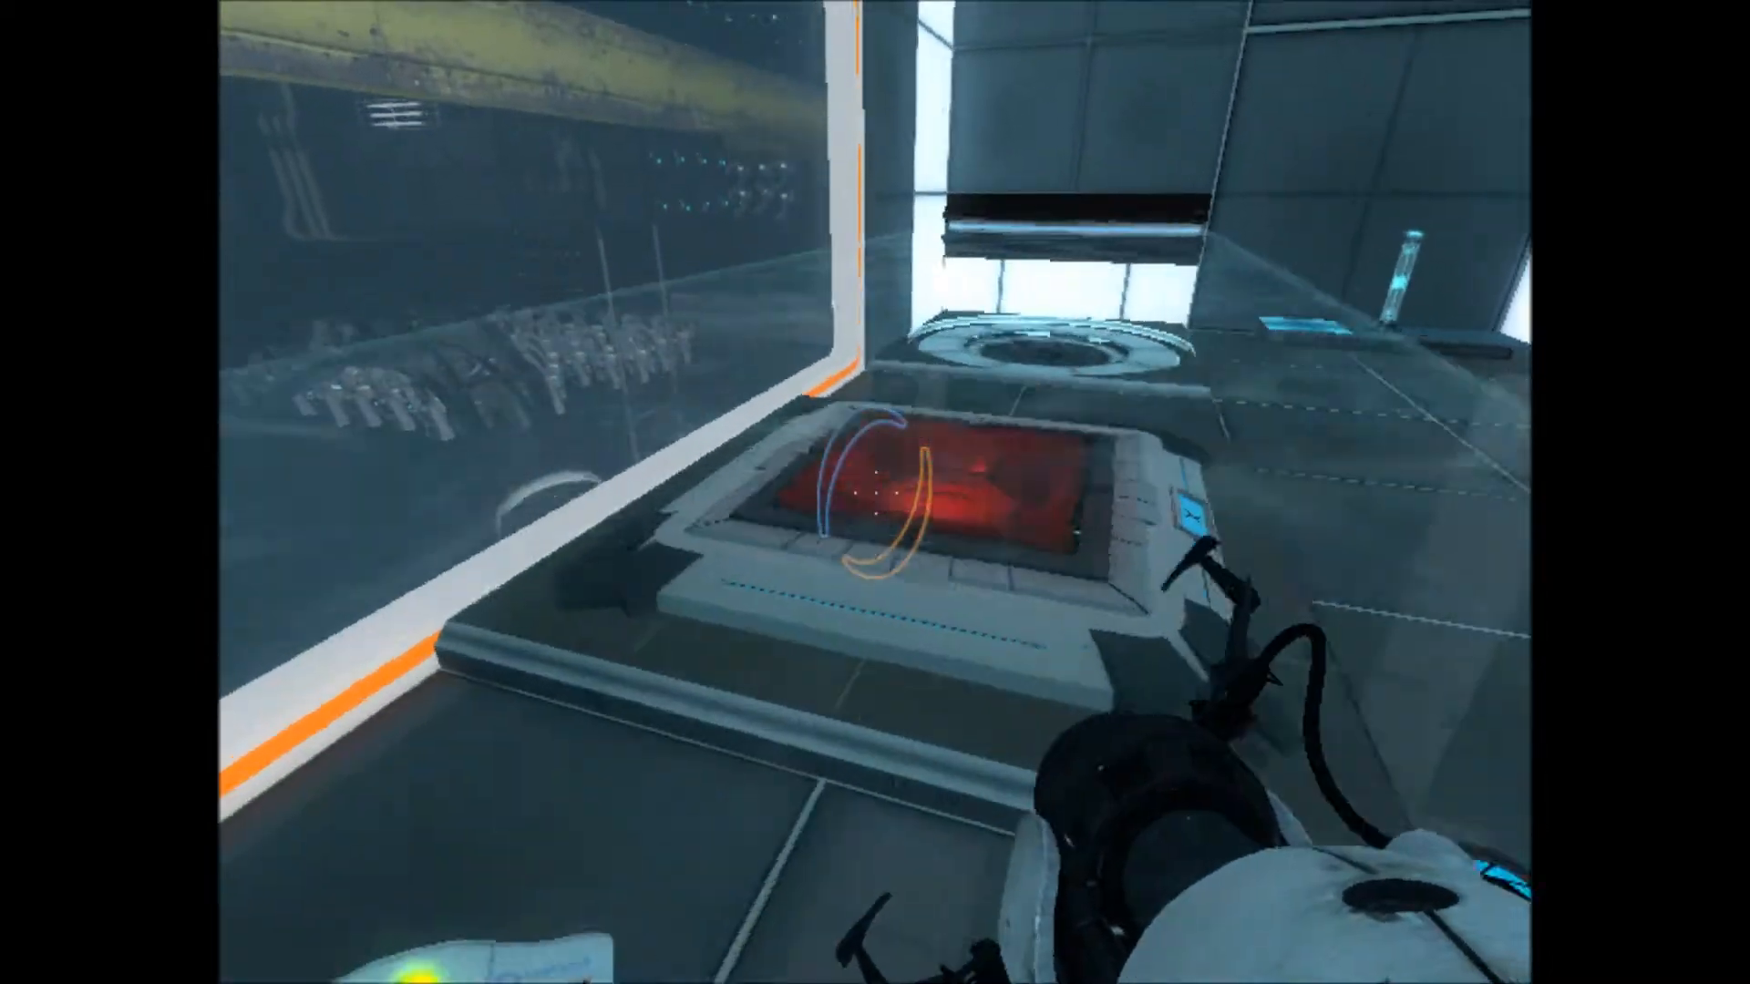
mouse_move(875, 492)
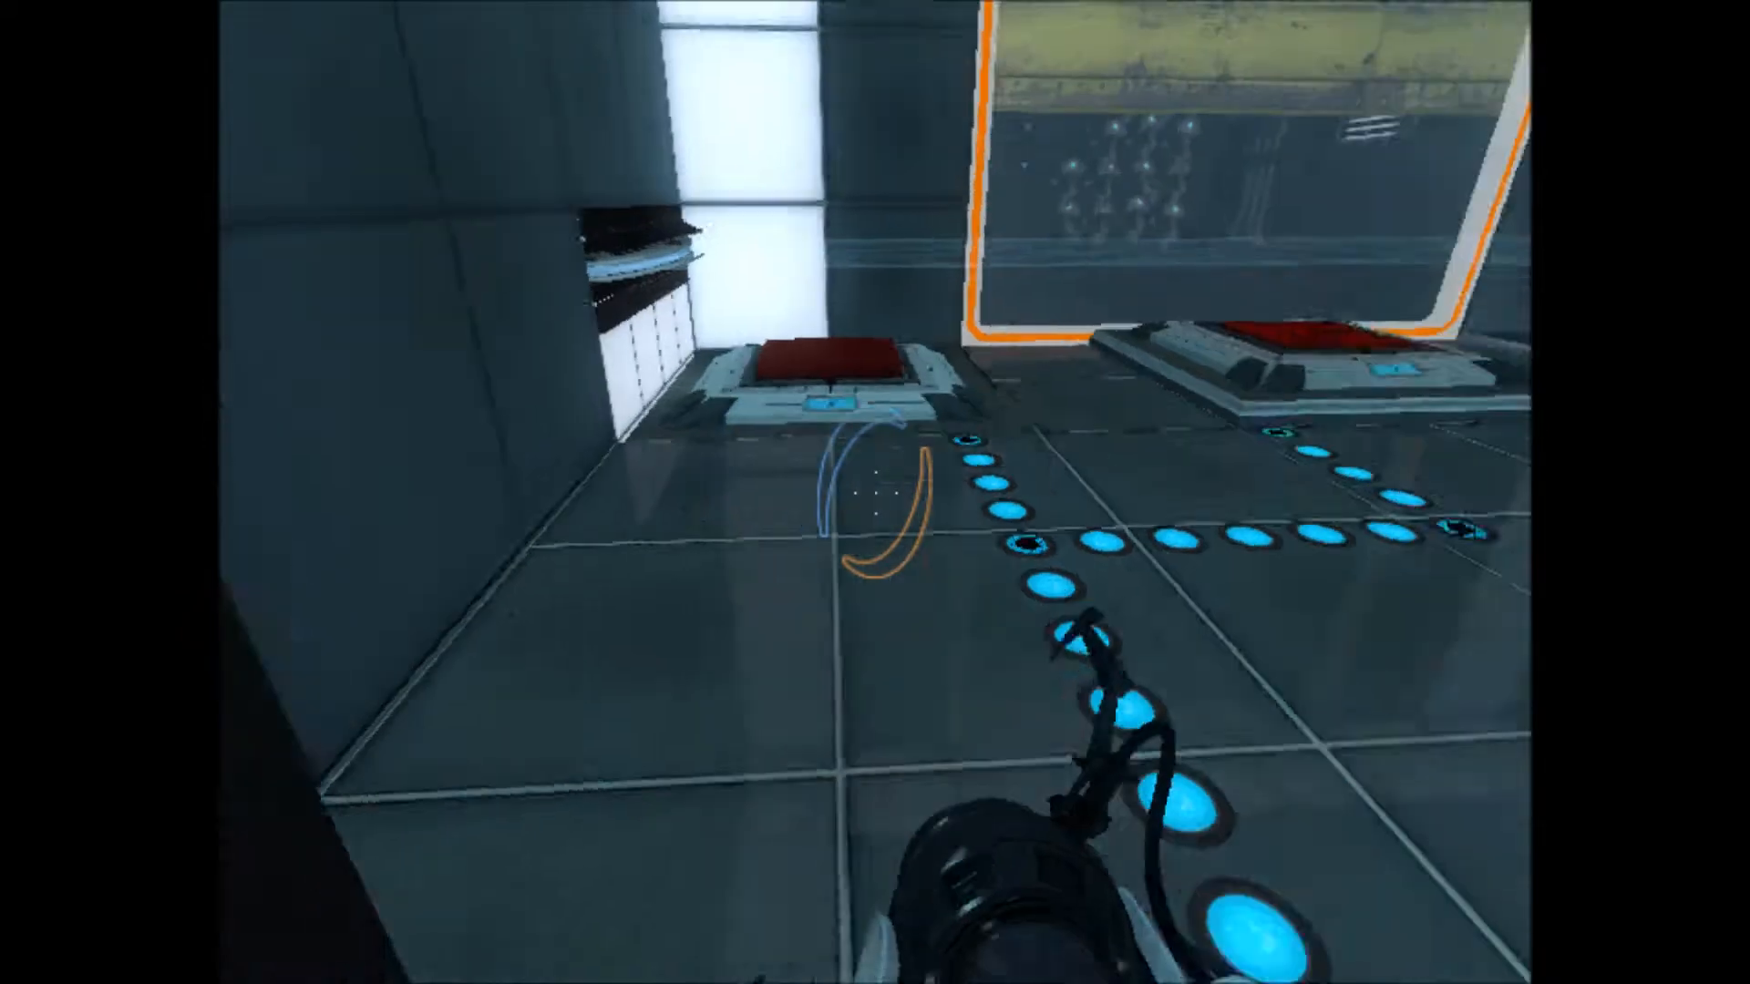
mouse_move(875, 492)
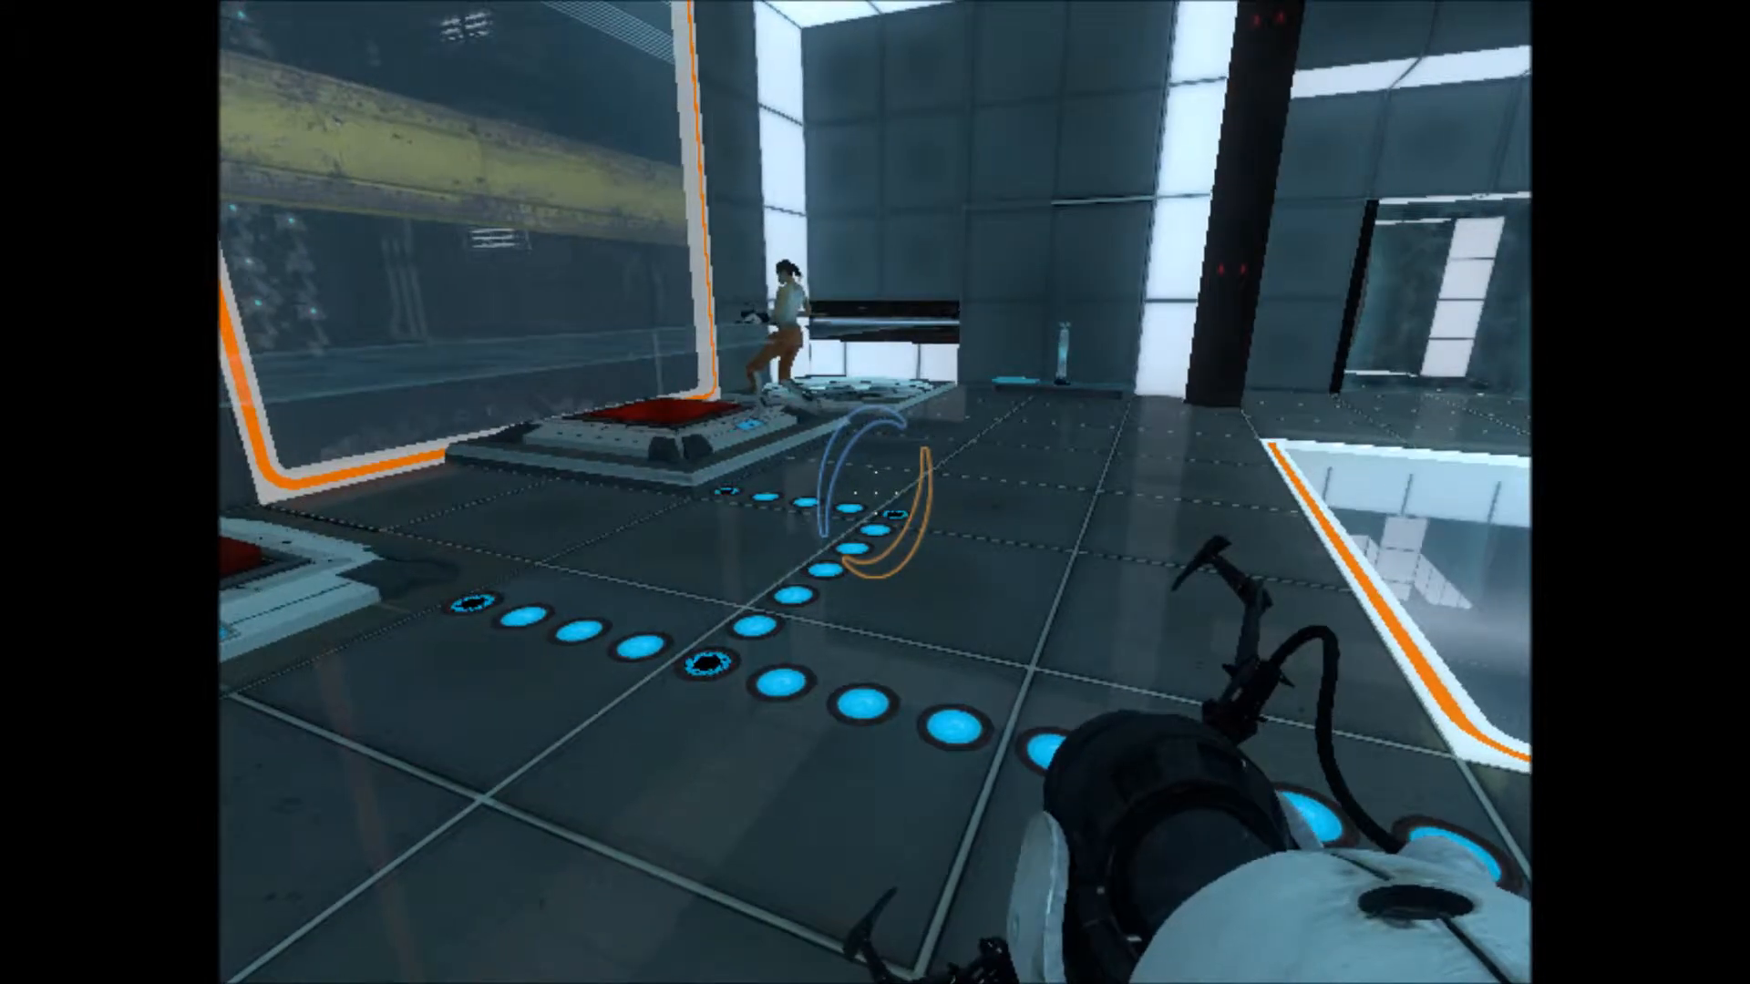
mouse_move(875, 492)
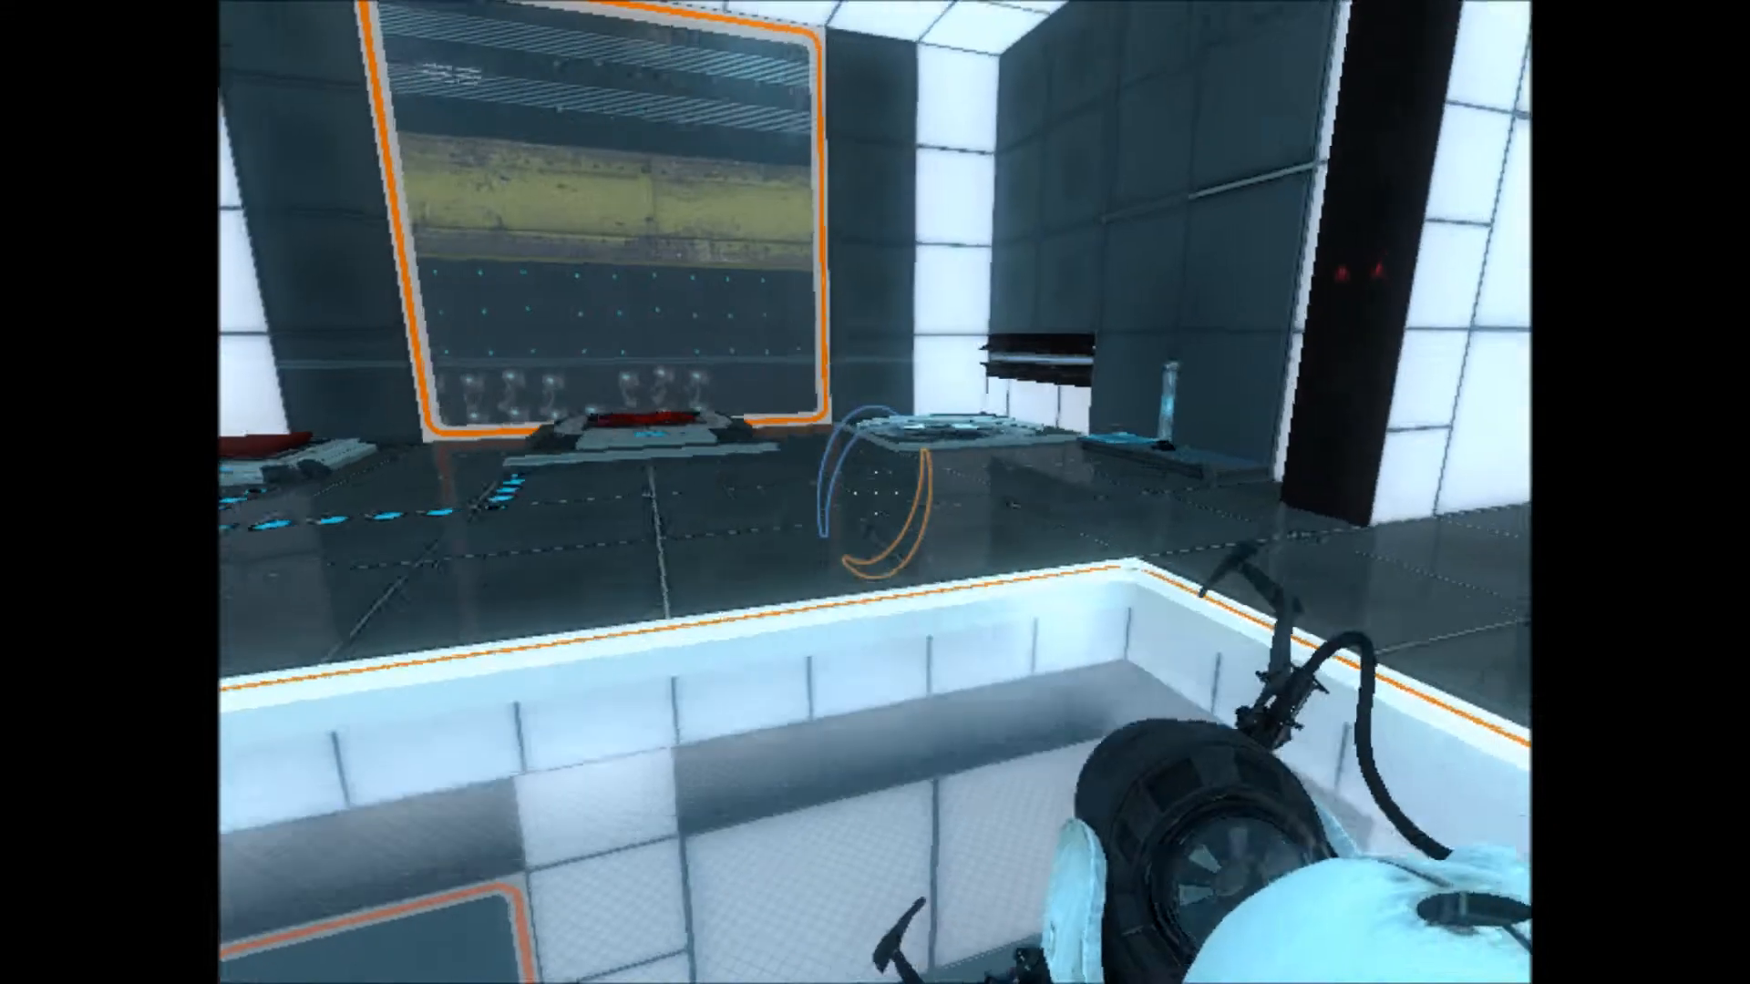
mouse_move(875, 492)
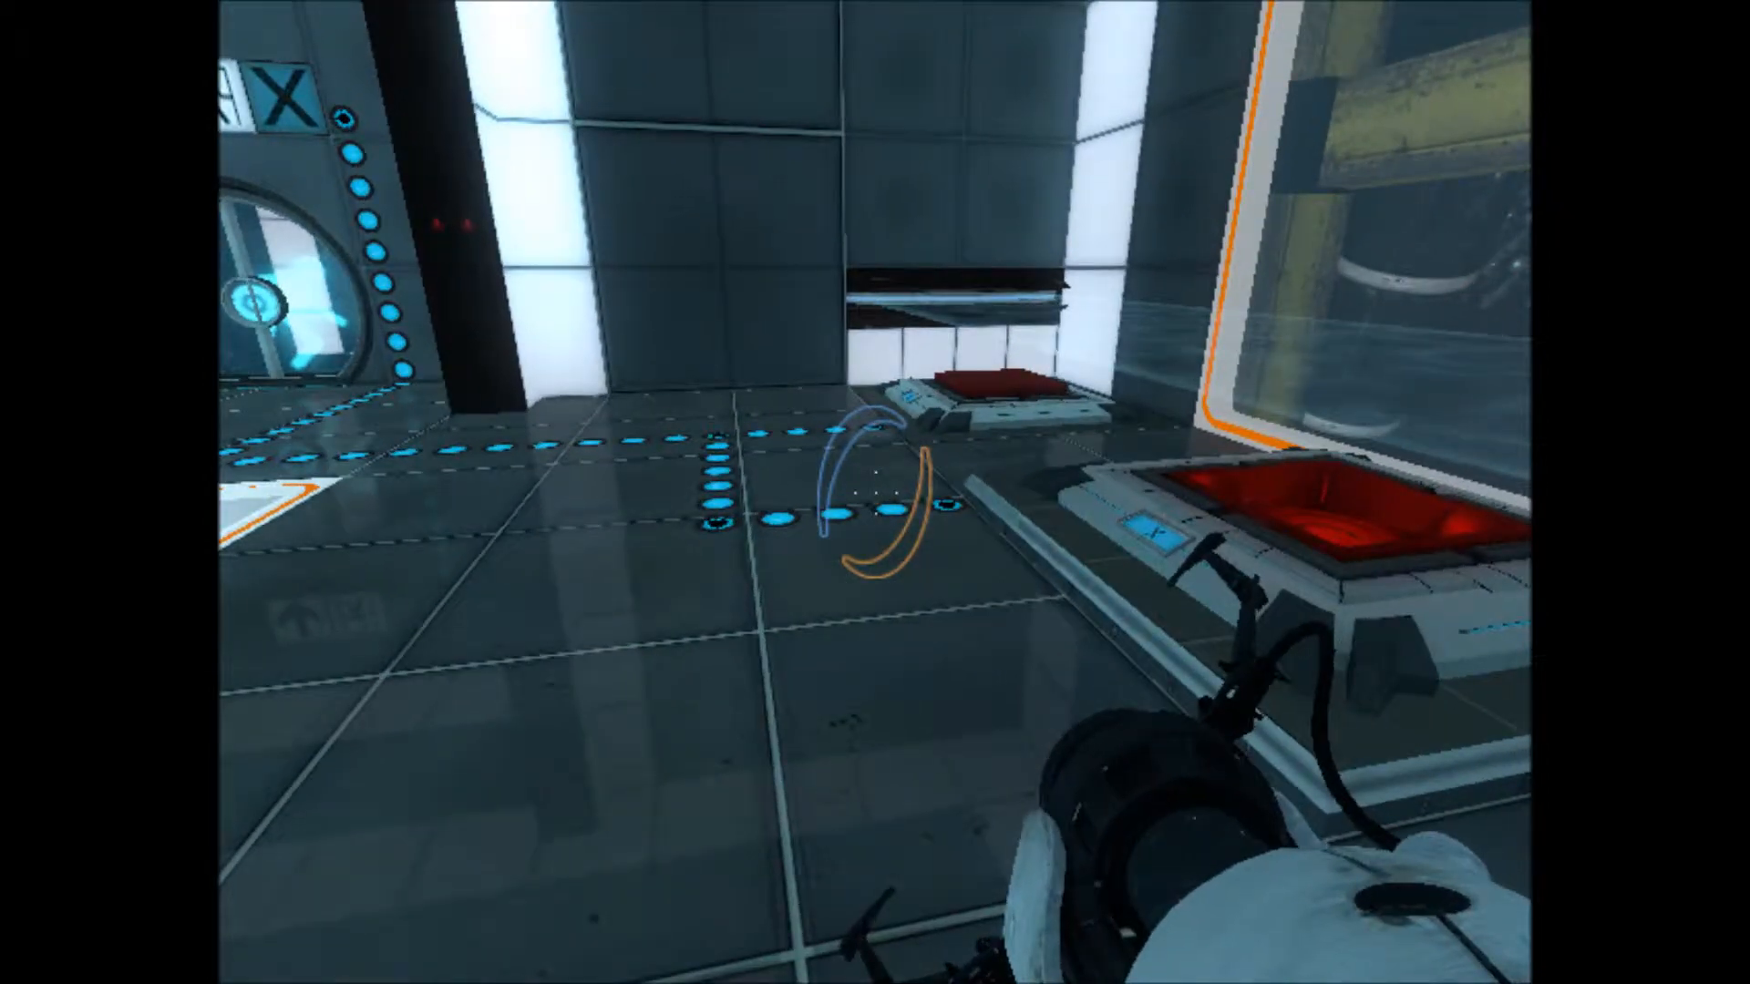
mouse_move(874, 492)
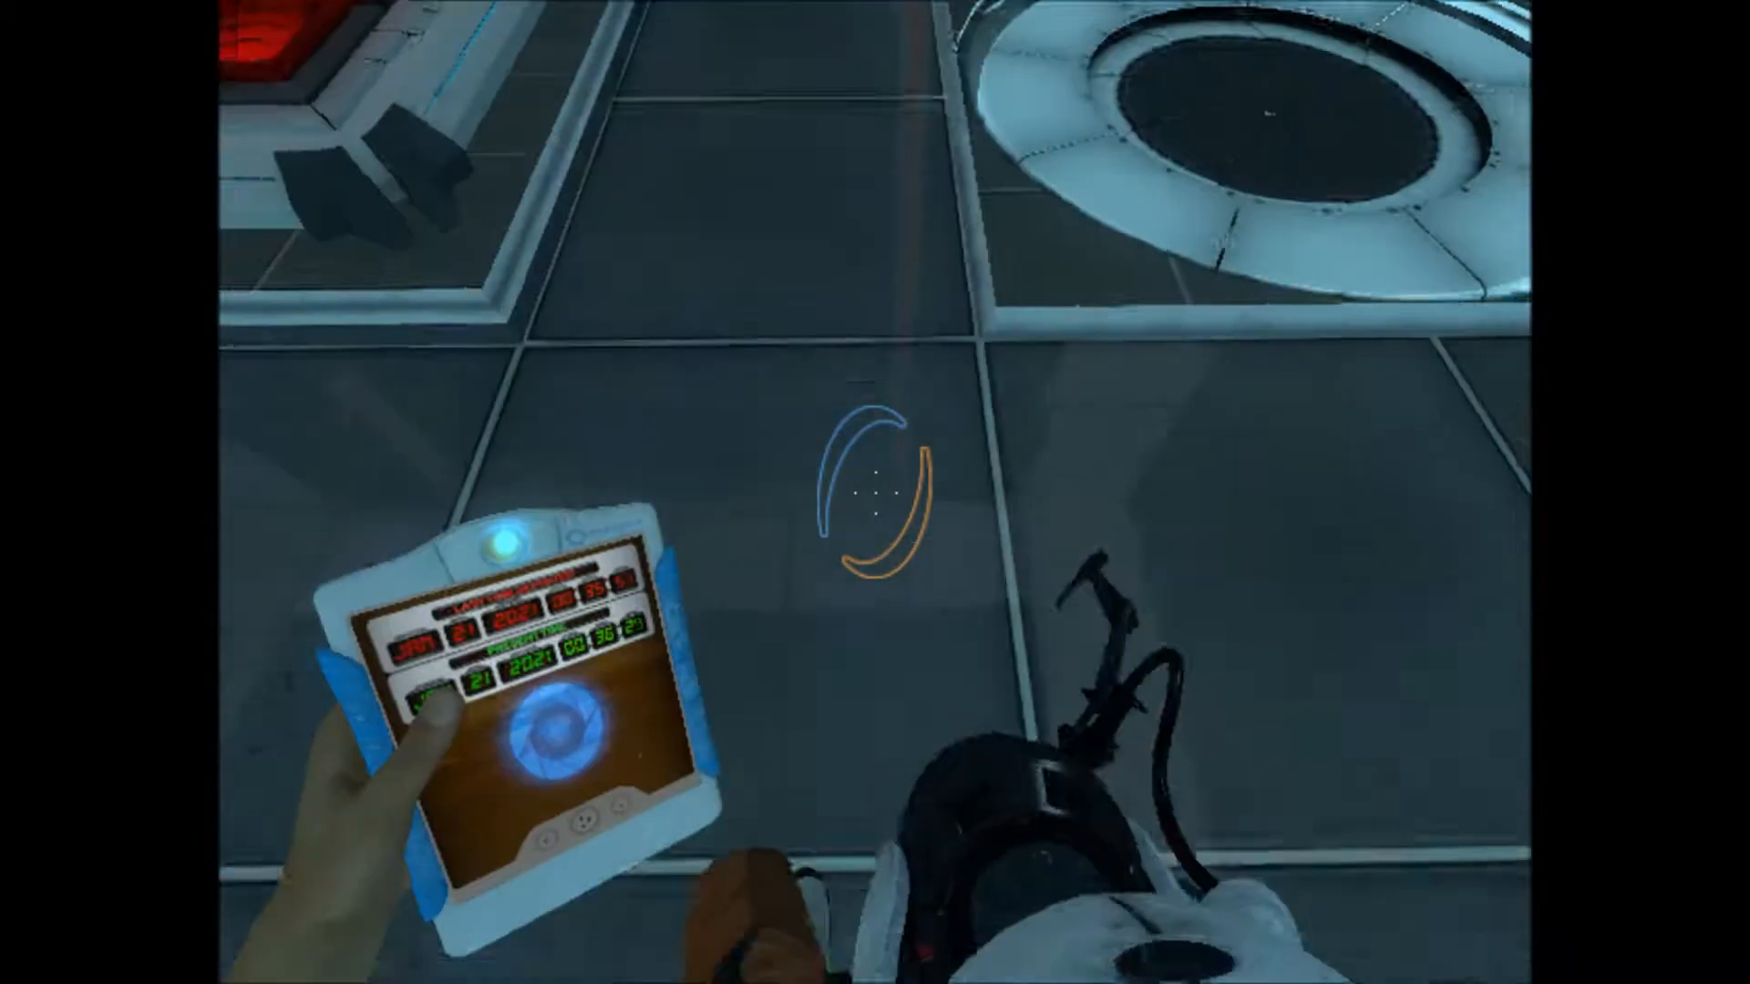
mouse_move(874, 492)
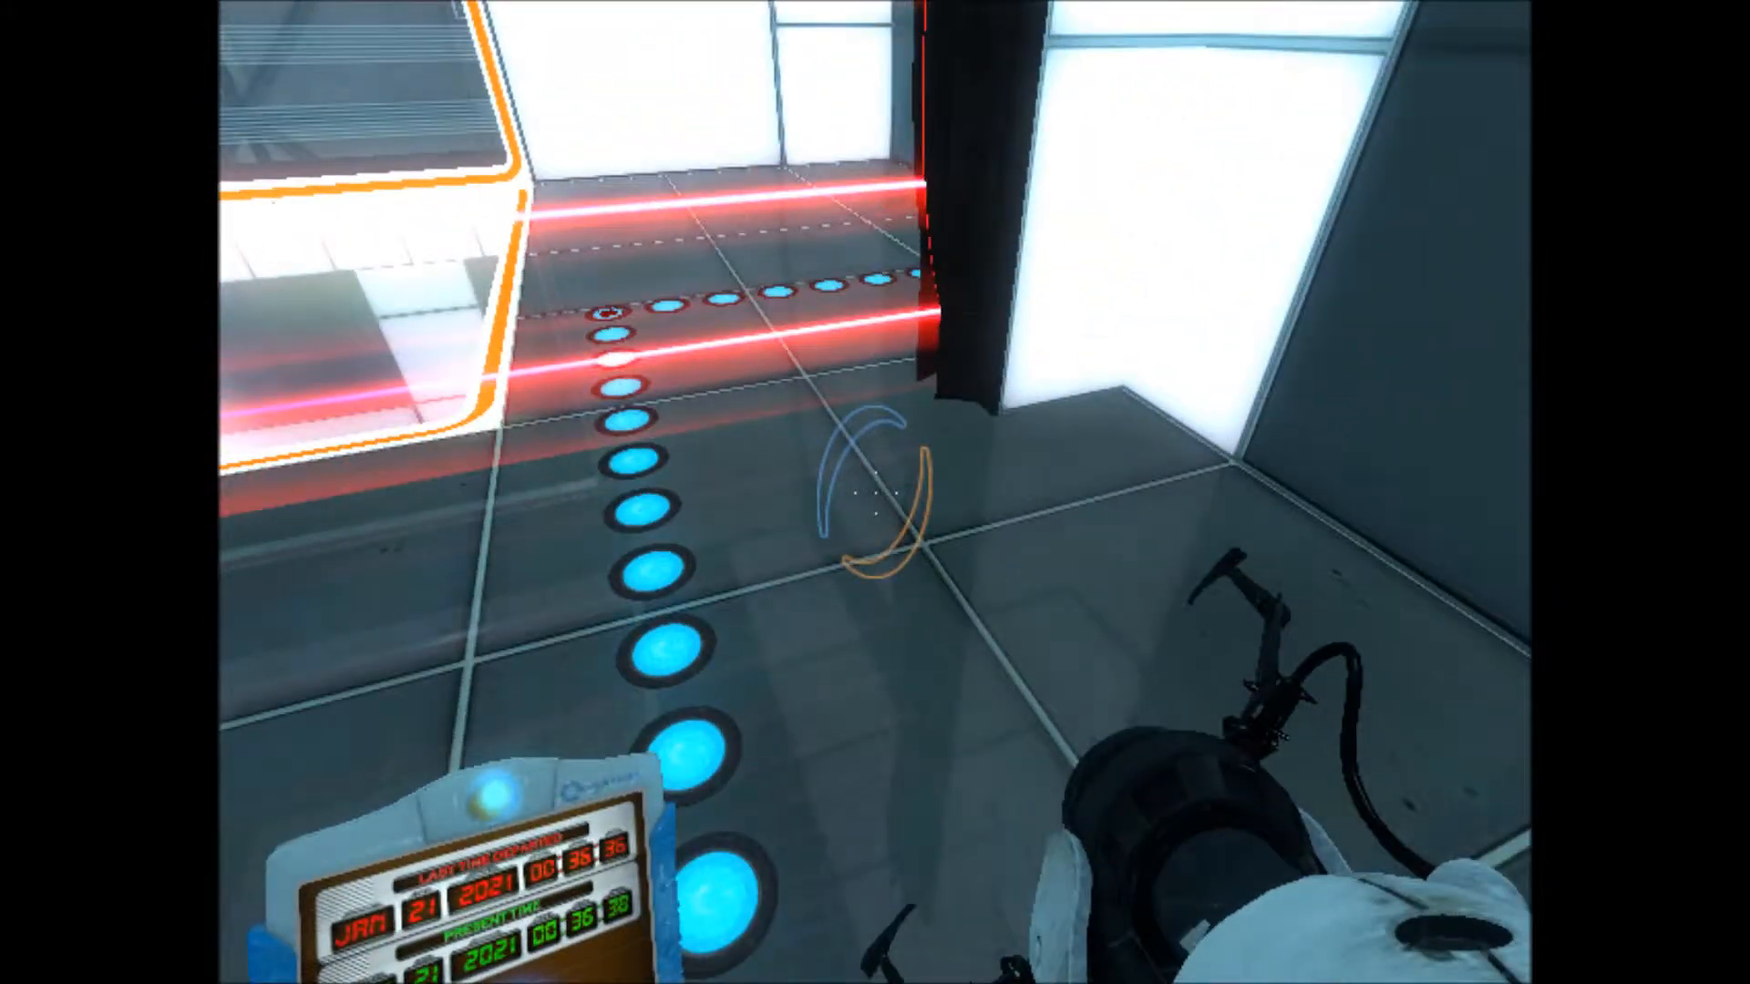
mouse_move(875, 492)
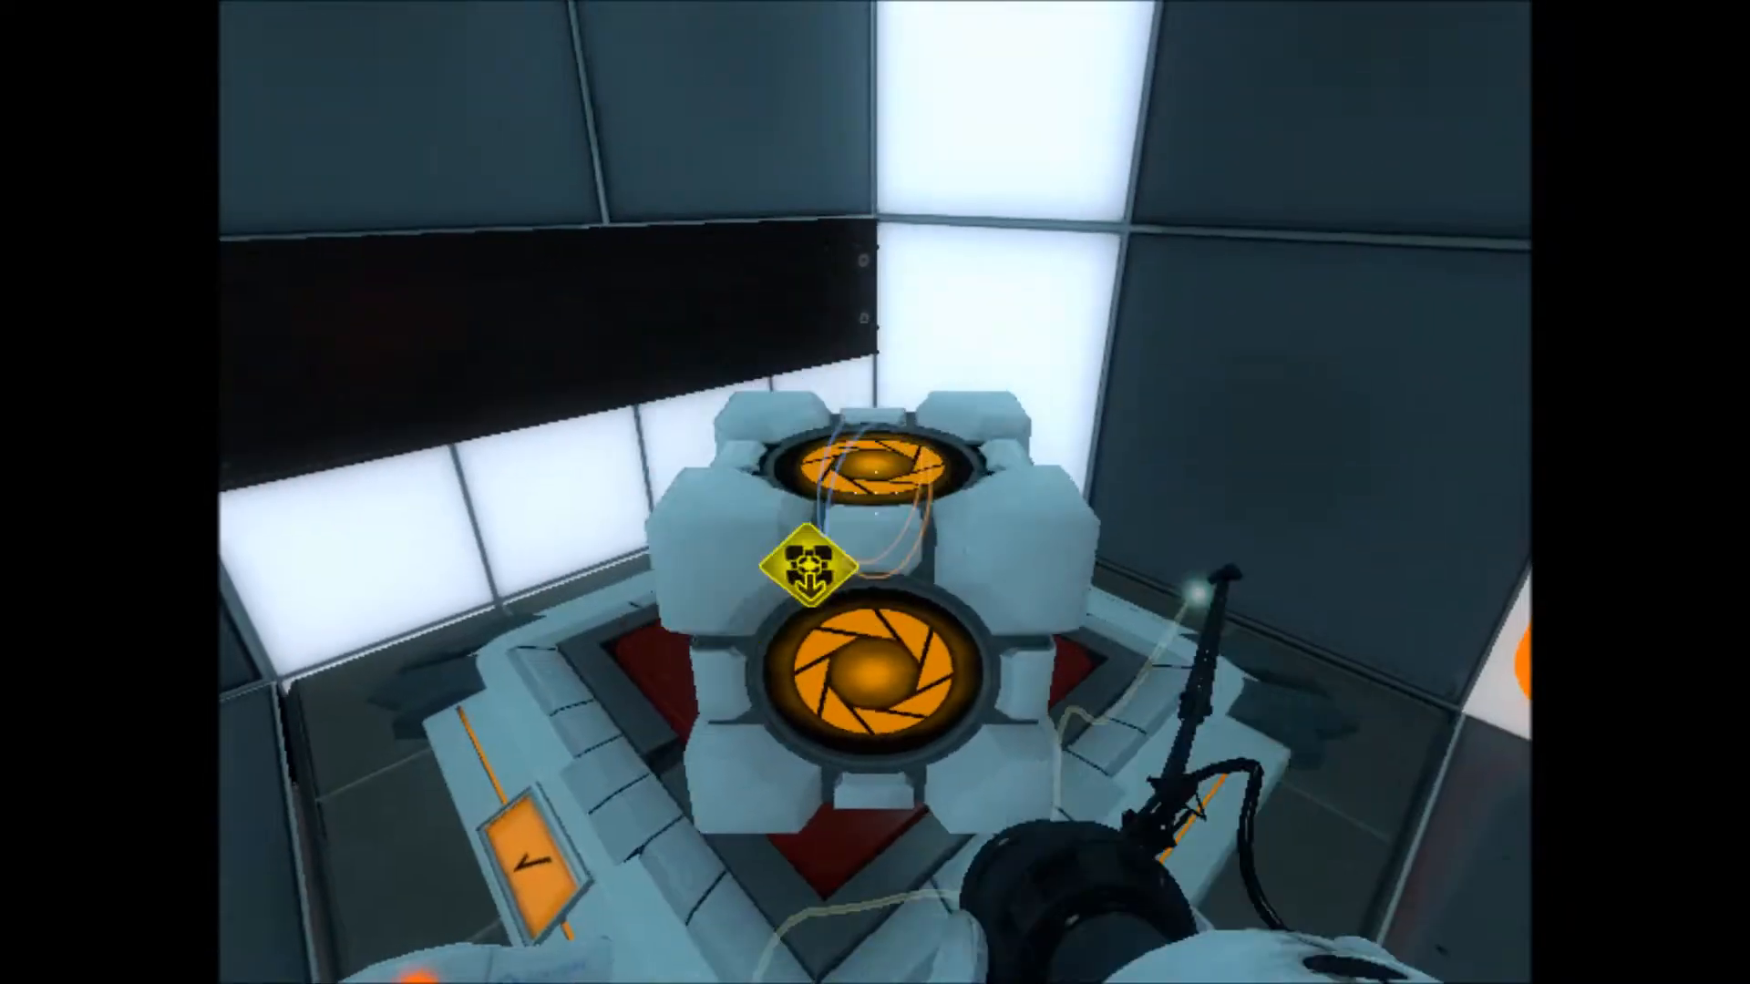
mouse_move(875, 492)
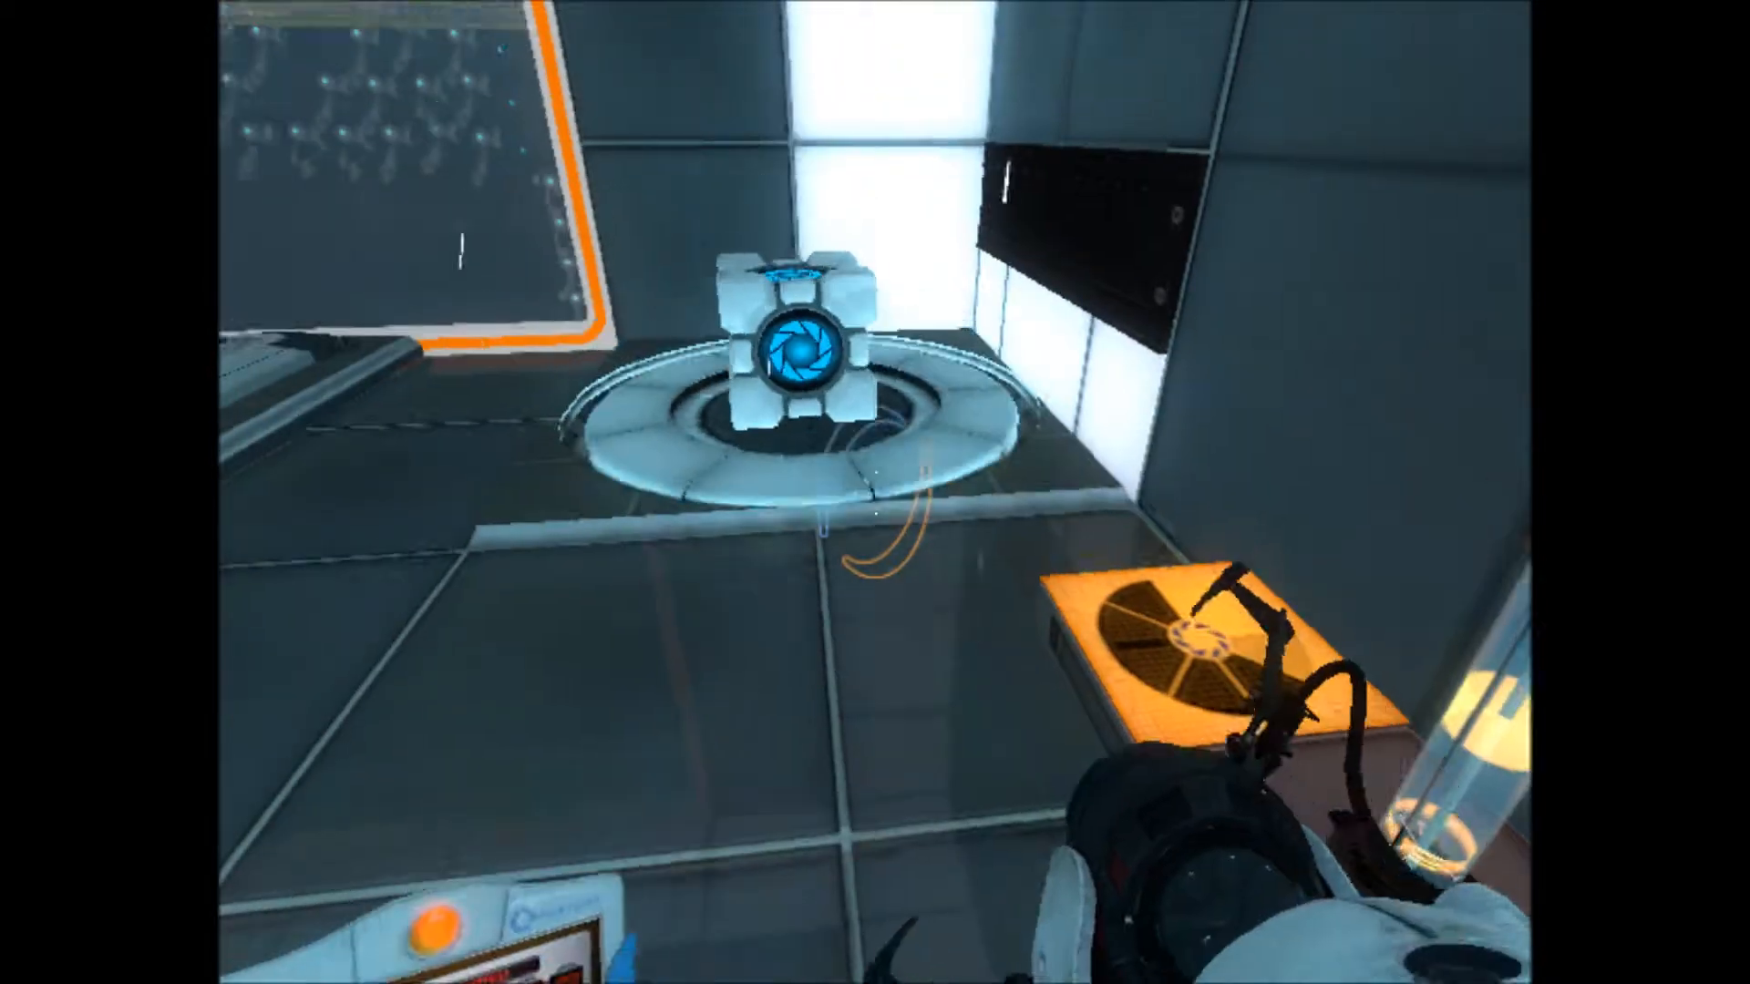
mouse_move(874, 492)
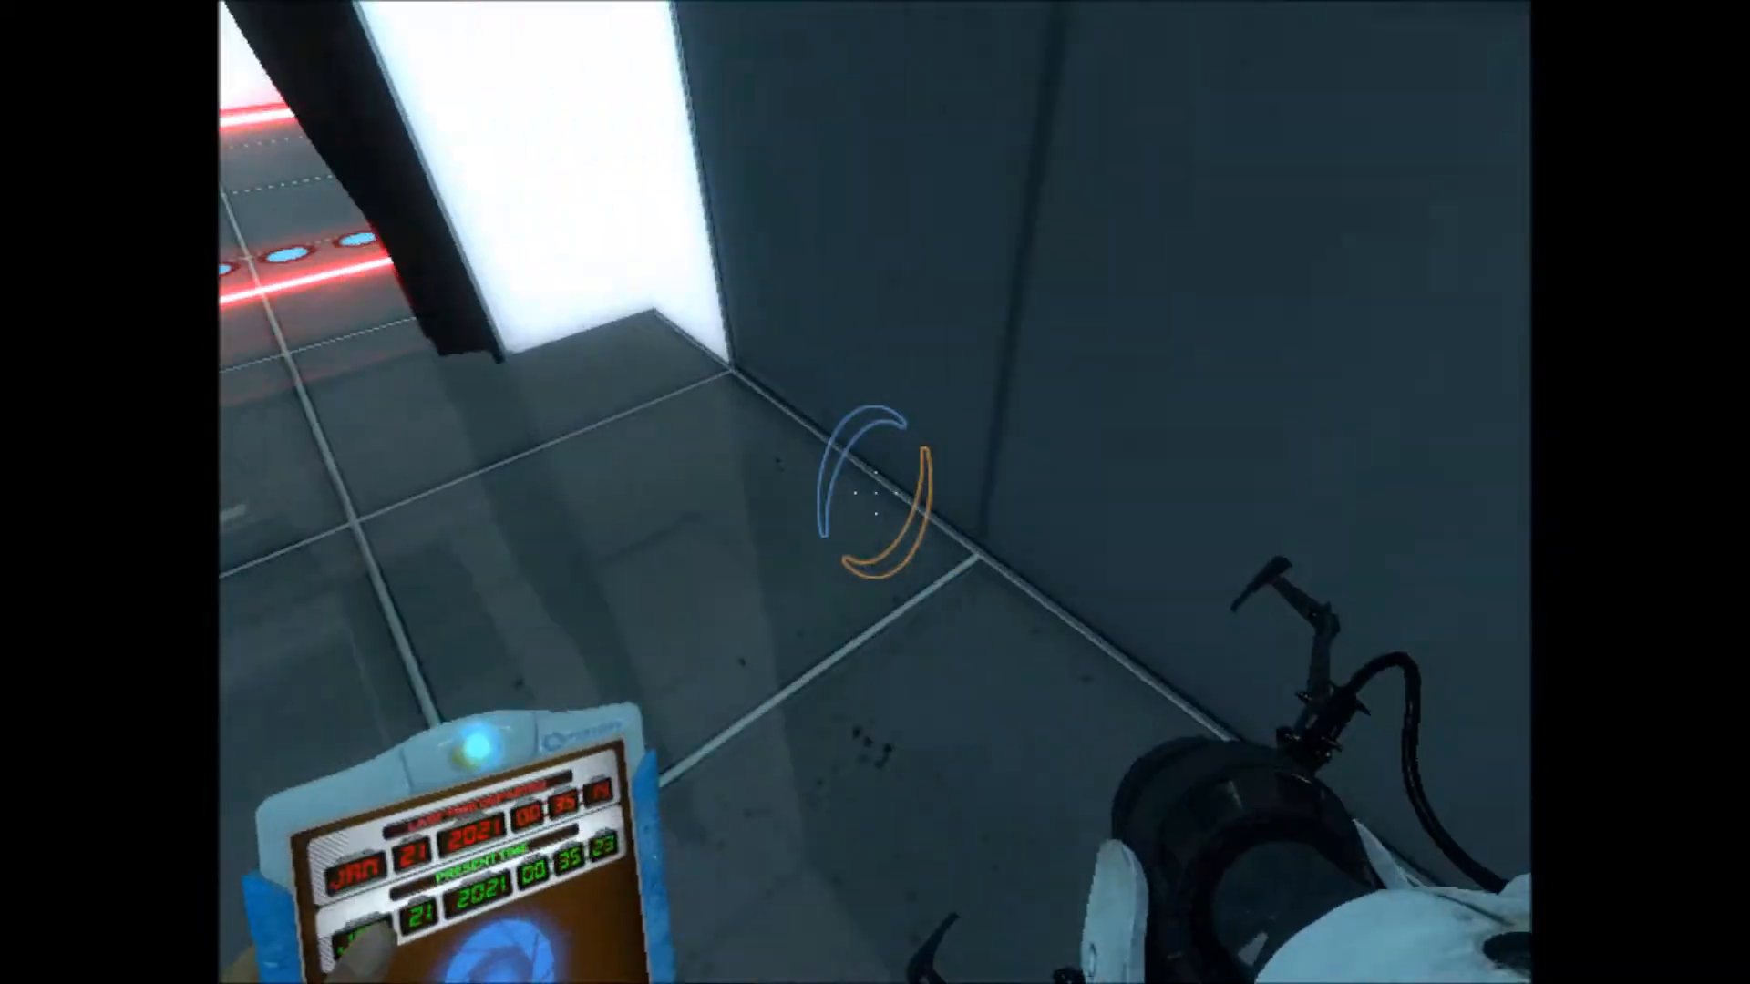
mouse_move(875, 492)
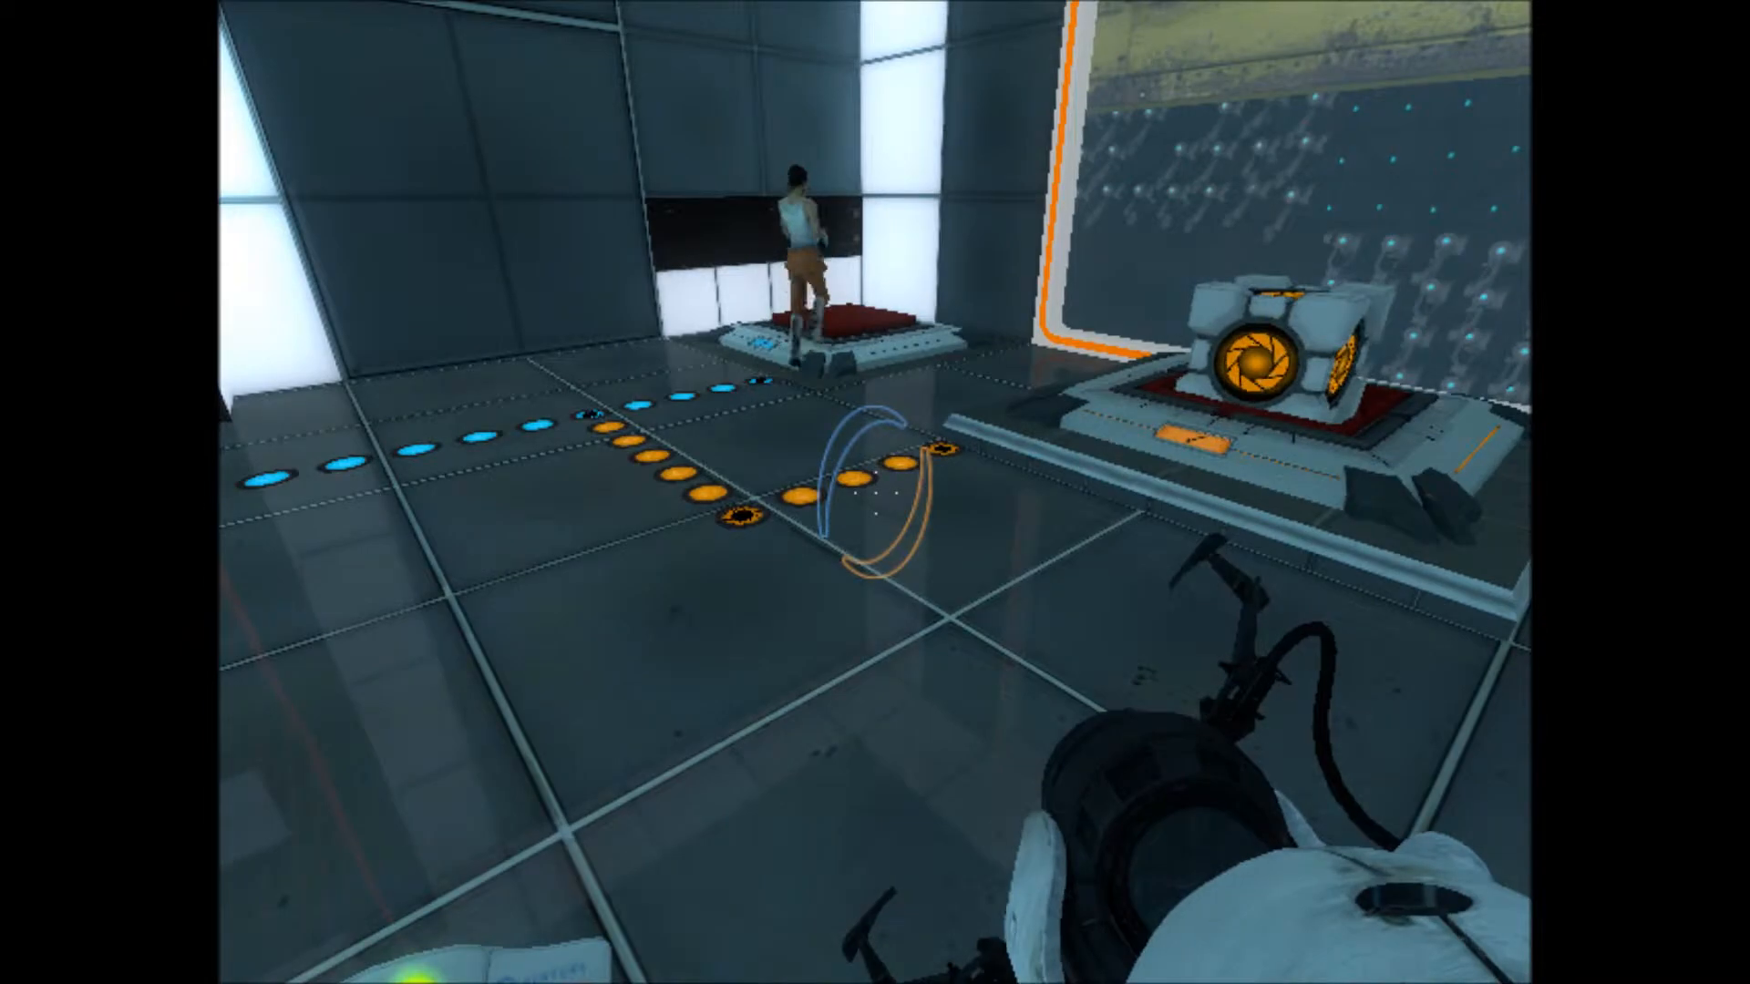
mouse_move(447, 490)
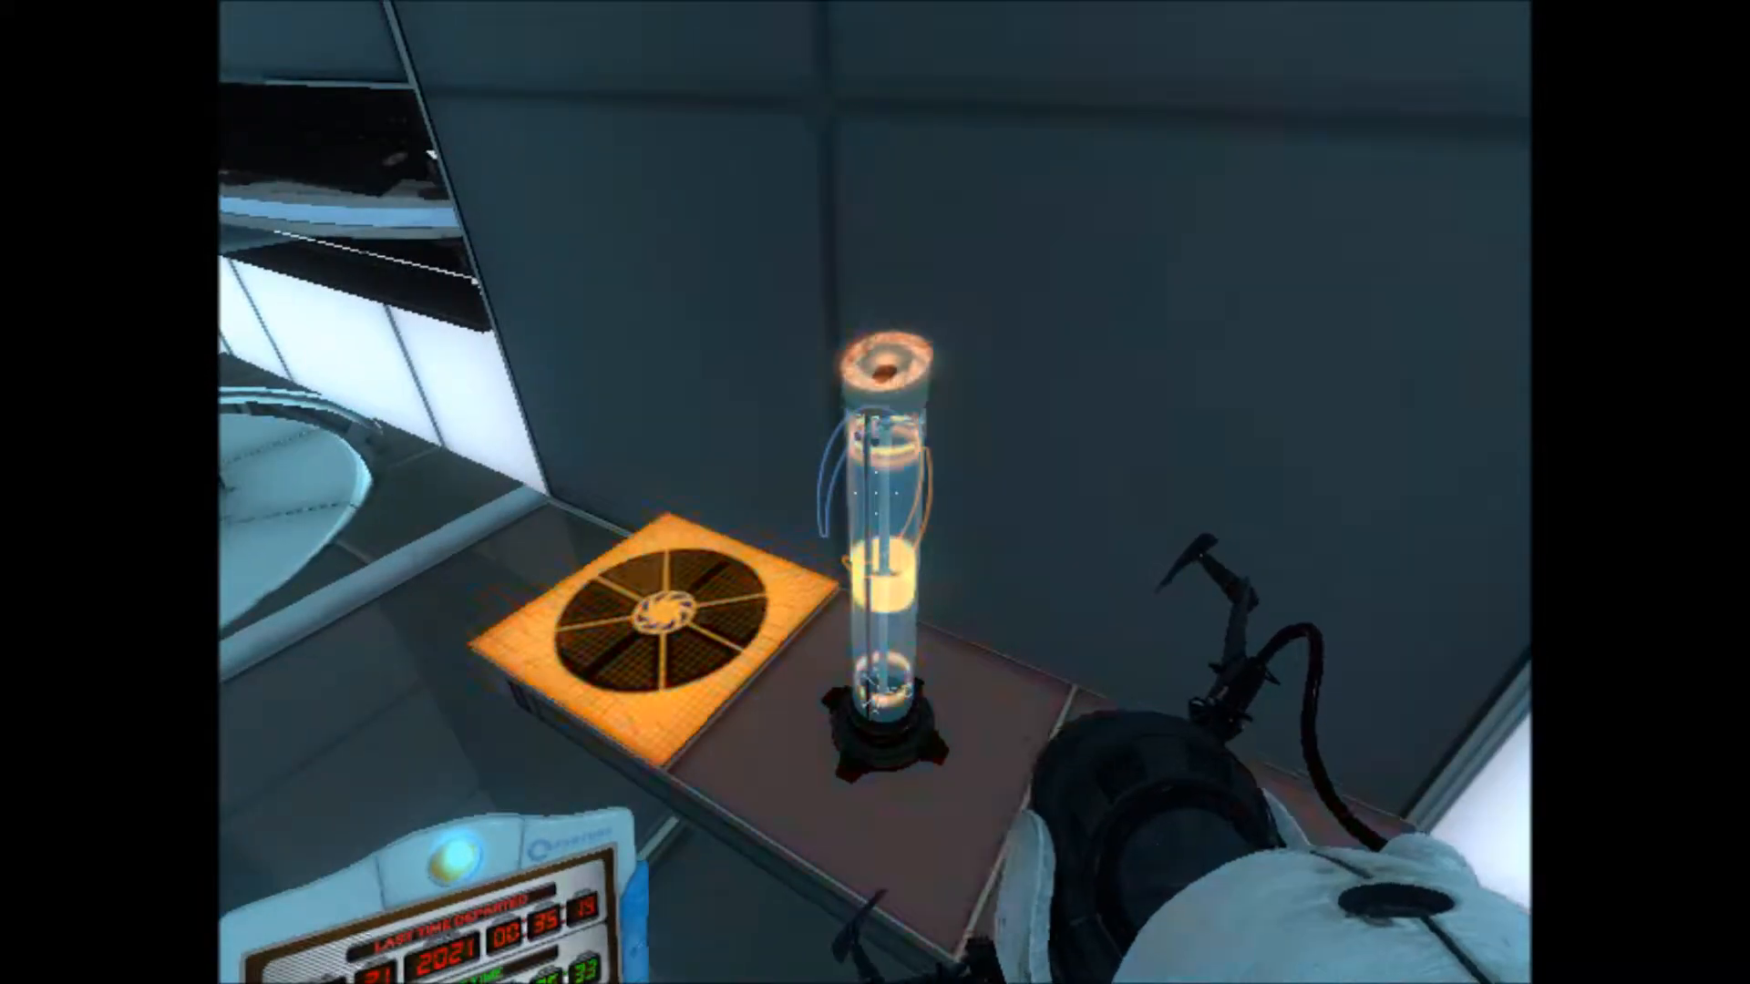
mouse_move(875, 492)
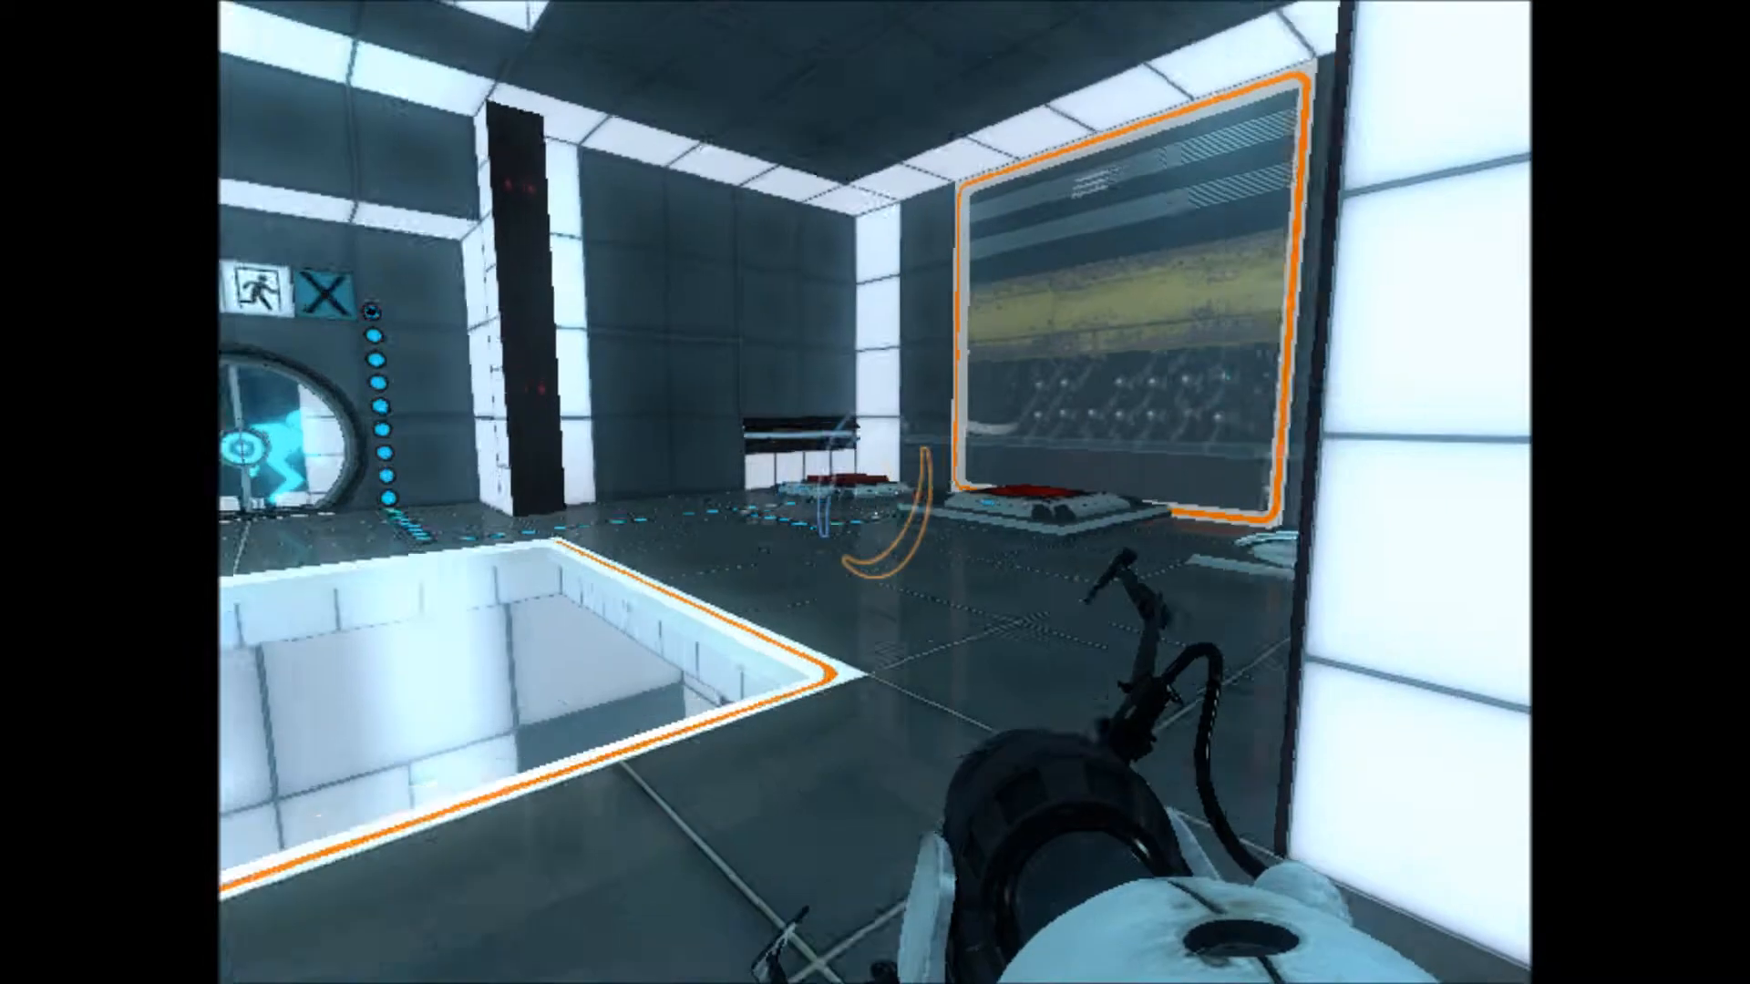
mouse_move(875, 492)
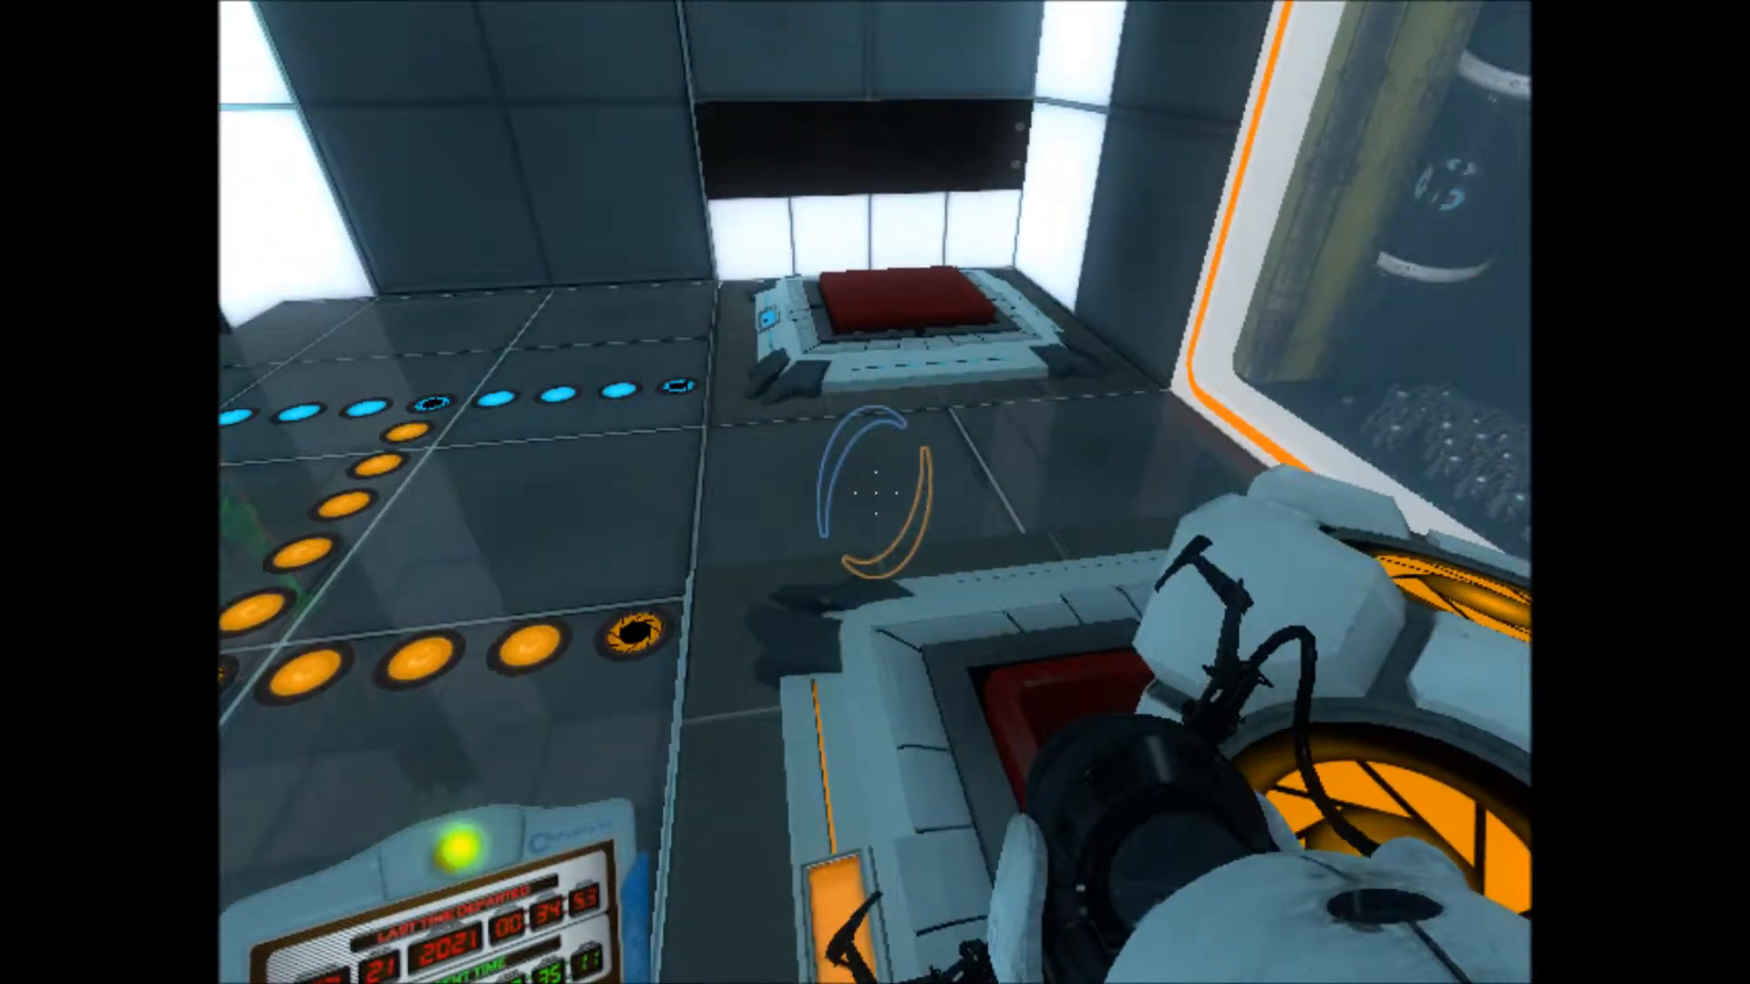
mouse_move(875, 492)
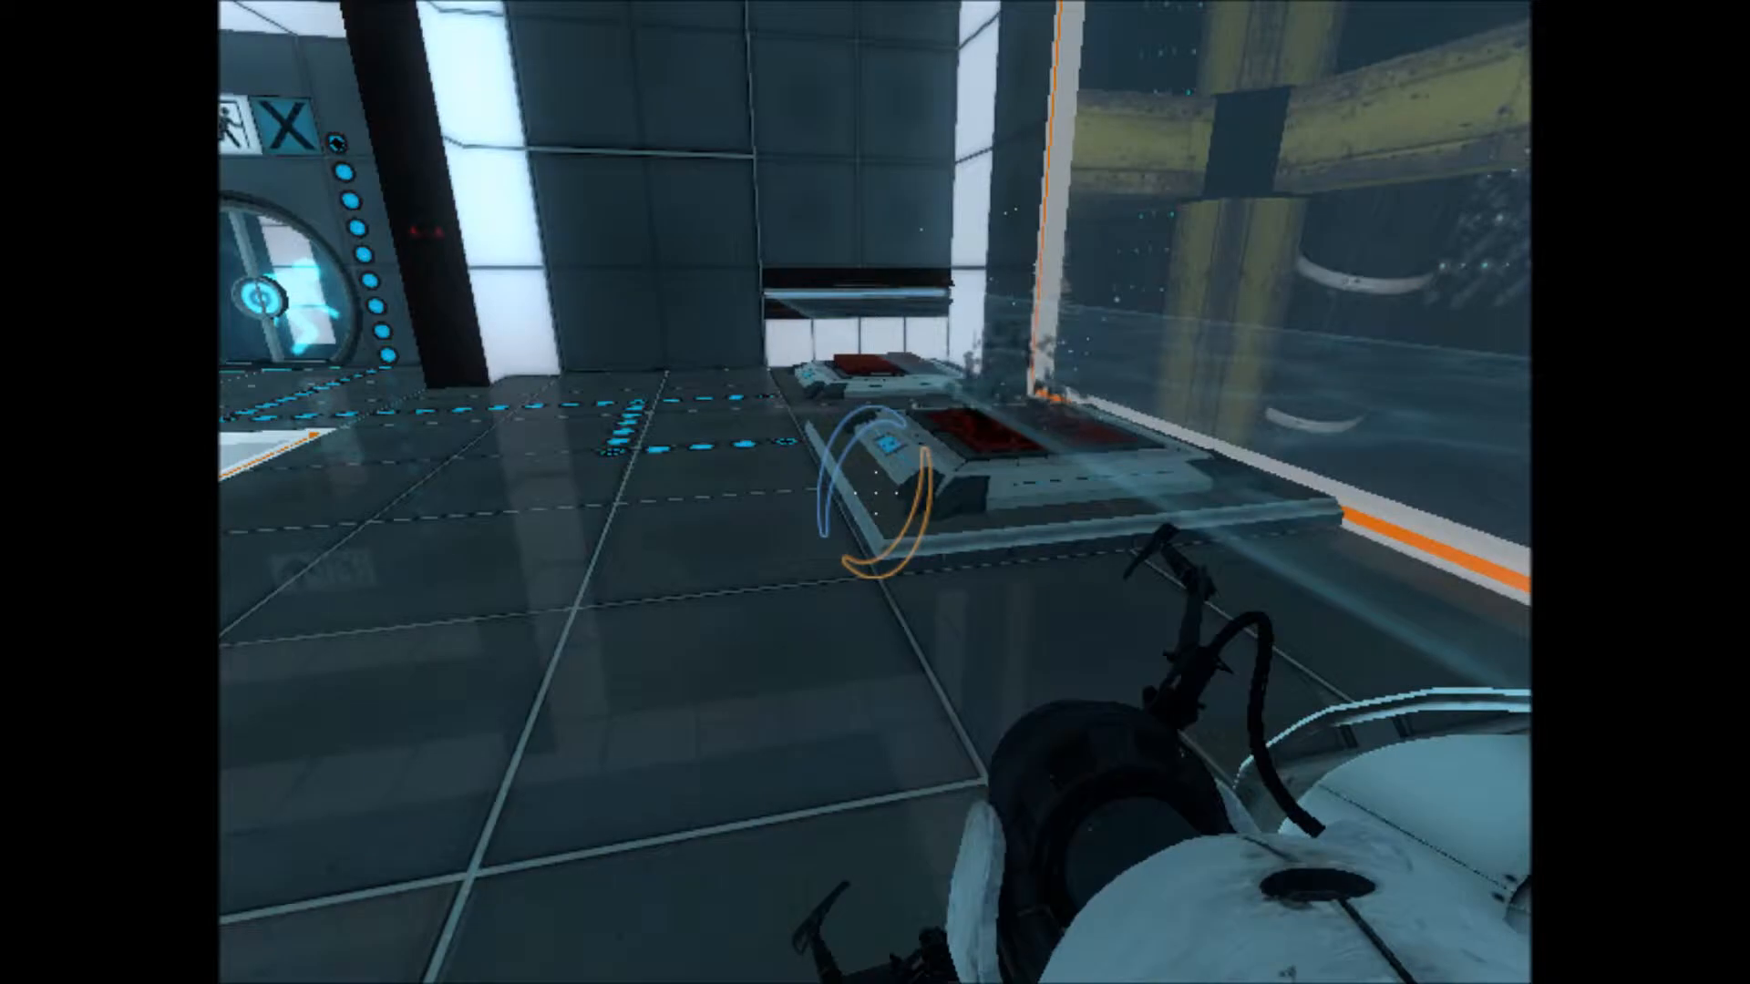
mouse_move(875, 492)
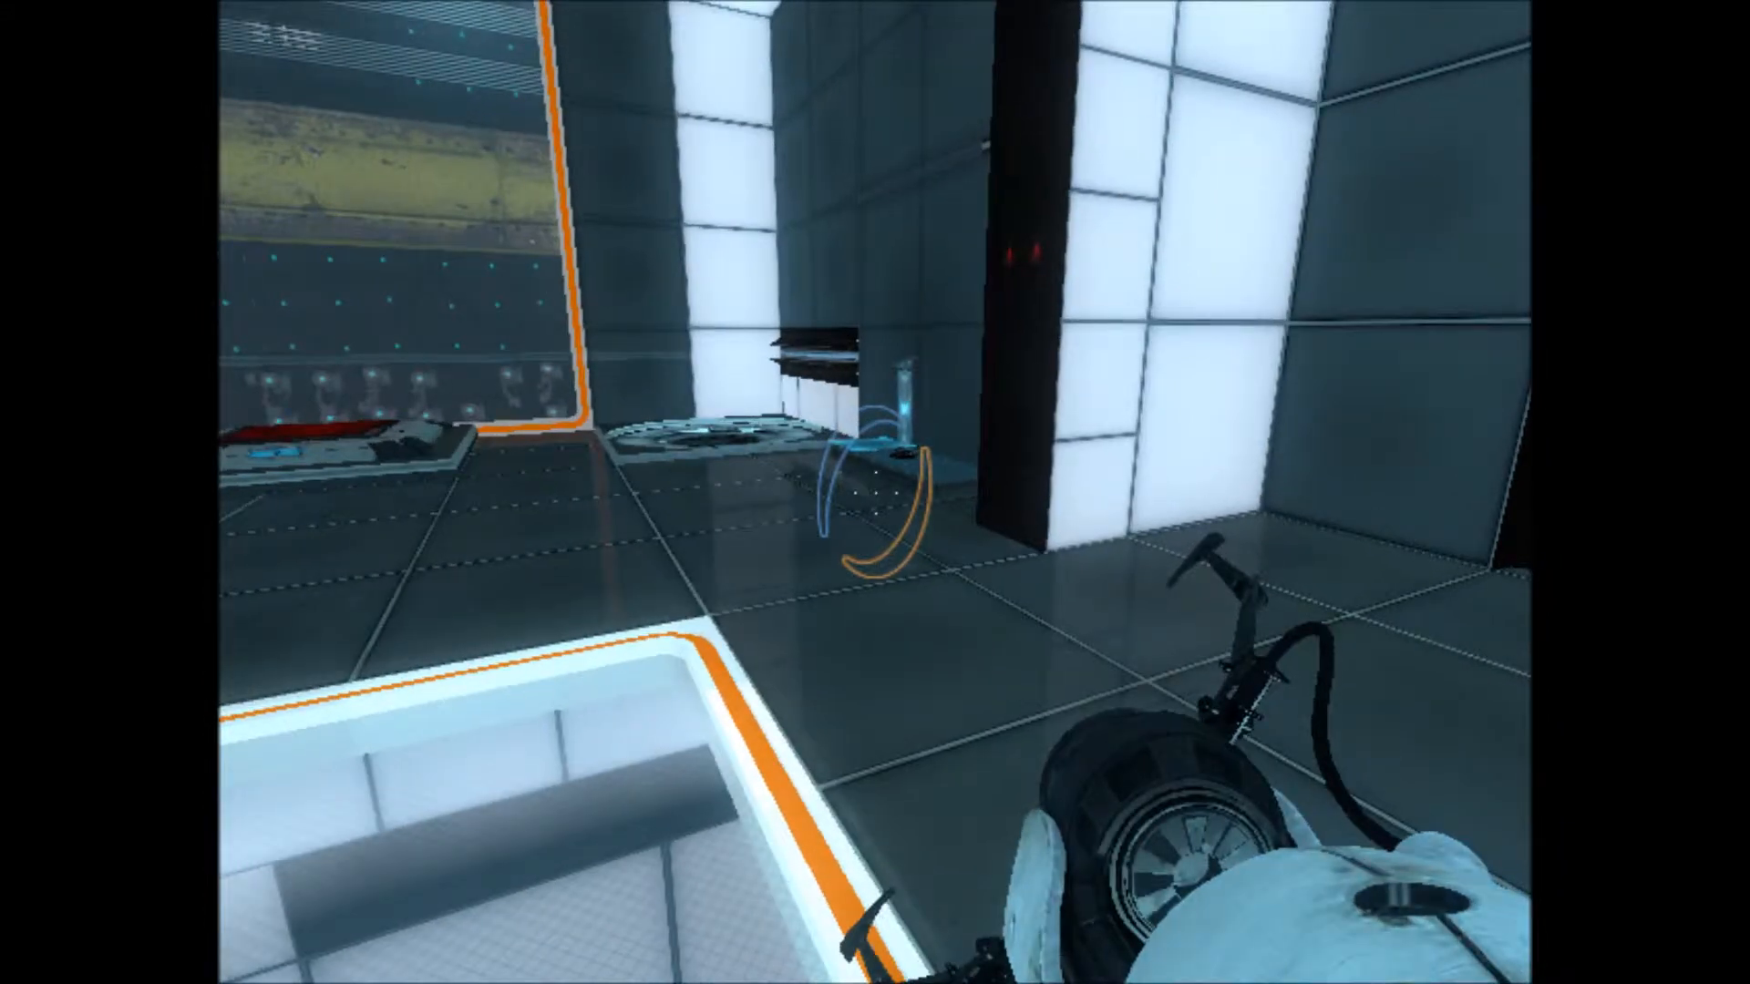
mouse_move(874, 492)
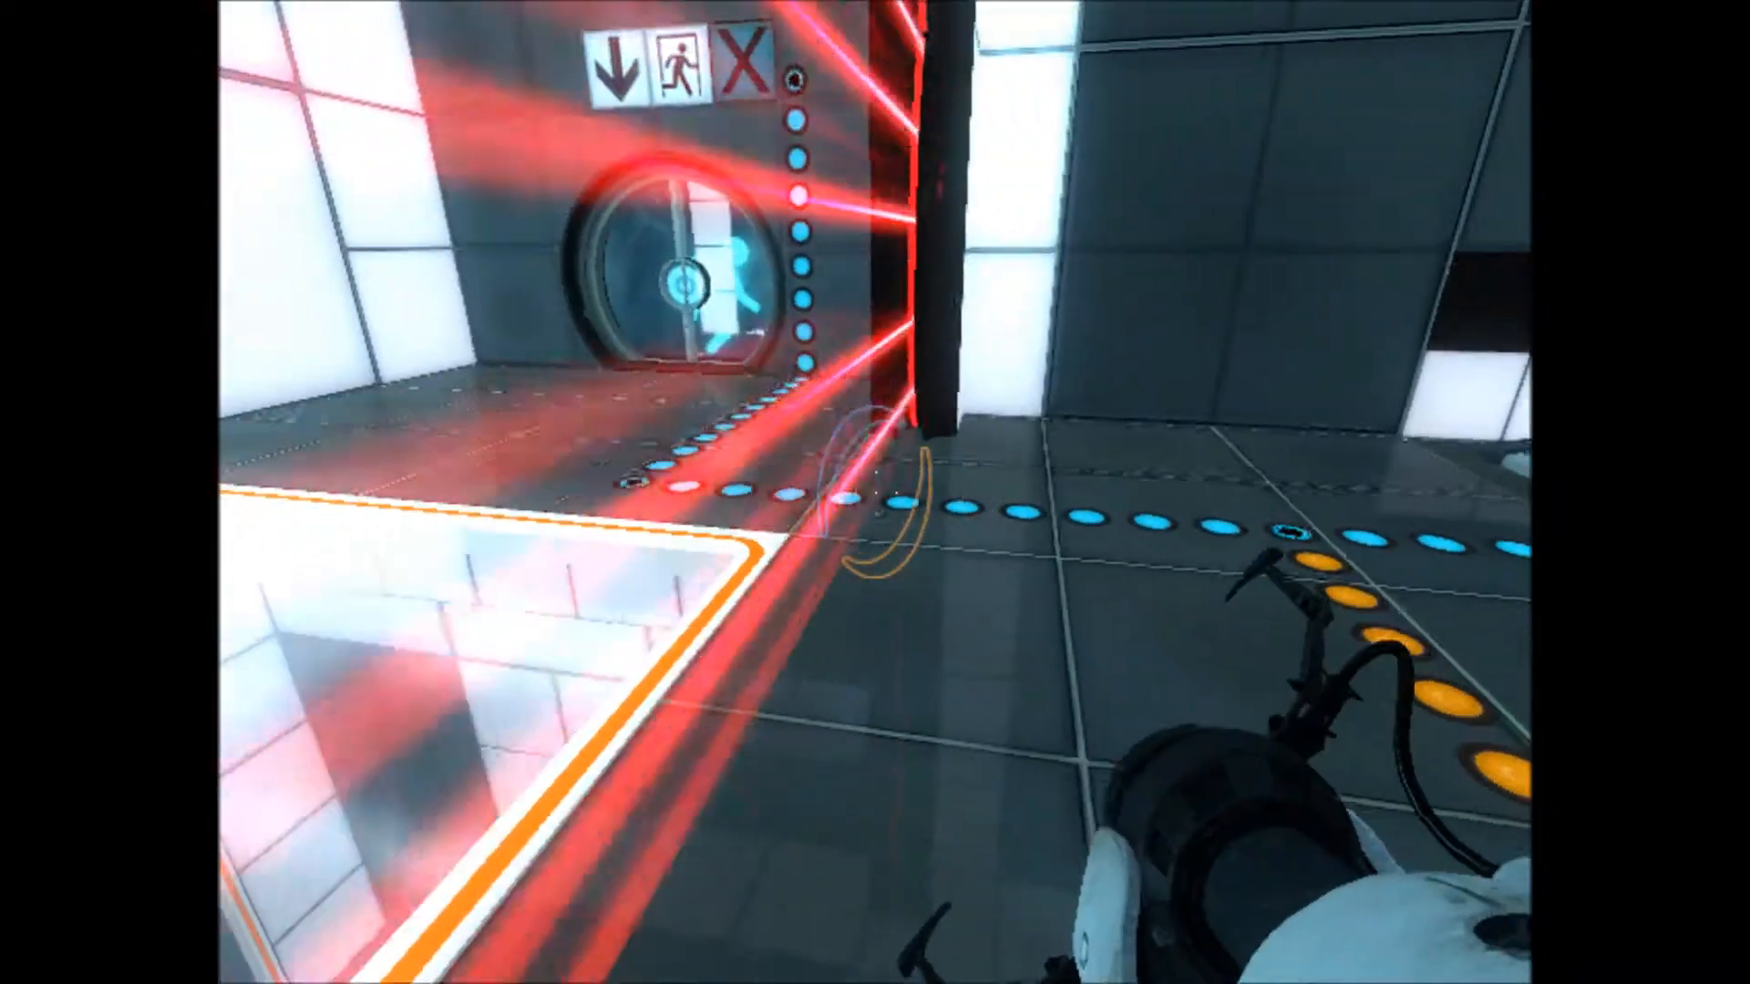
mouse_move(875, 493)
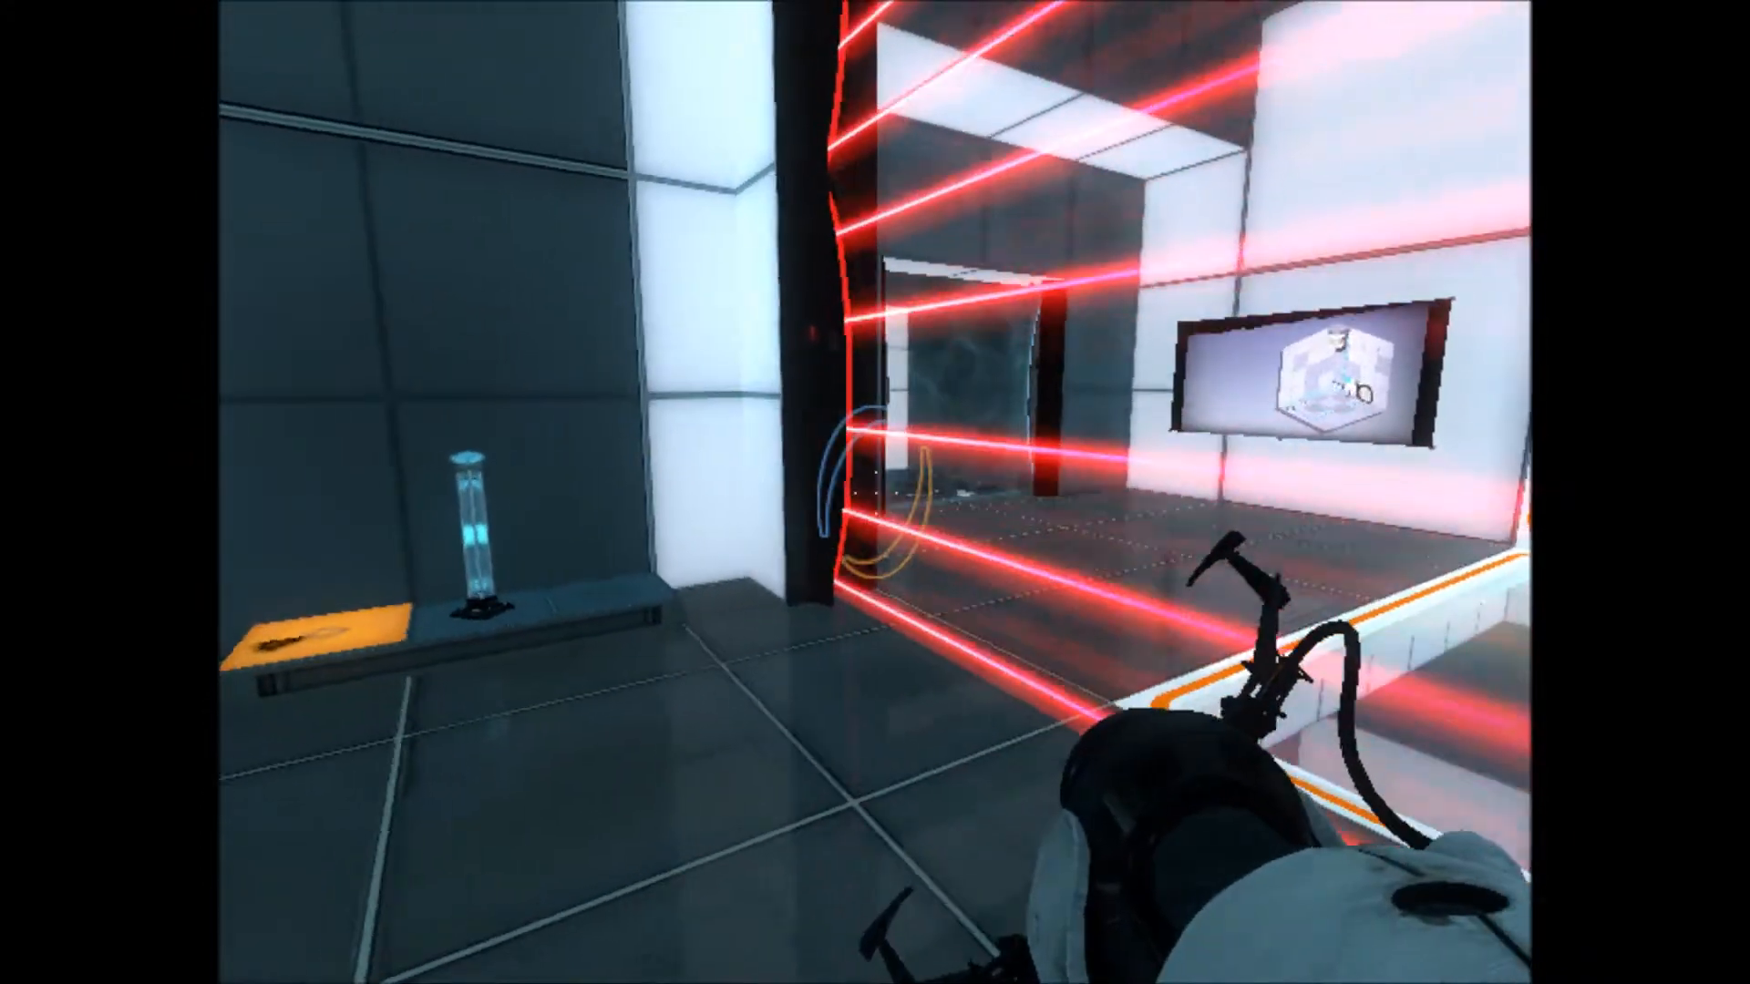
mouse_move(875, 493)
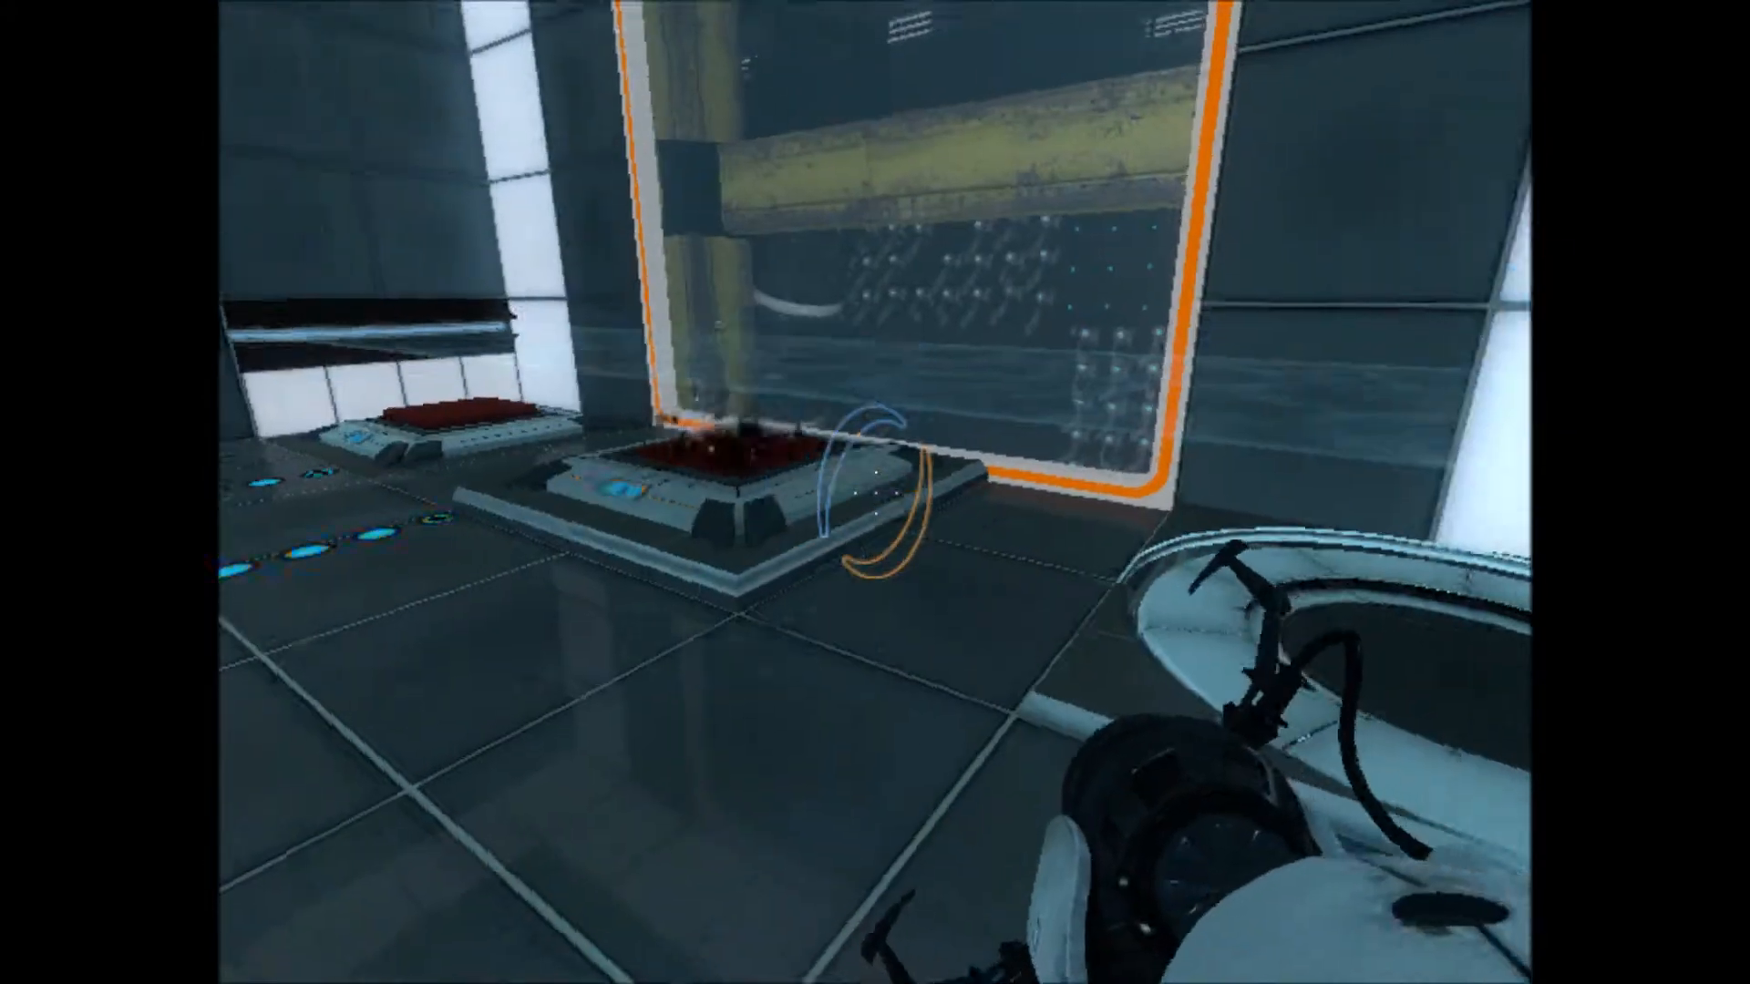
mouse_move(875, 492)
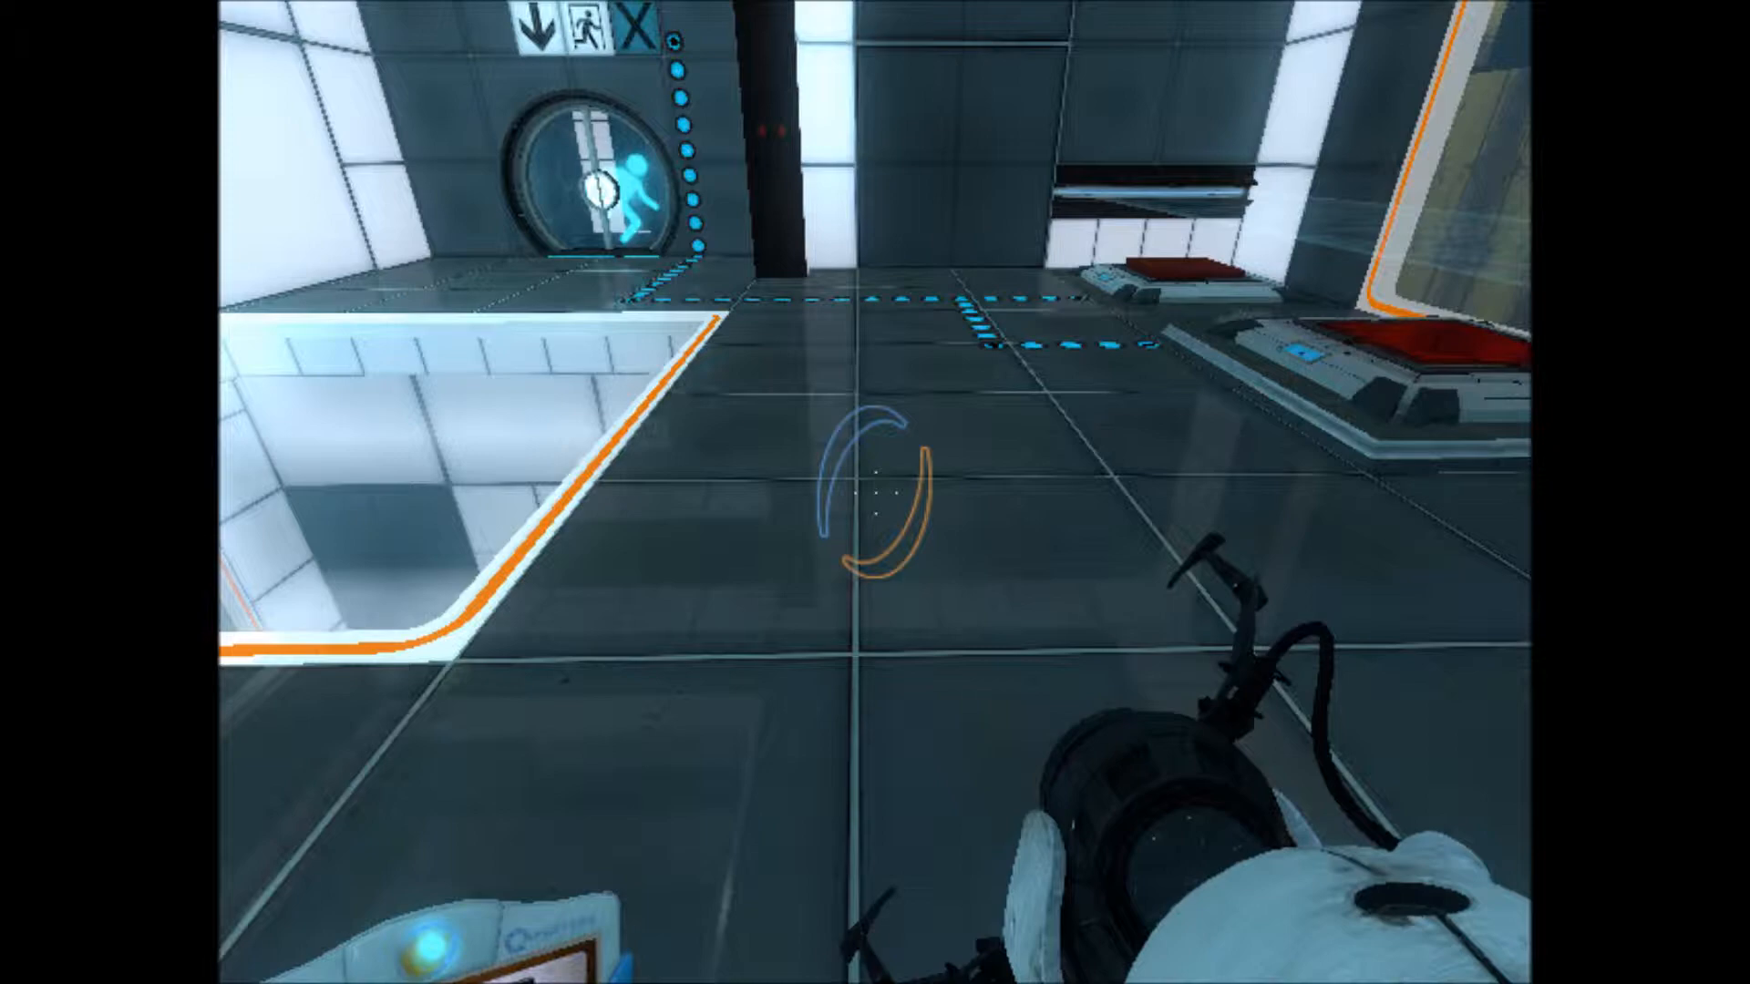
mouse_move(875, 492)
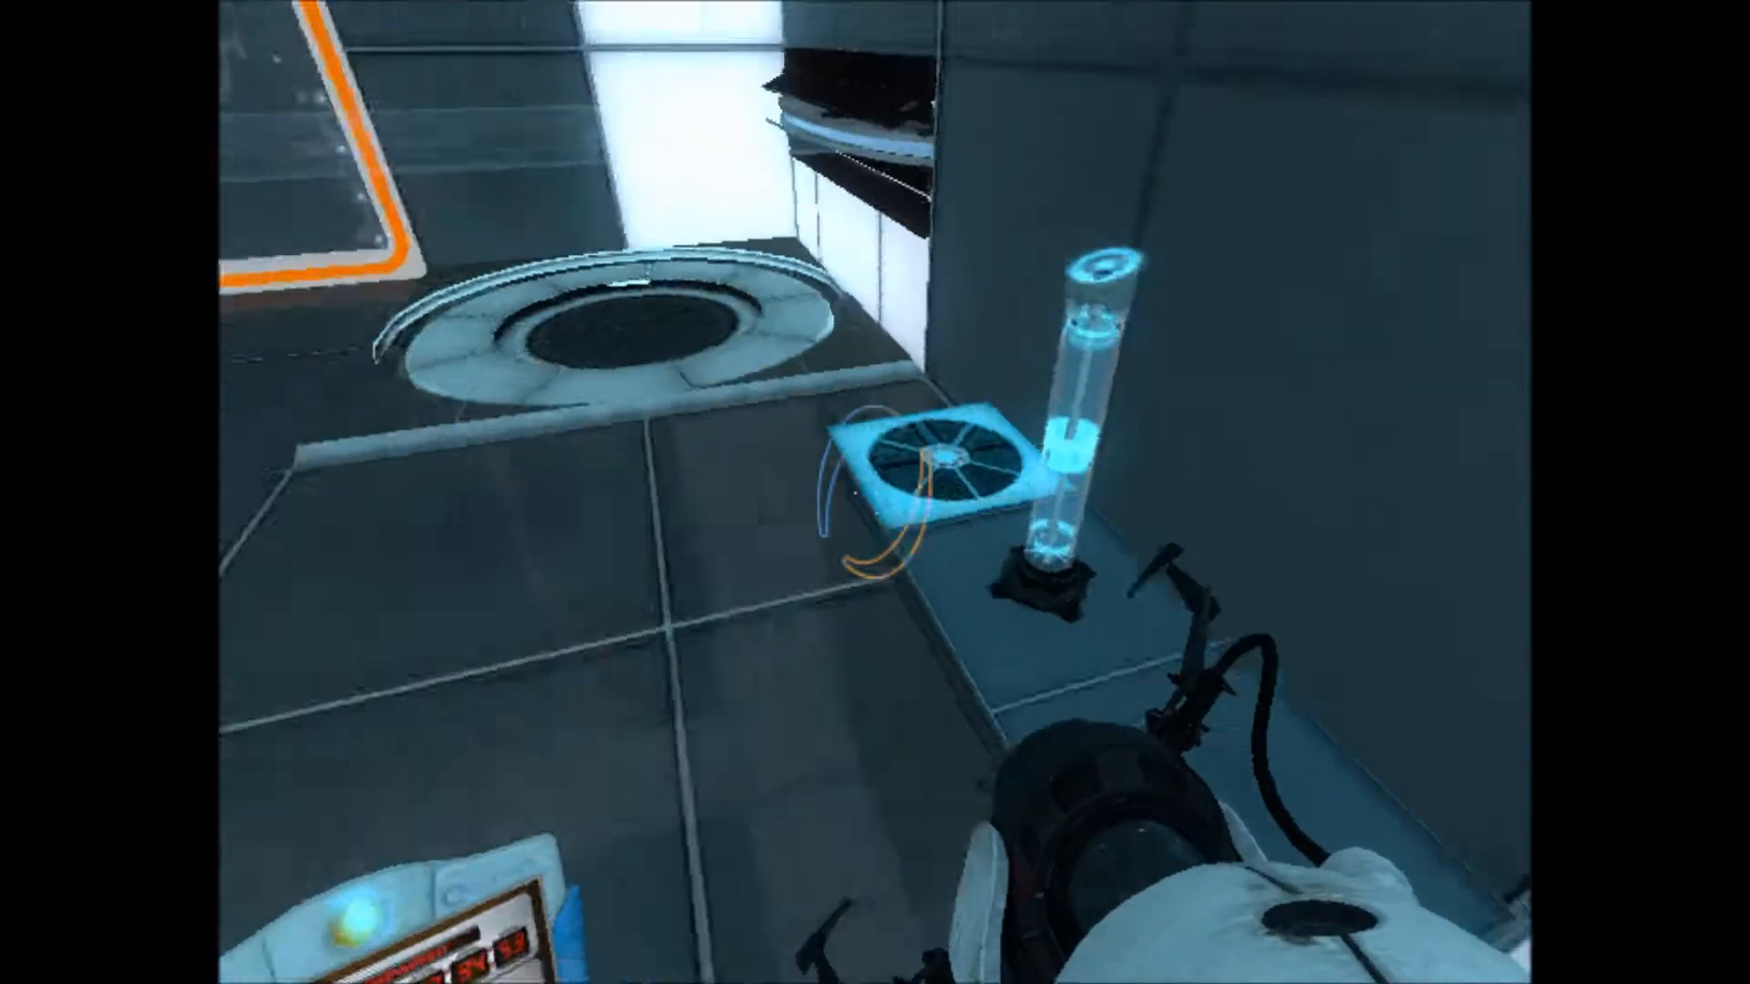
mouse_move(875, 492)
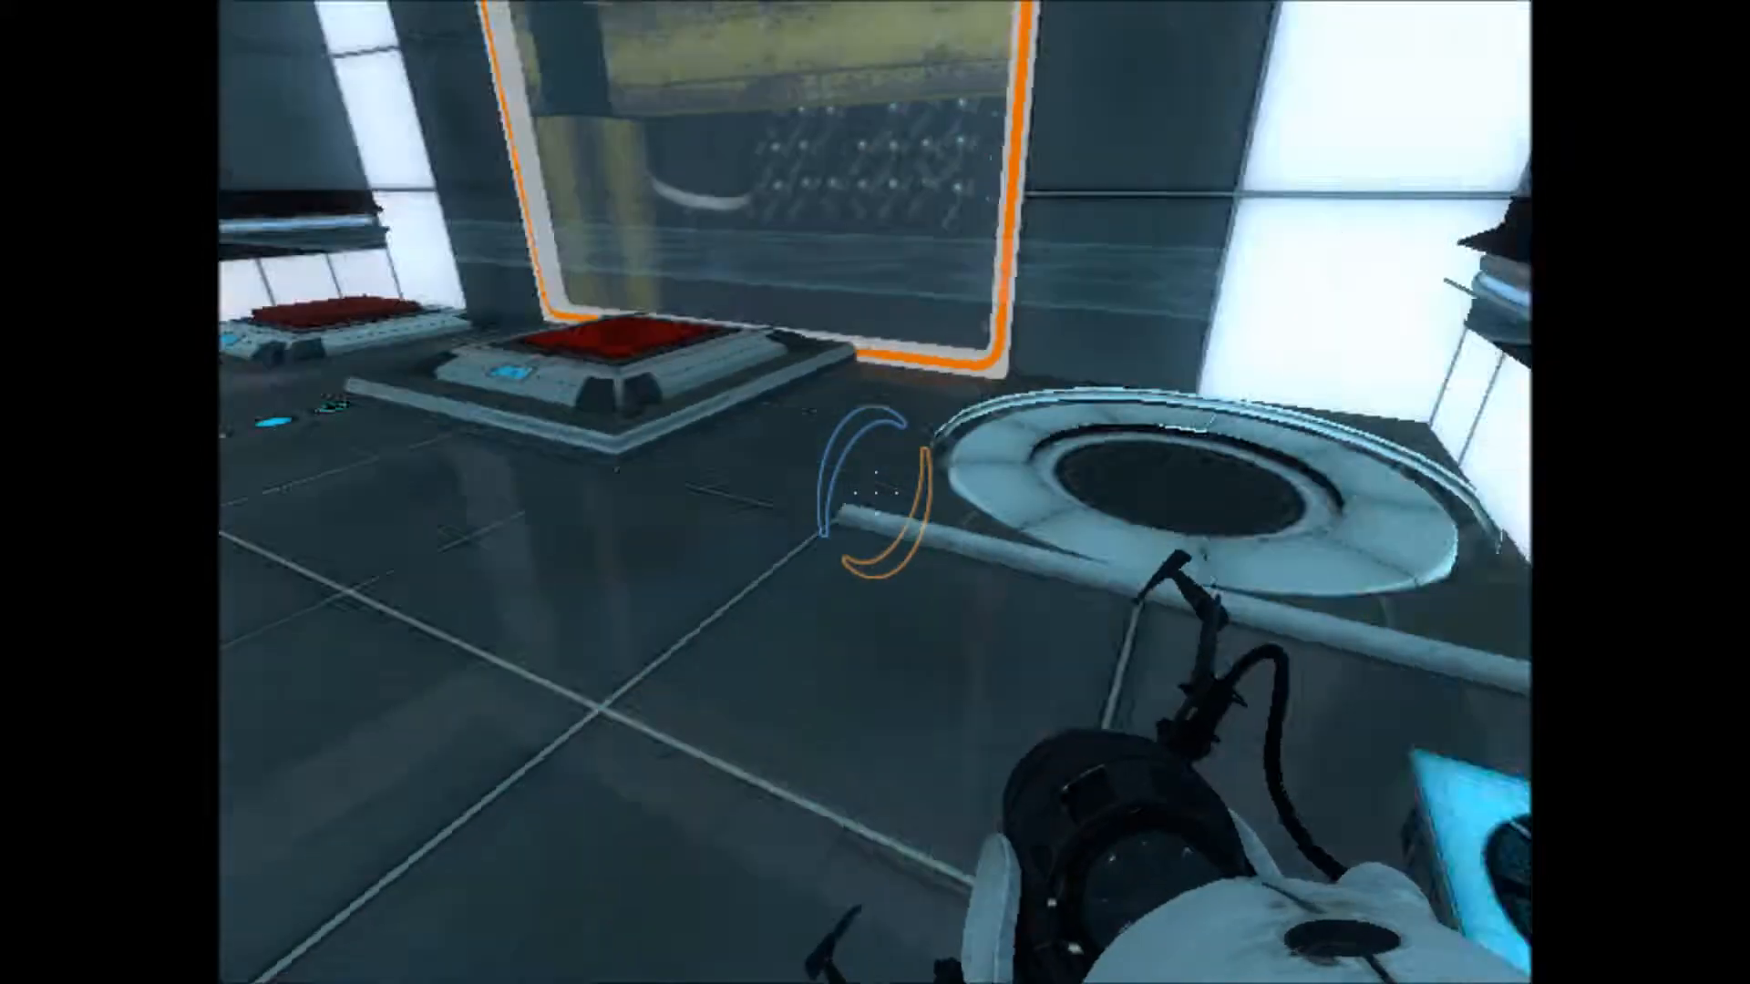
mouse_move(875, 492)
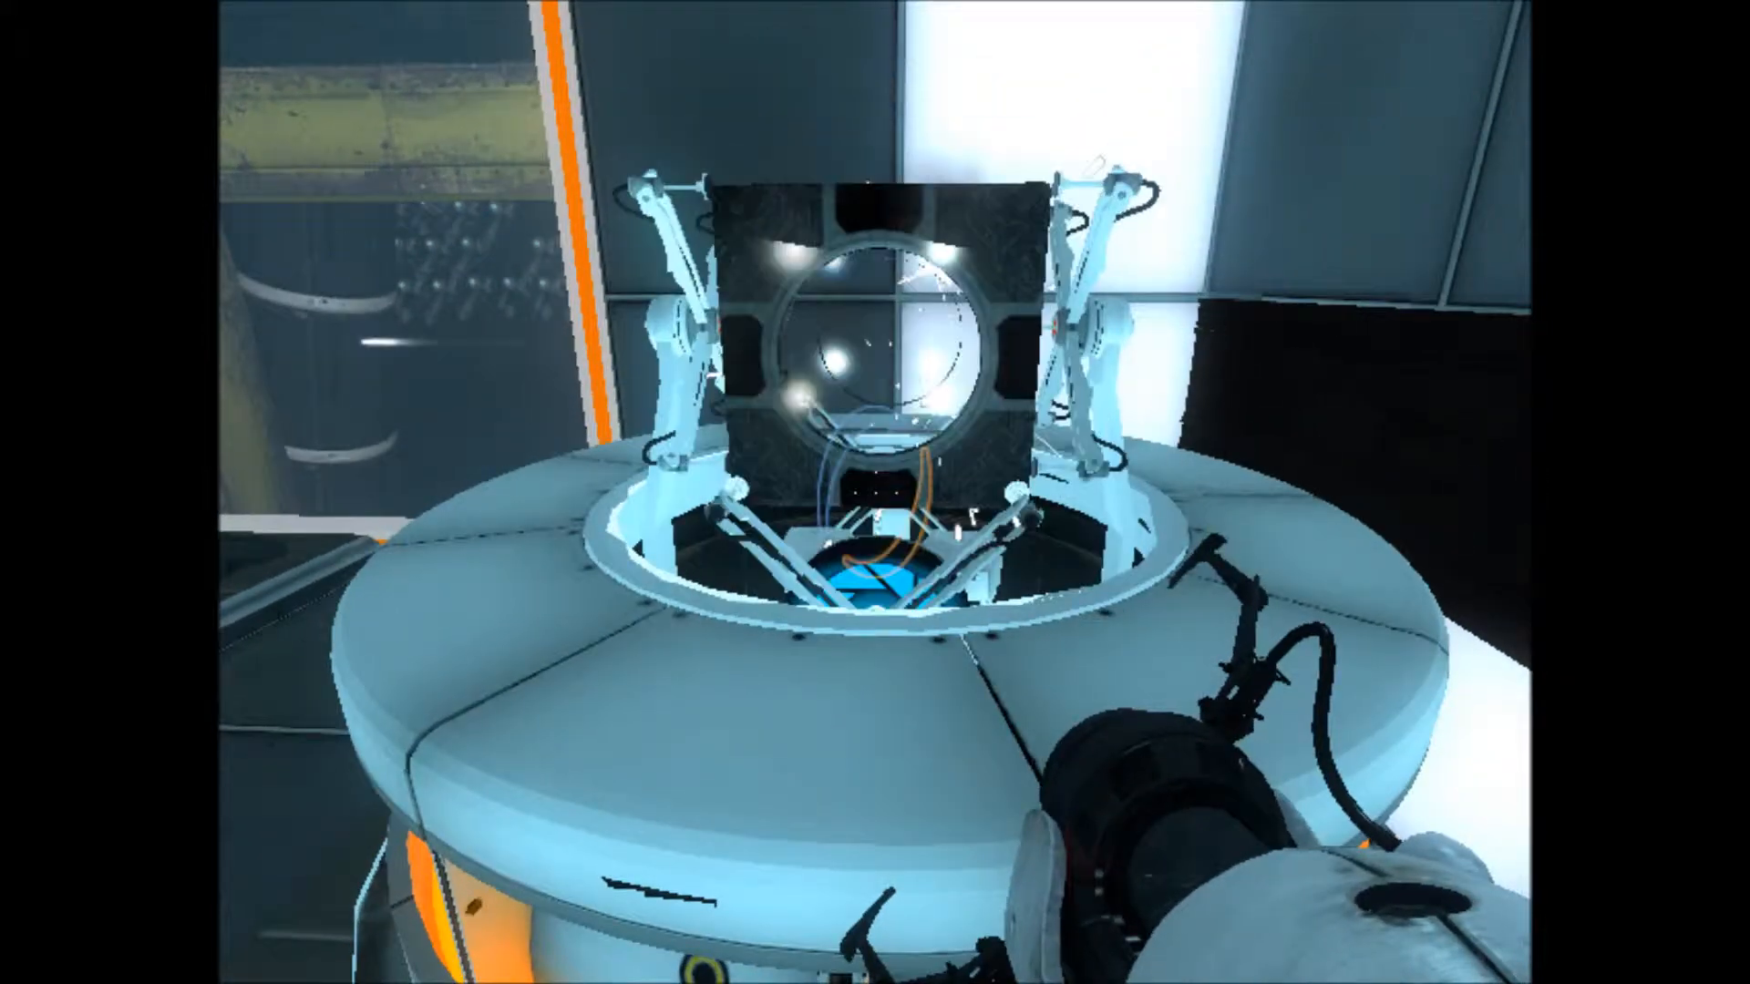
mouse_move(875, 492)
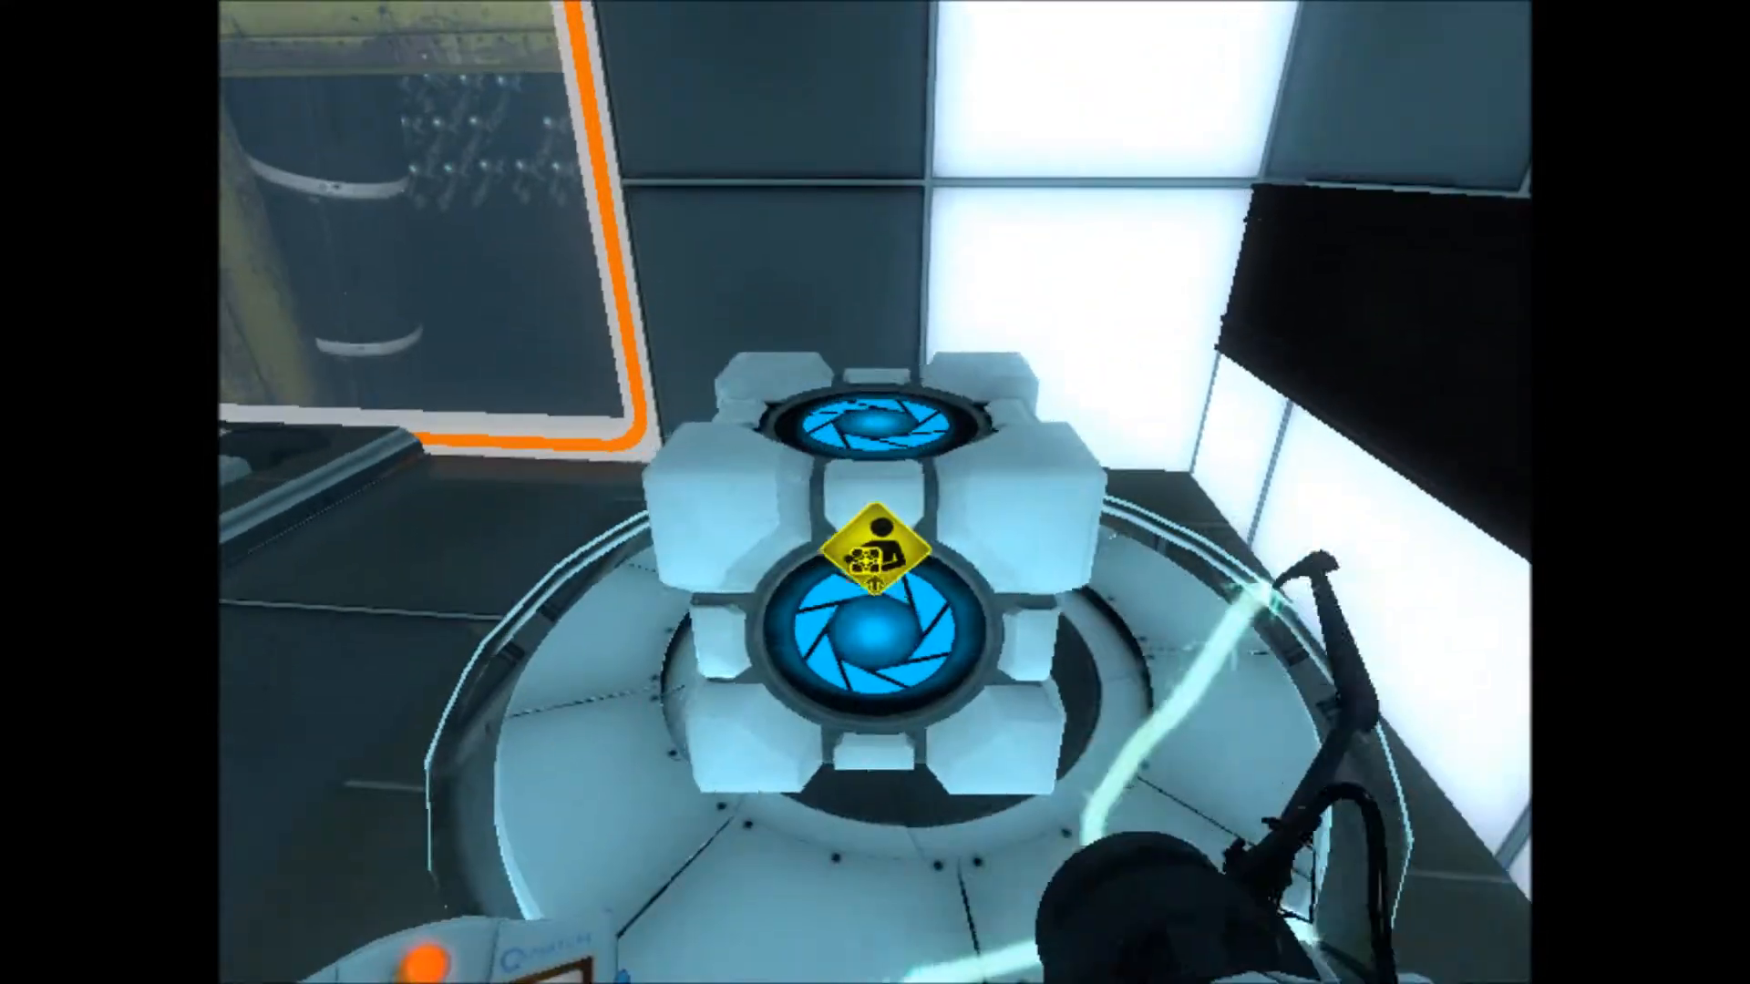
mouse_move(875, 492)
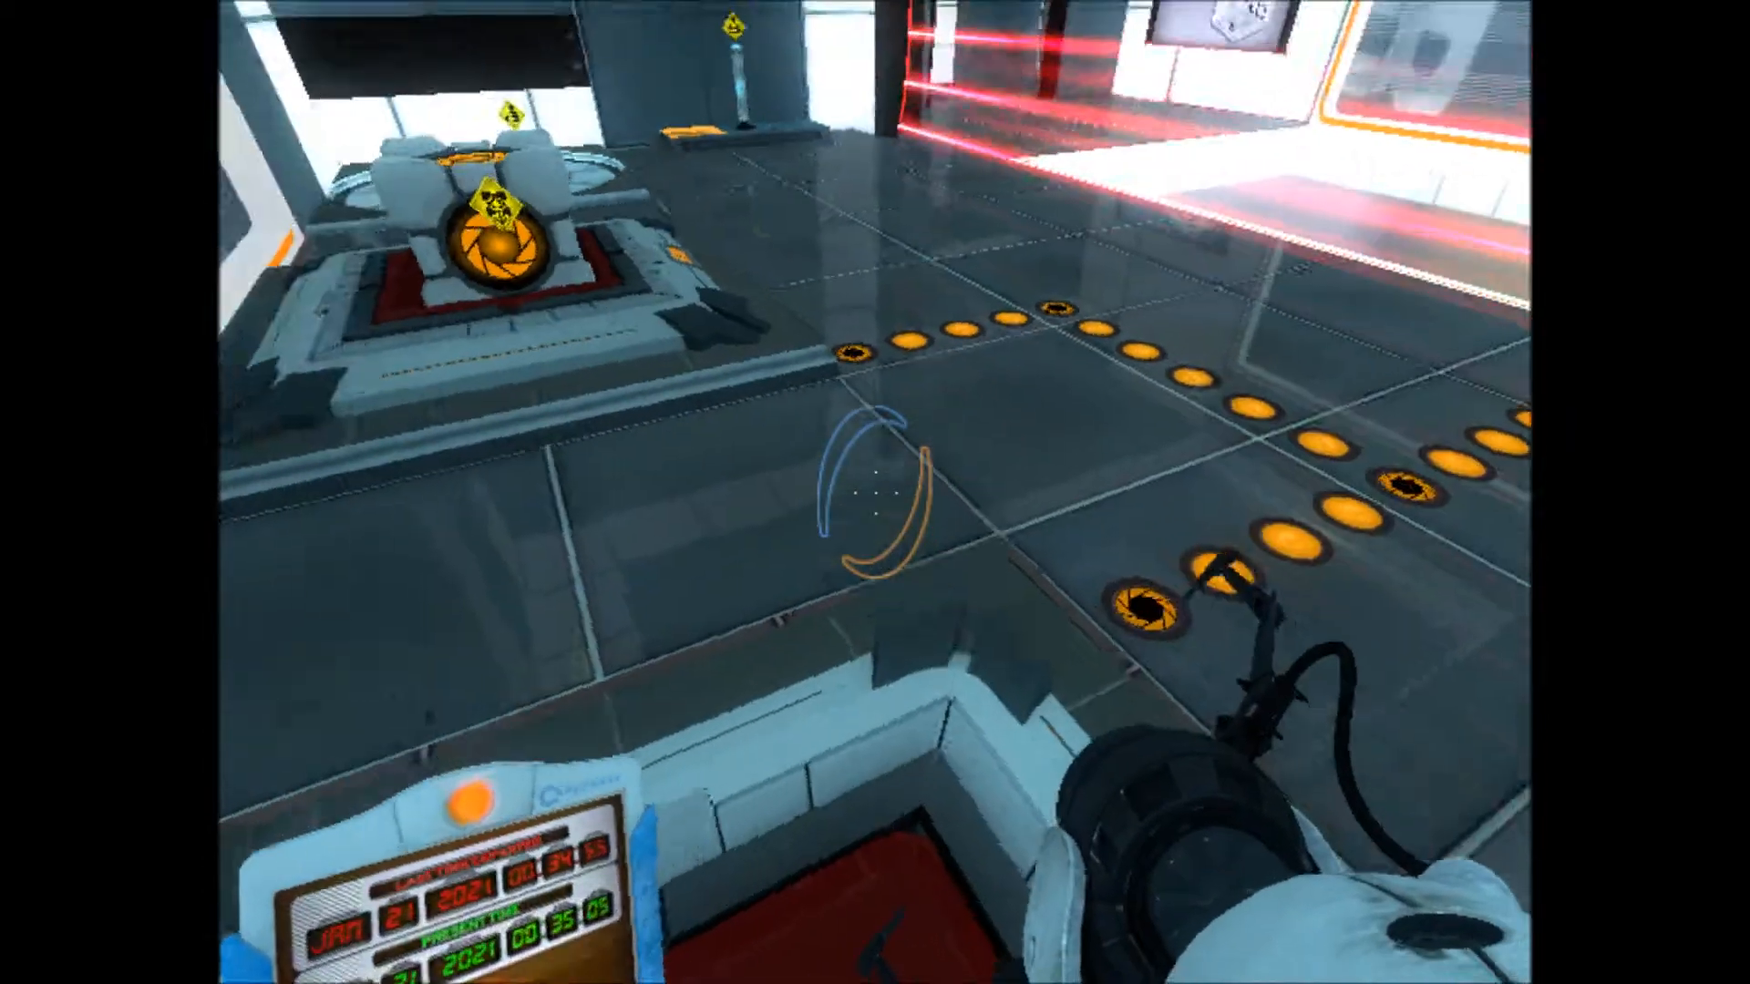
mouse_move(874, 492)
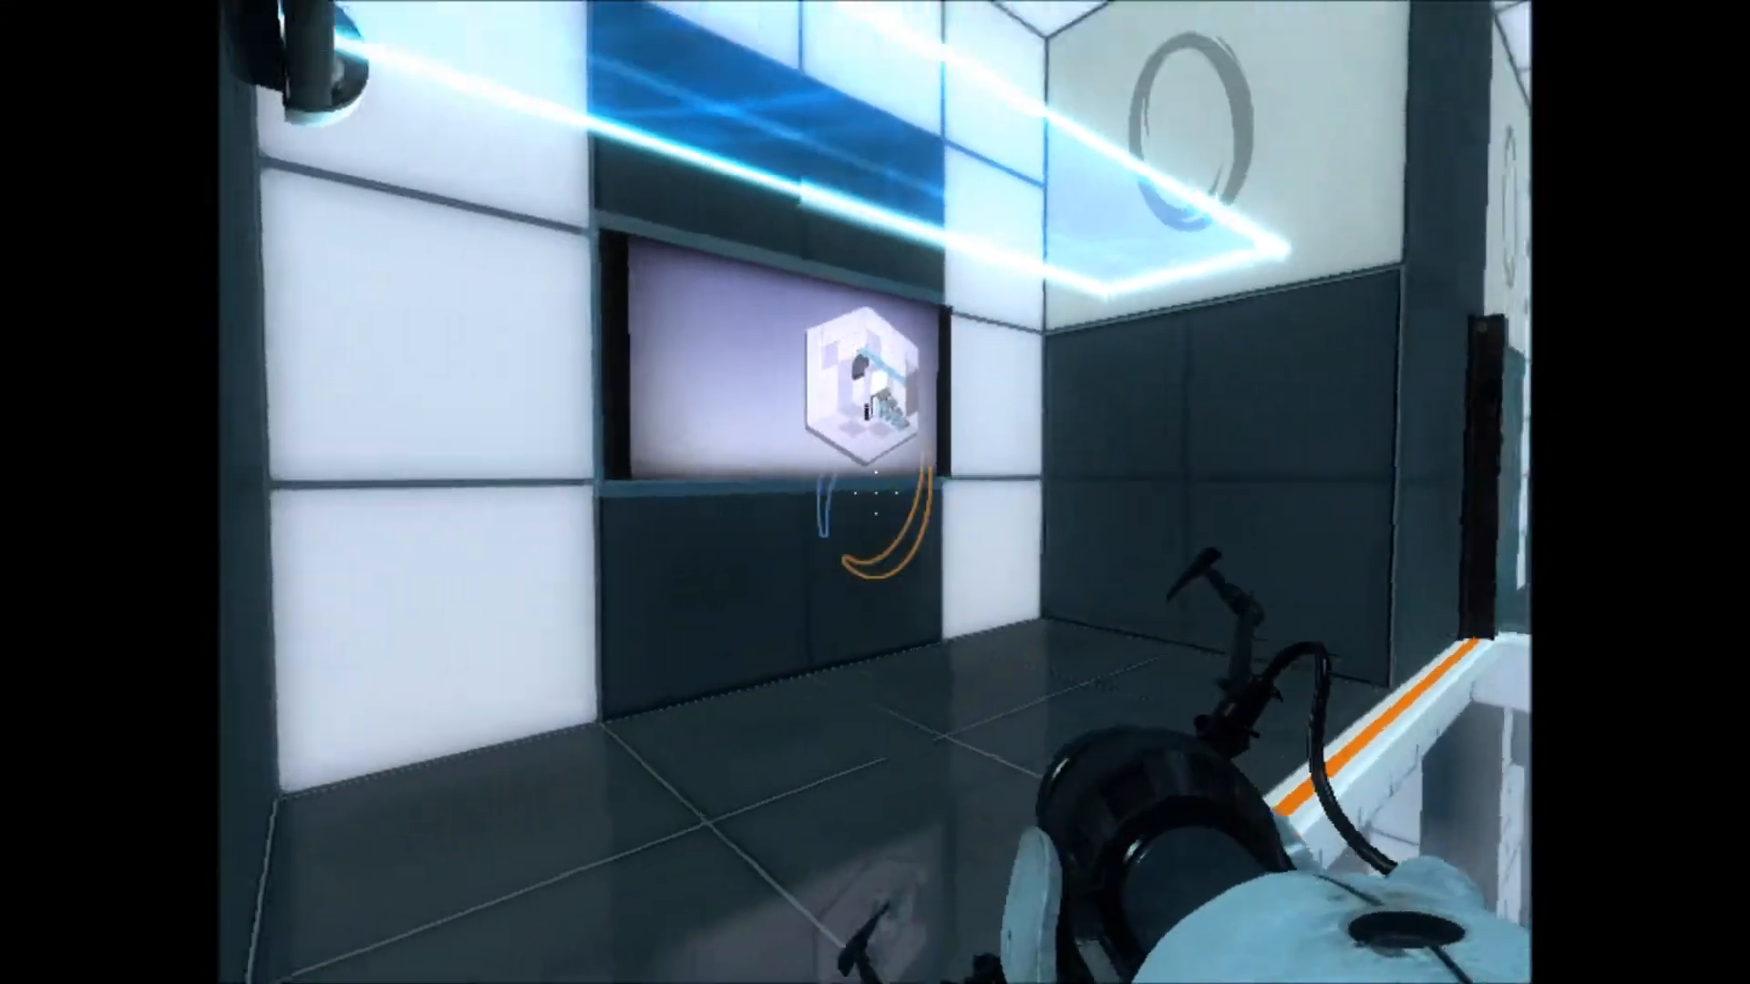
mouse_move(875, 492)
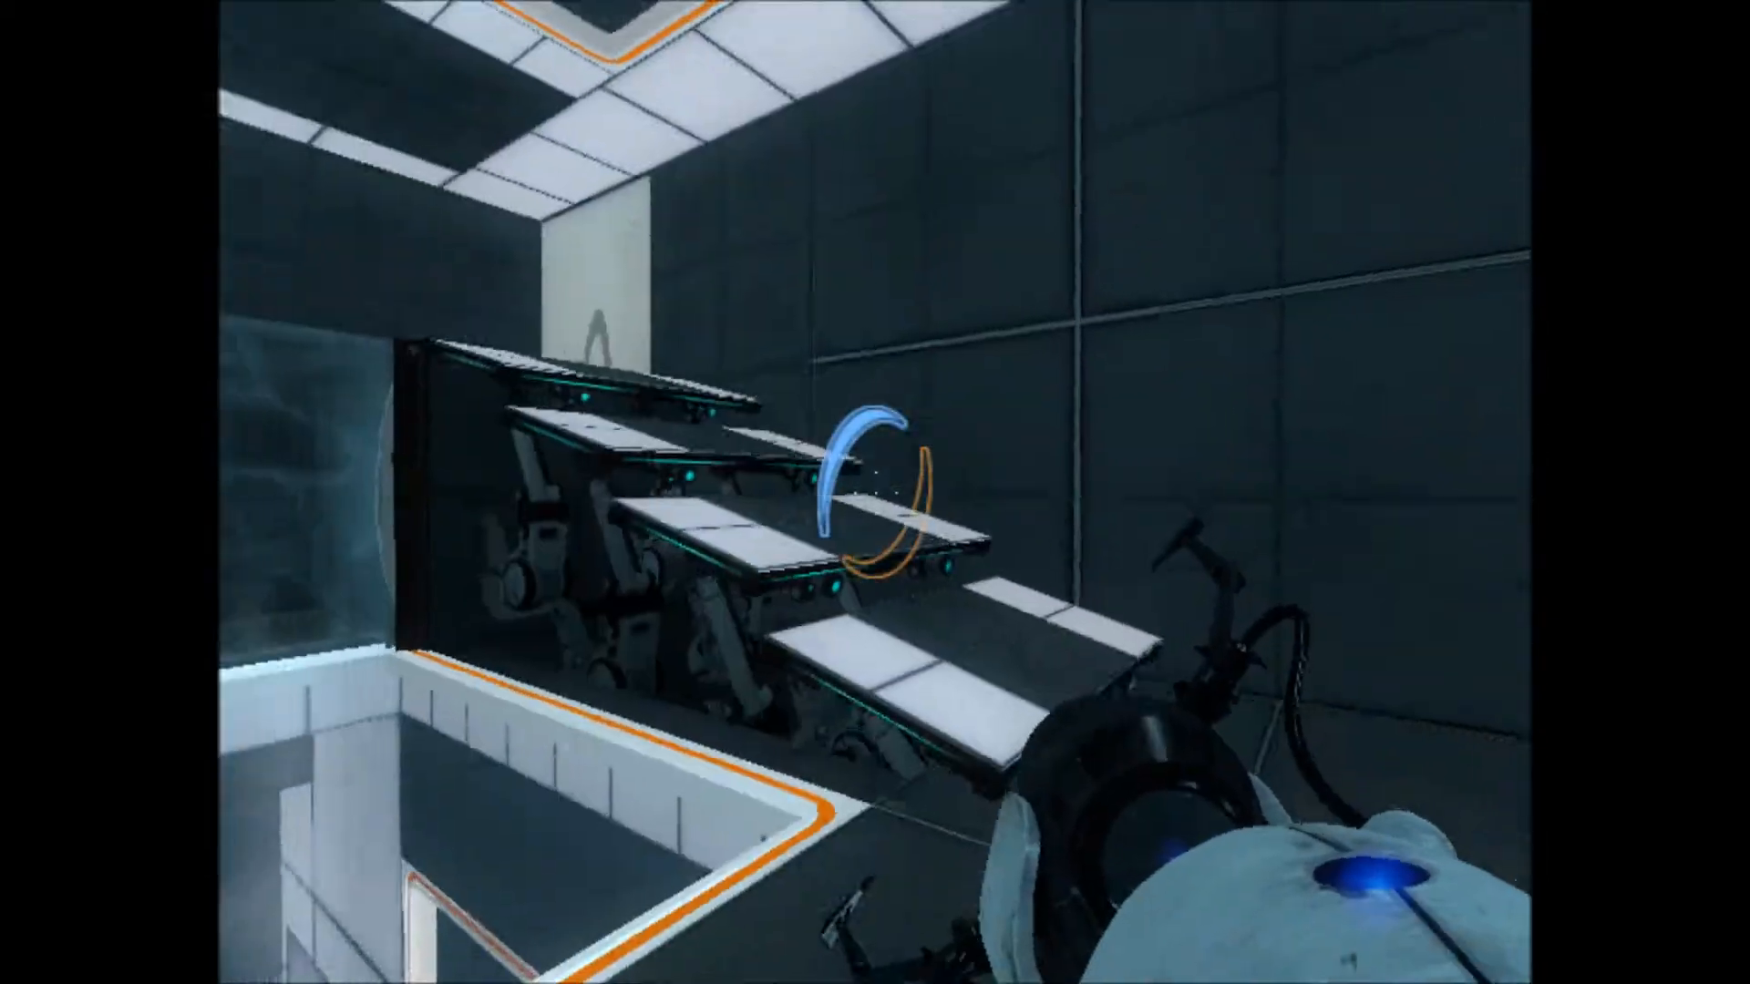
mouse_move(874, 492)
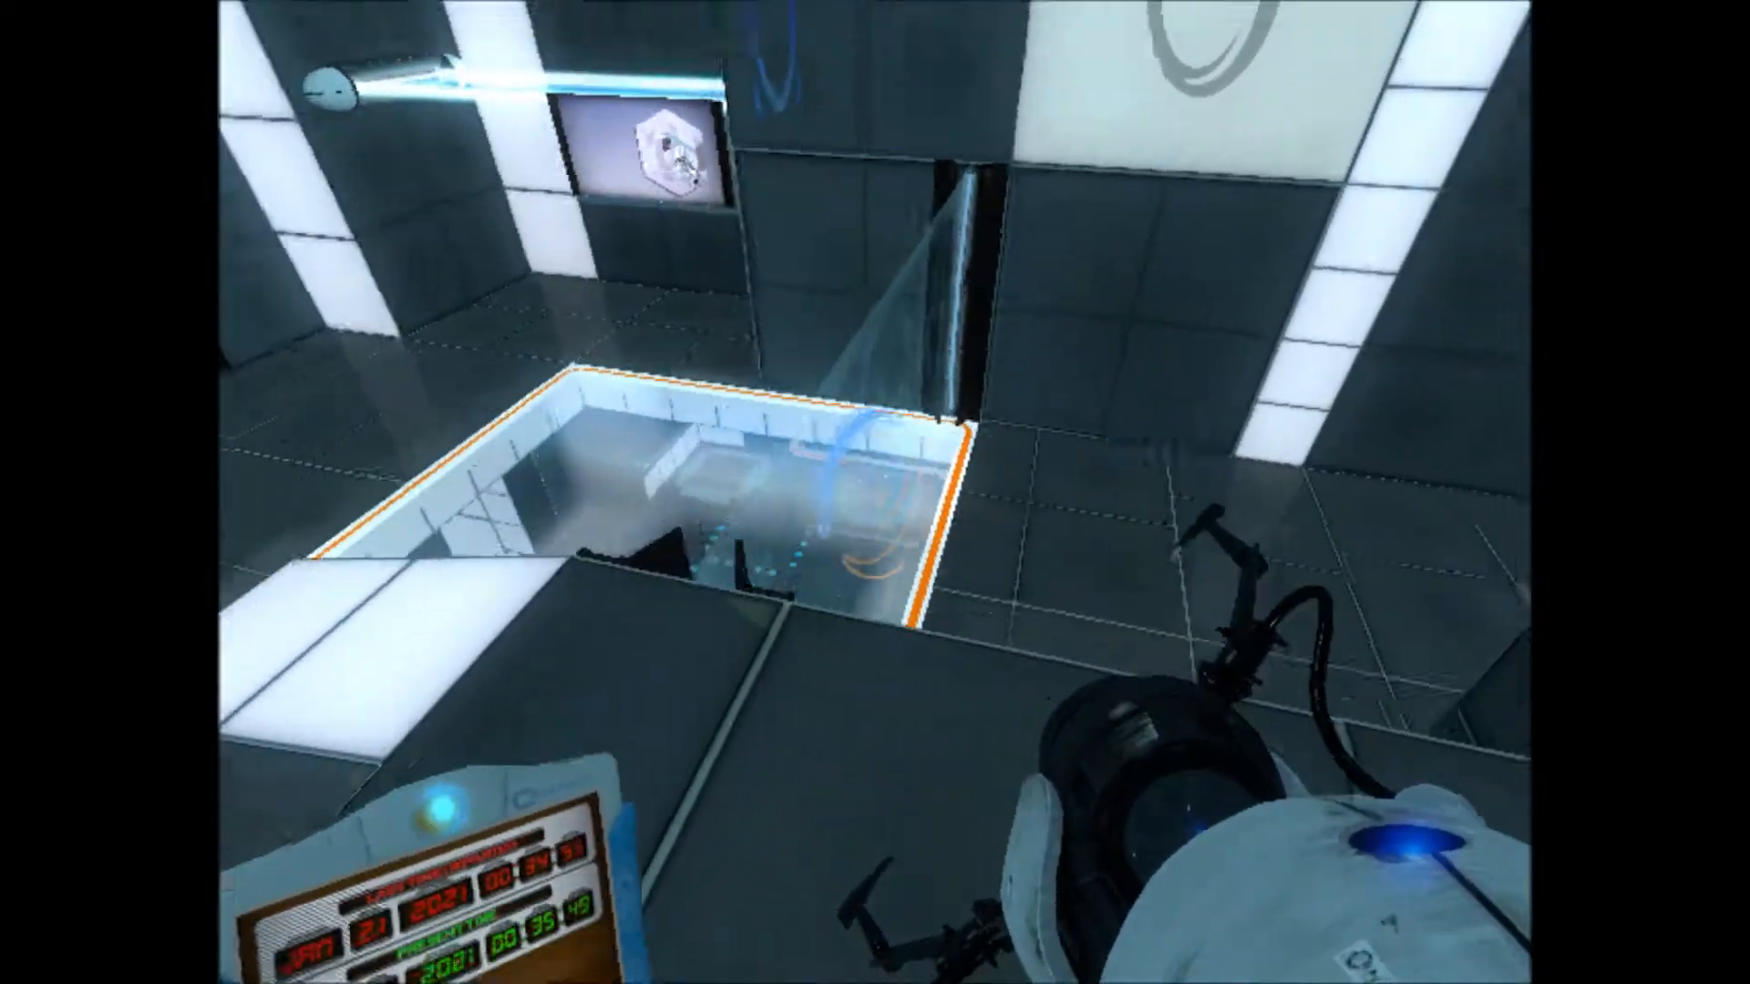
mouse_move(875, 492)
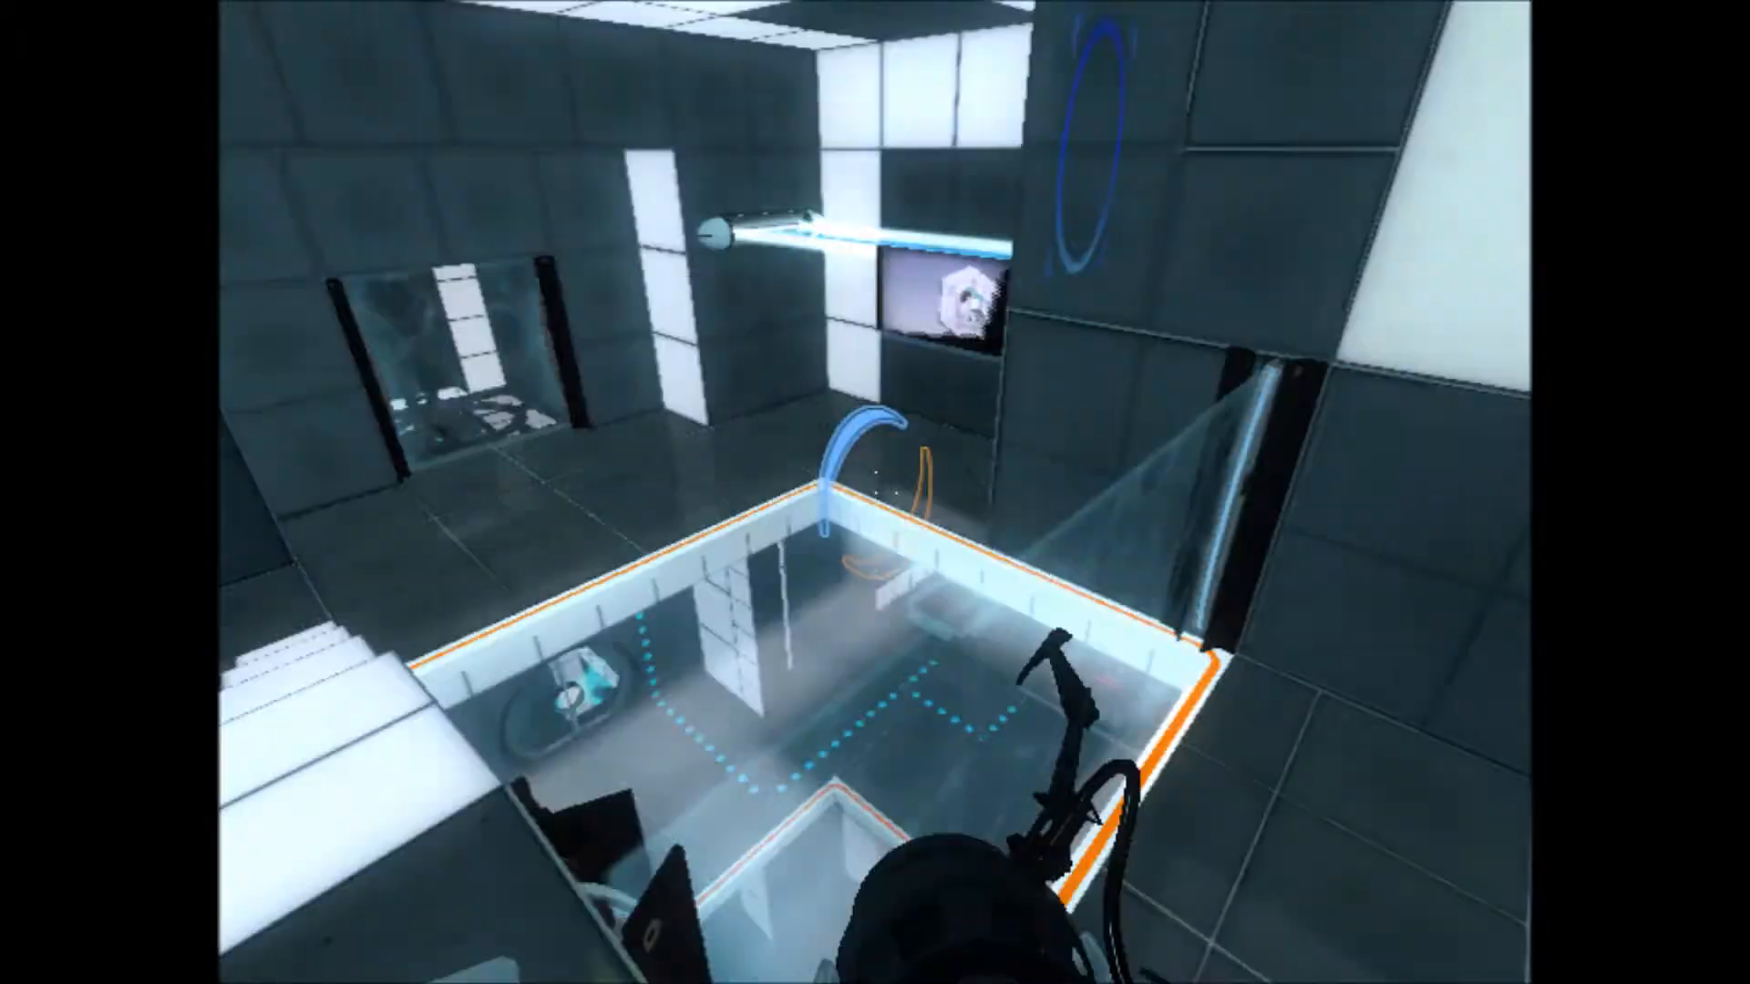
mouse_move(875, 492)
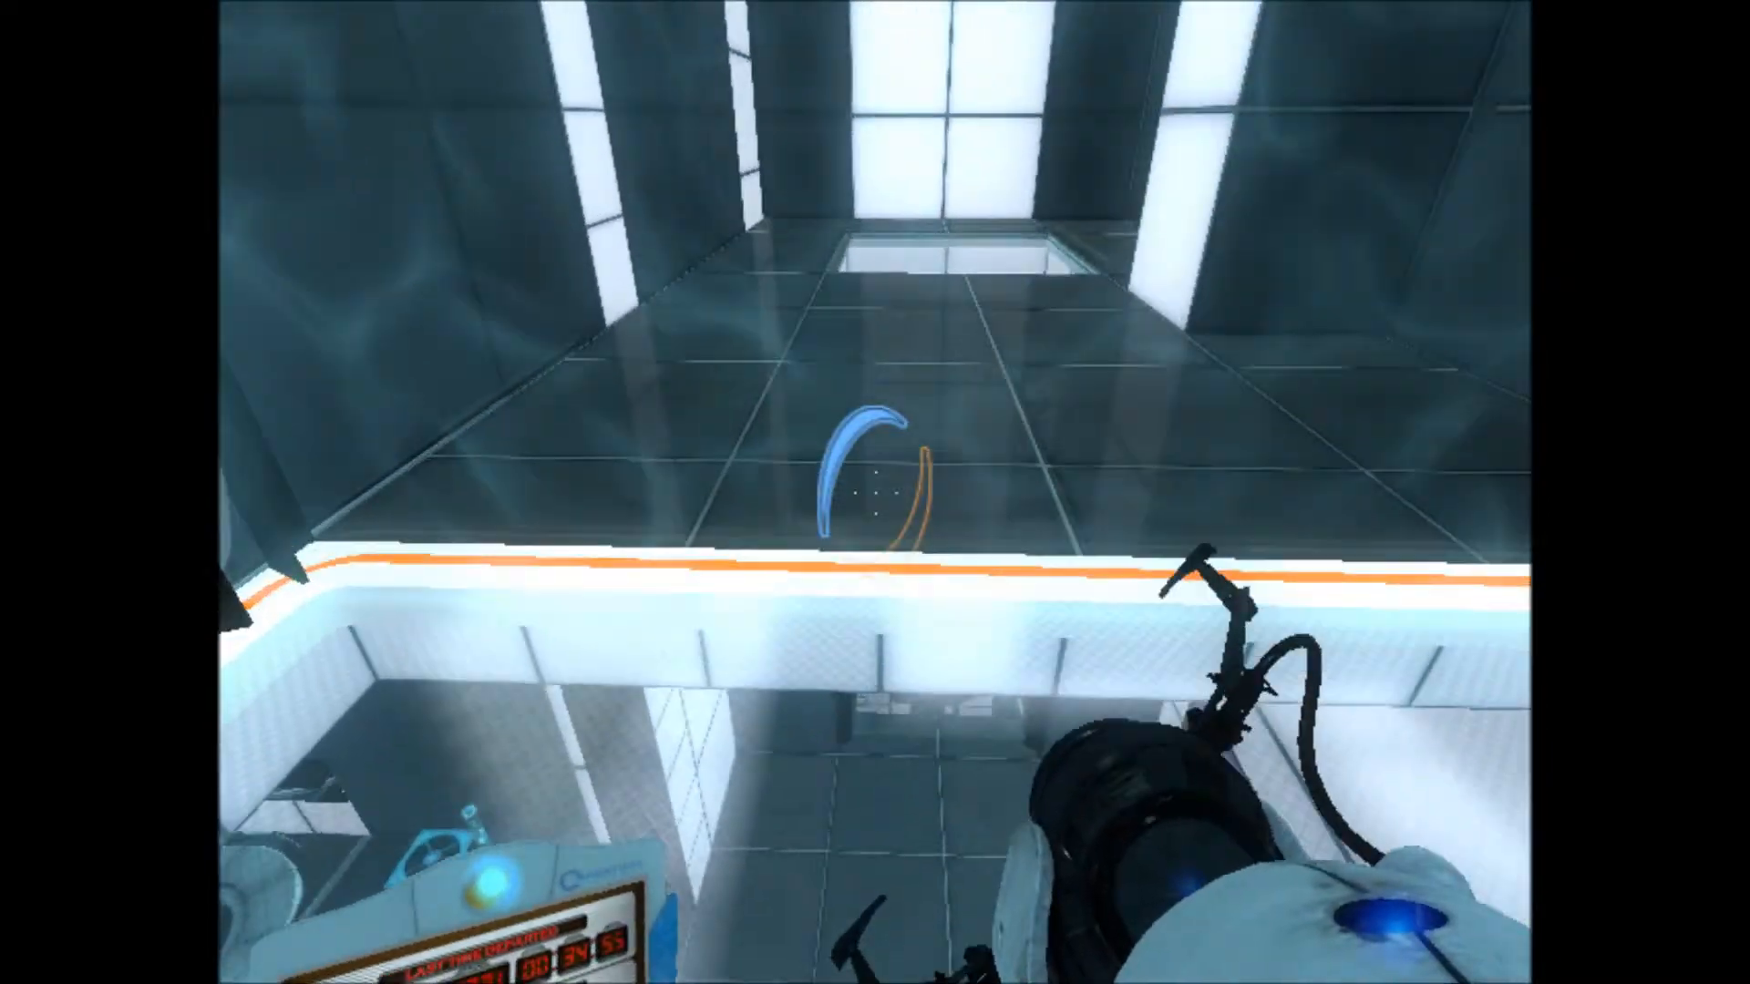
mouse_move(875, 492)
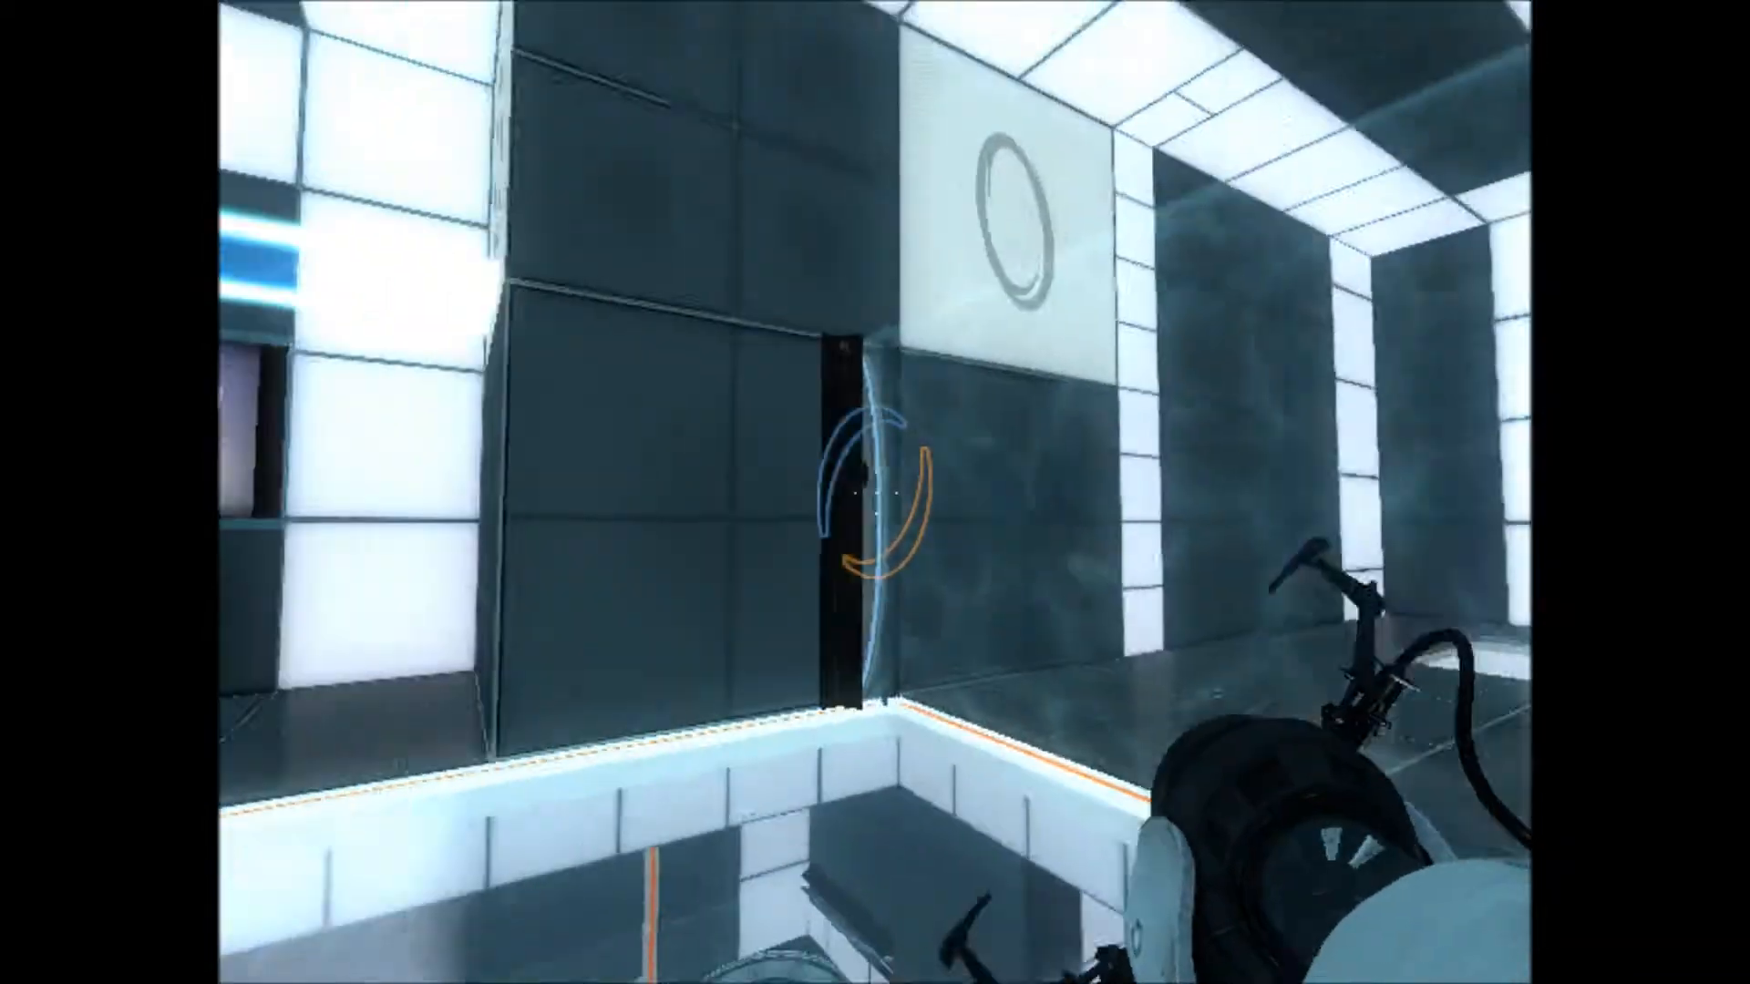
mouse_move(875, 492)
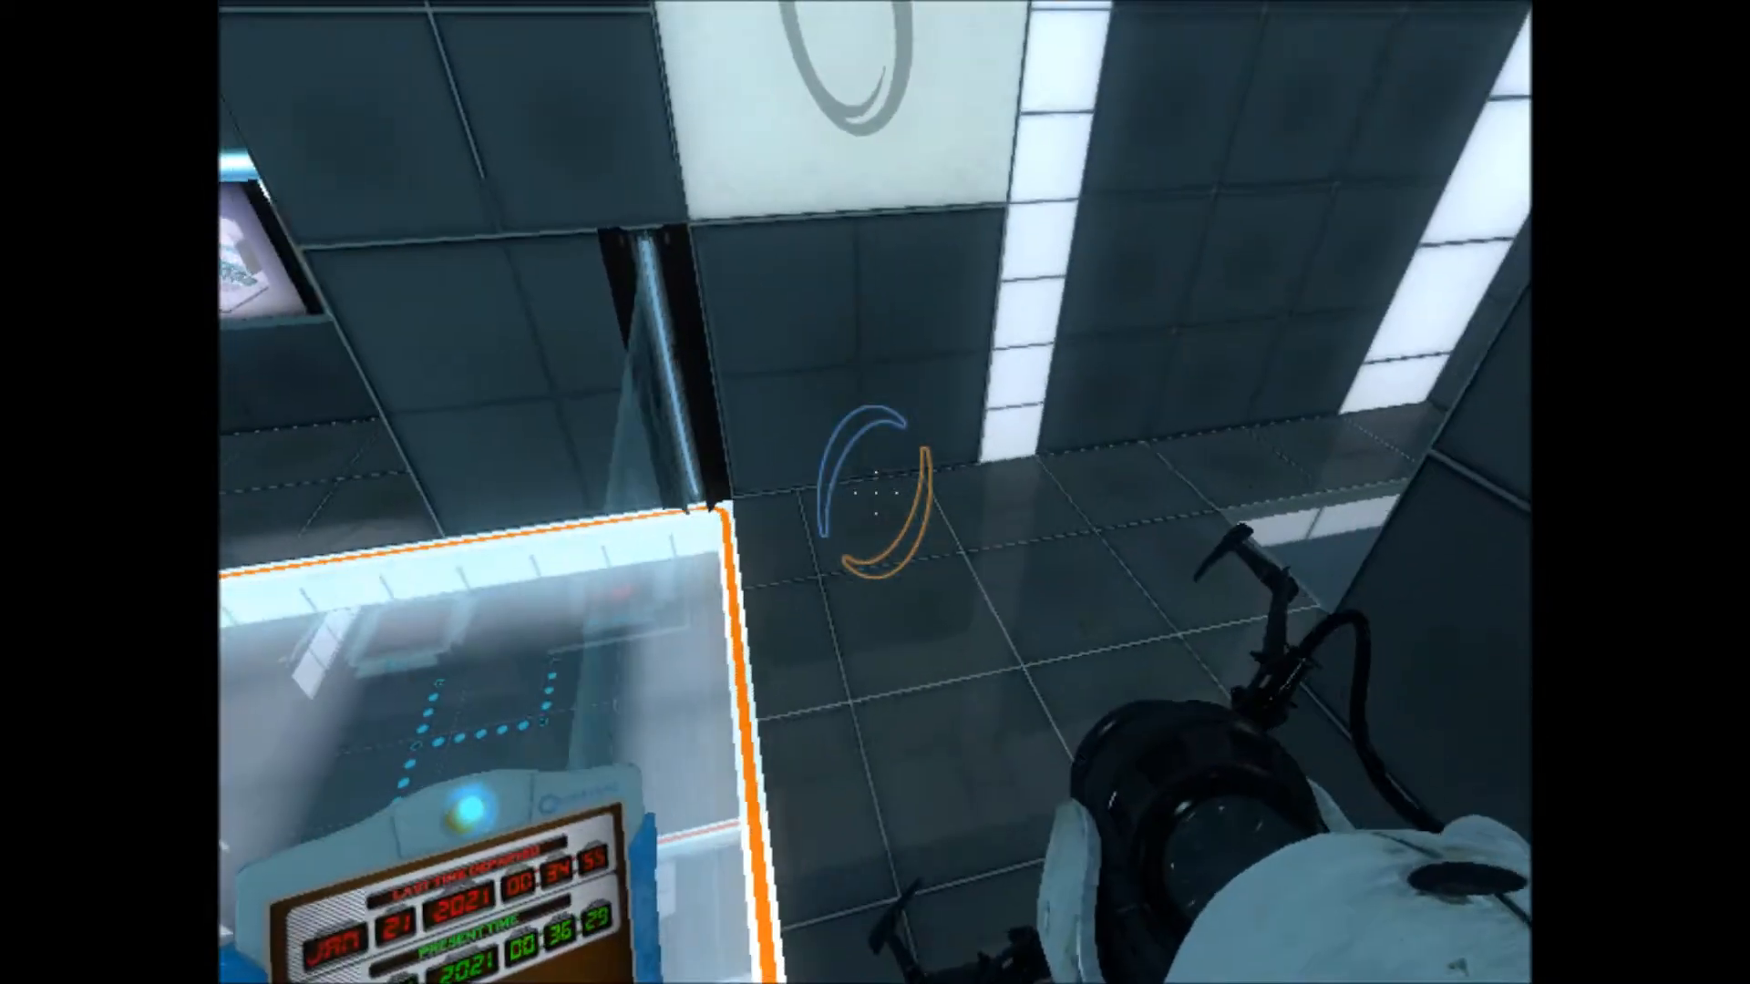
mouse_move(875, 492)
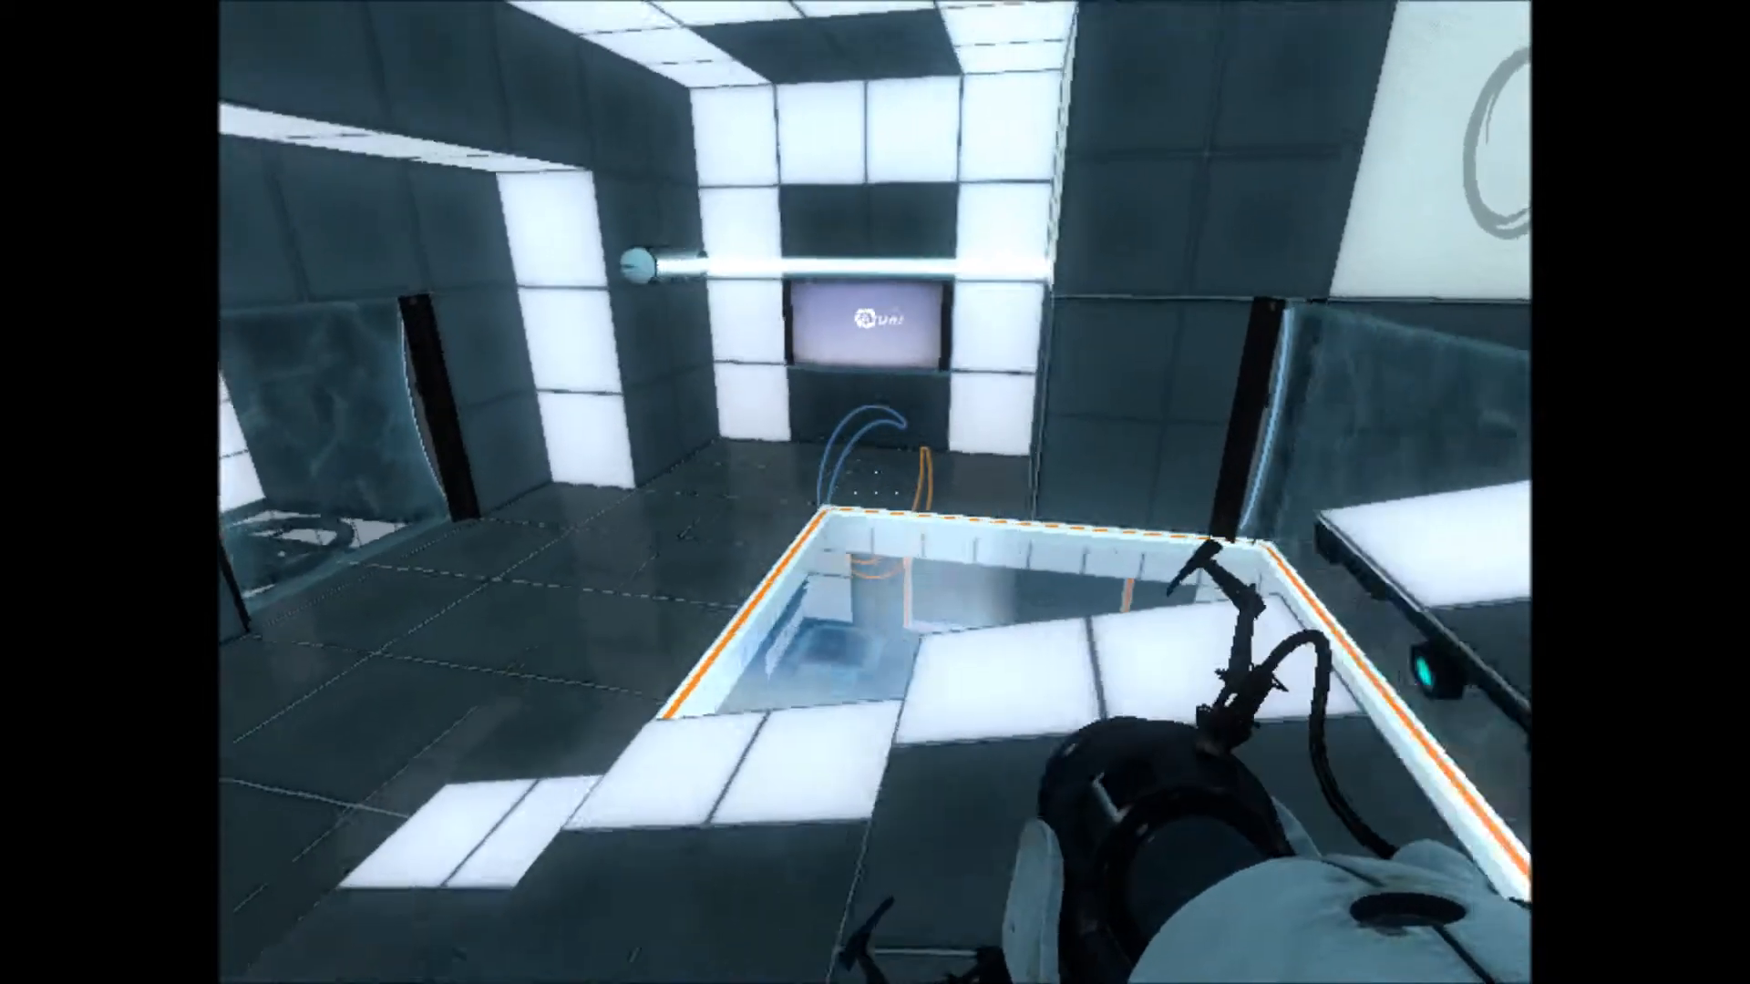
mouse_move(874, 492)
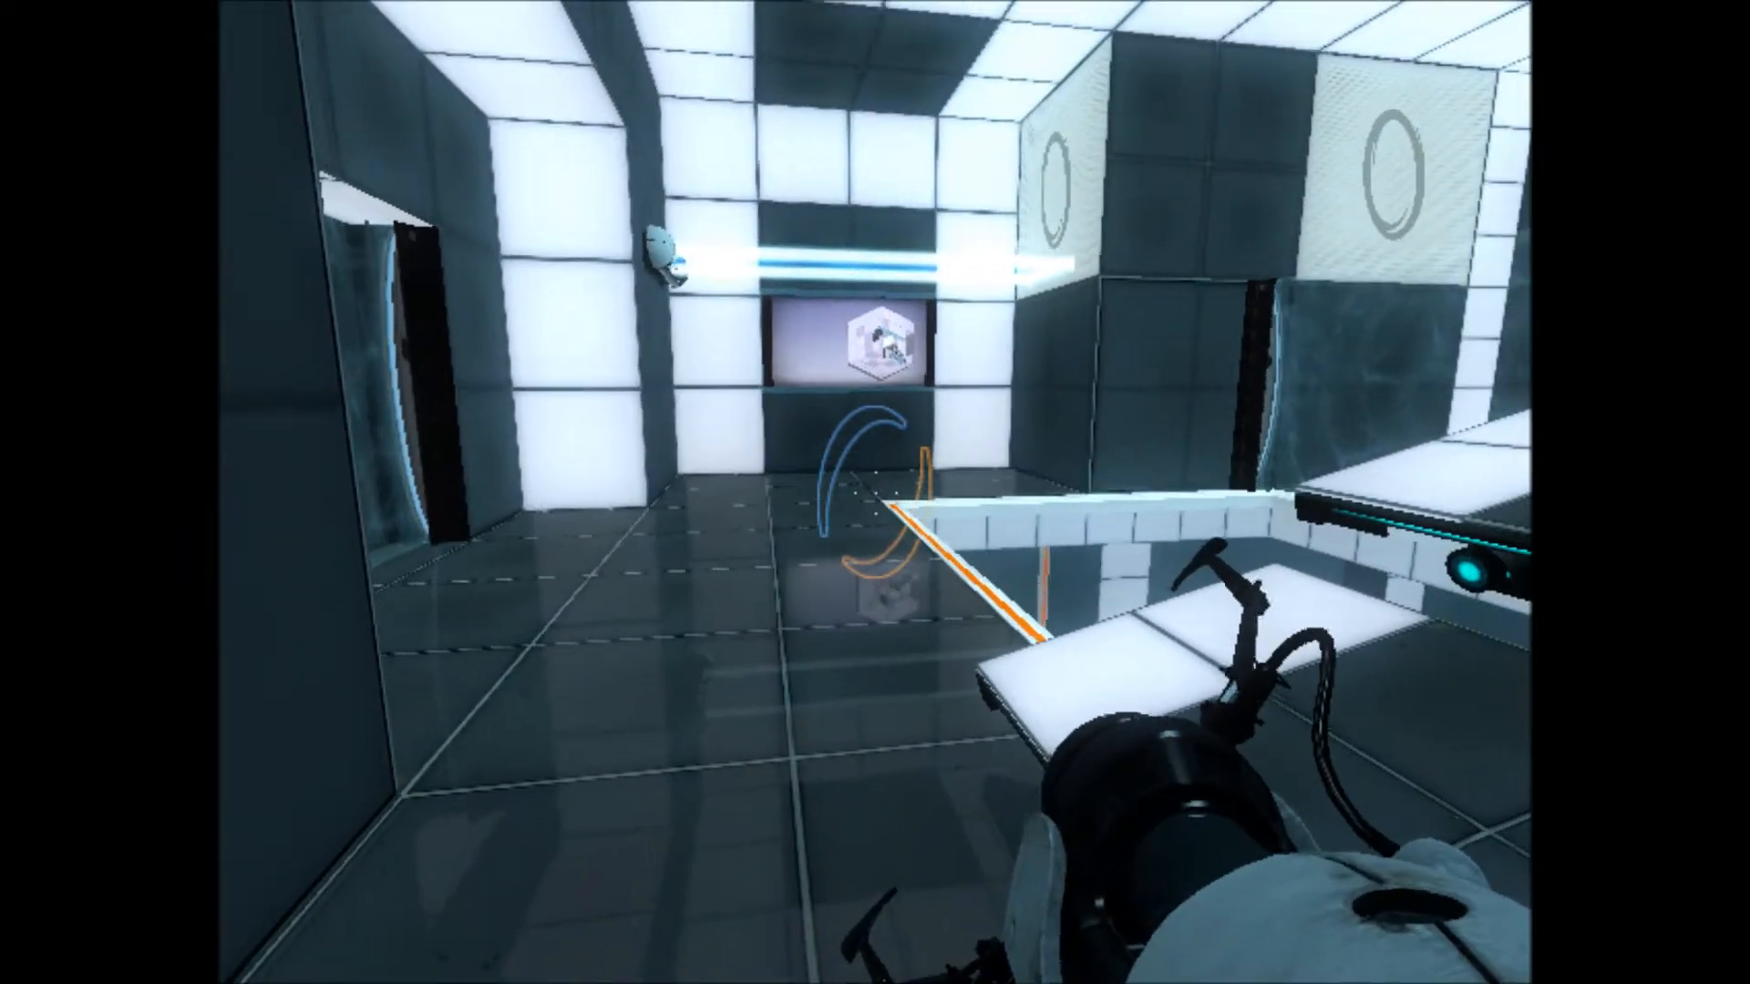
mouse_move(875, 492)
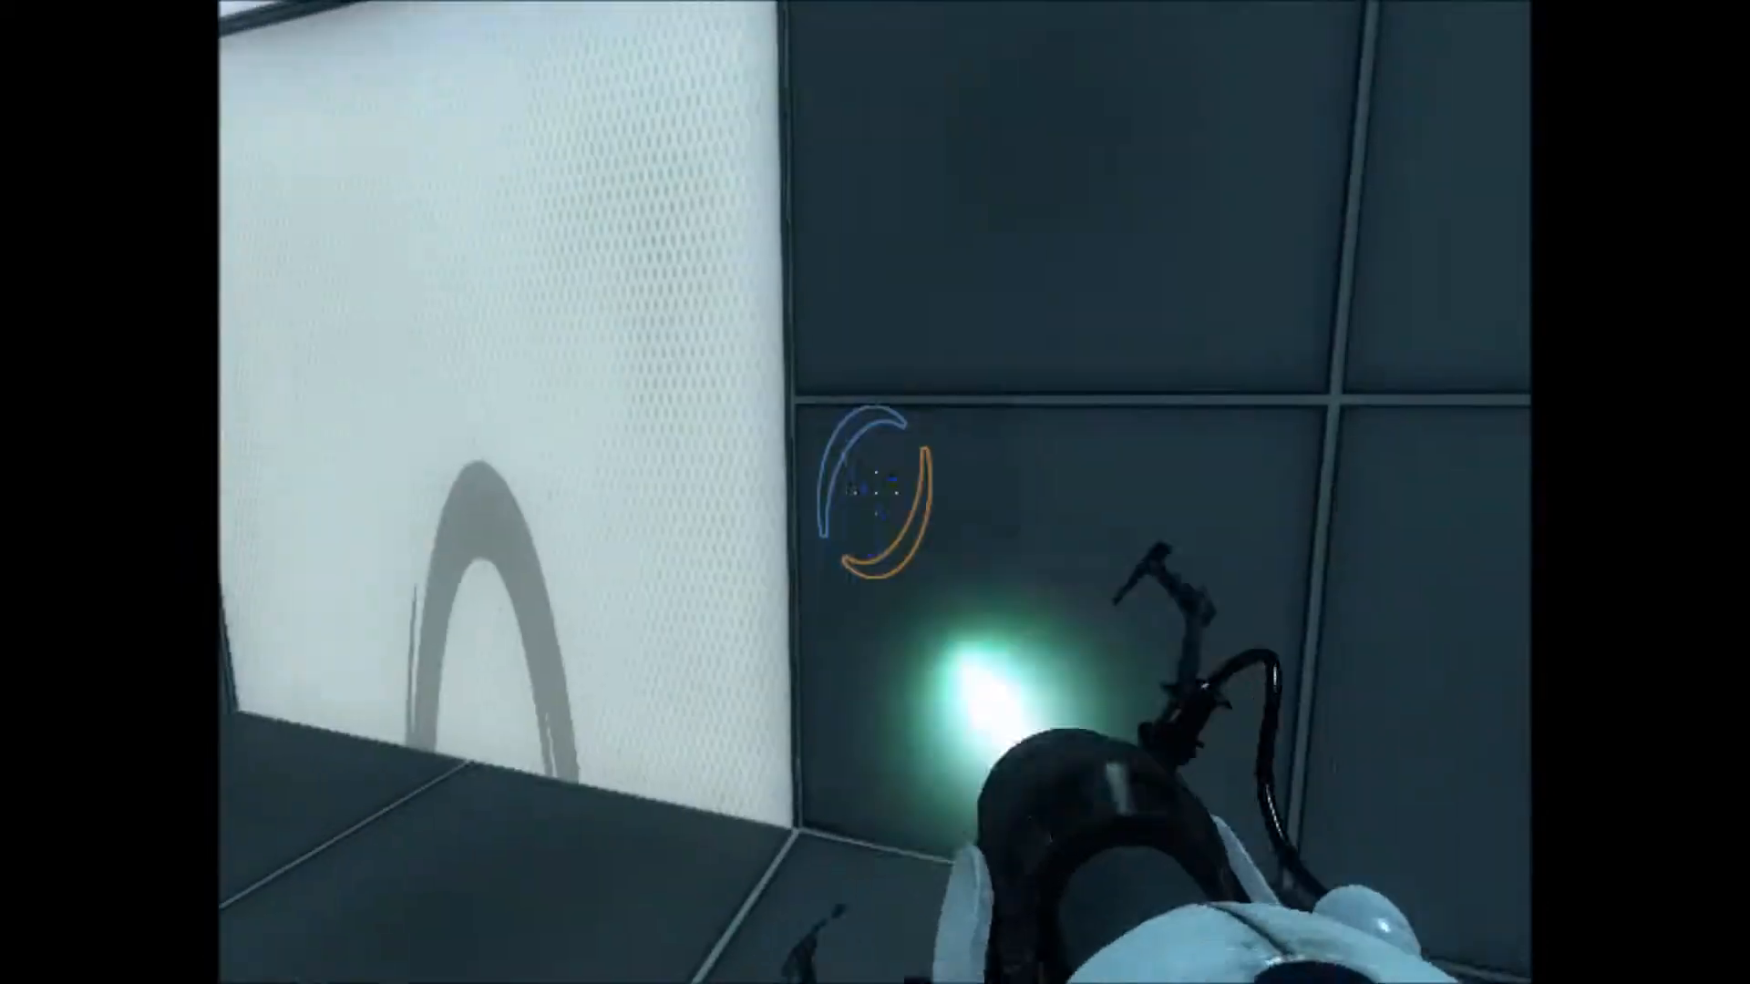
mouse_move(875, 492)
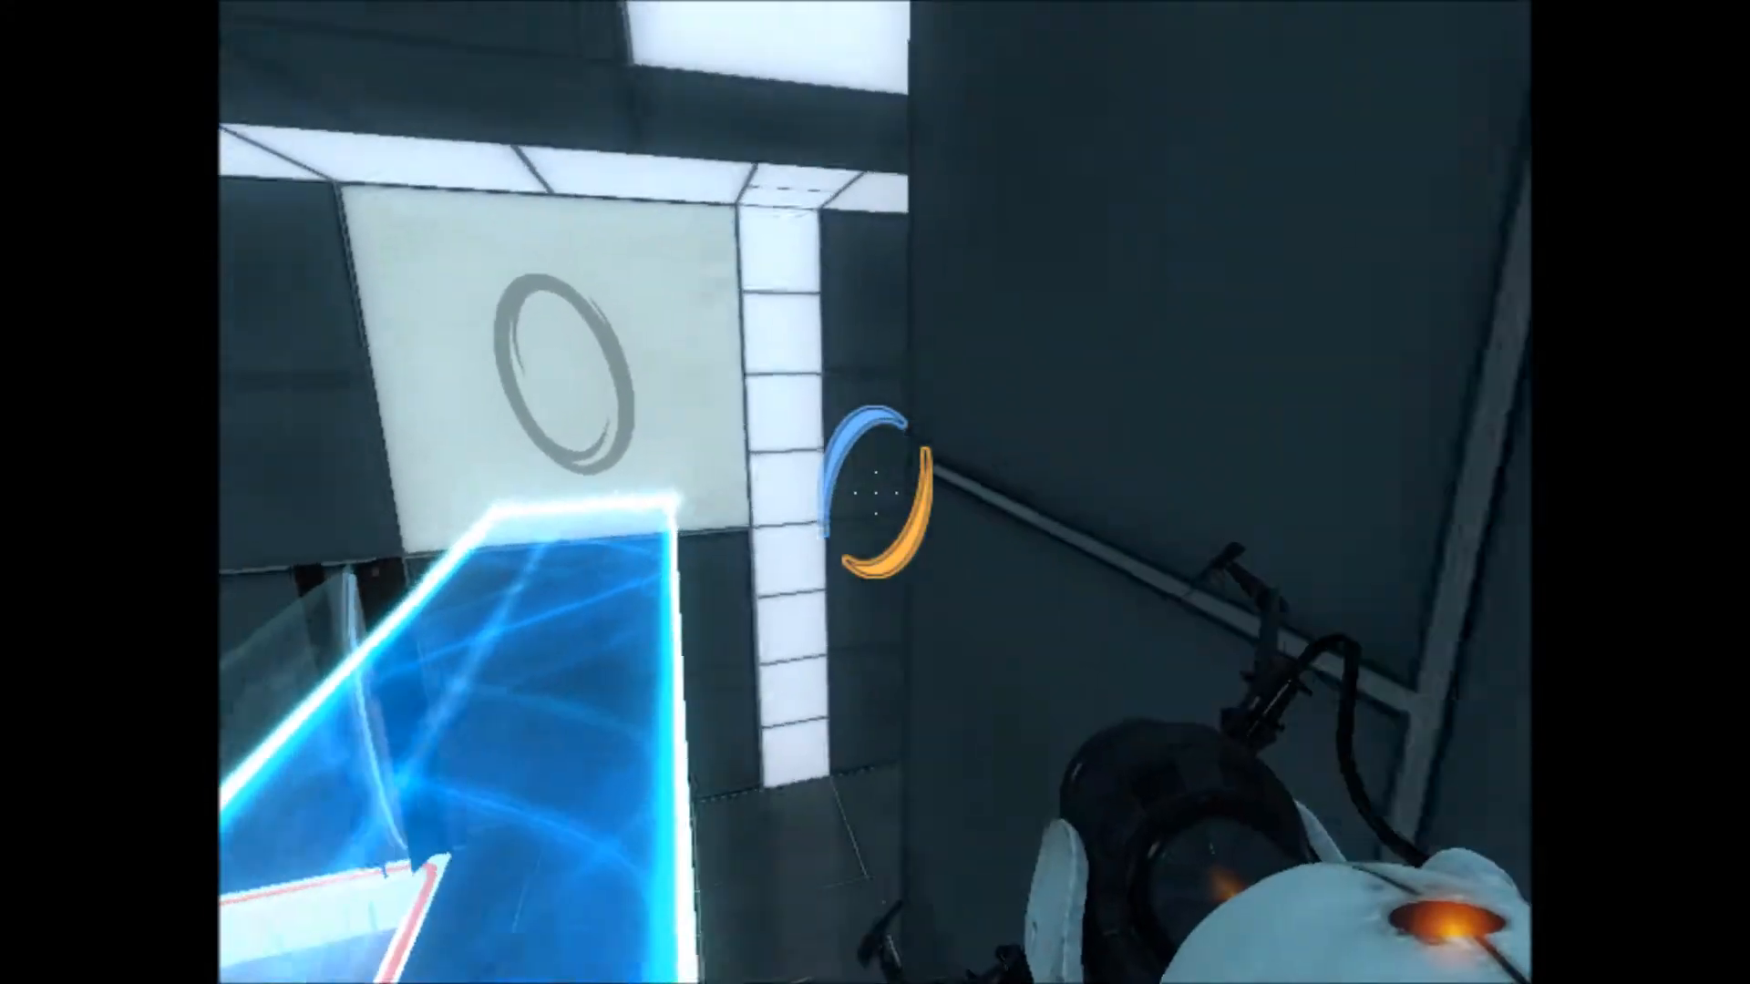
mouse_move(875, 492)
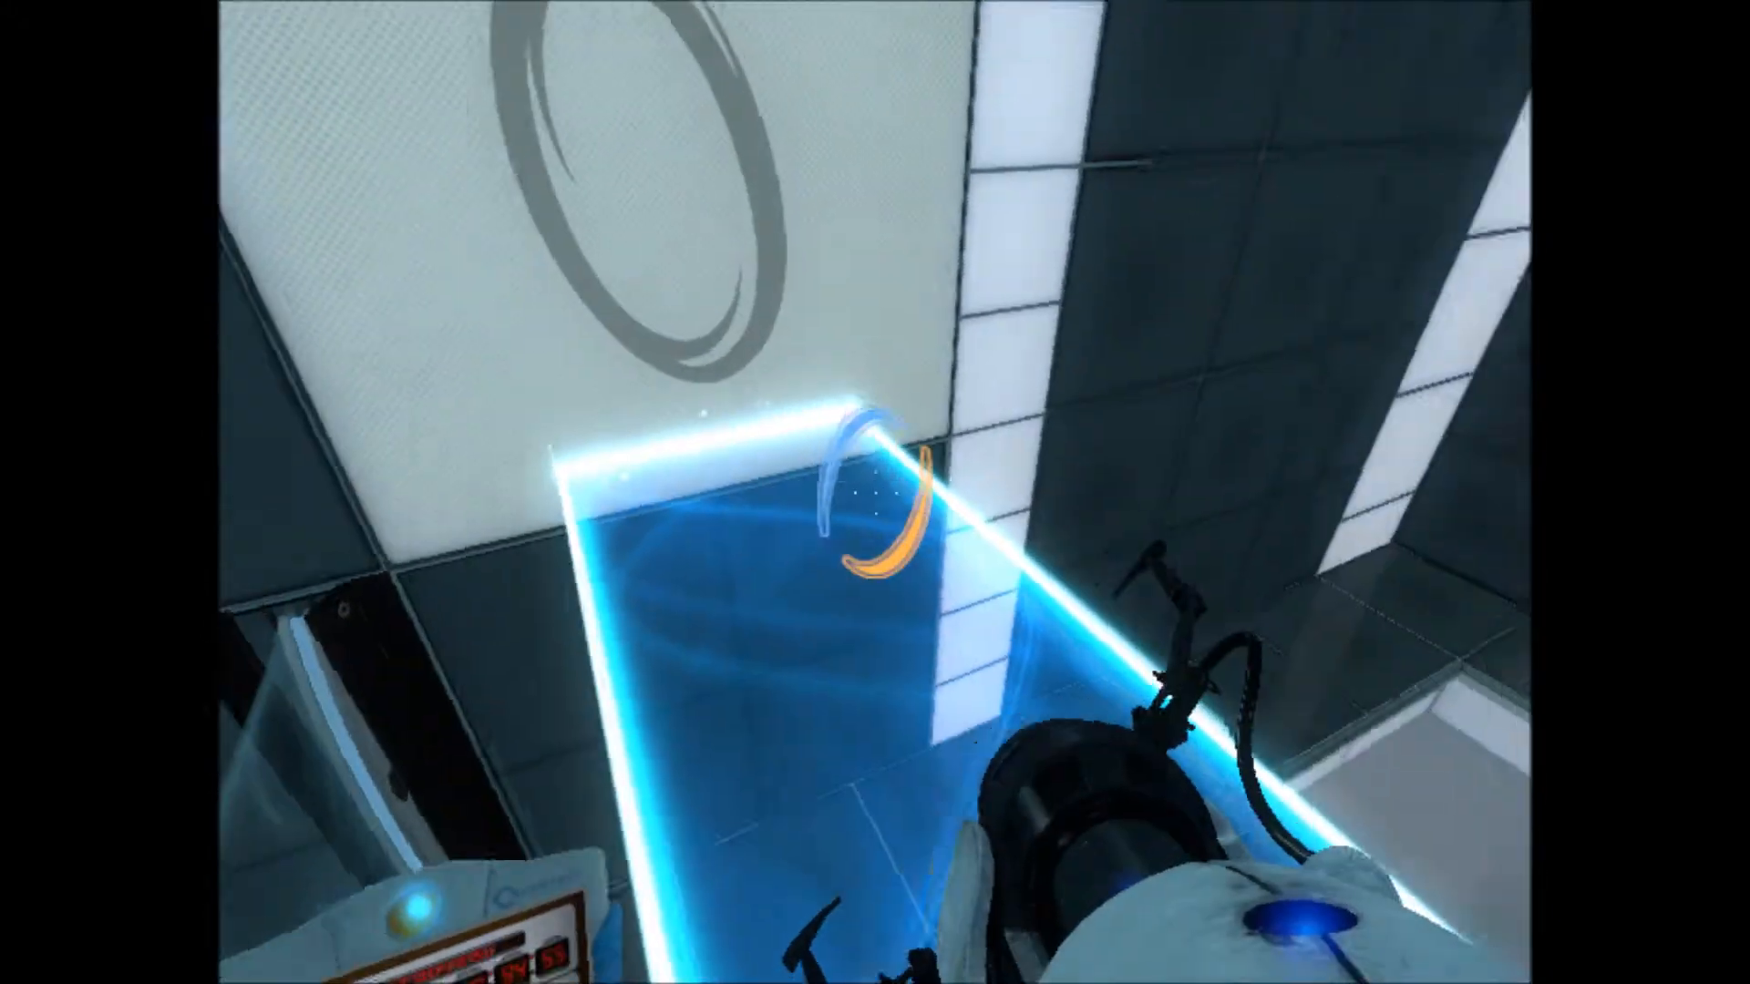
mouse_move(875, 492)
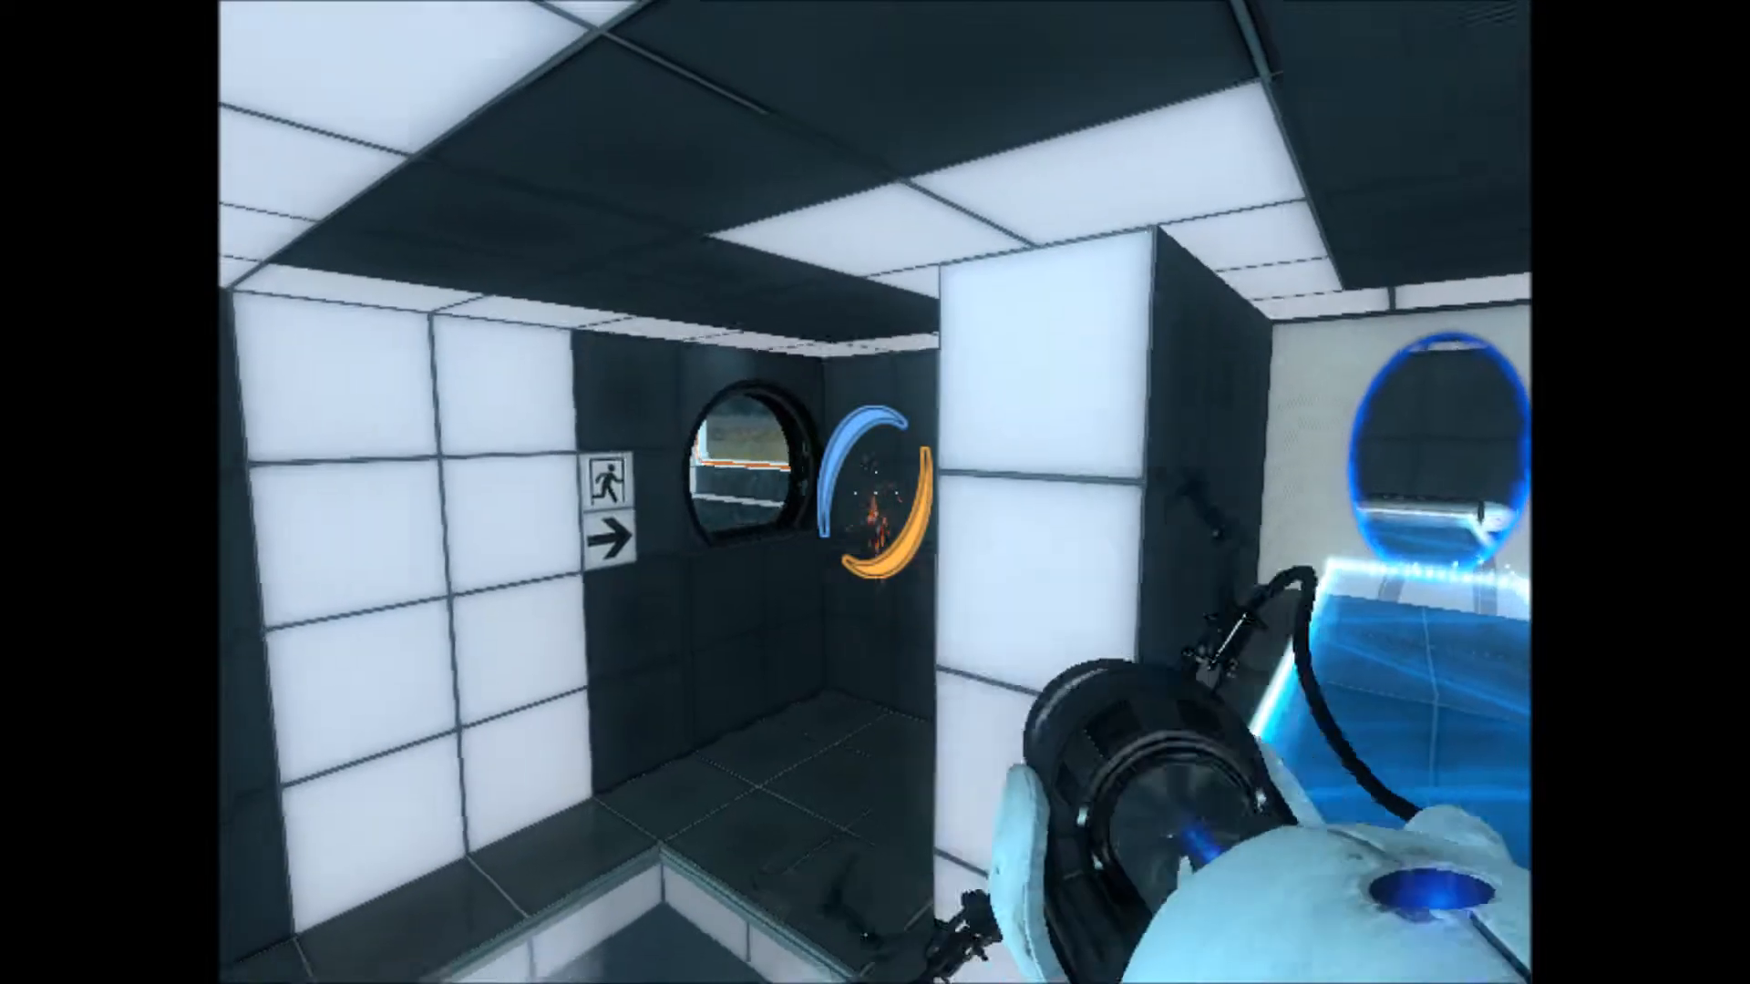
mouse_move(874, 492)
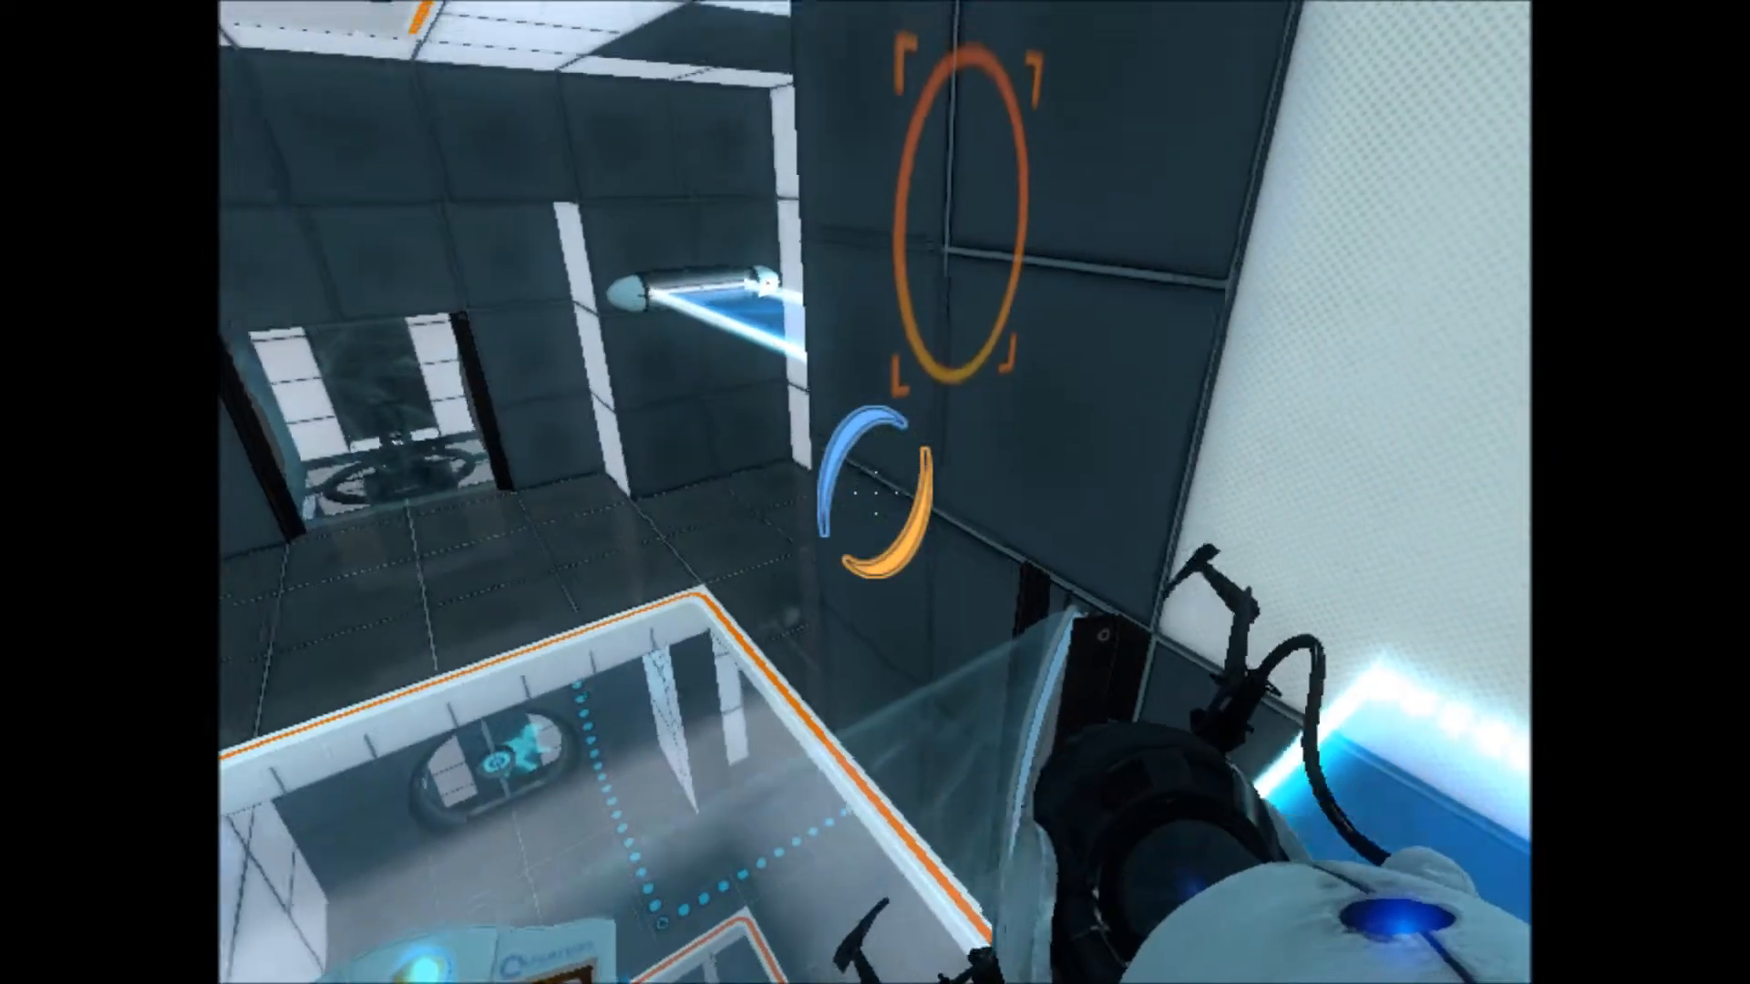
mouse_move(875, 492)
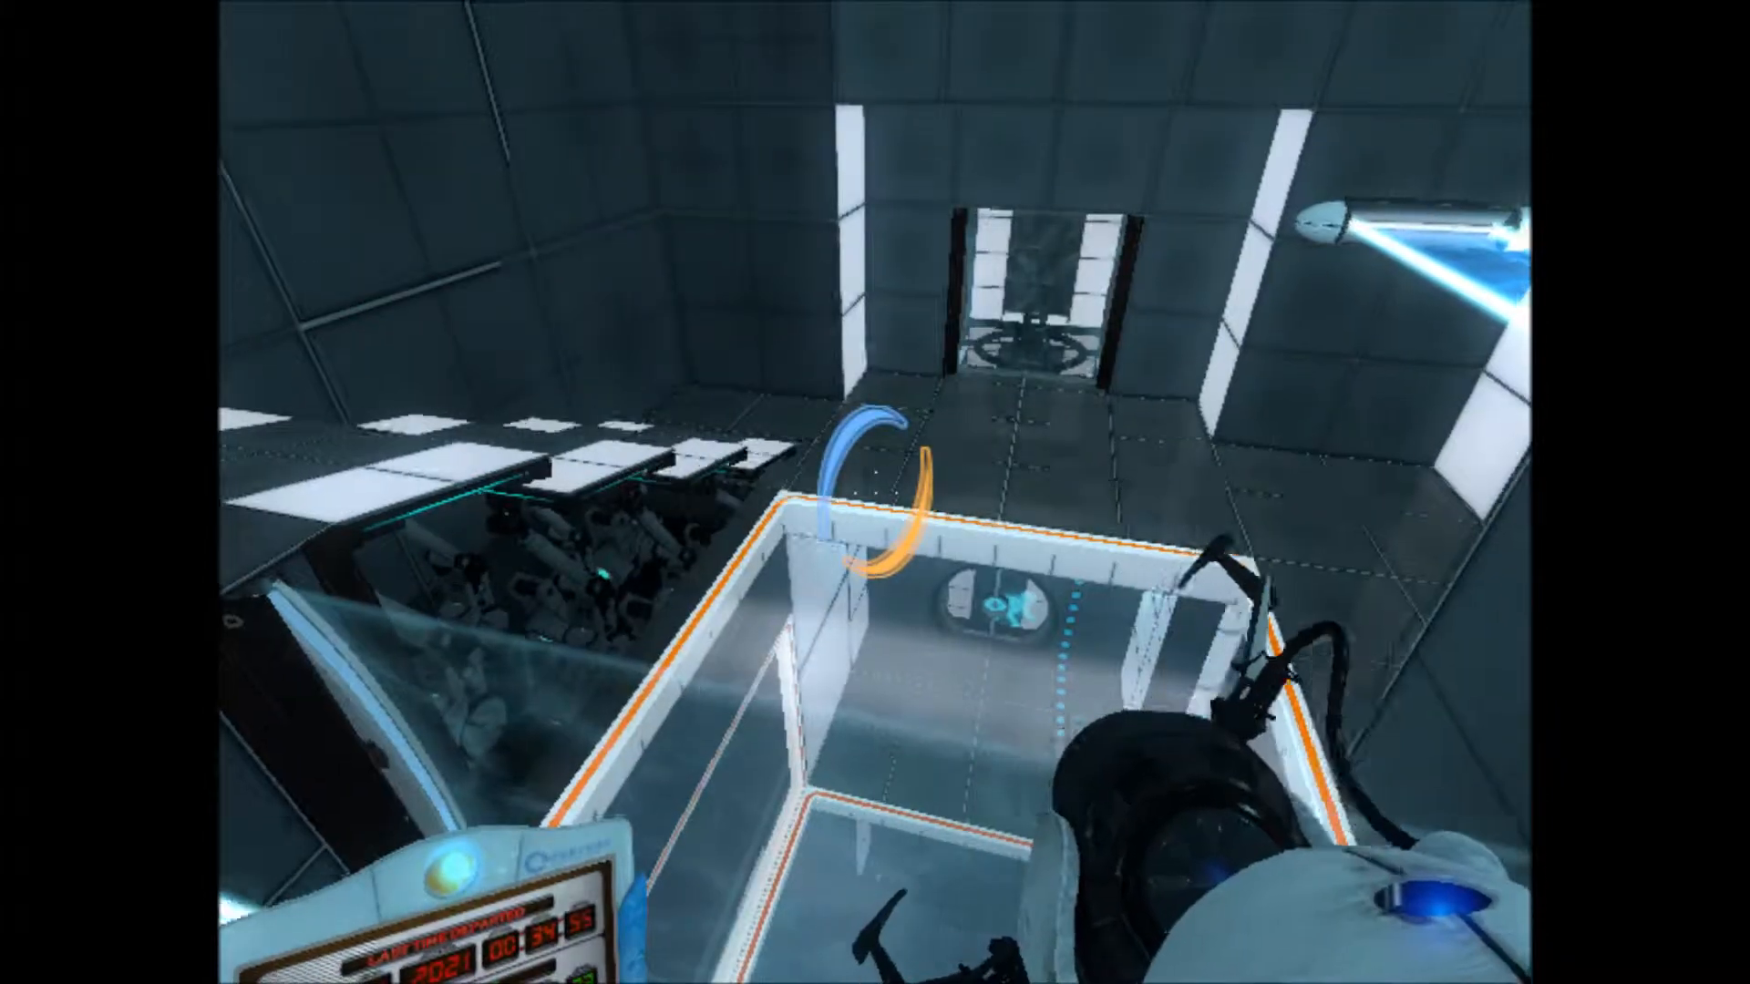
mouse_move(875, 492)
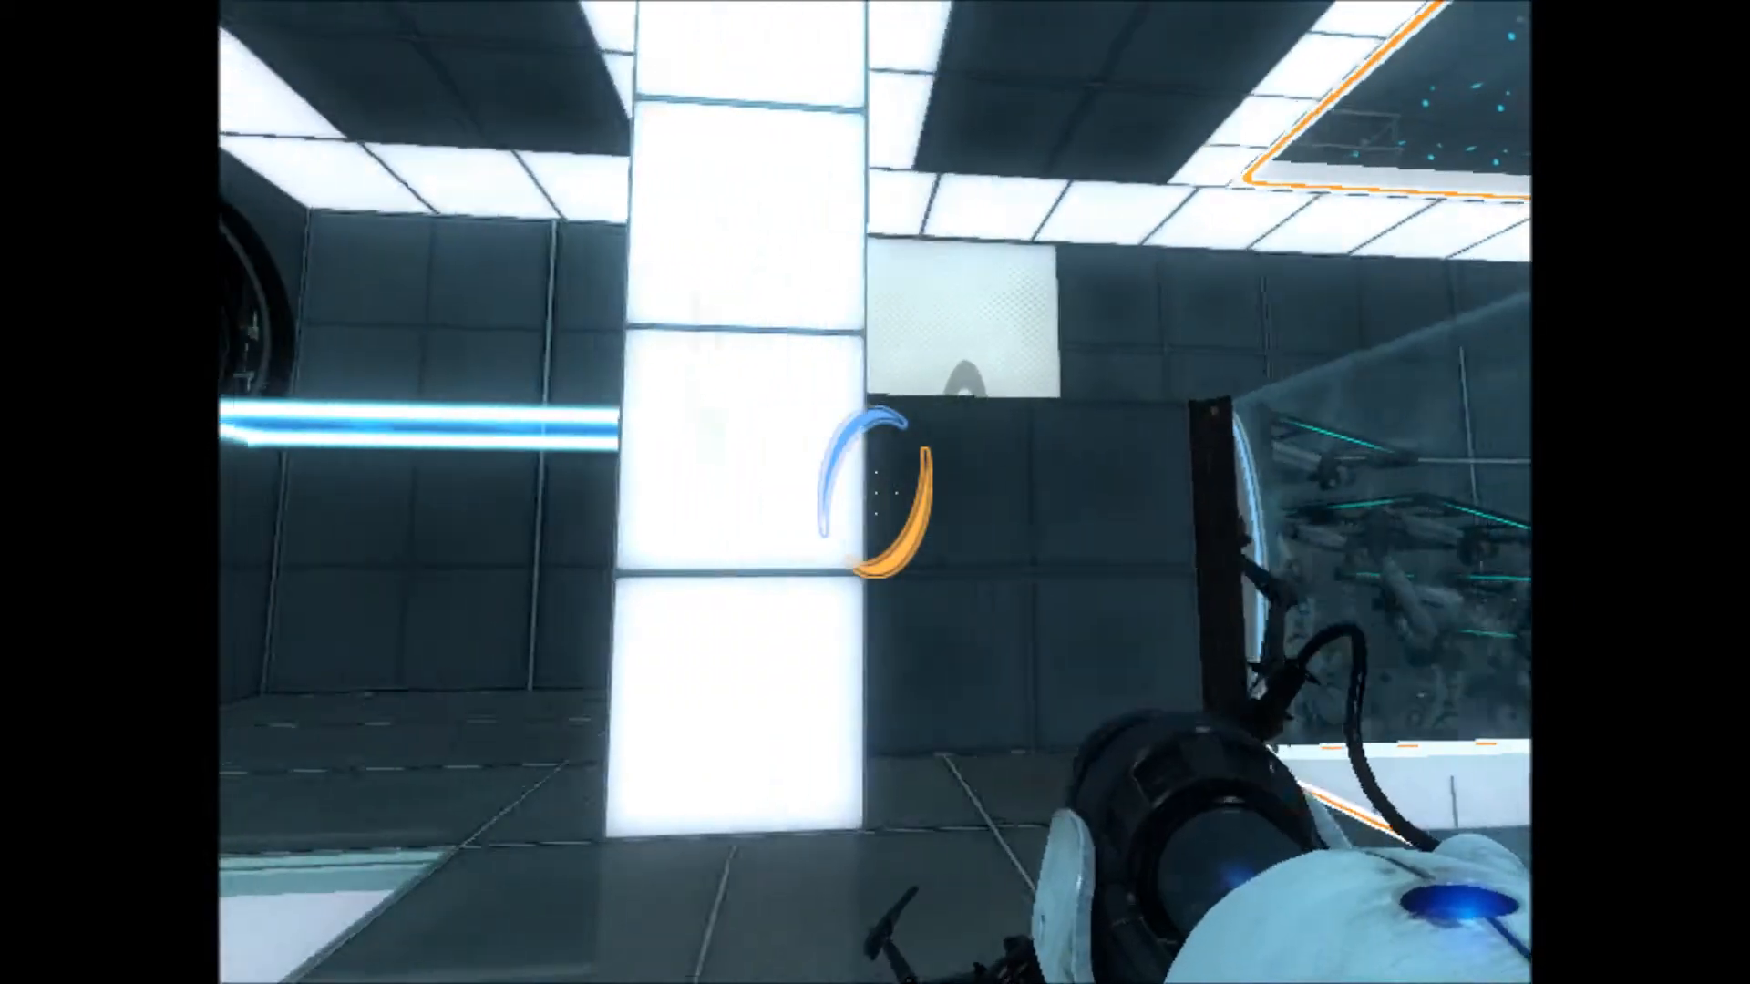
mouse_move(875, 492)
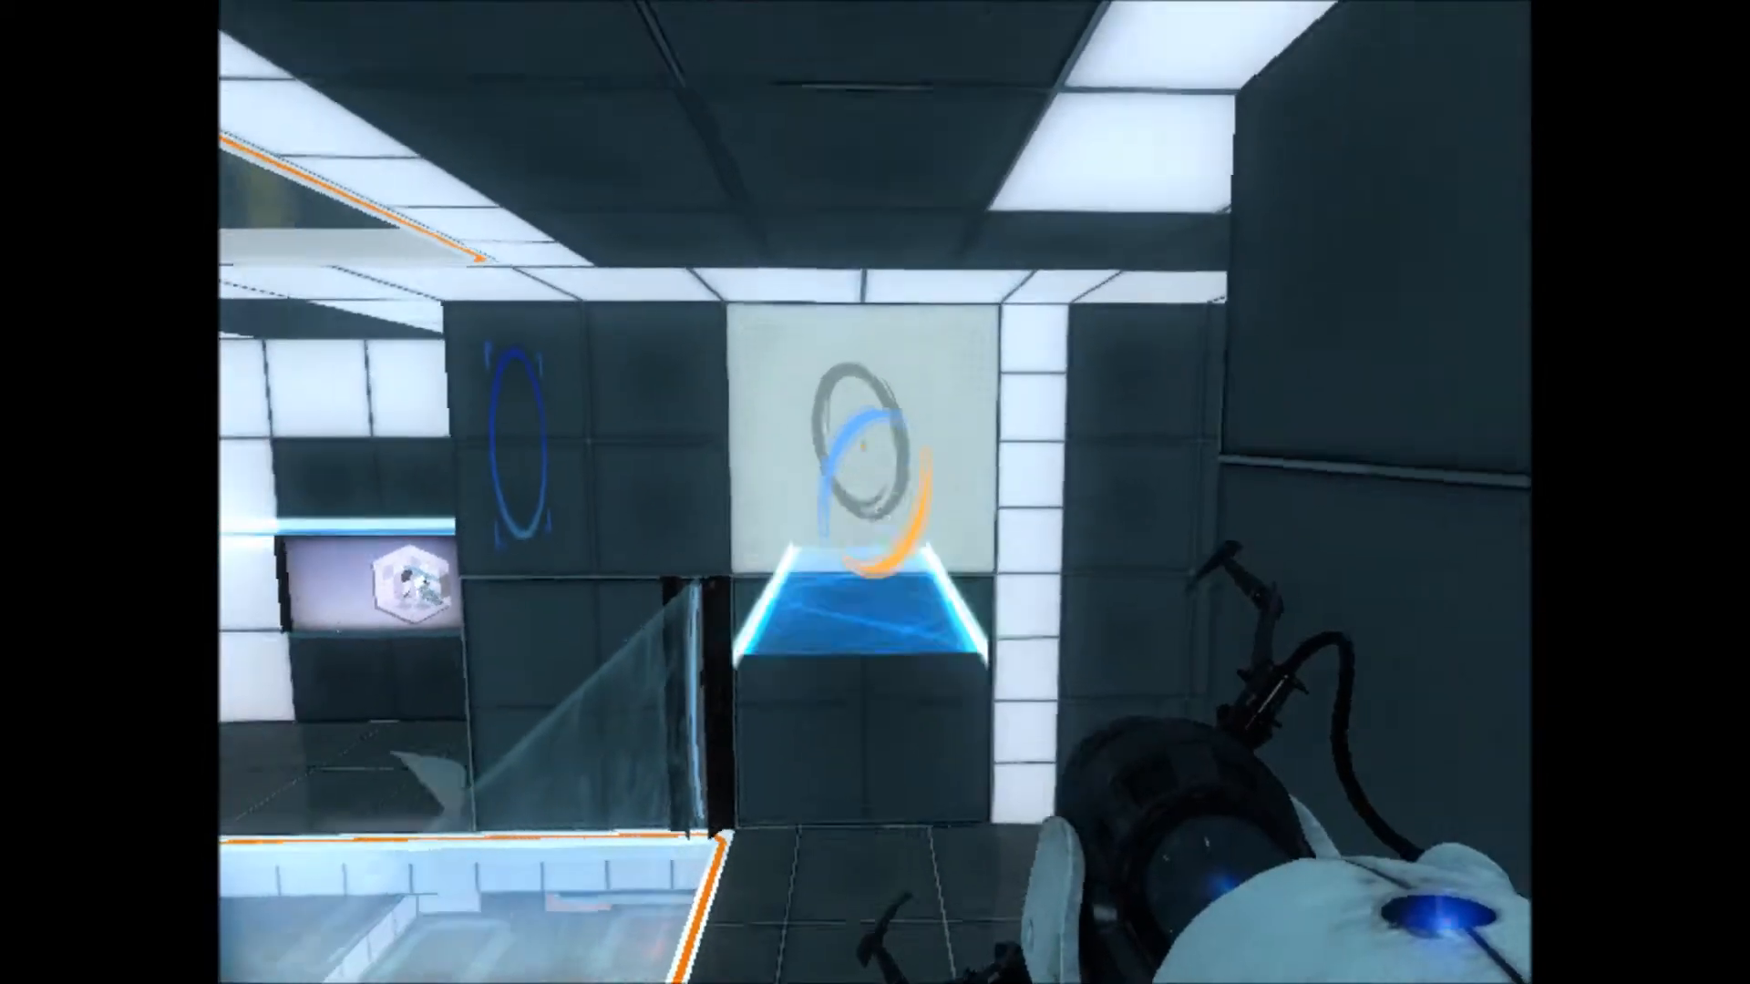
mouse_move(875, 492)
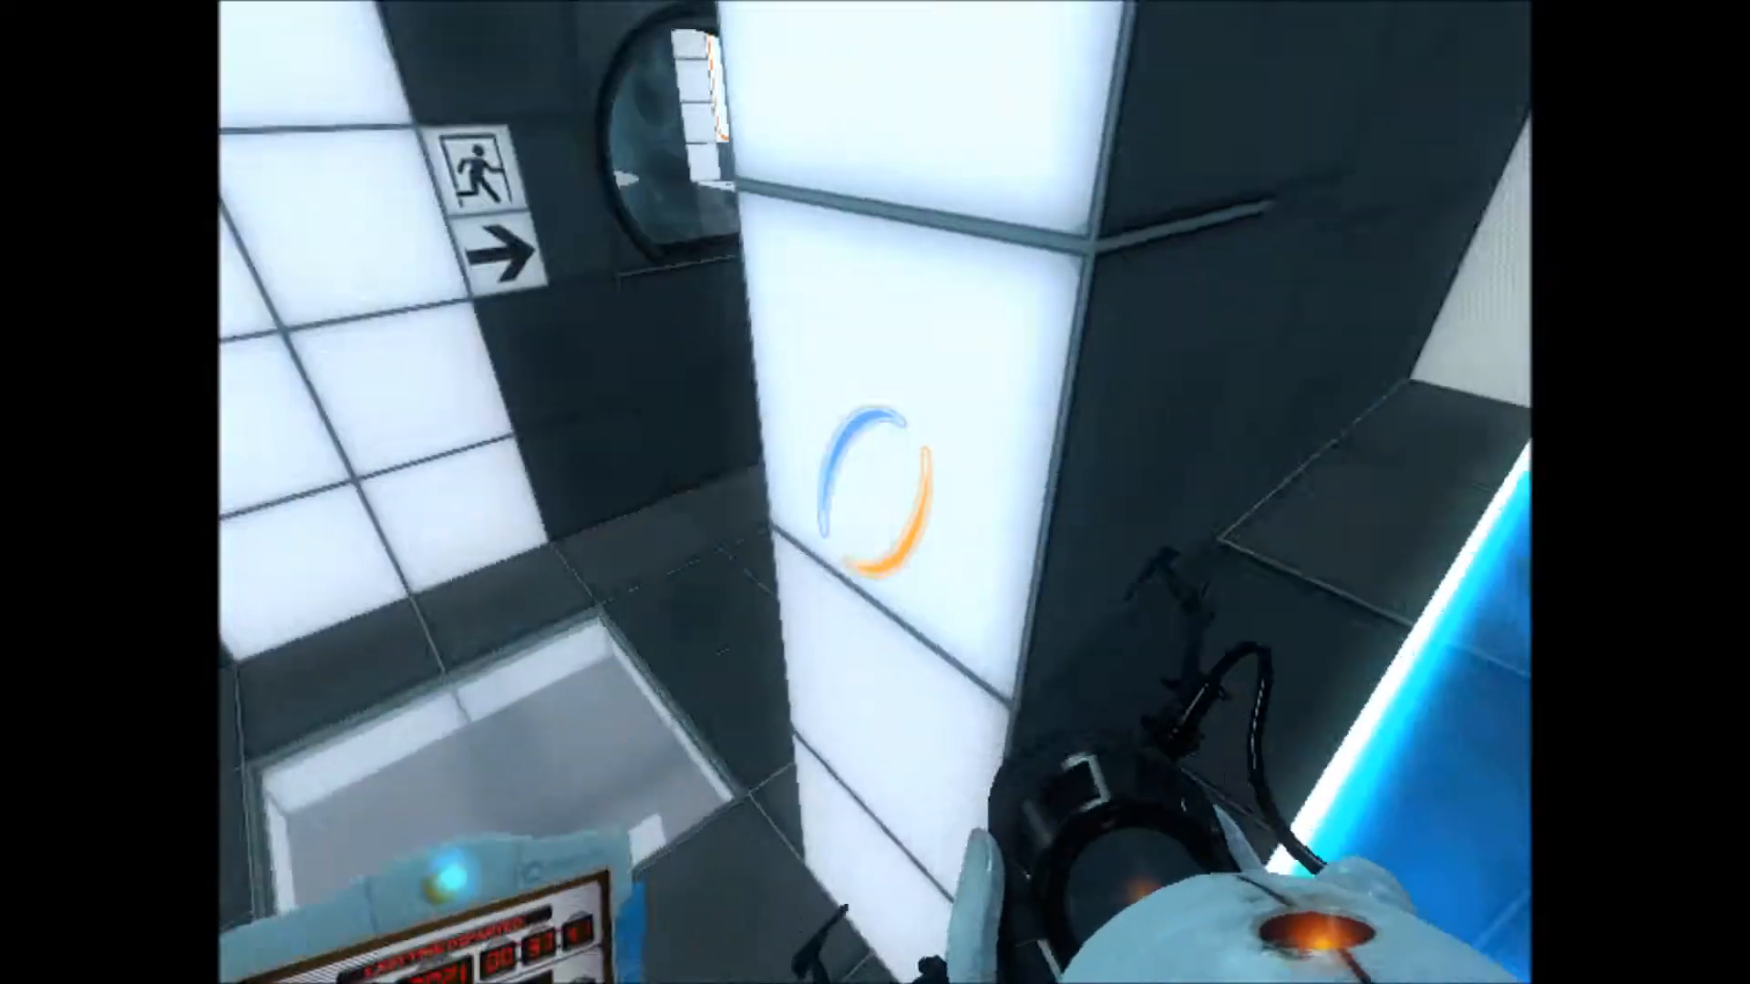
mouse_move(874, 492)
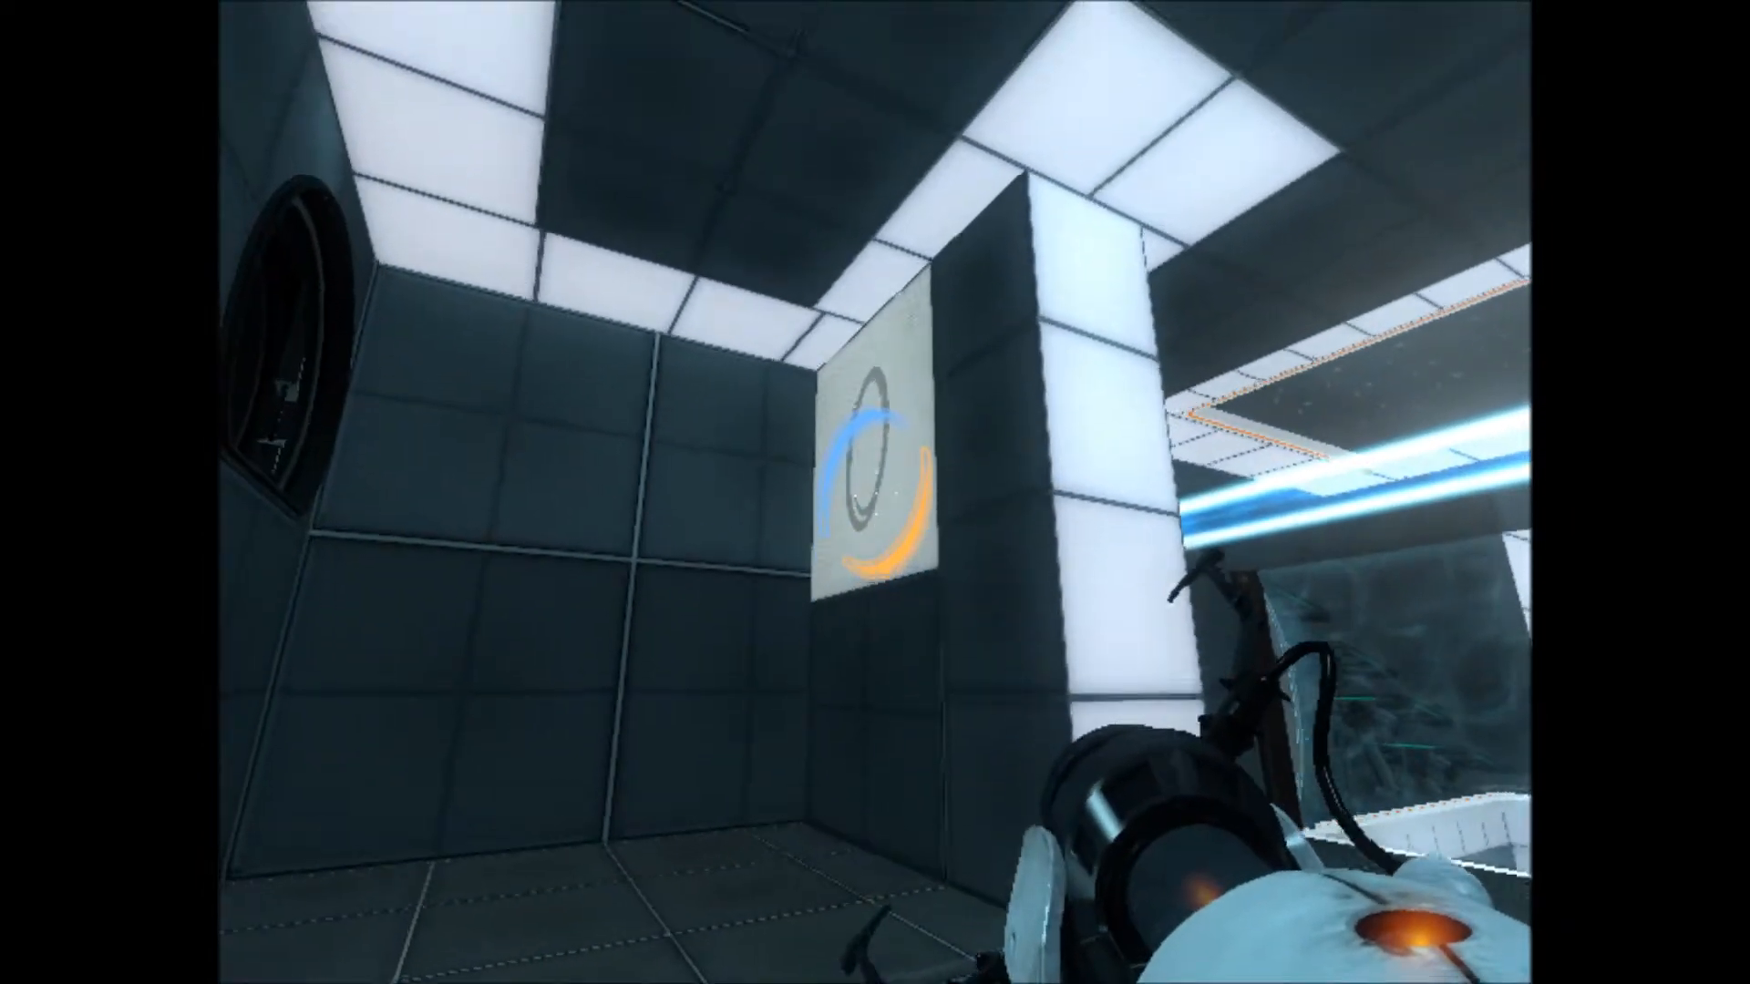
mouse_move(875, 335)
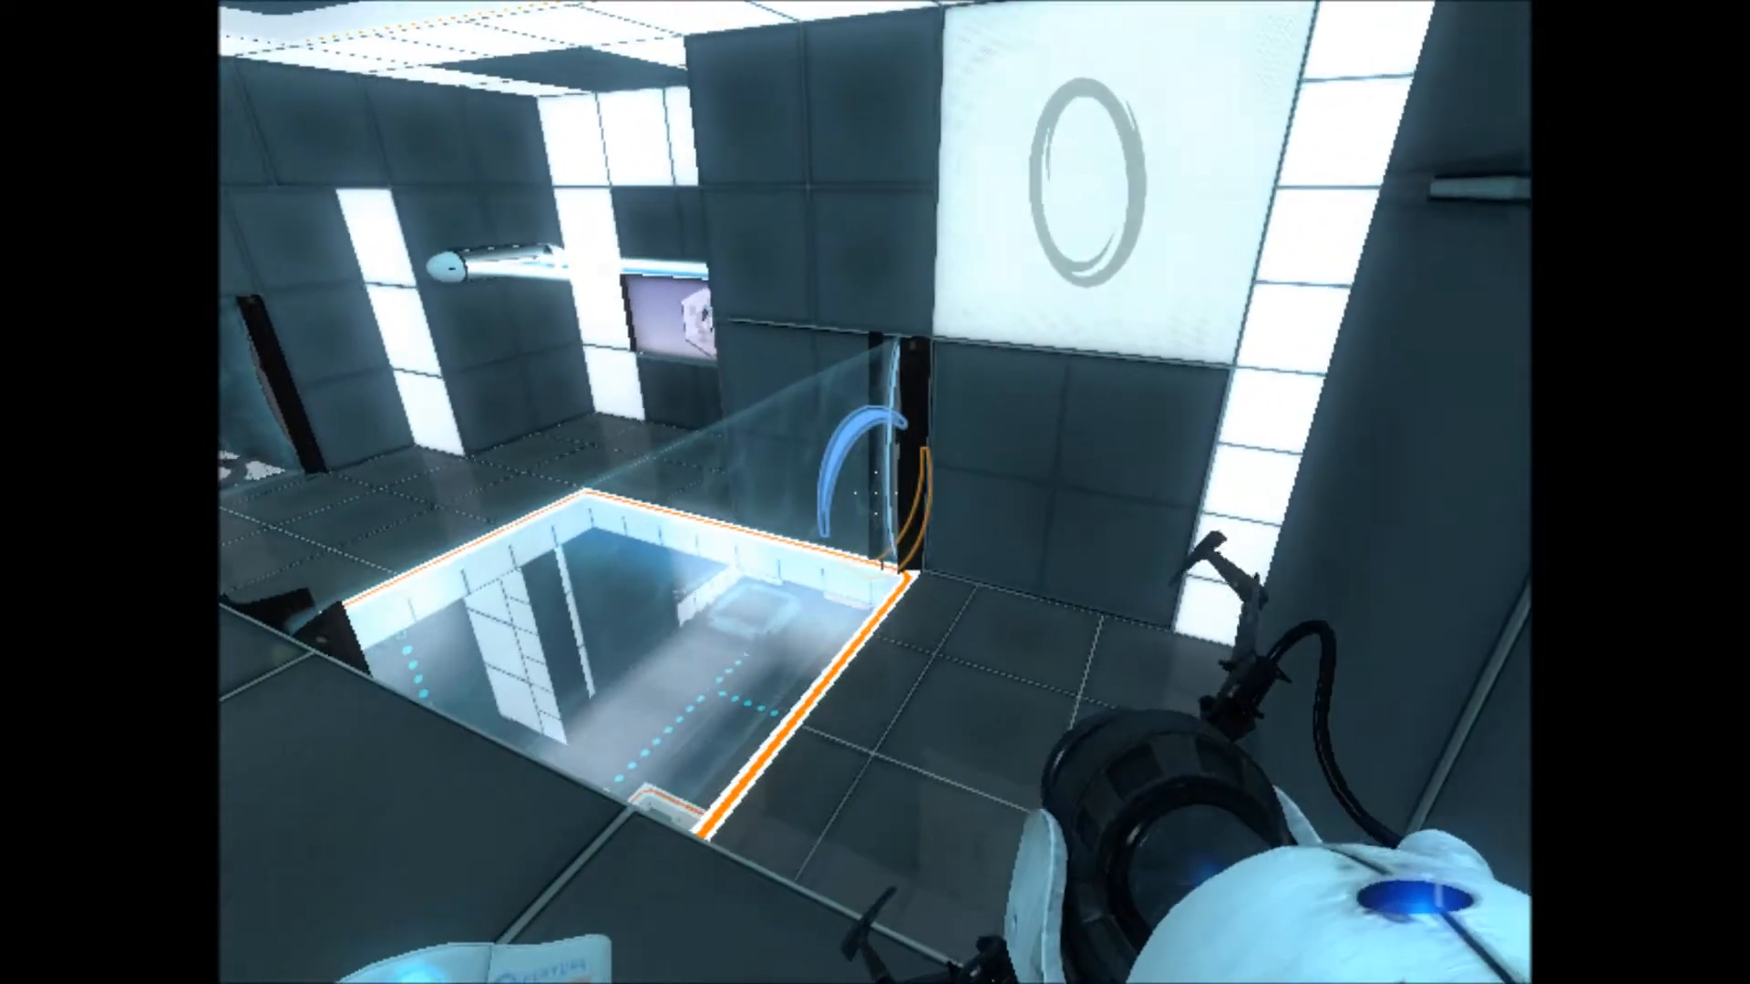
mouse_move(875, 492)
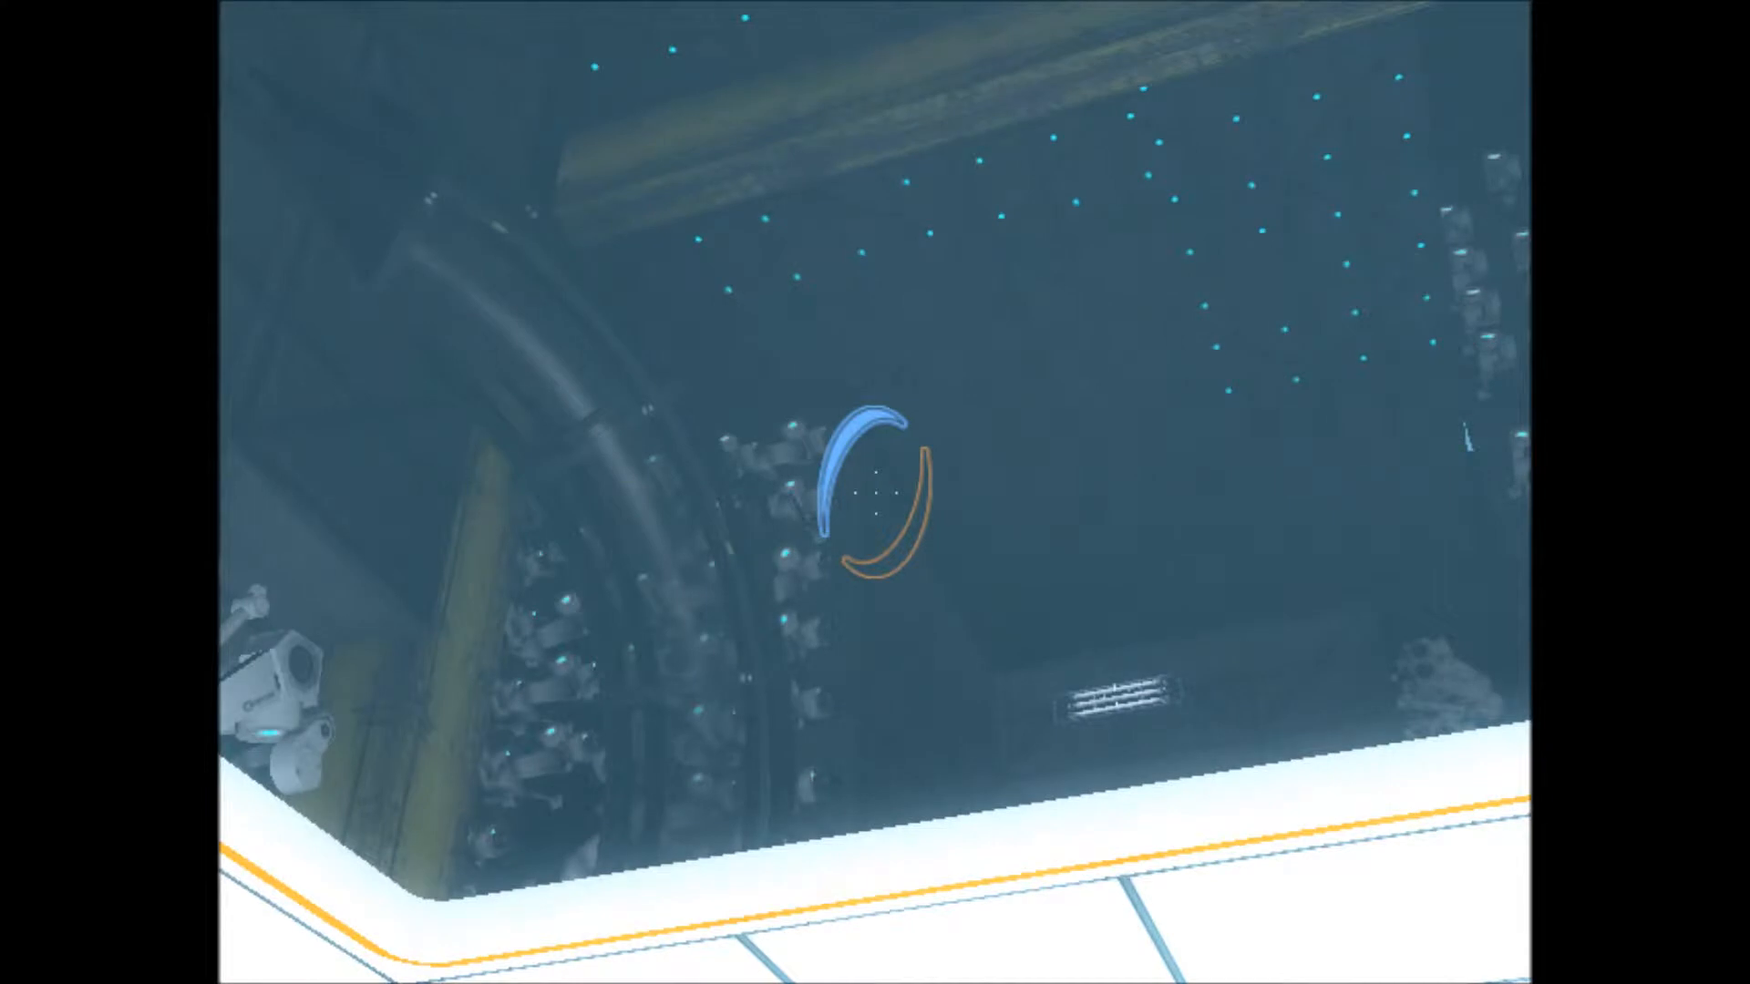
mouse_move(875, 492)
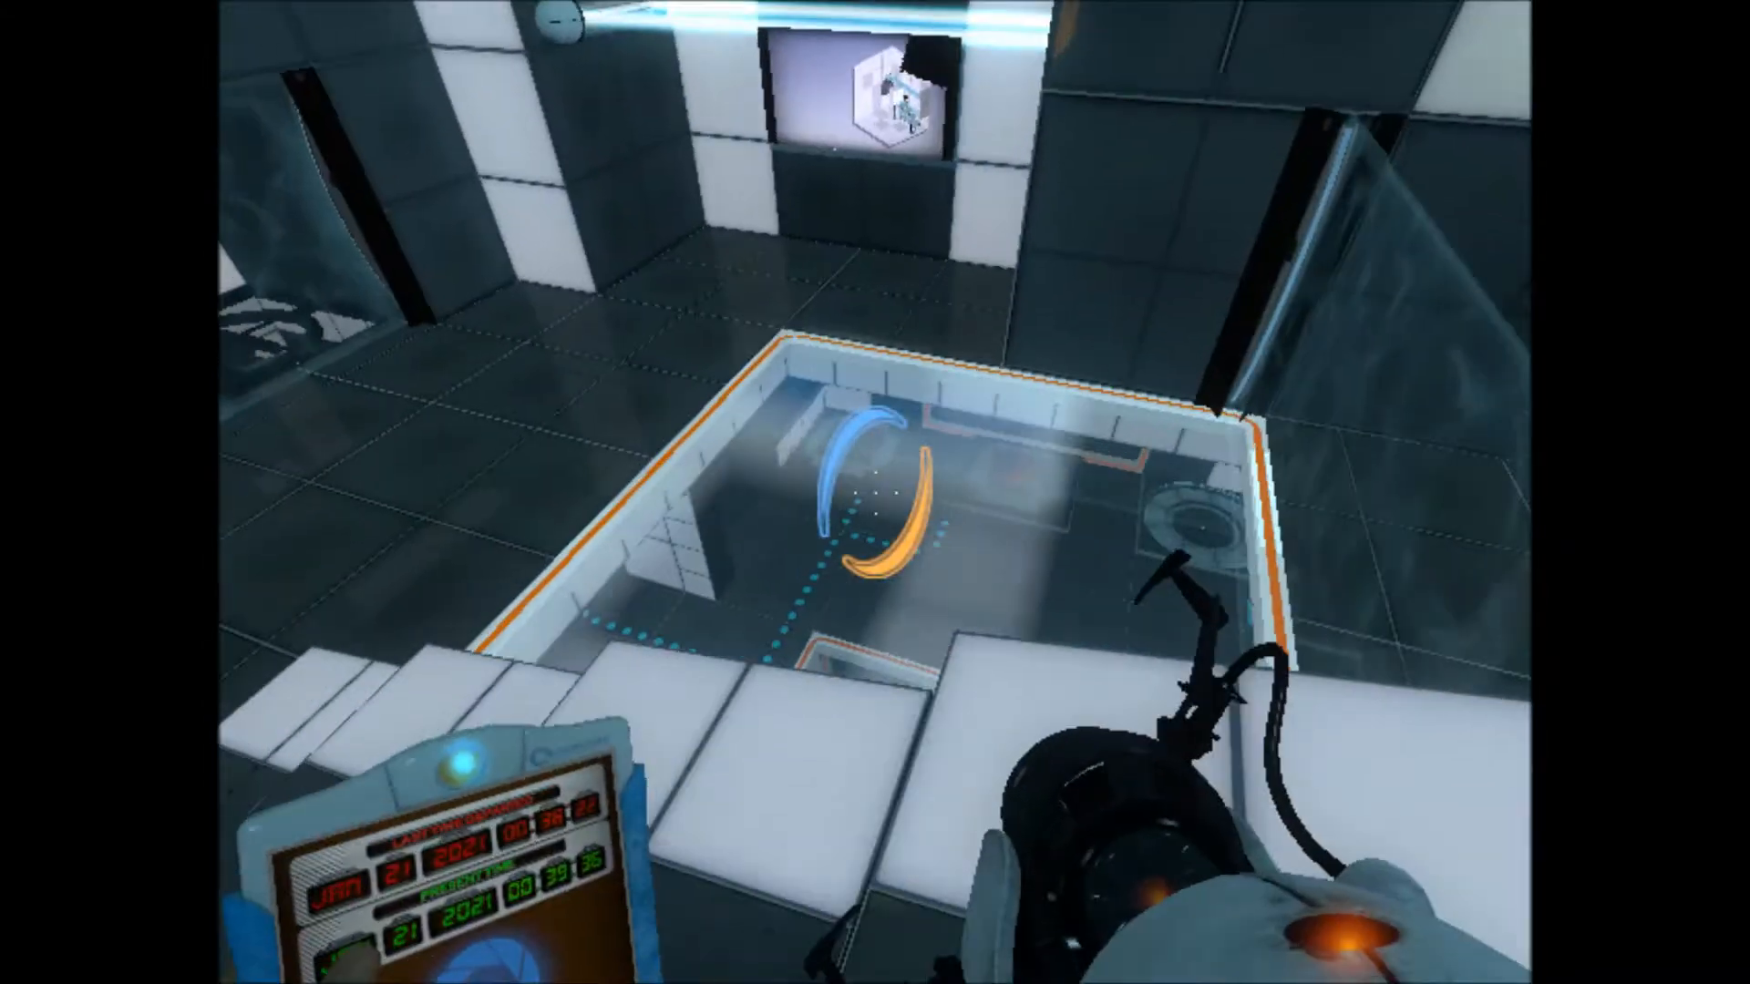
mouse_move(875, 492)
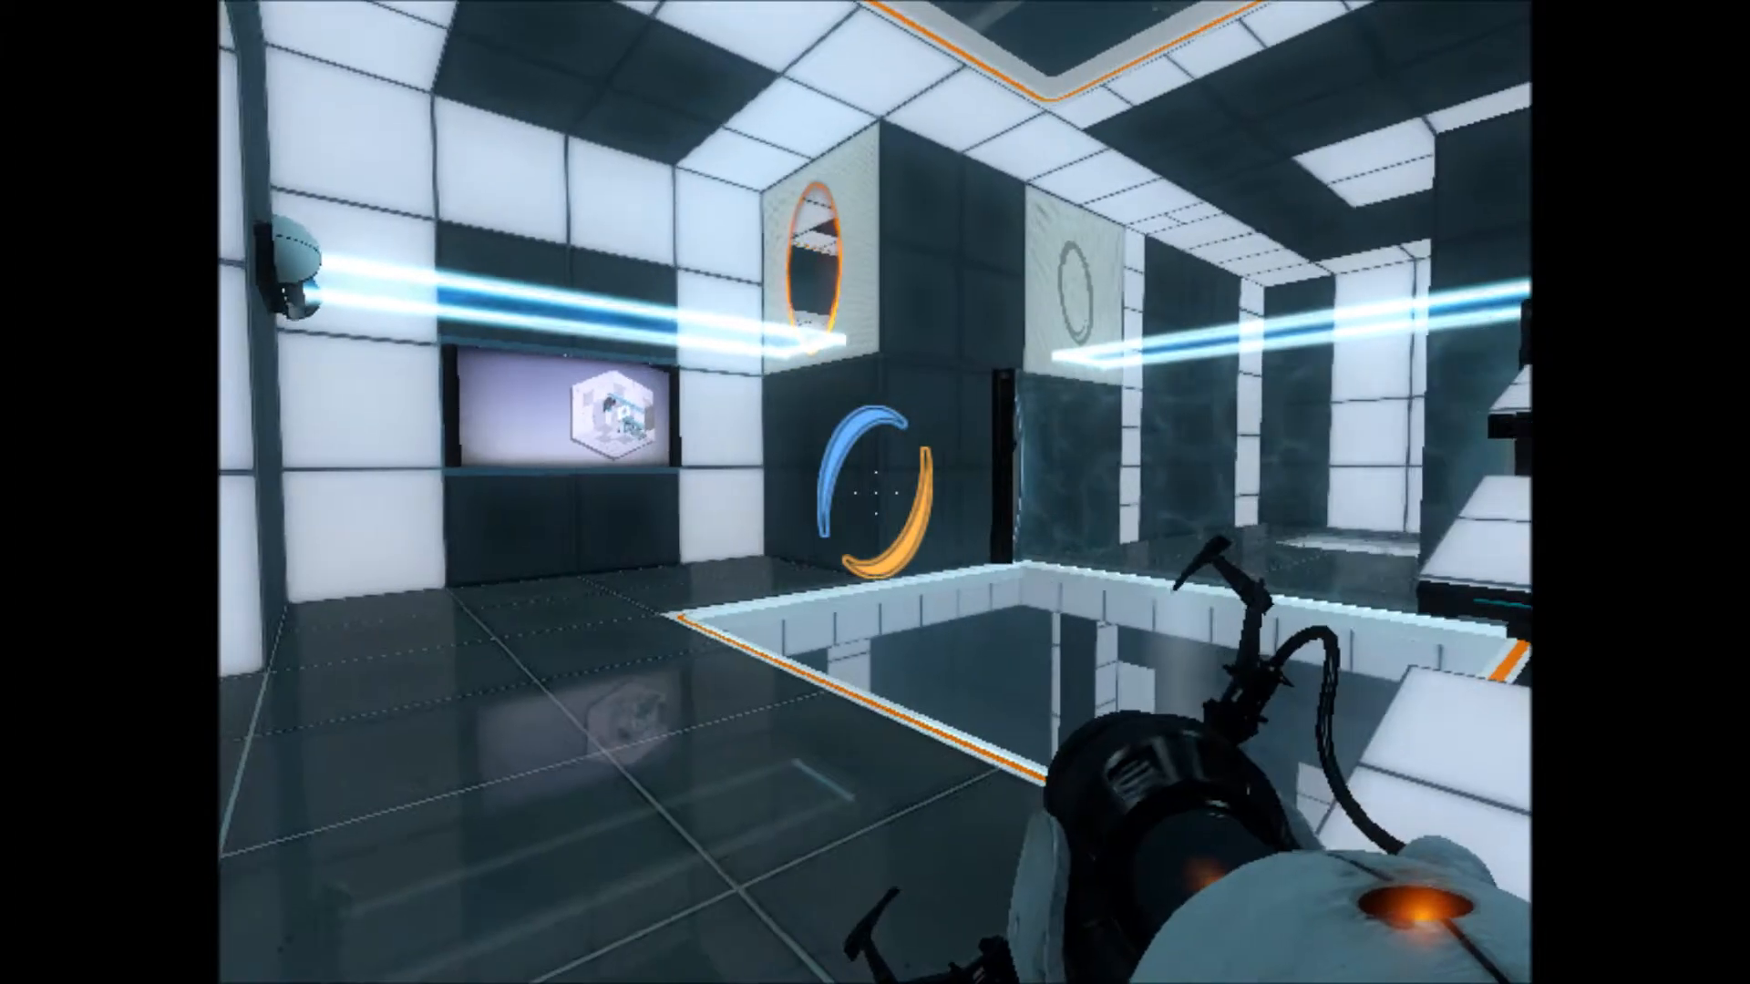
mouse_move(875, 492)
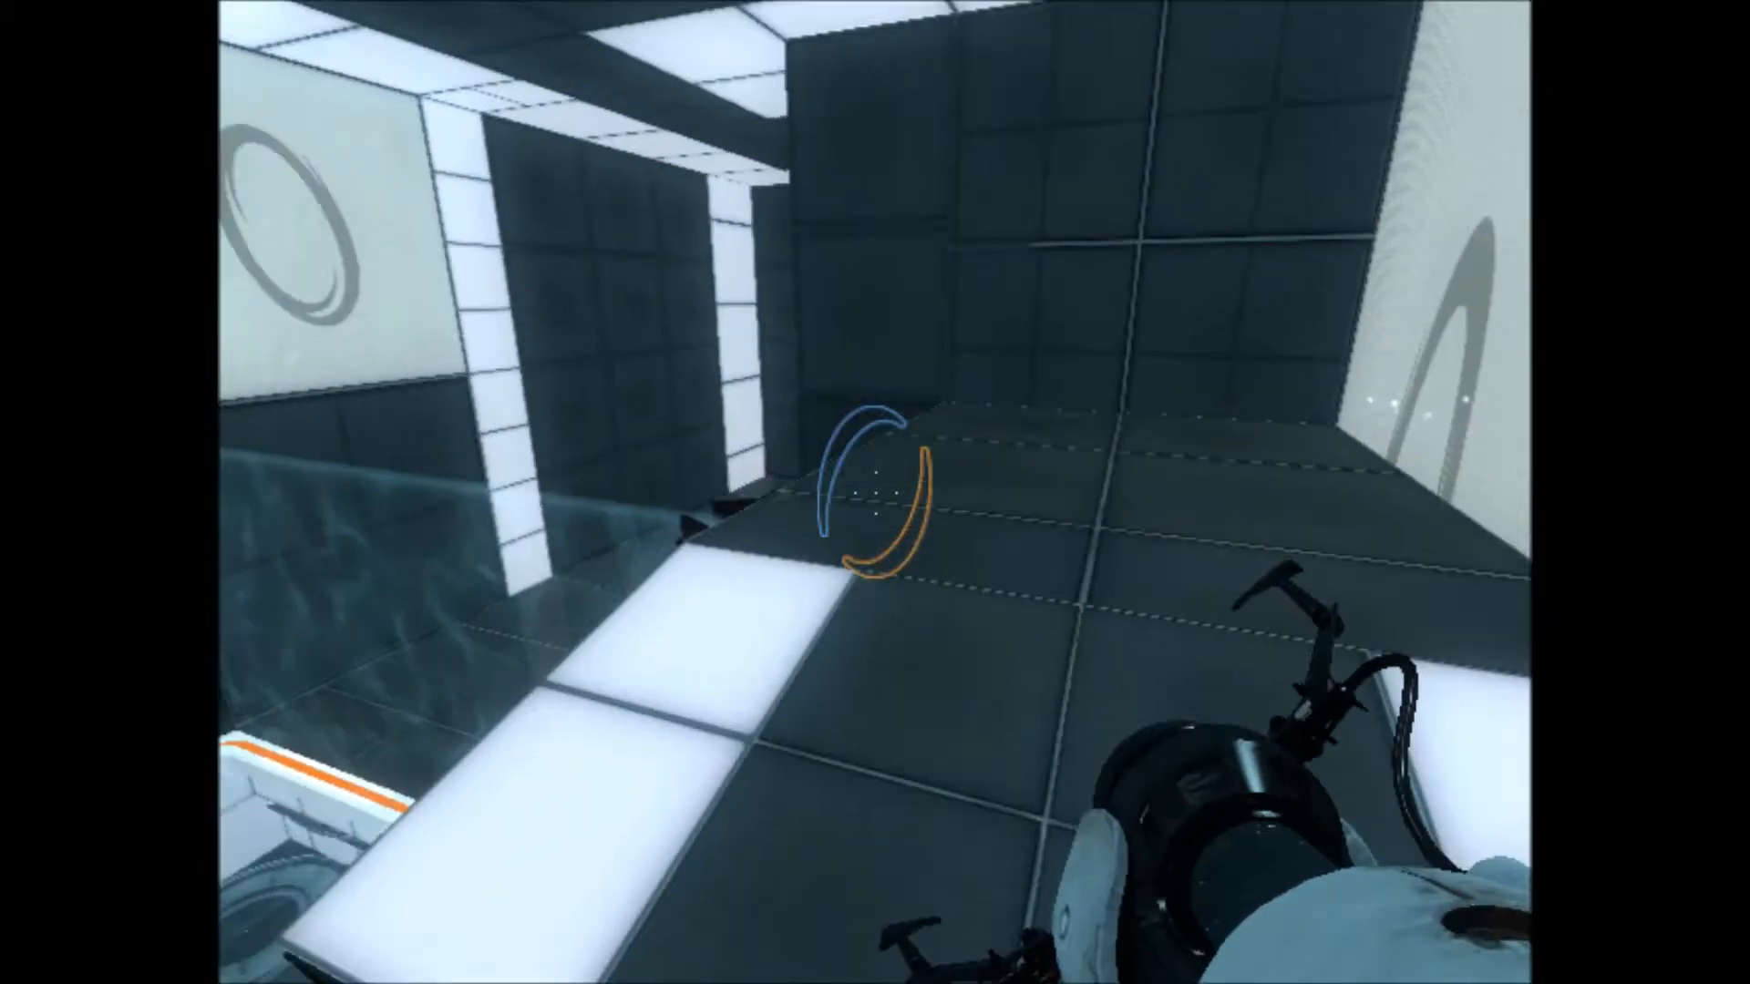
mouse_move(875, 492)
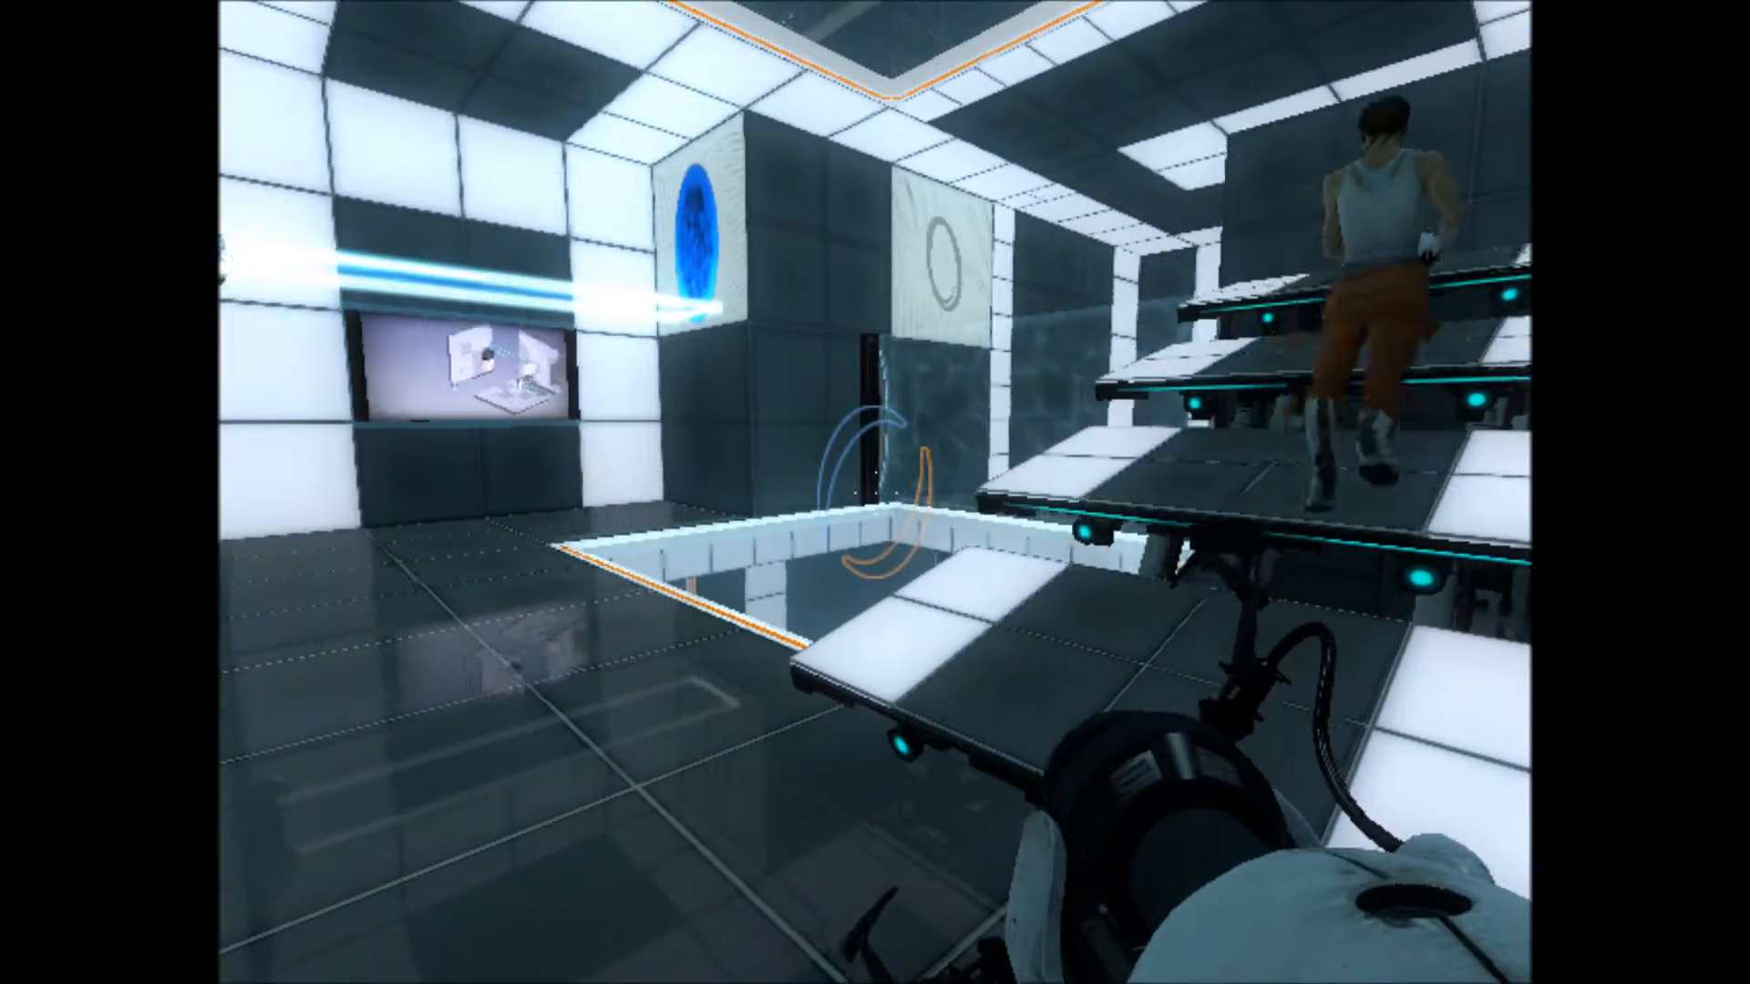
mouse_move(875, 492)
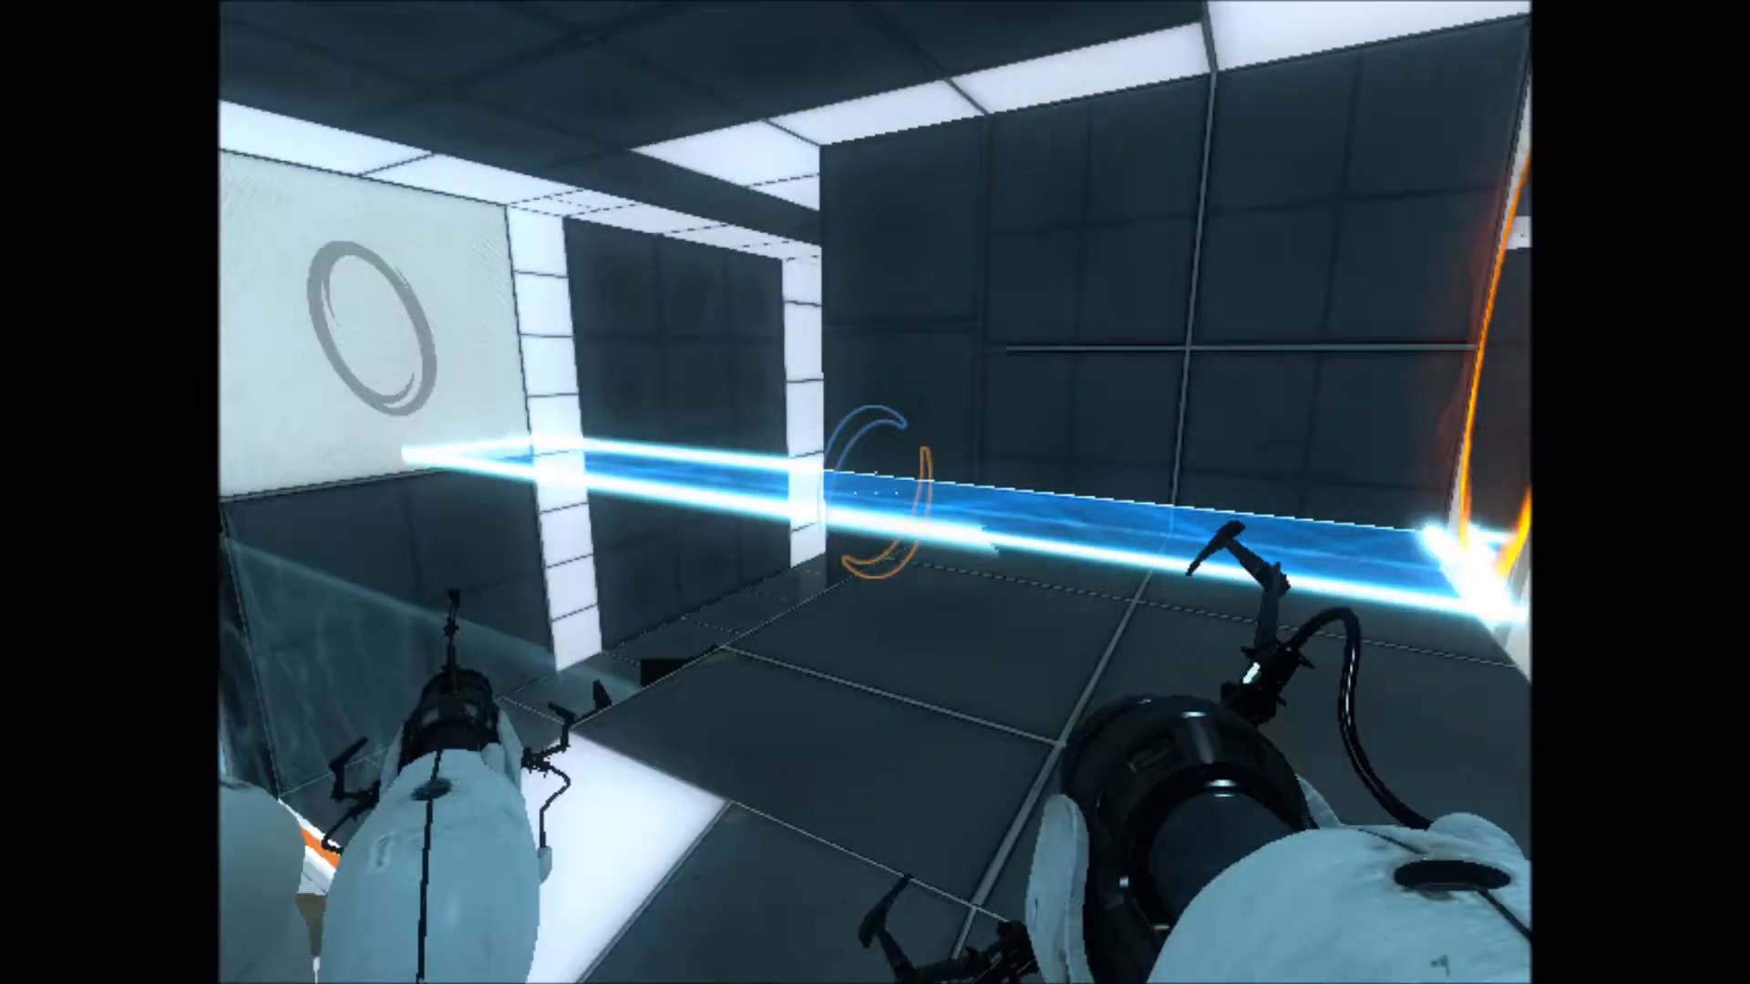
mouse_move(874, 492)
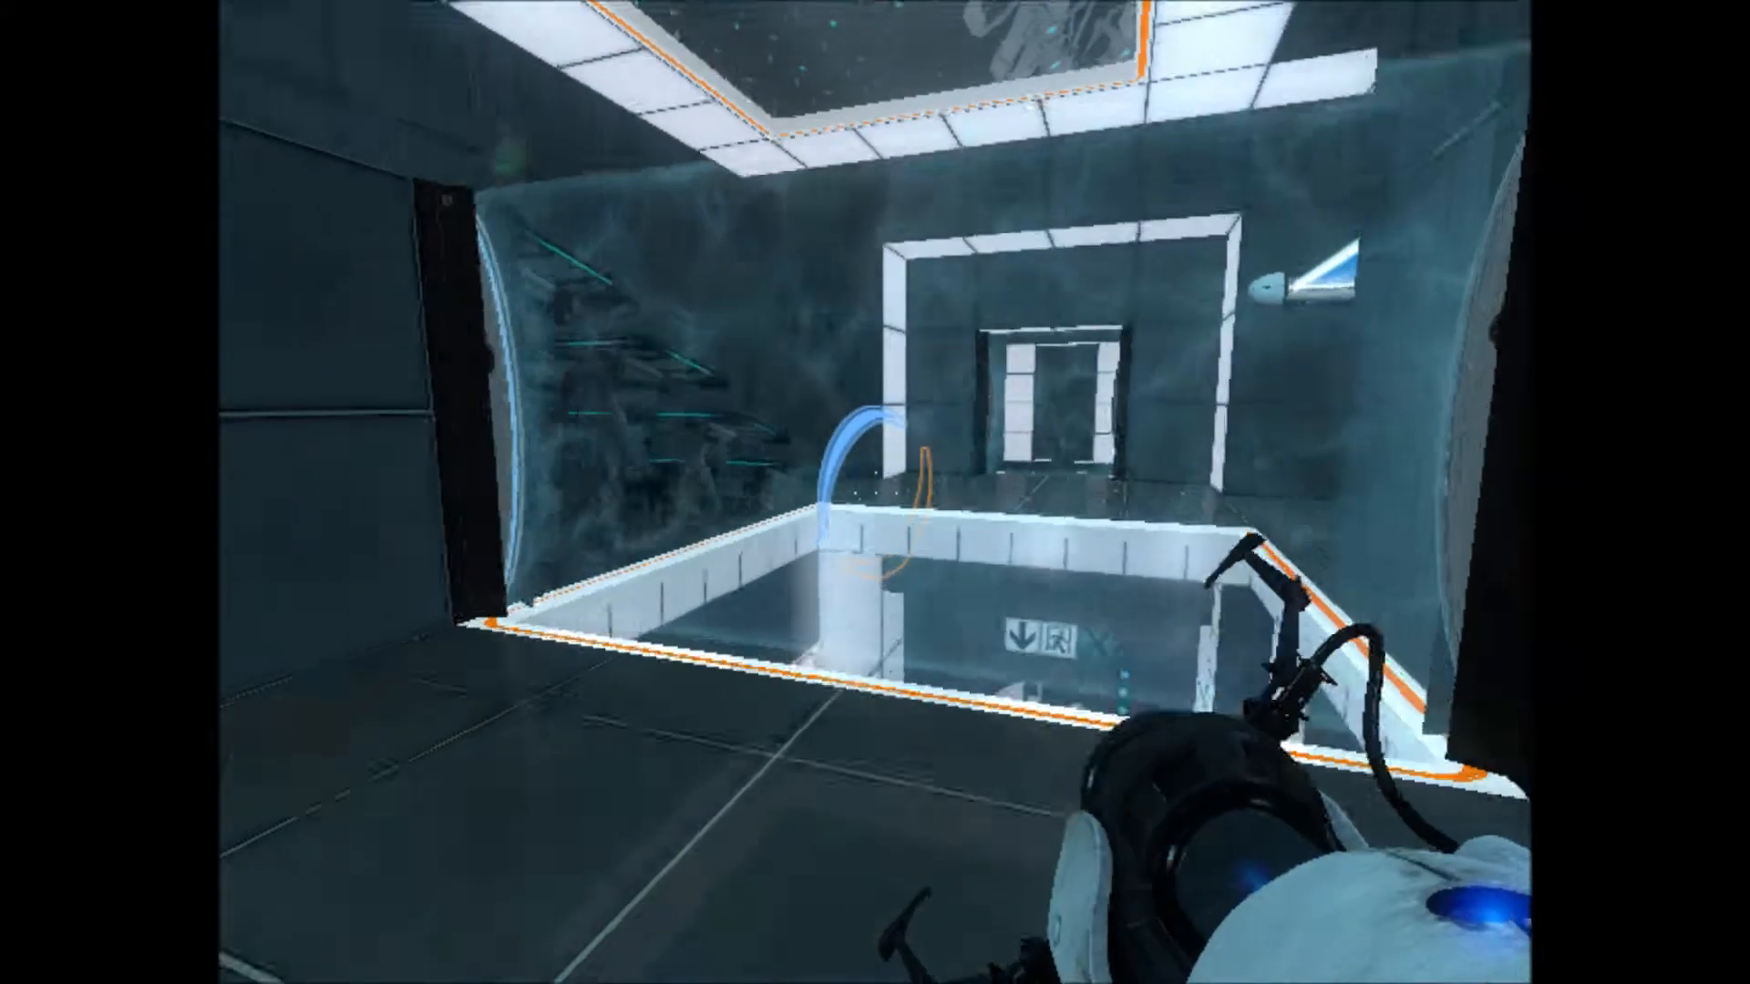
mouse_move(875, 492)
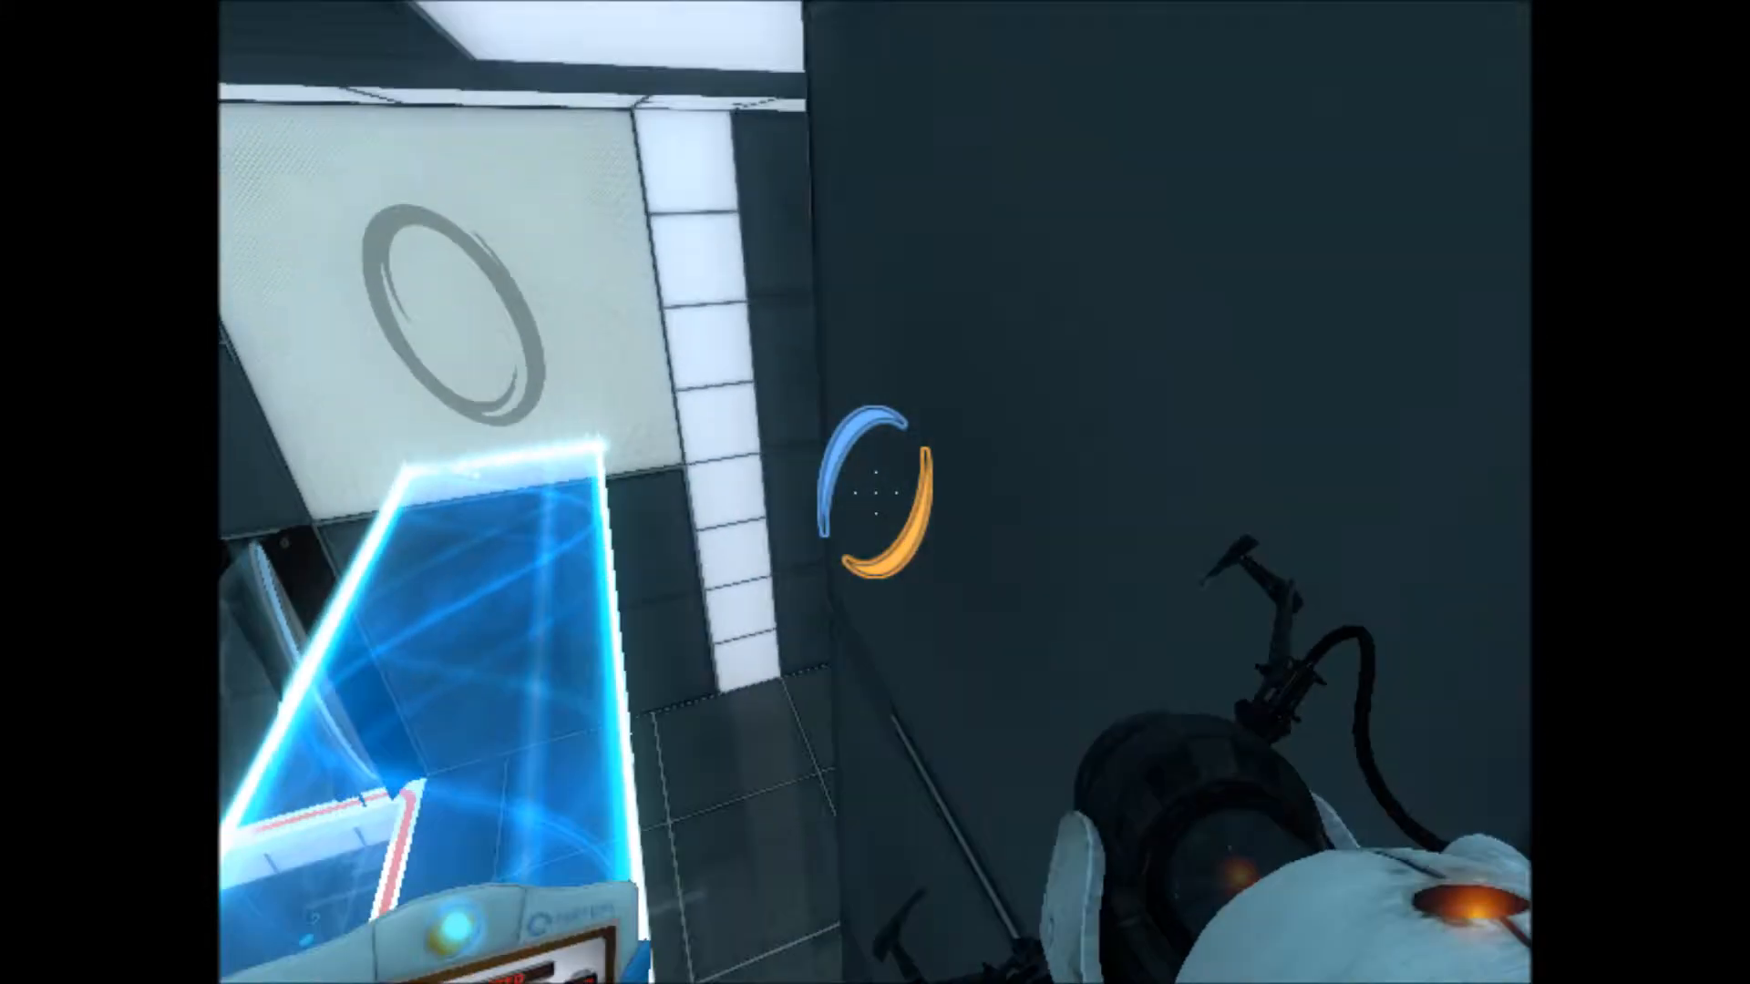
mouse_move(875, 492)
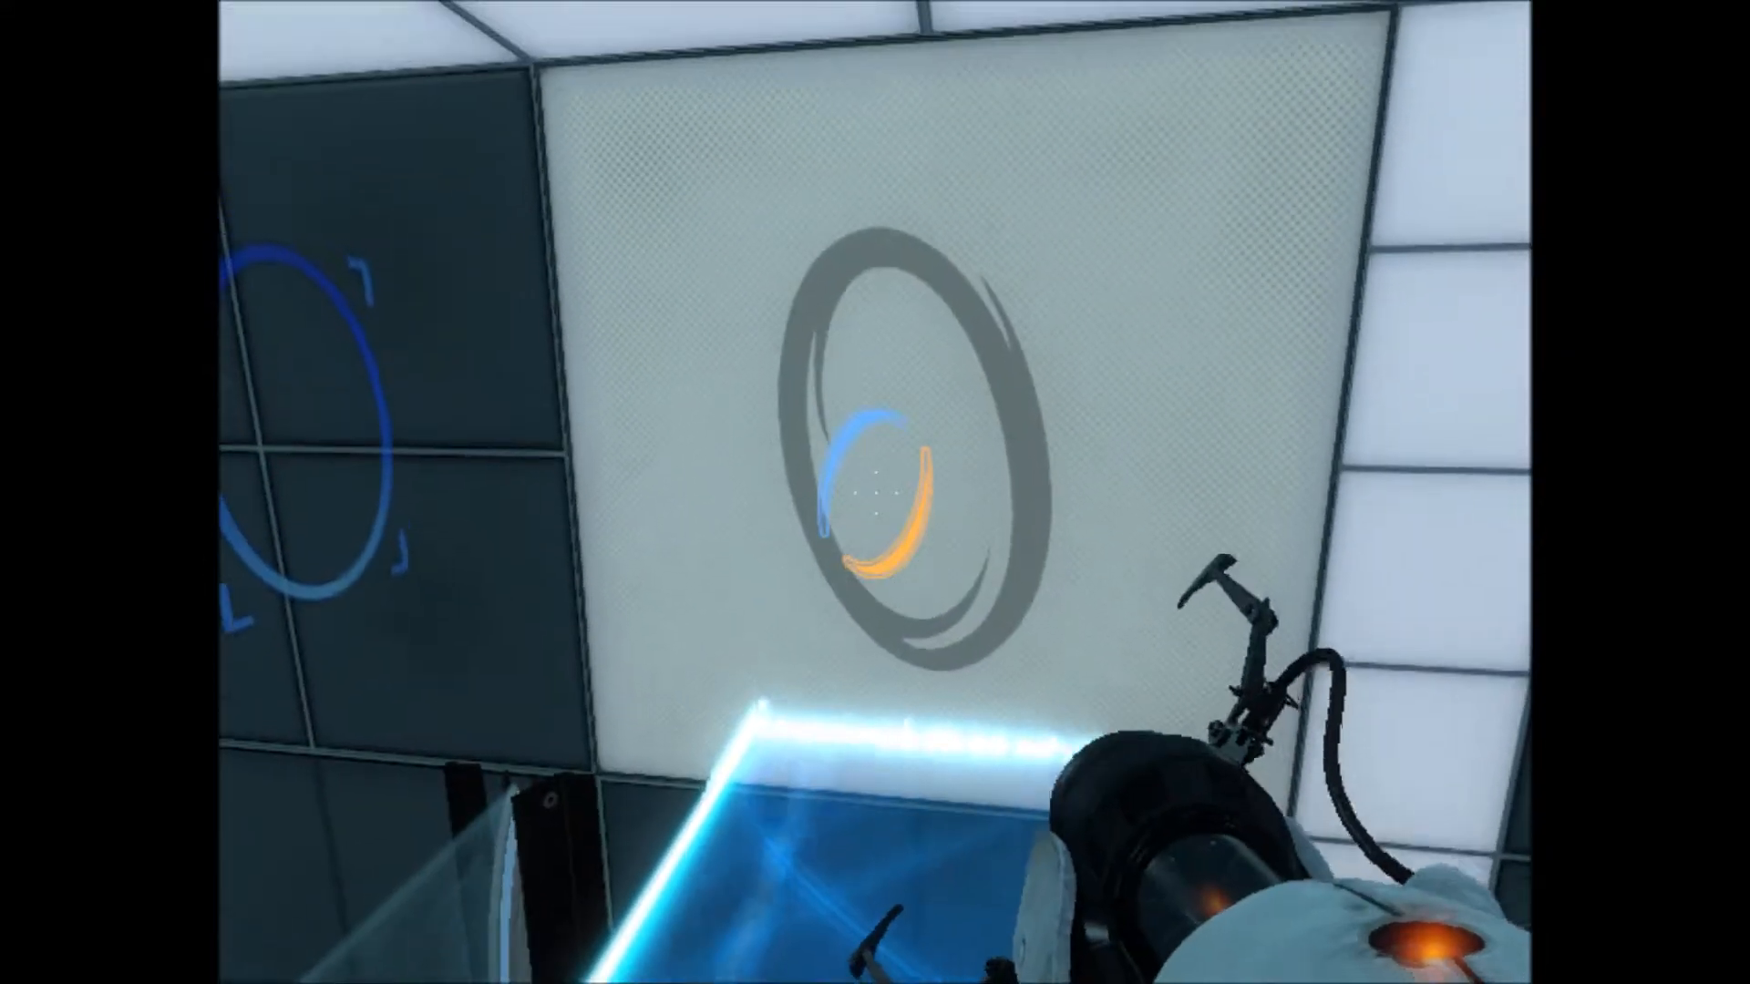
mouse_move(875, 492)
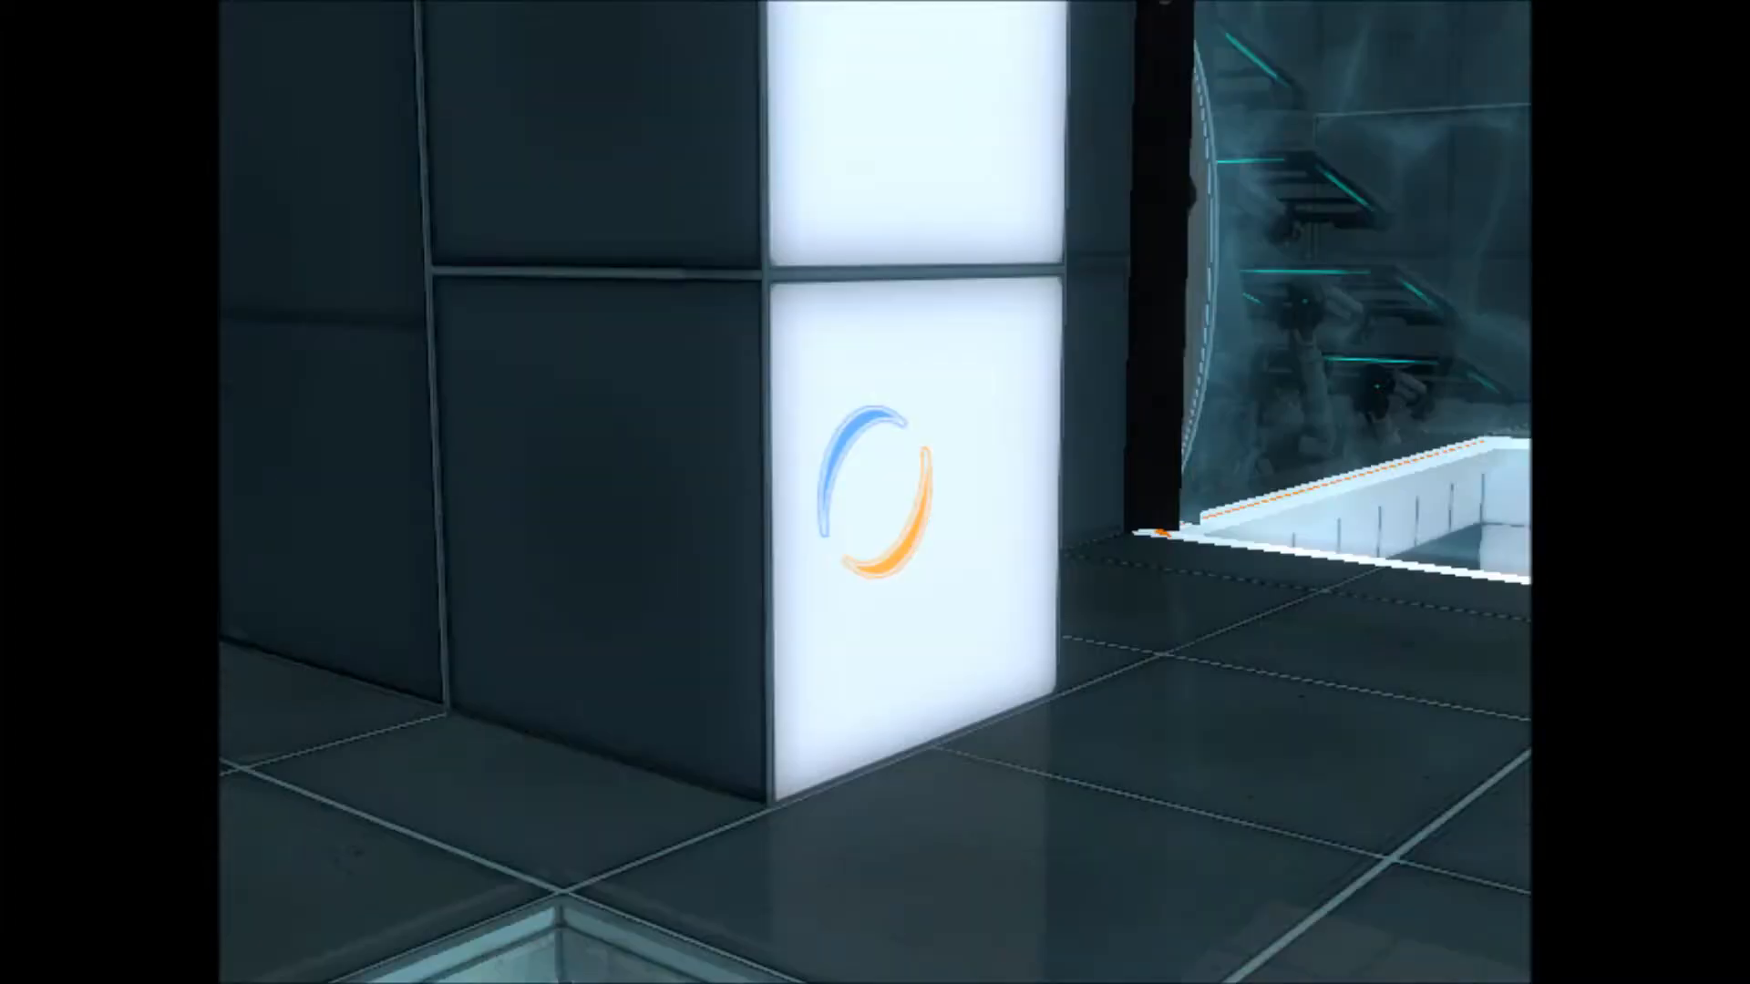
mouse_move(875, 492)
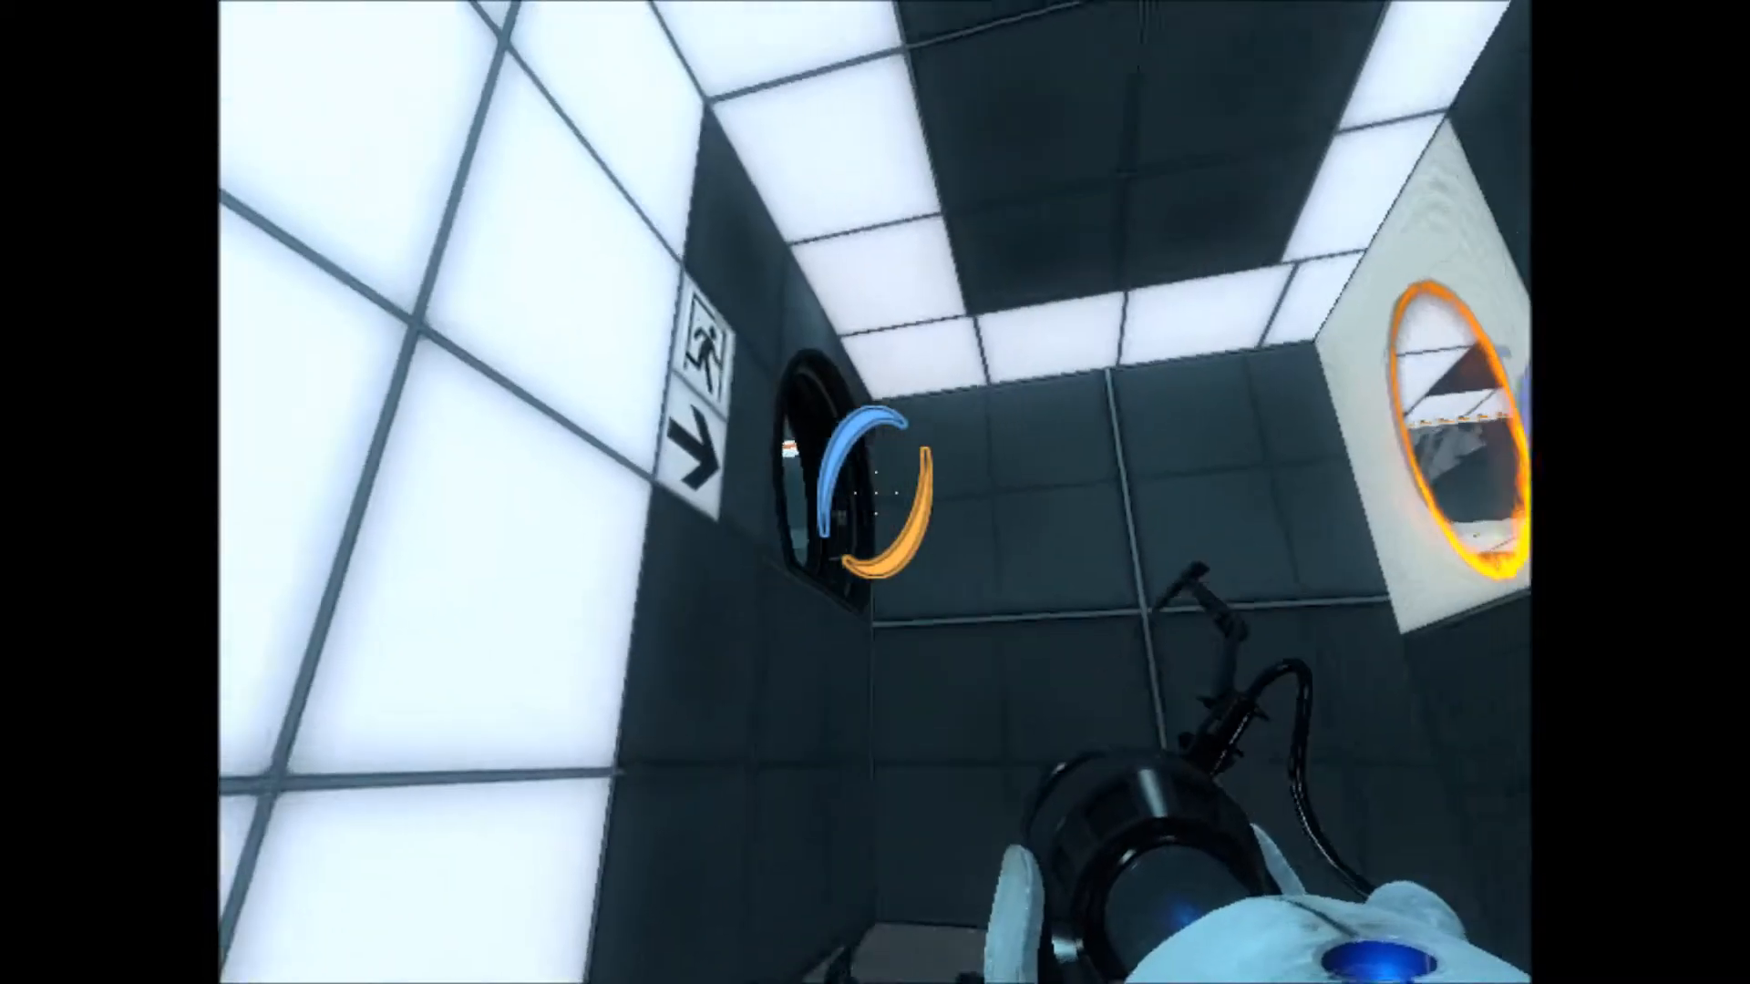
mouse_move(875, 492)
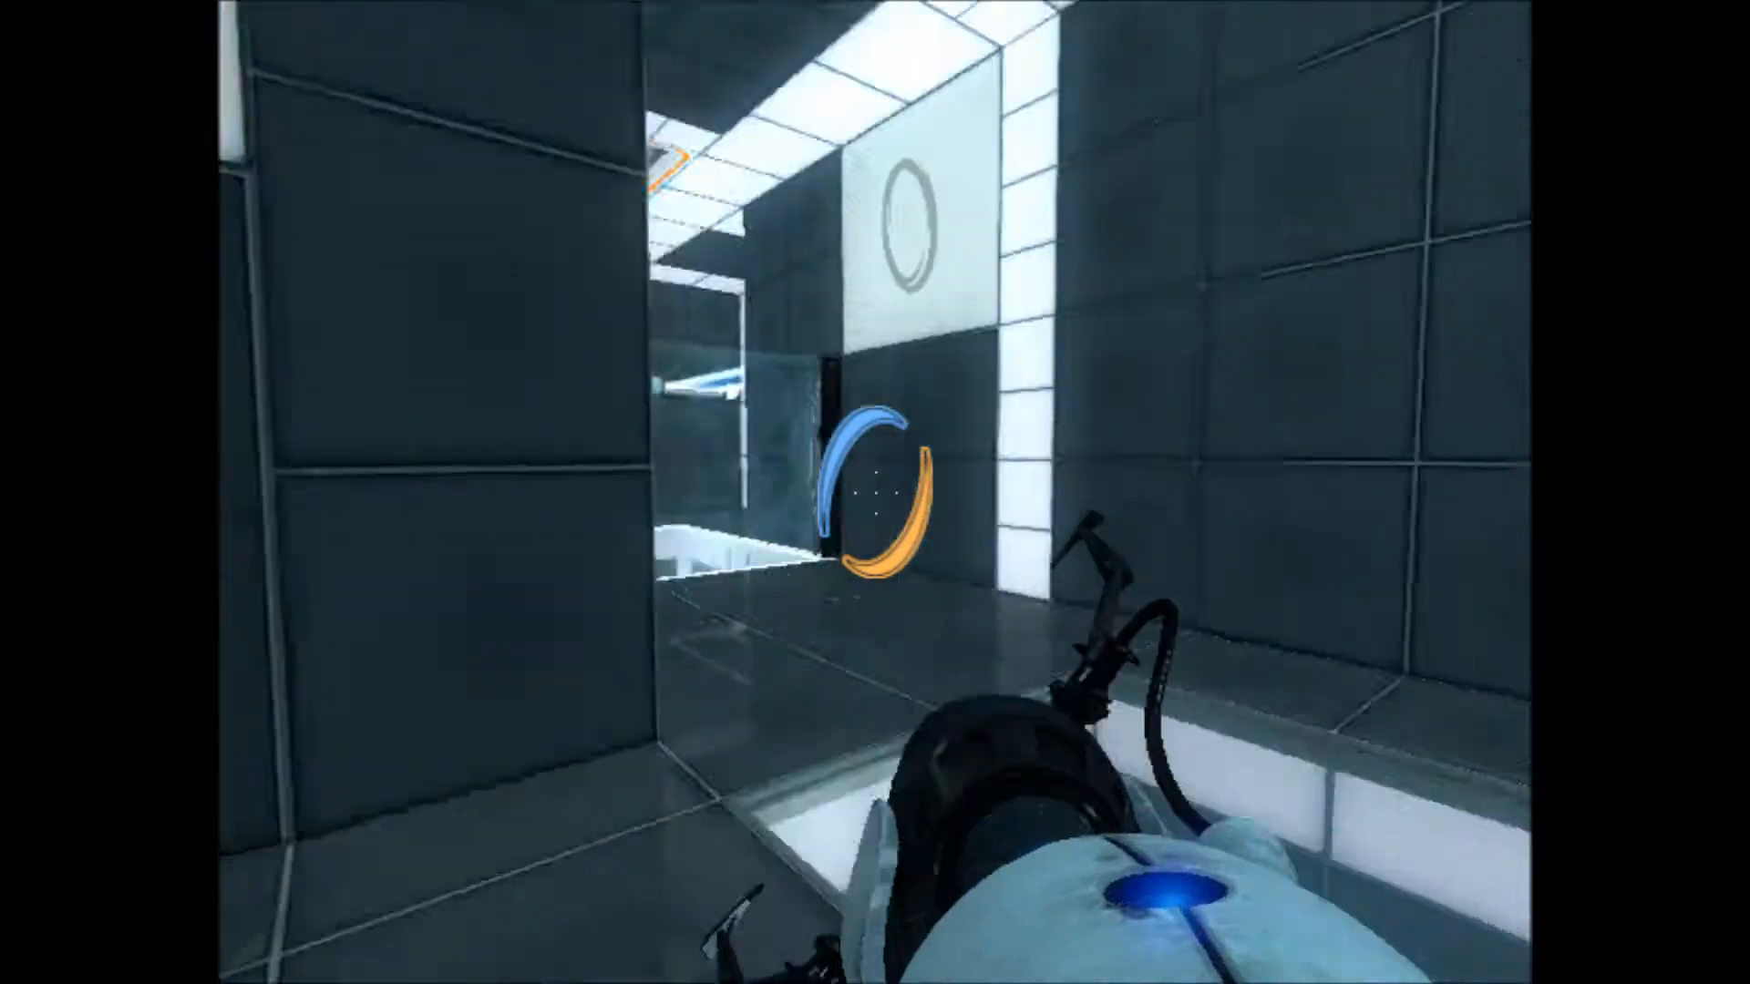
mouse_move(875, 492)
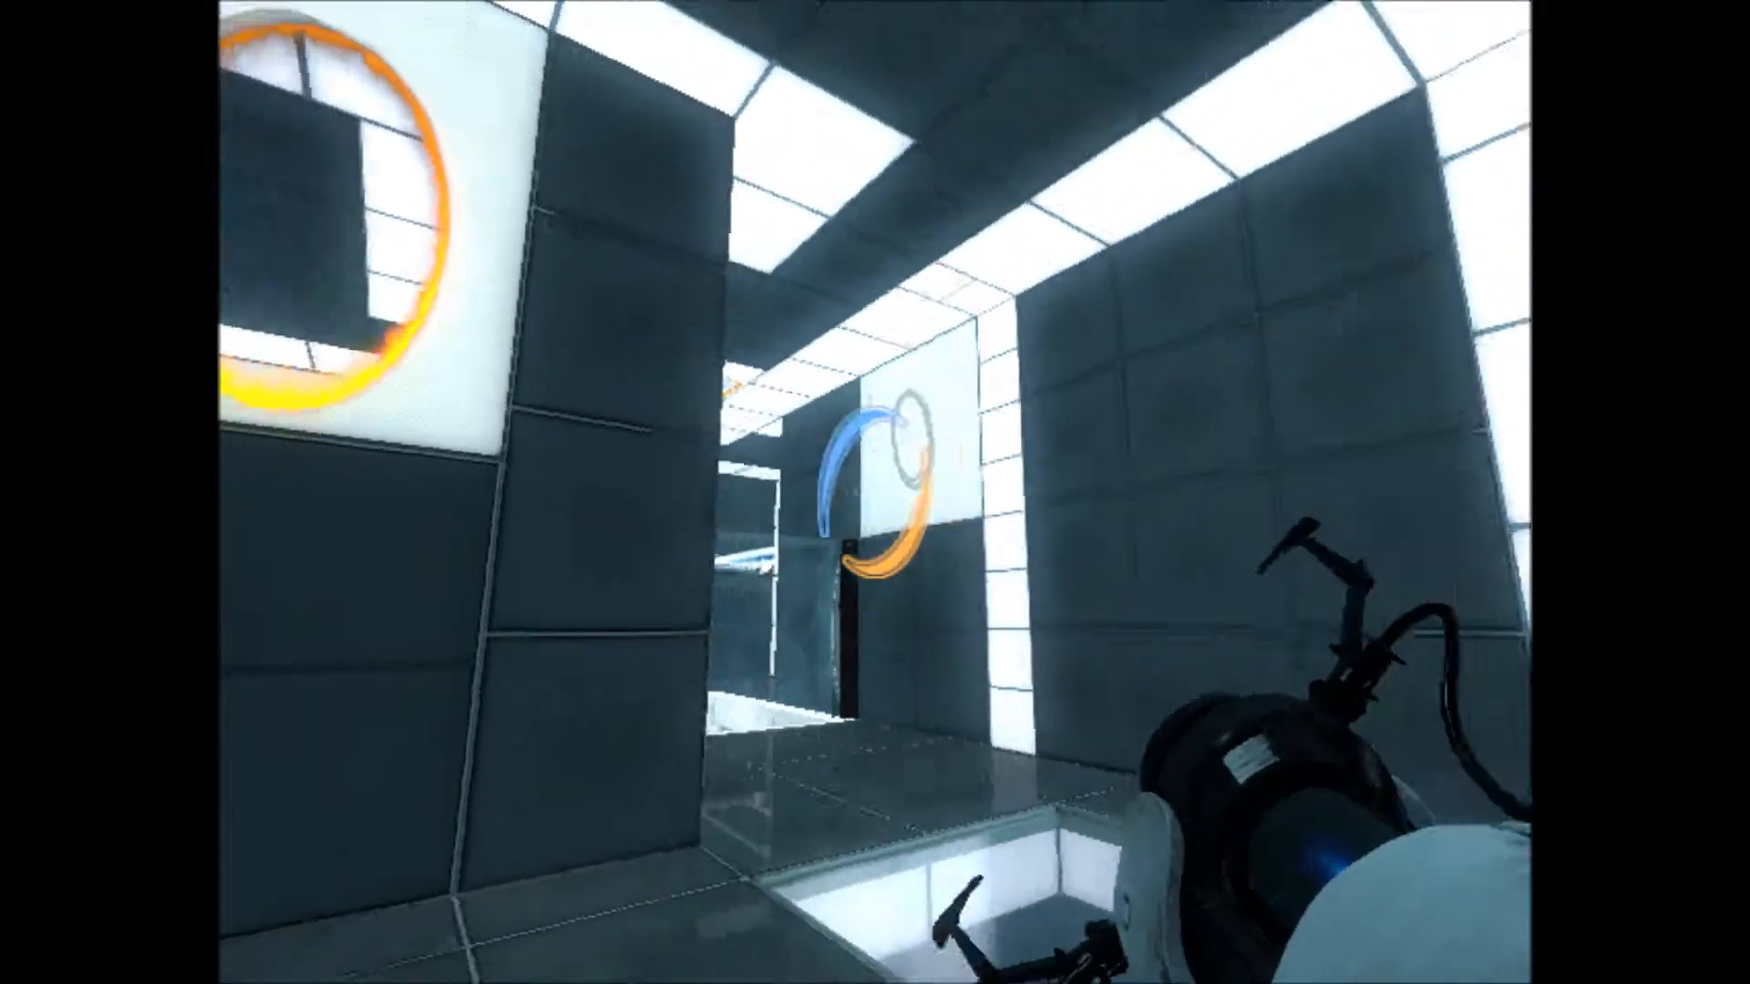
mouse_move(875, 492)
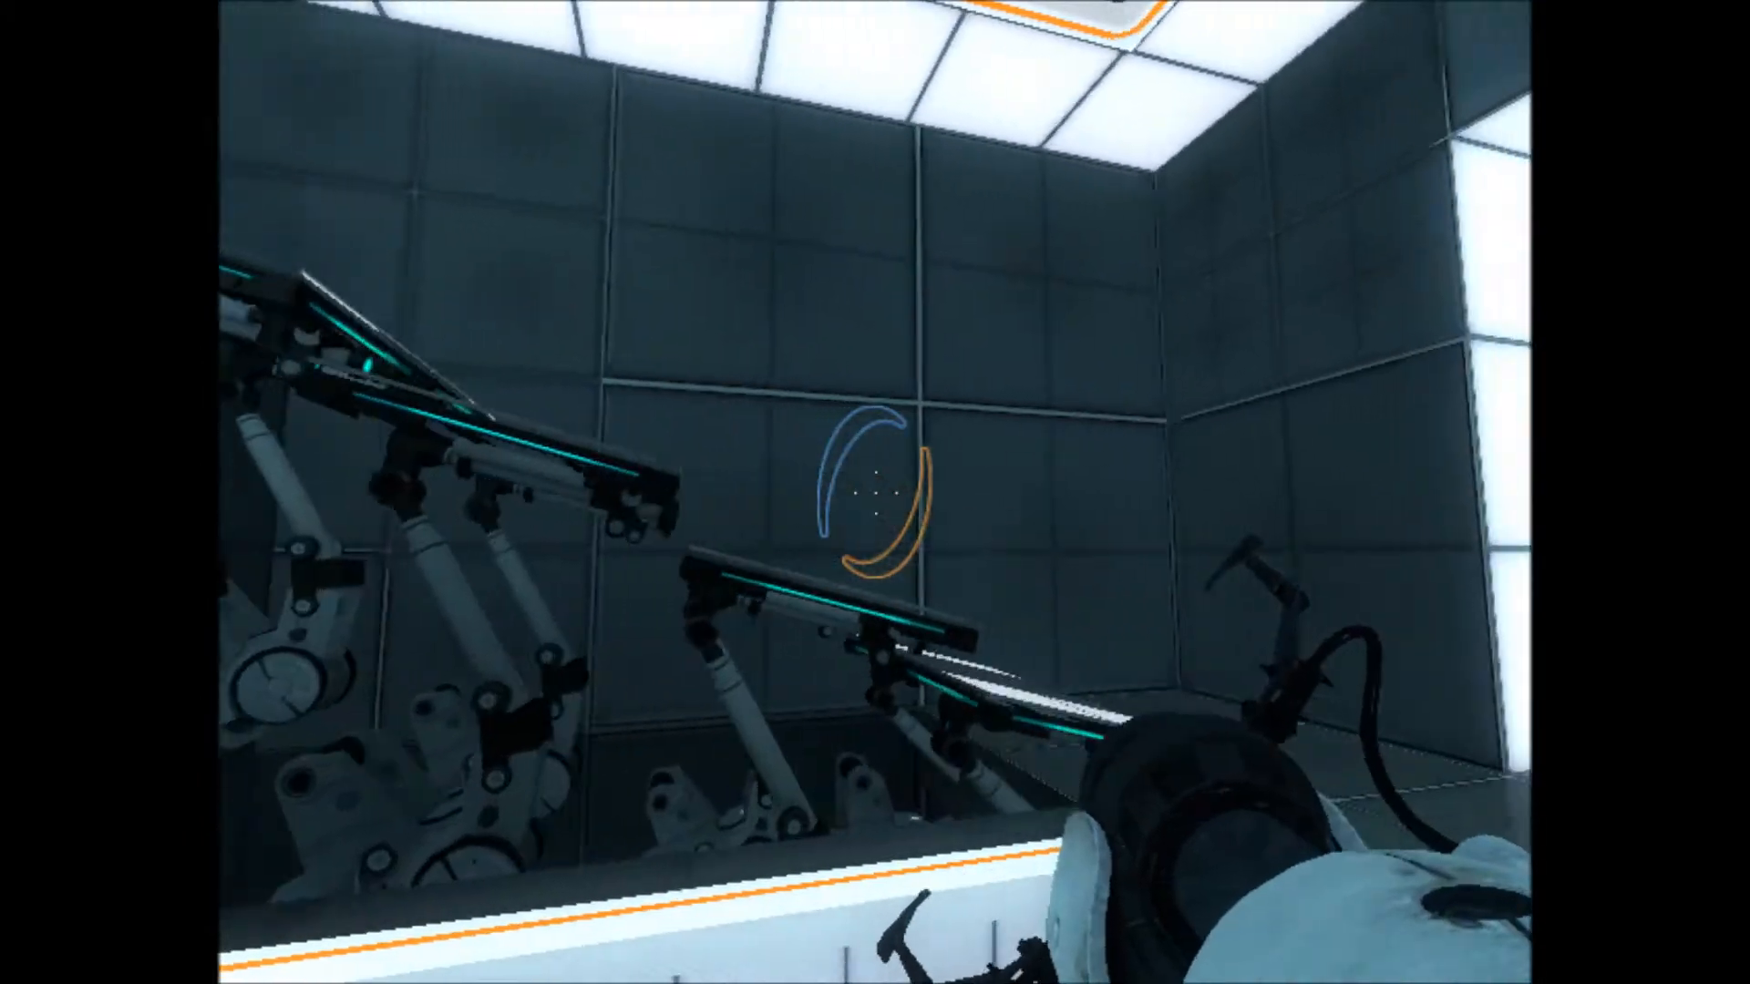
mouse_move(875, 492)
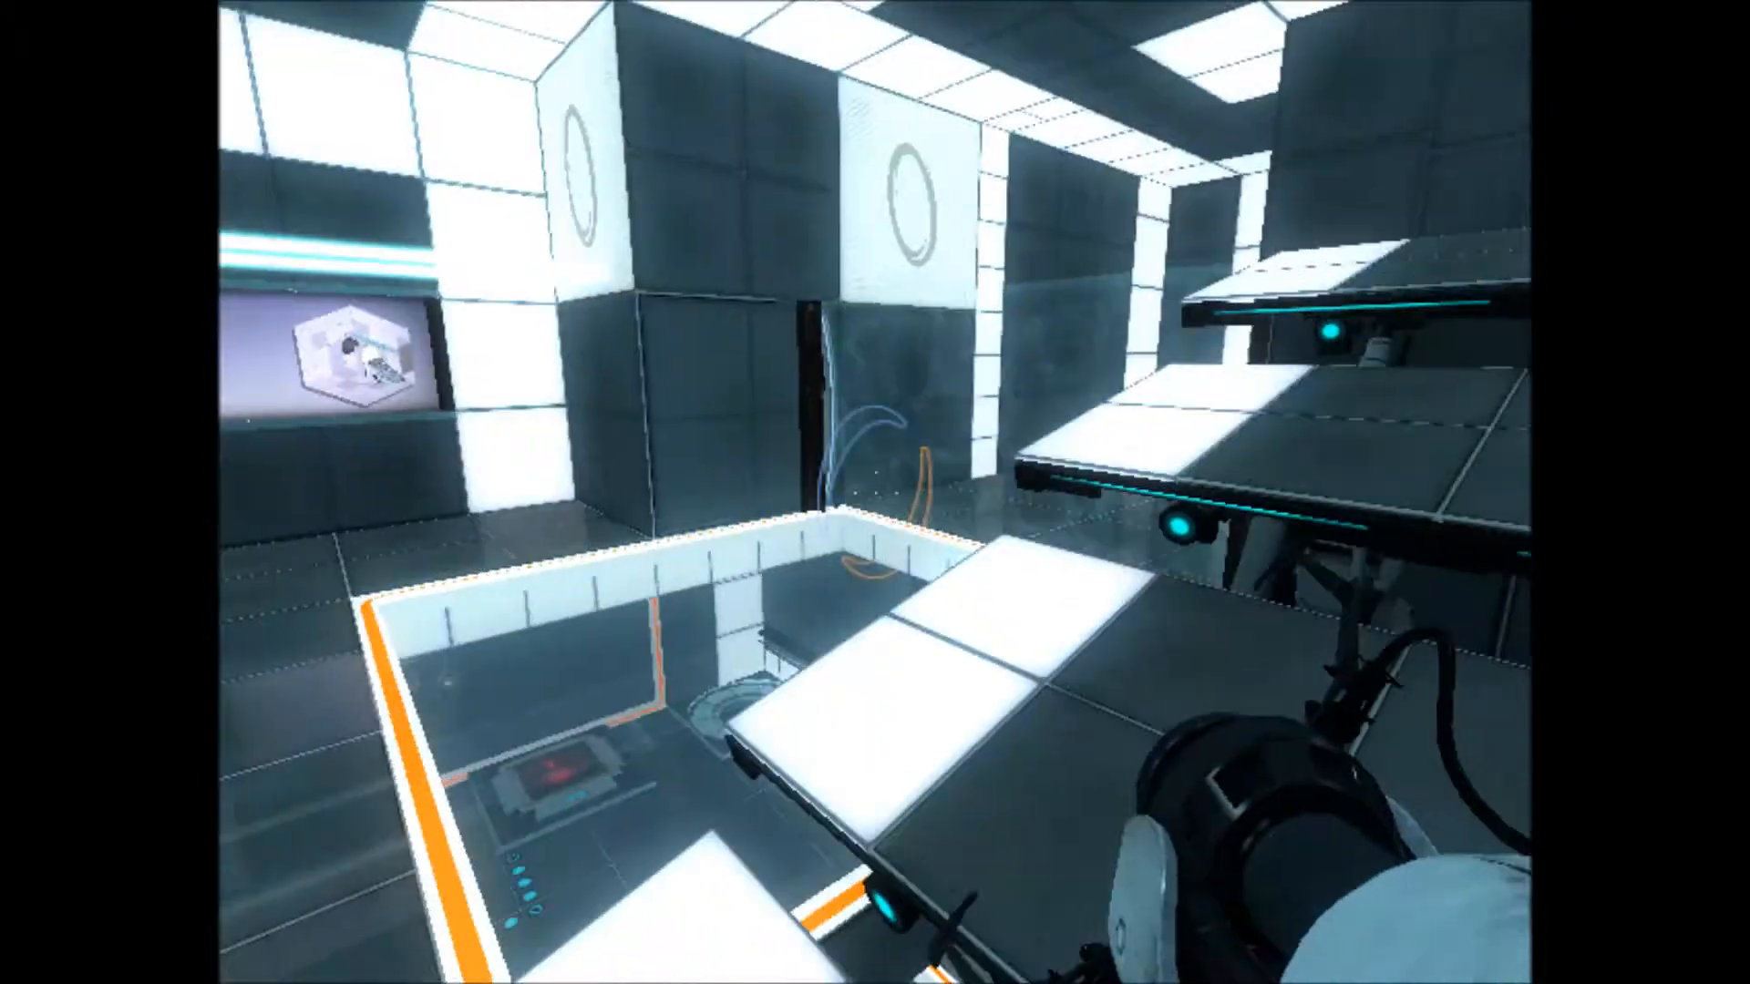
mouse_move(875, 492)
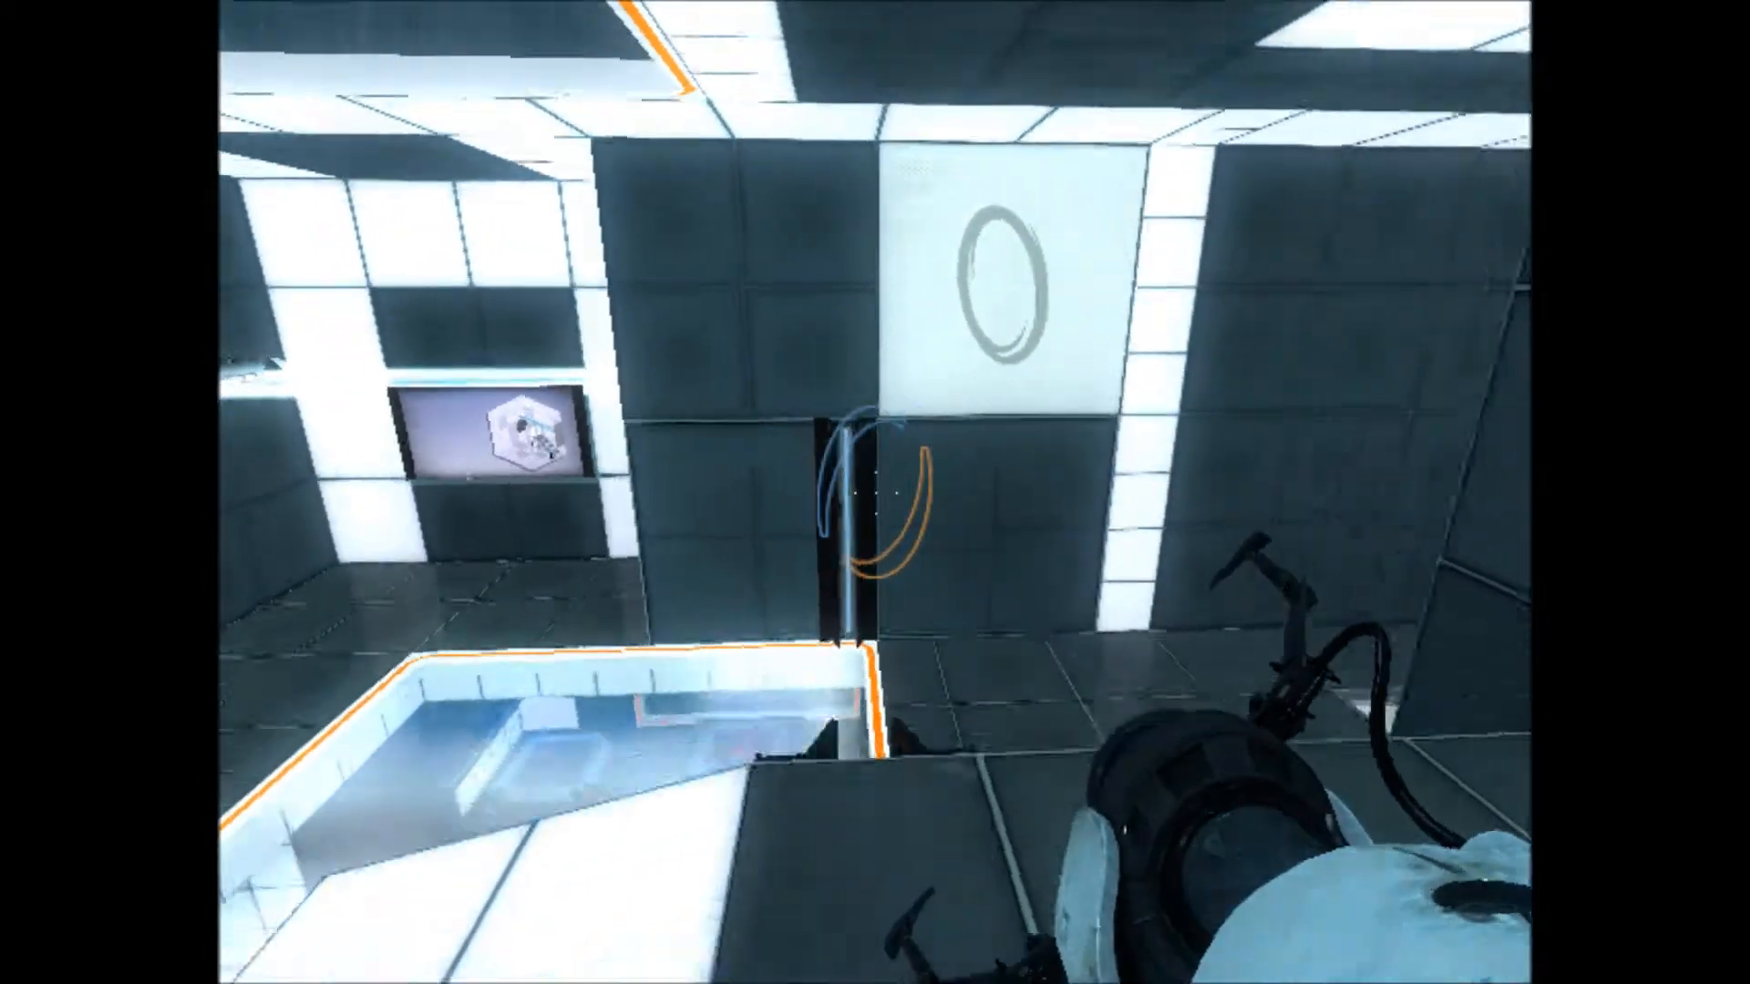